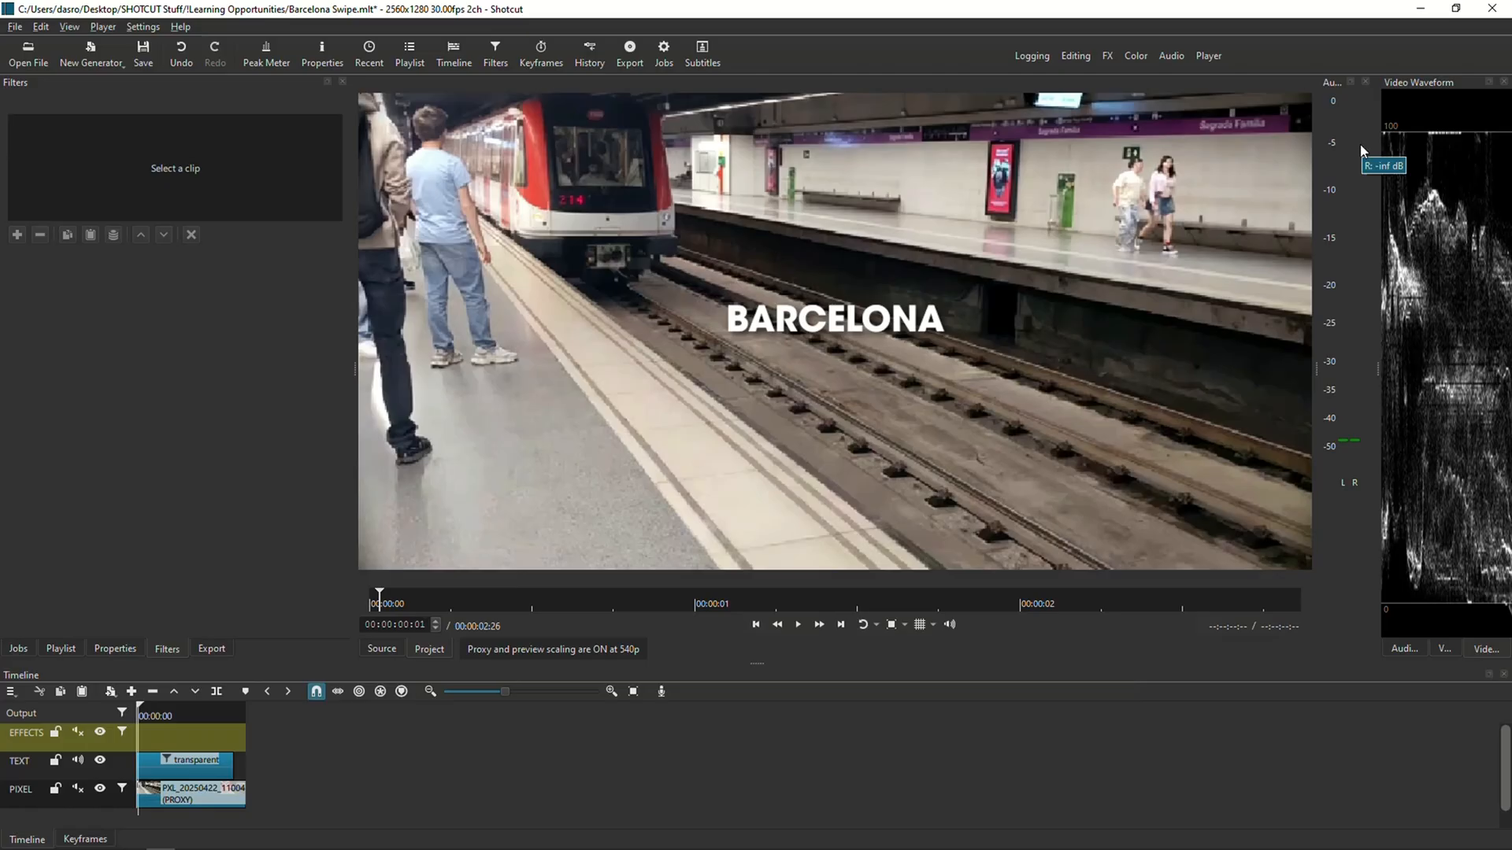
mouse_move(1362, 151)
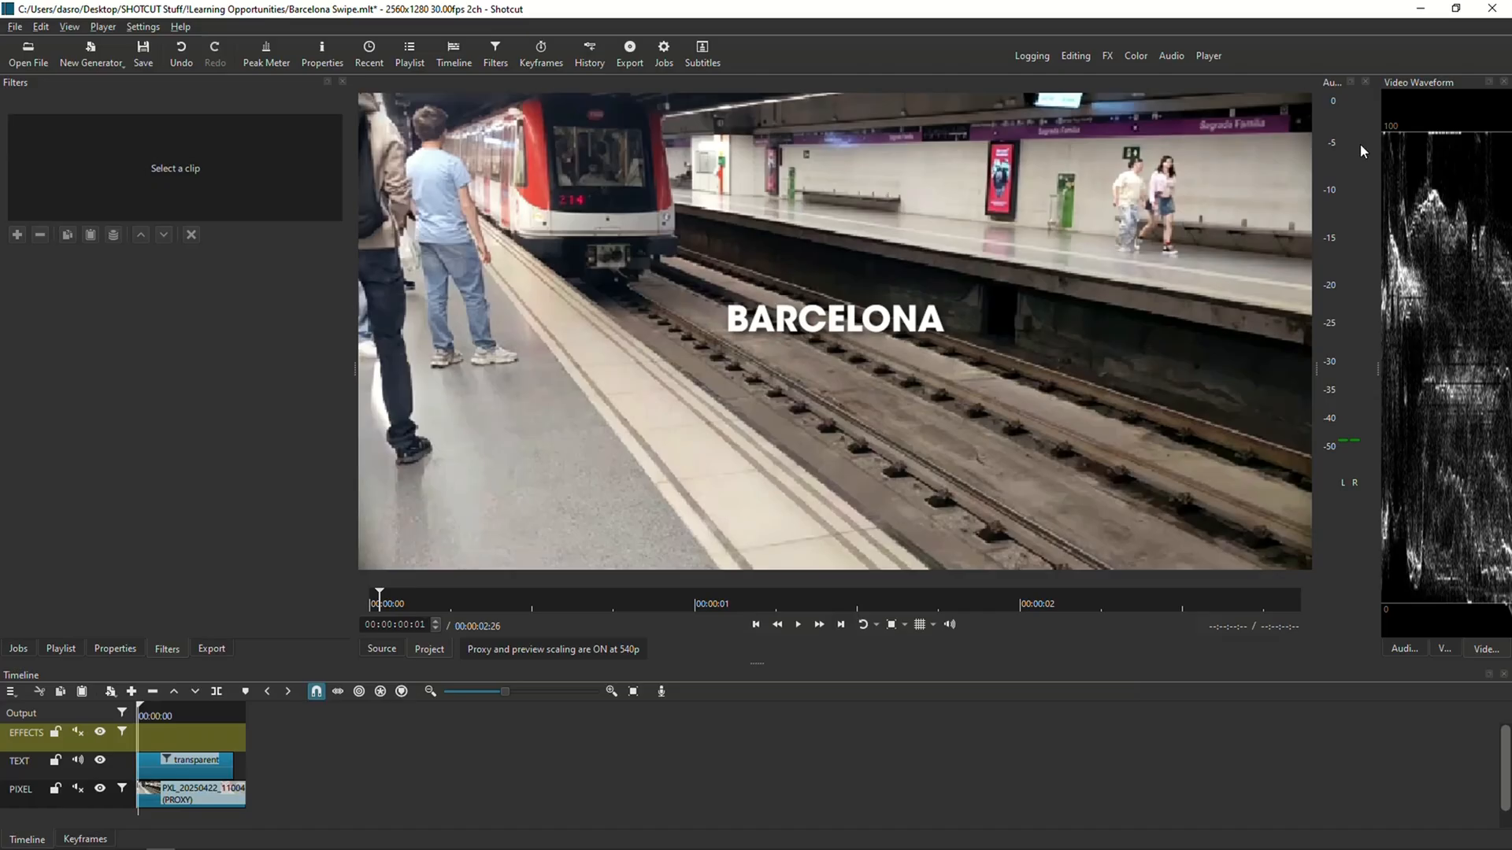
mouse_move(856, 650)
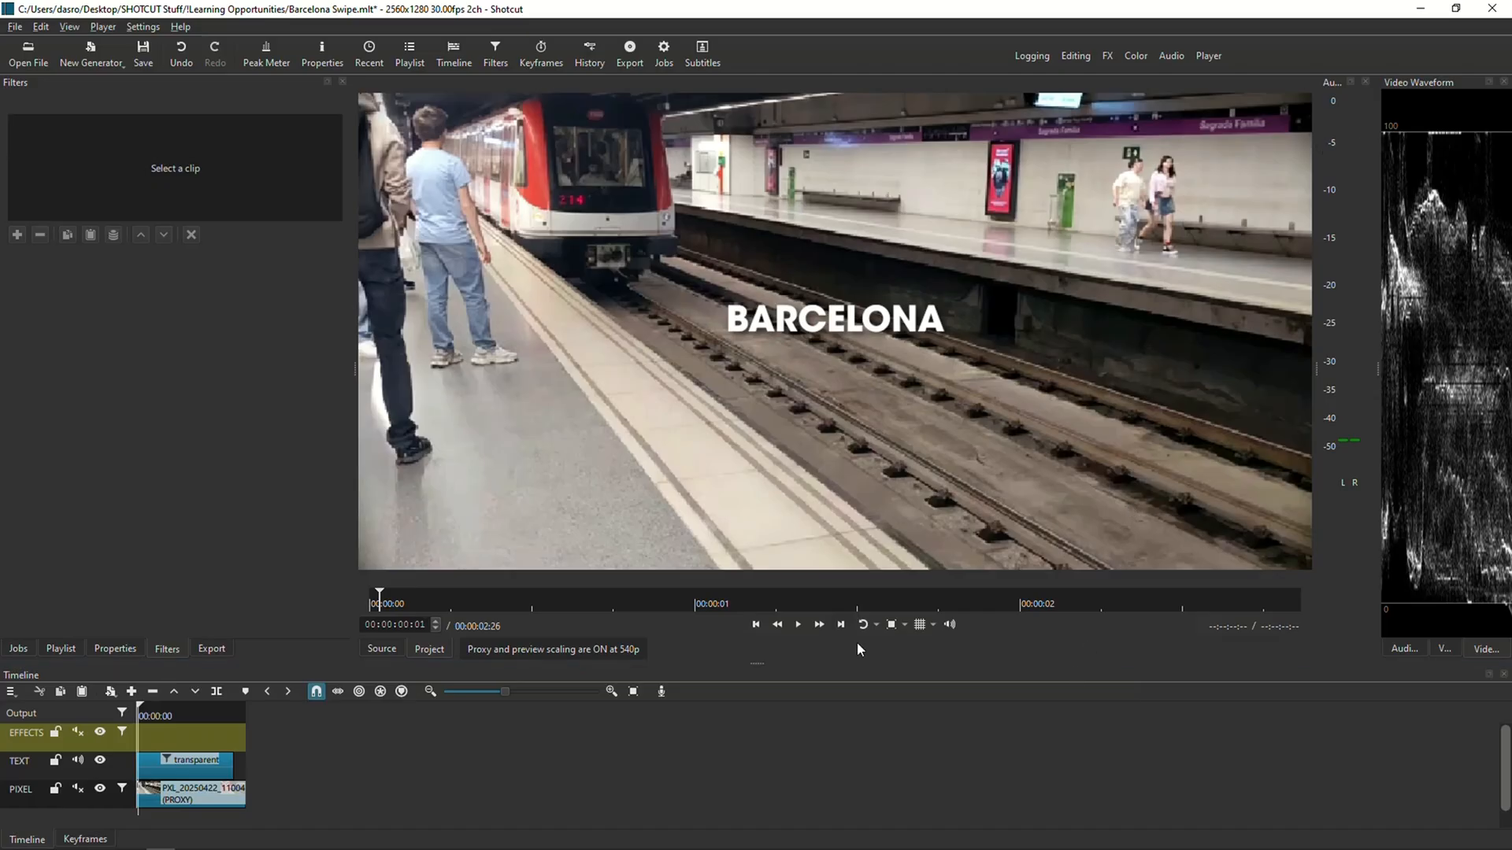
mouse_move(800, 641)
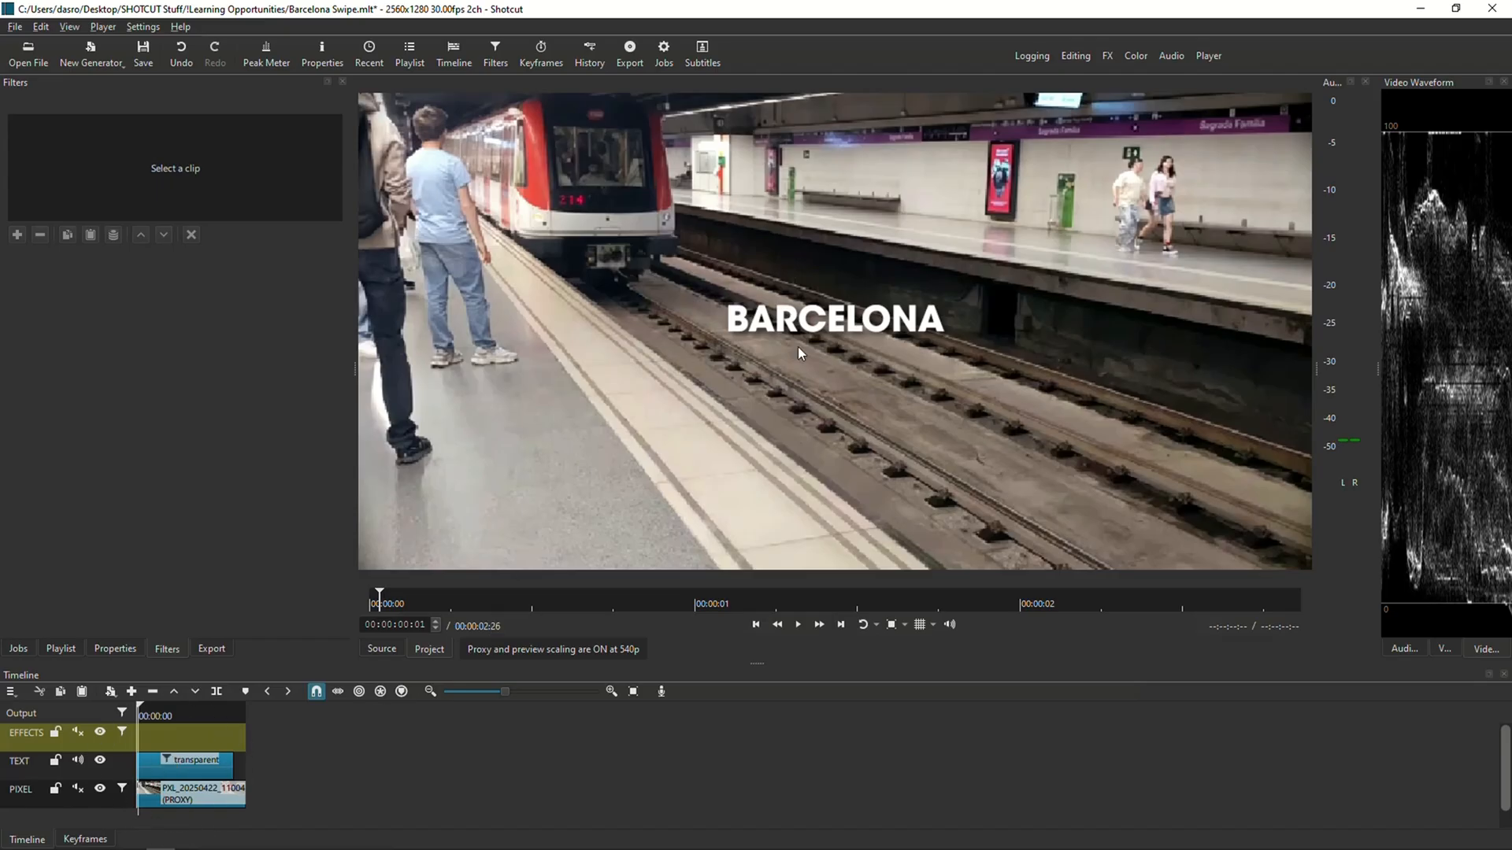
mouse_move(896, 333)
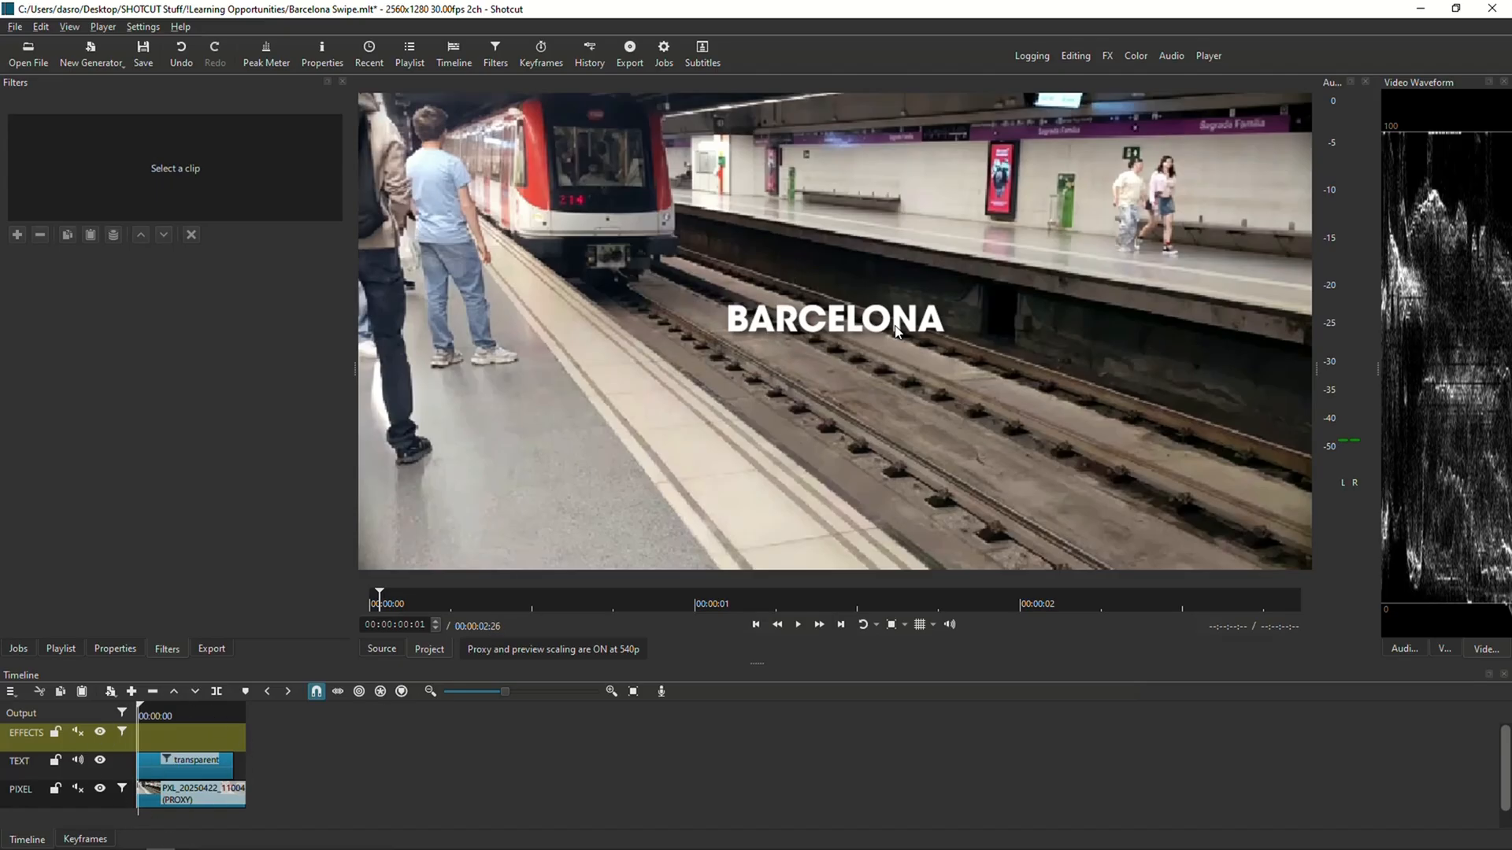
Select the train footage clip and play it through once, then rewind to the start
left_click(191, 792)
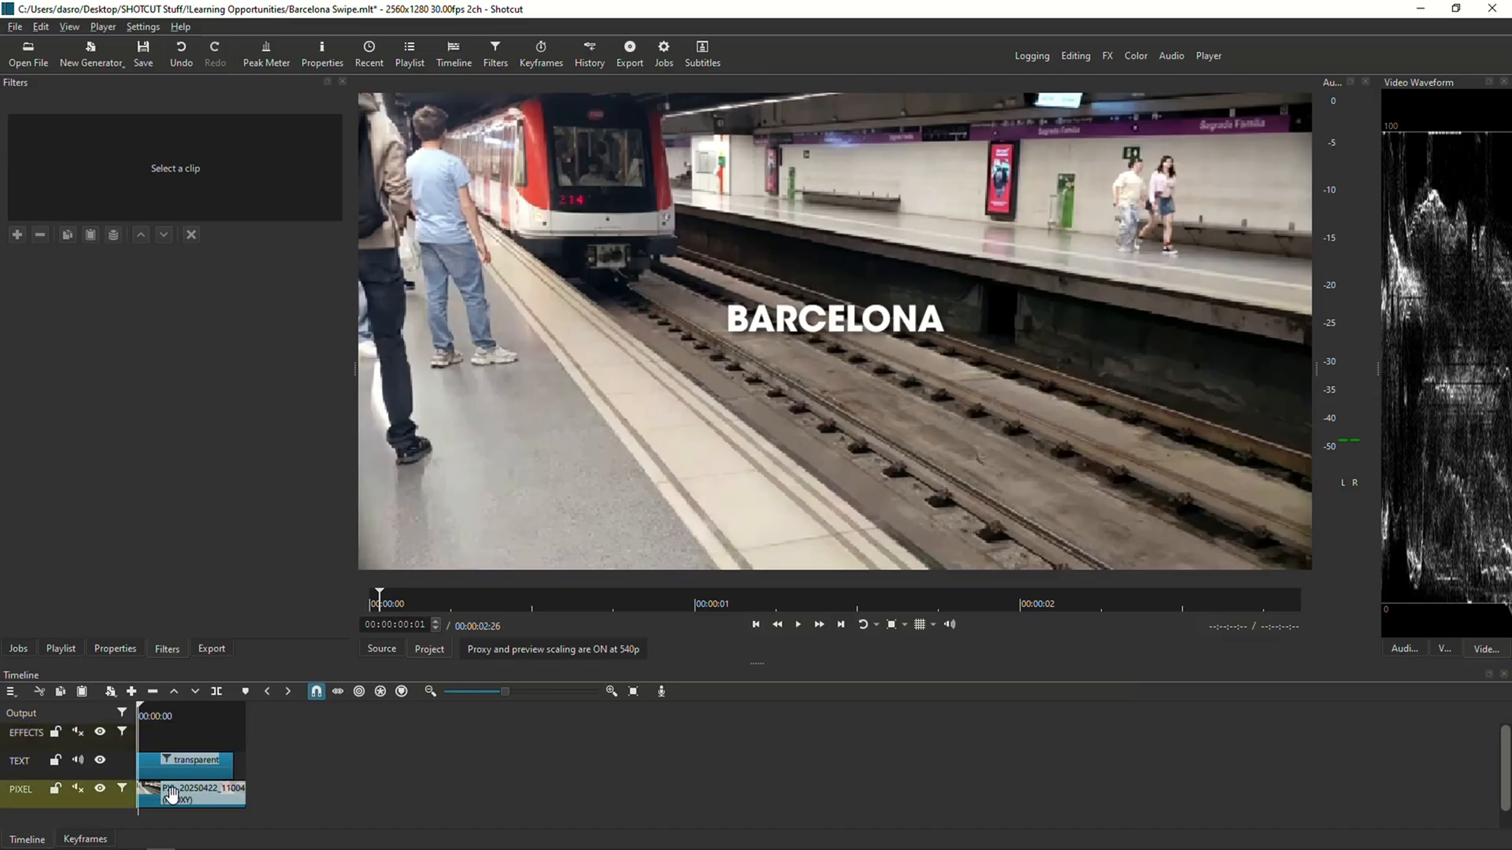
left_click(190, 794)
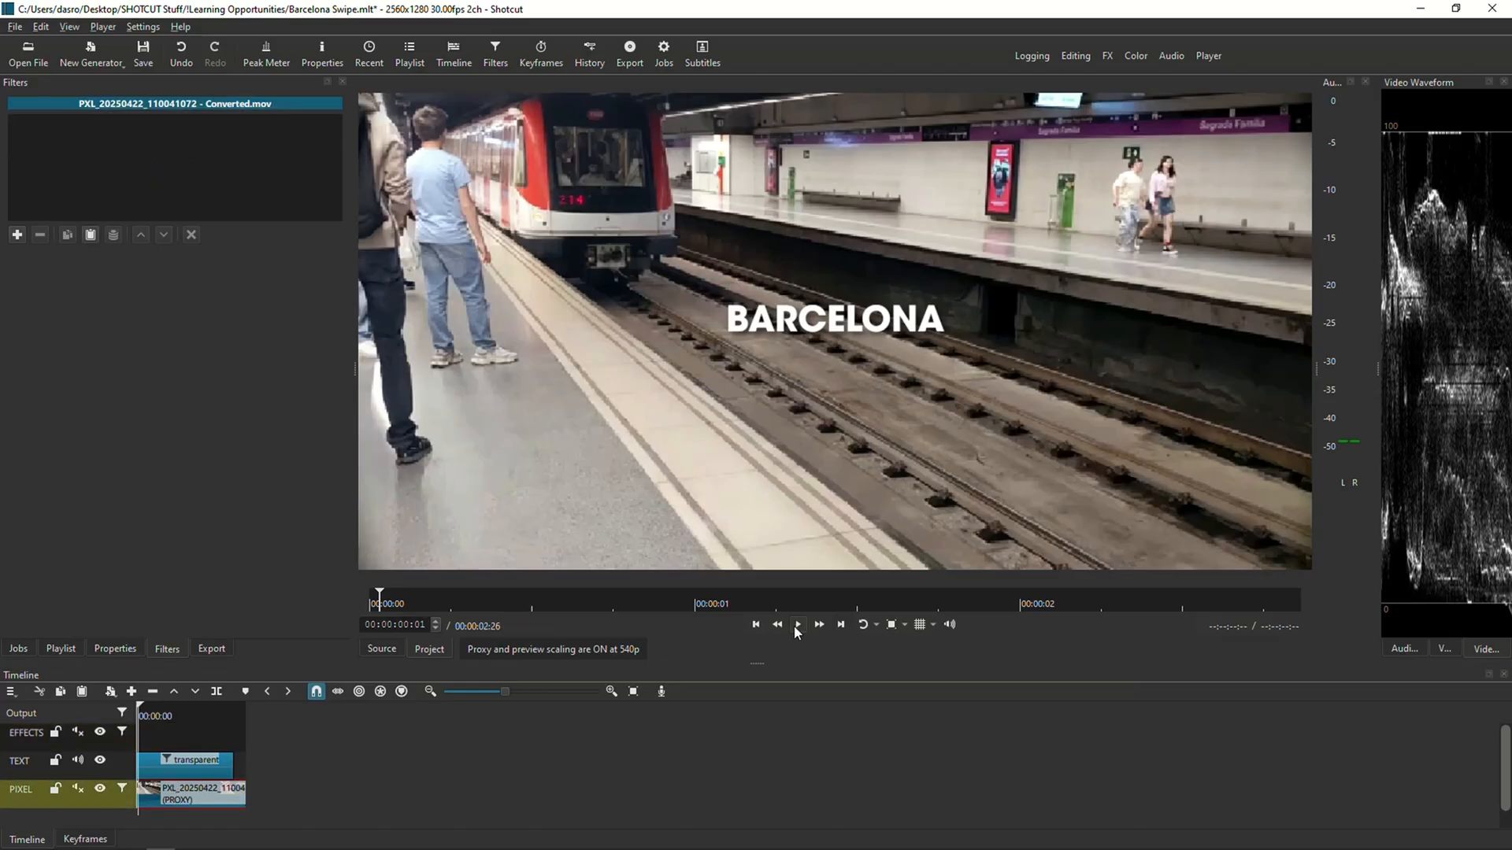
left_click(797, 625)
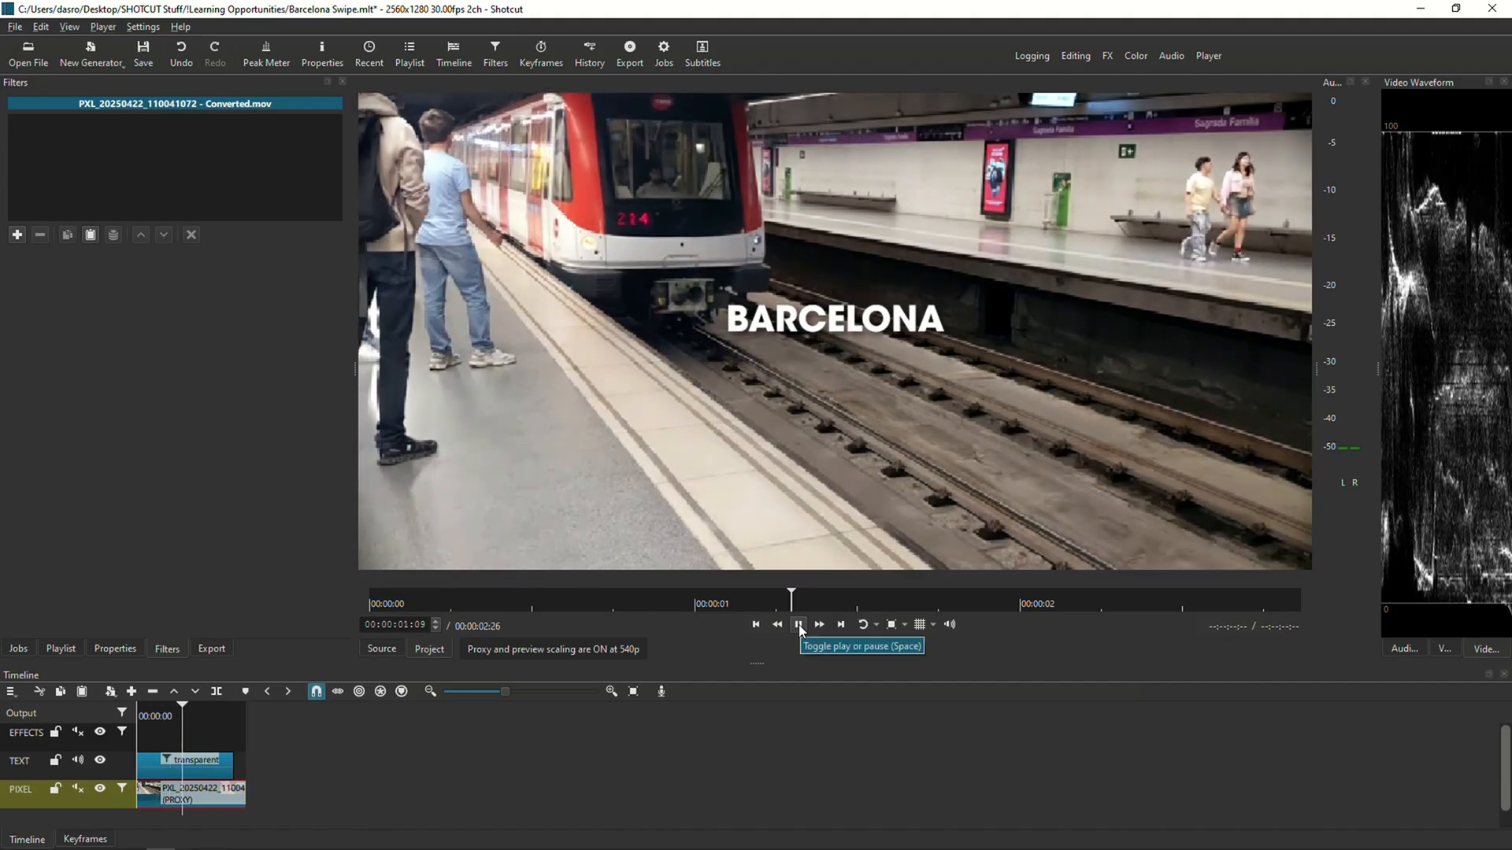
left_click(799, 625)
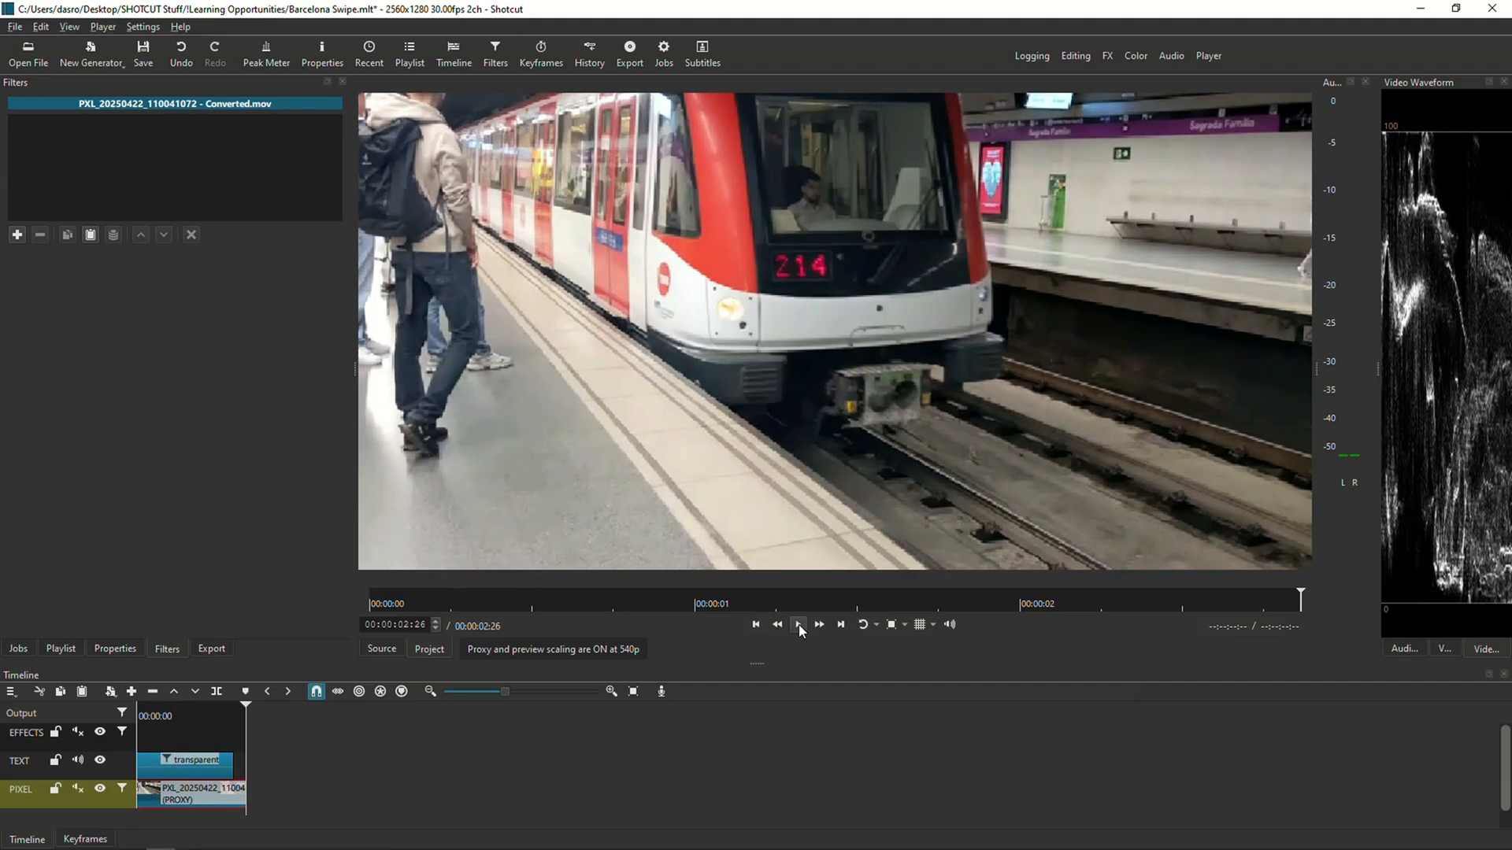
left_click(756, 625)
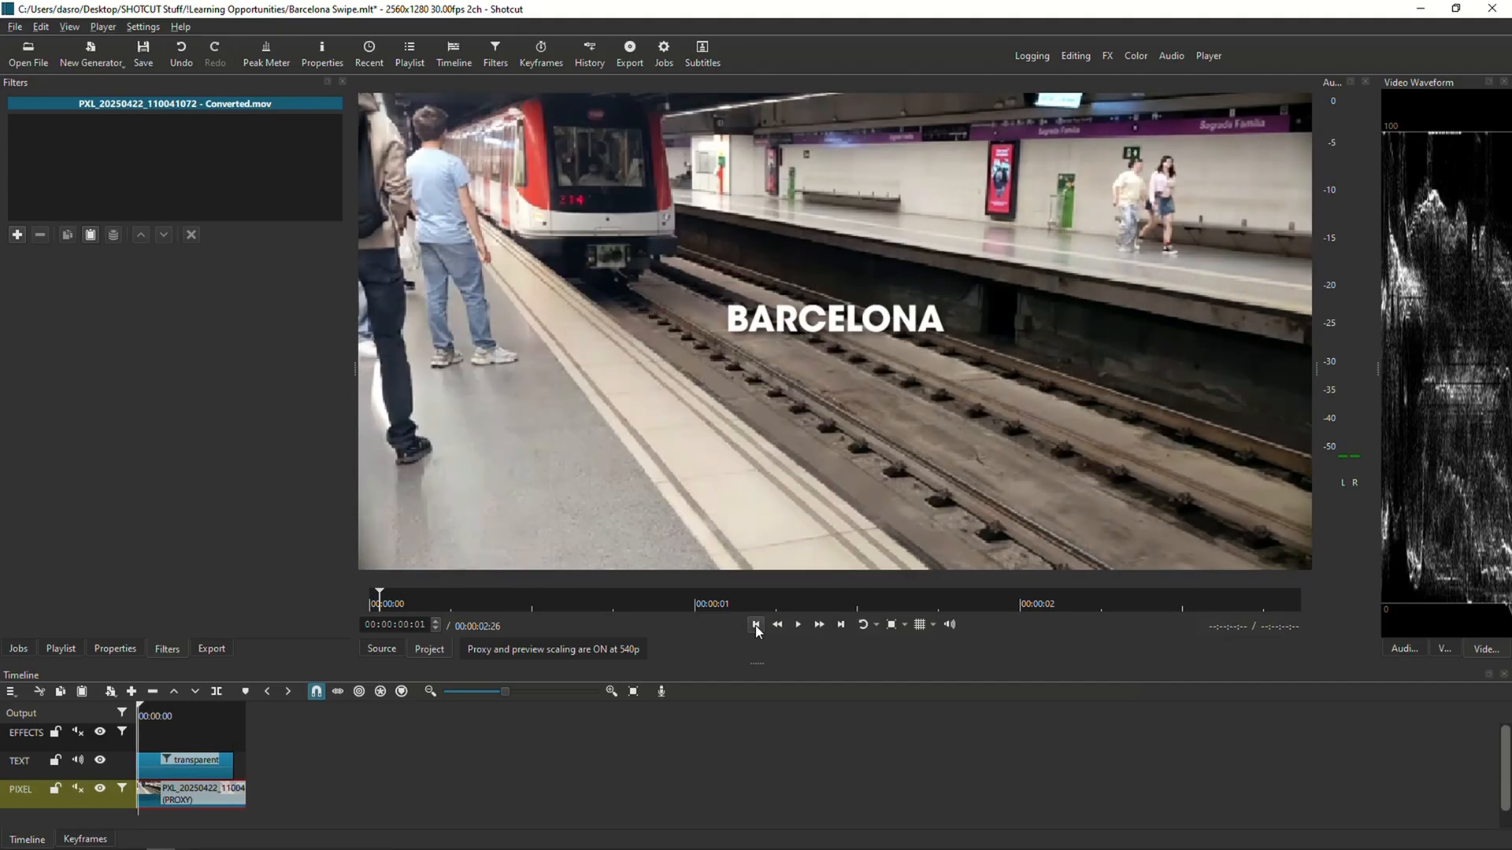
Replay and pause to stop the playhead near 00:00:01:06 where the train meets the title
left_click(797, 625)
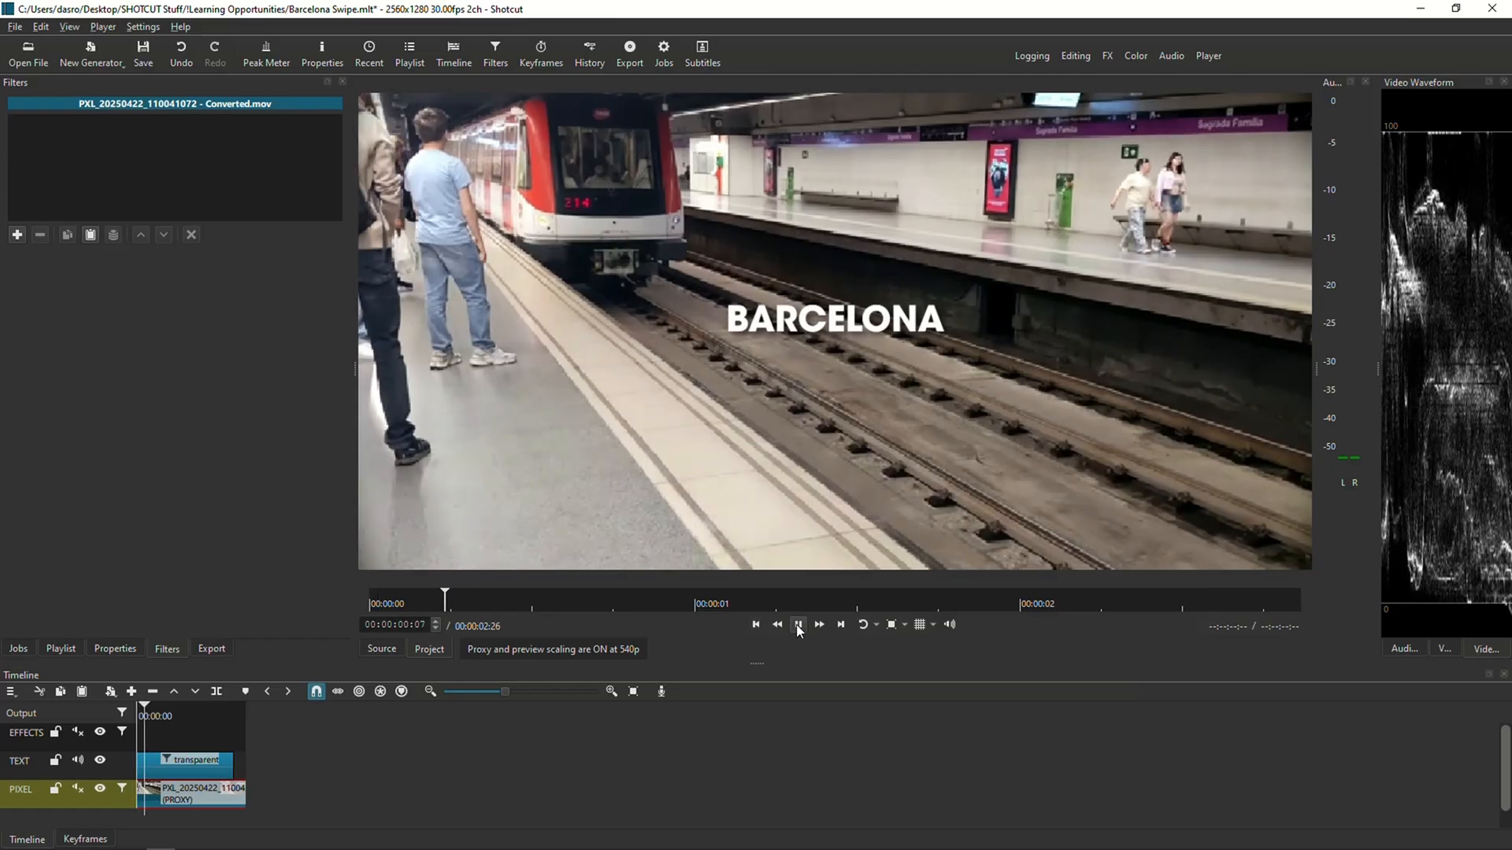
left_click(797, 625)
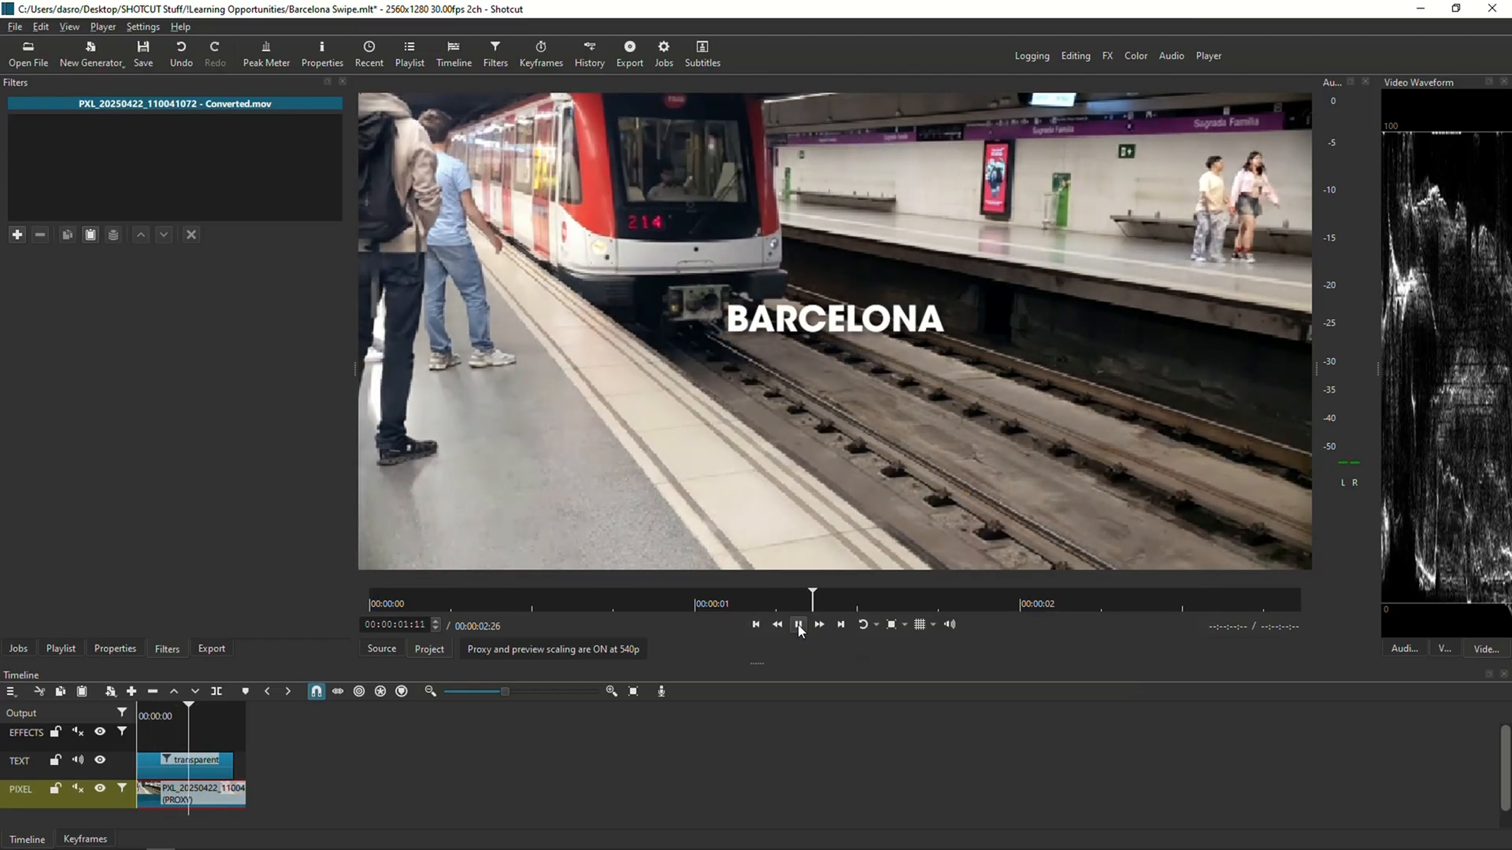
left_click(798, 625)
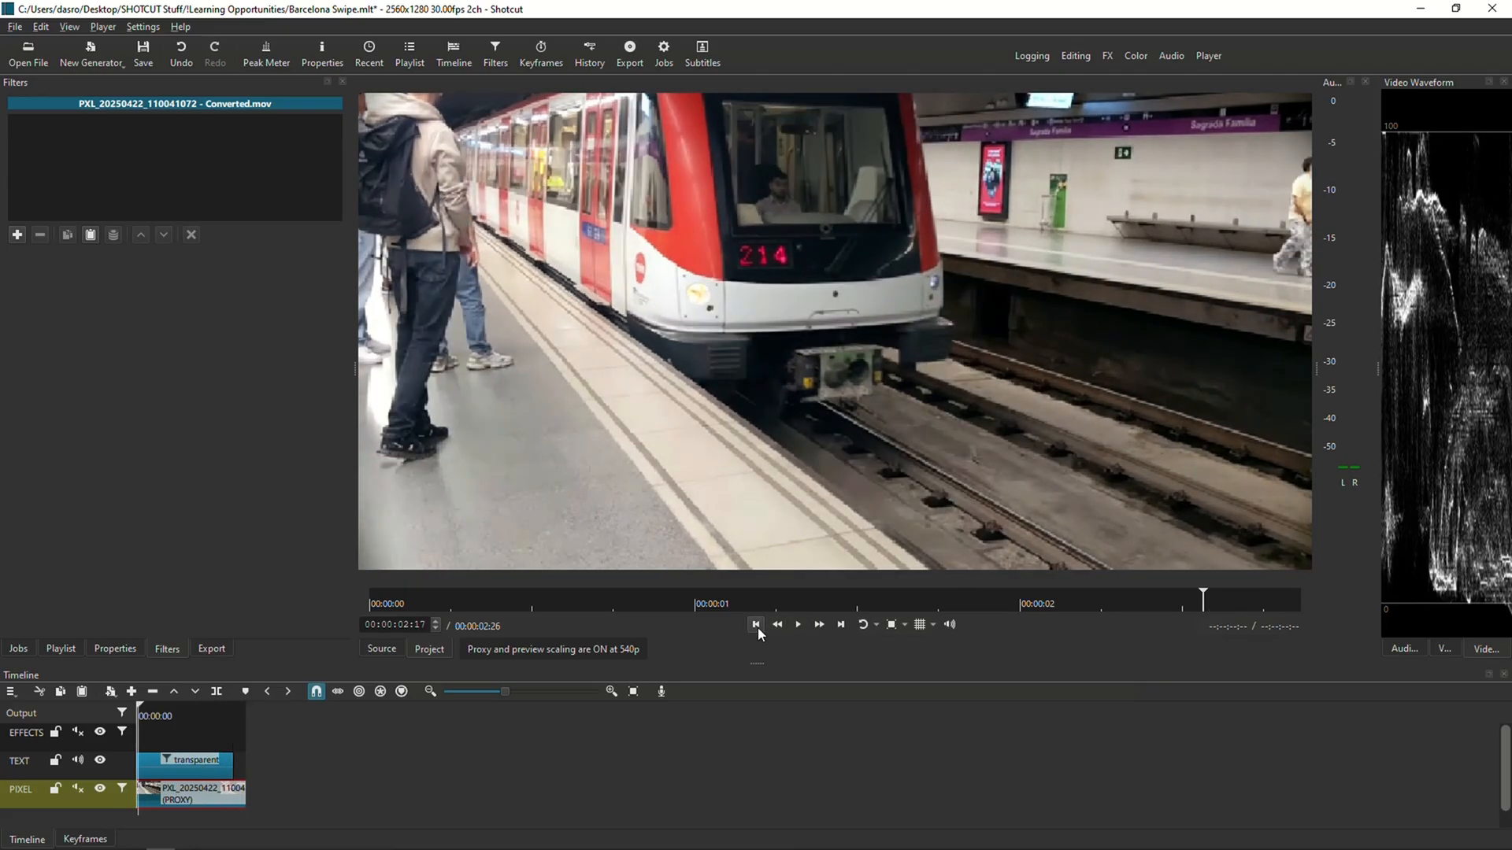
left_click(797, 624)
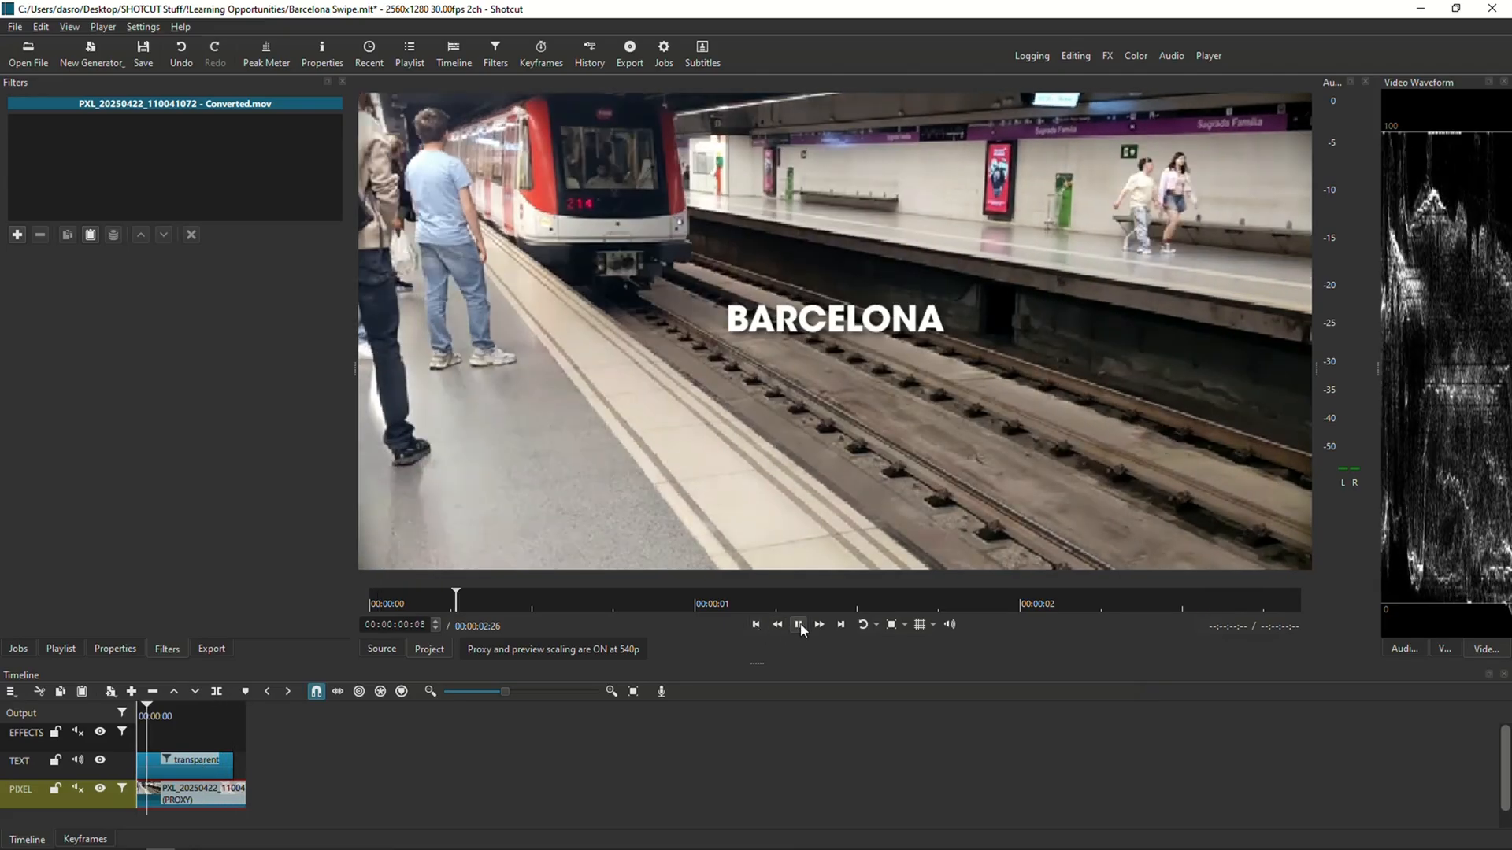
left_click(797, 625)
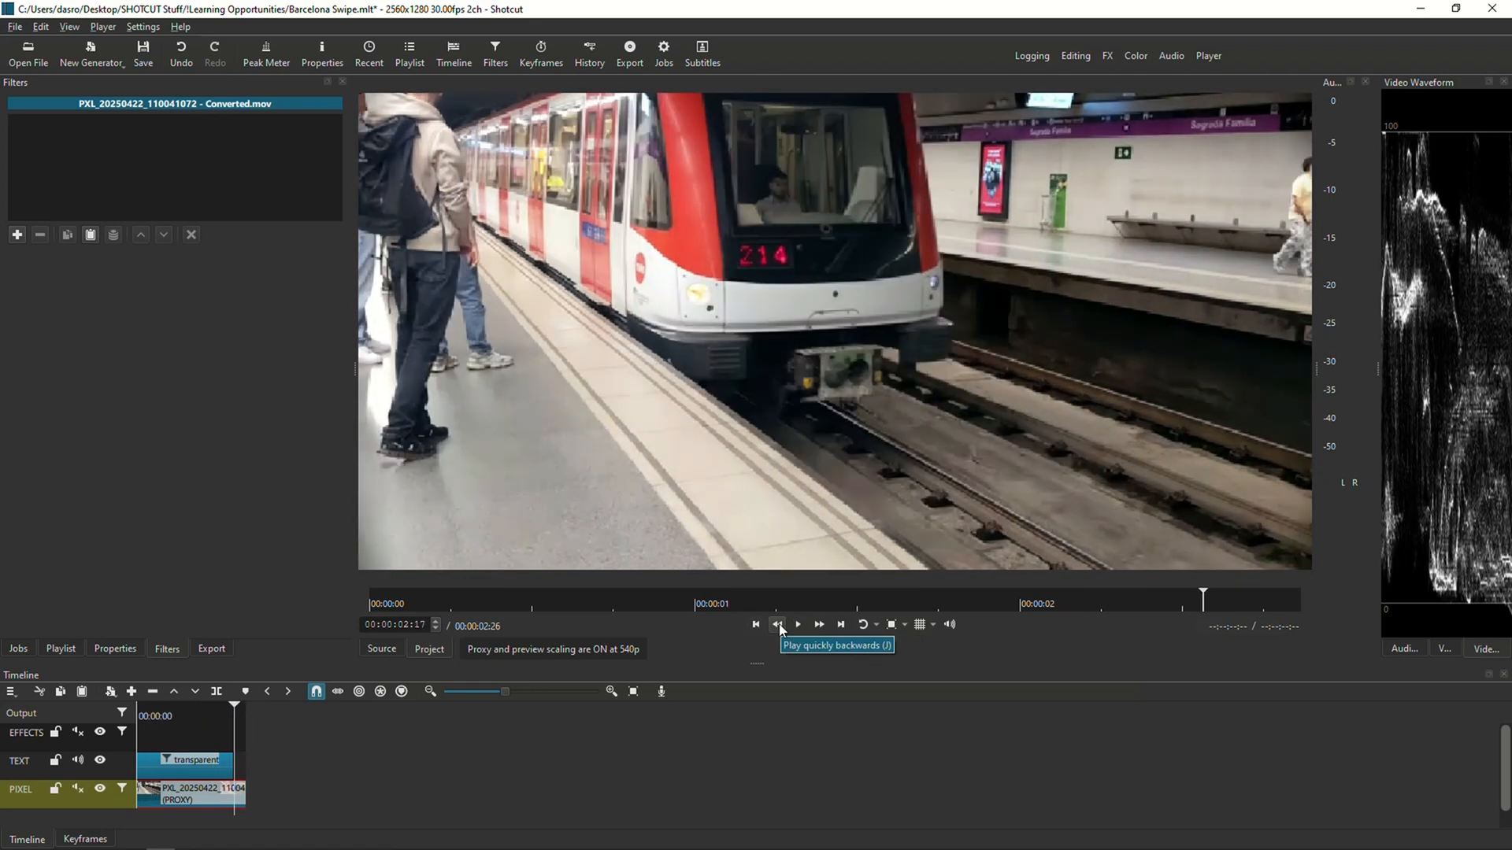
left_click(756, 625)
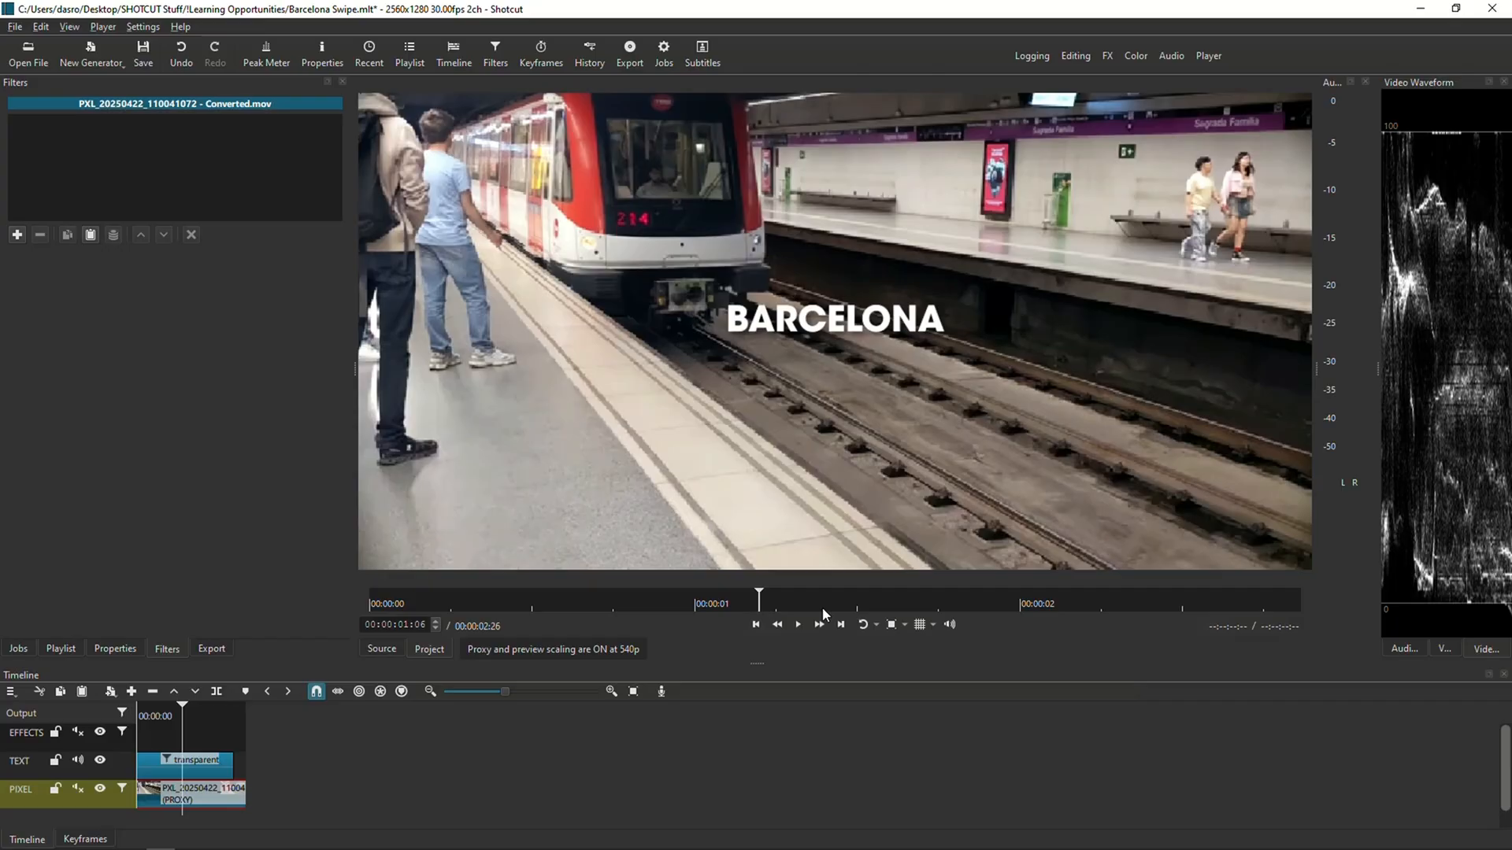
mouse_move(861, 534)
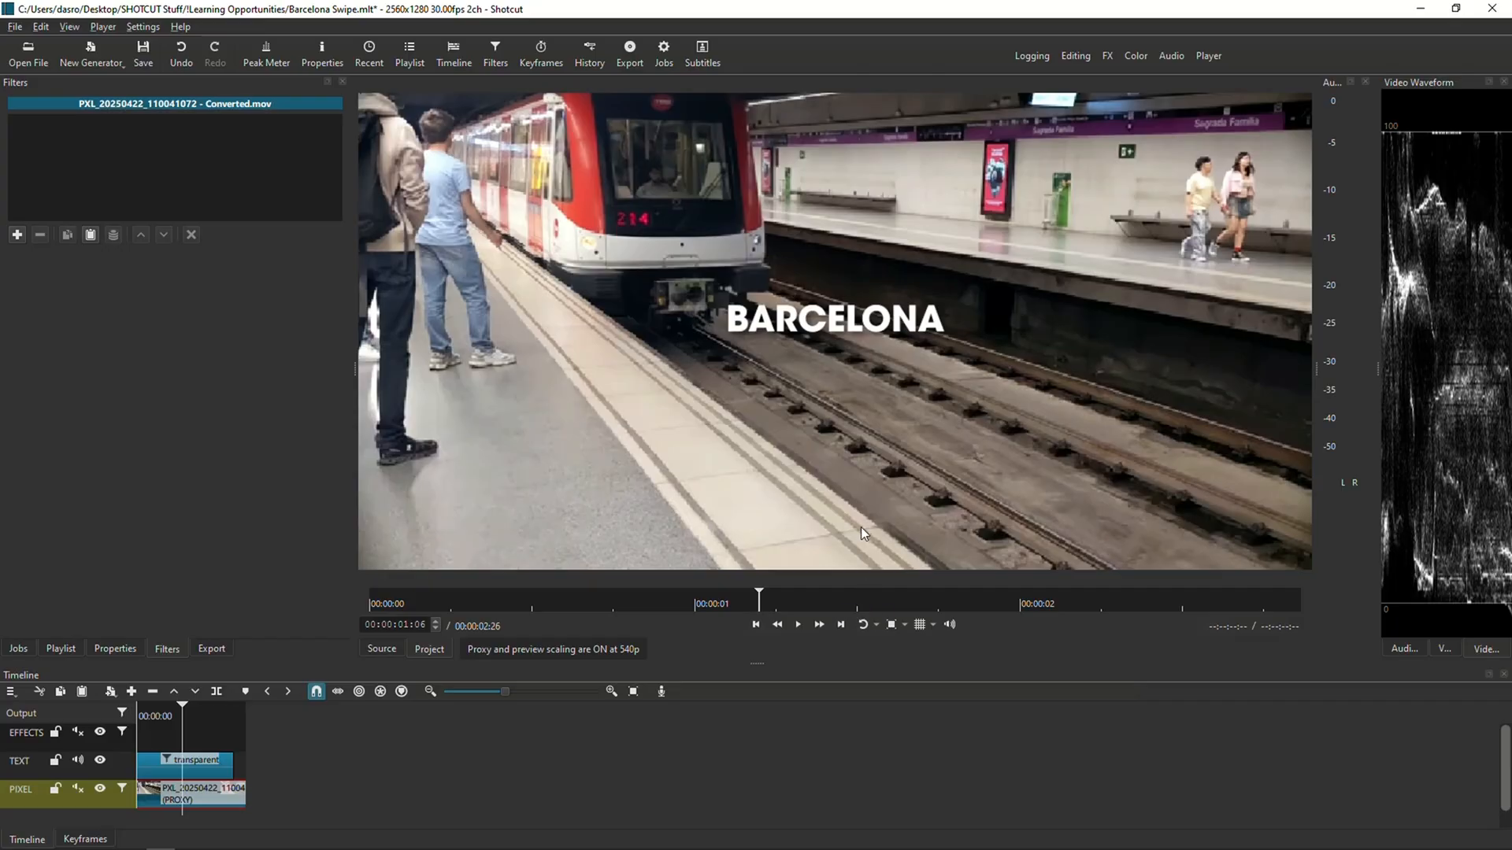
mouse_move(737, 322)
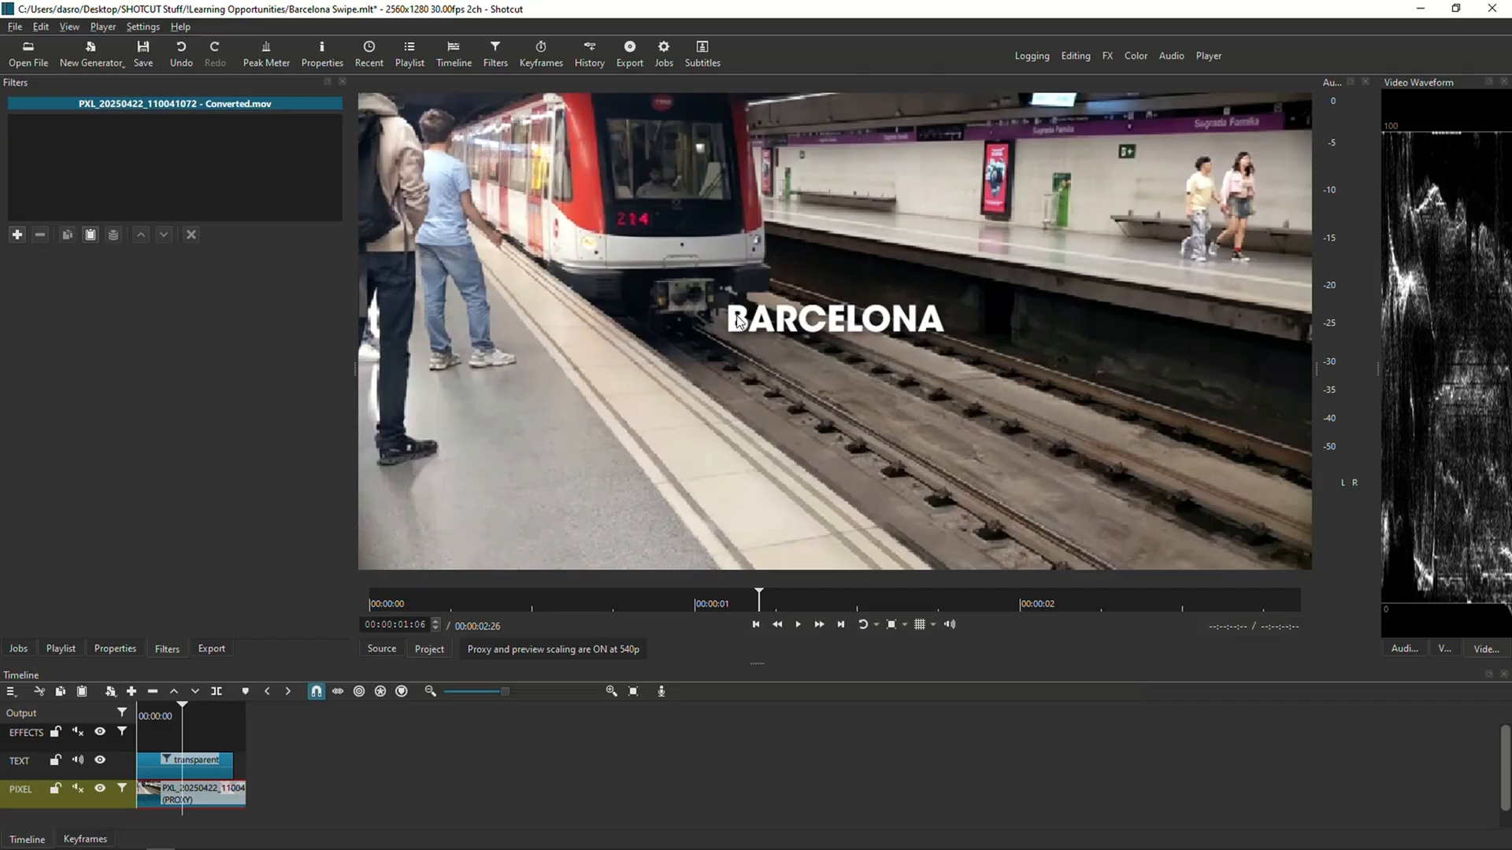
Split the train clip at the playhead (S) and play back from the cut point
left_click(203, 789)
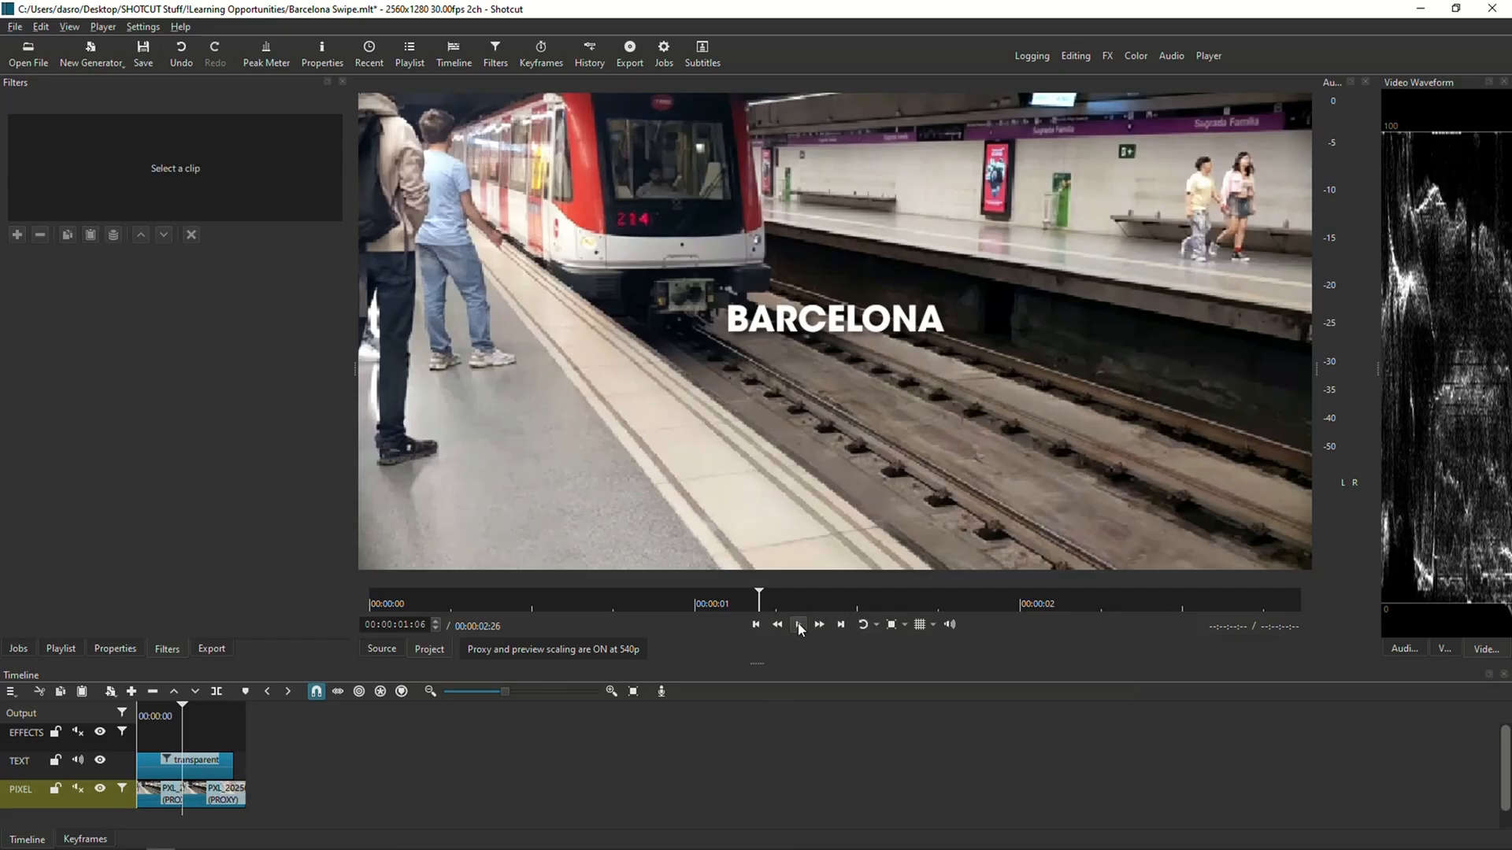
left_click(799, 625)
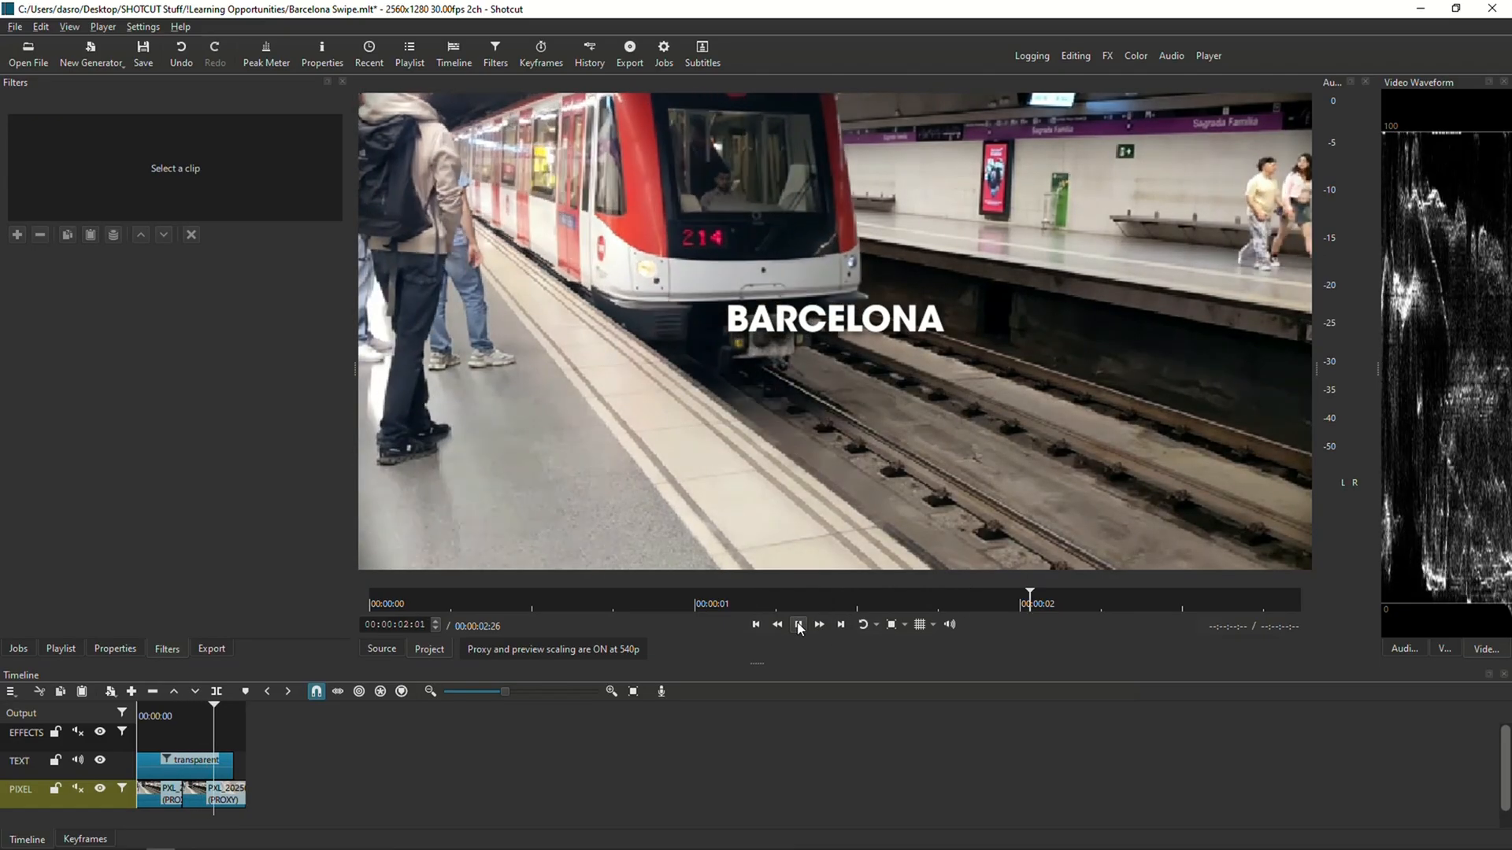
left_click(798, 624)
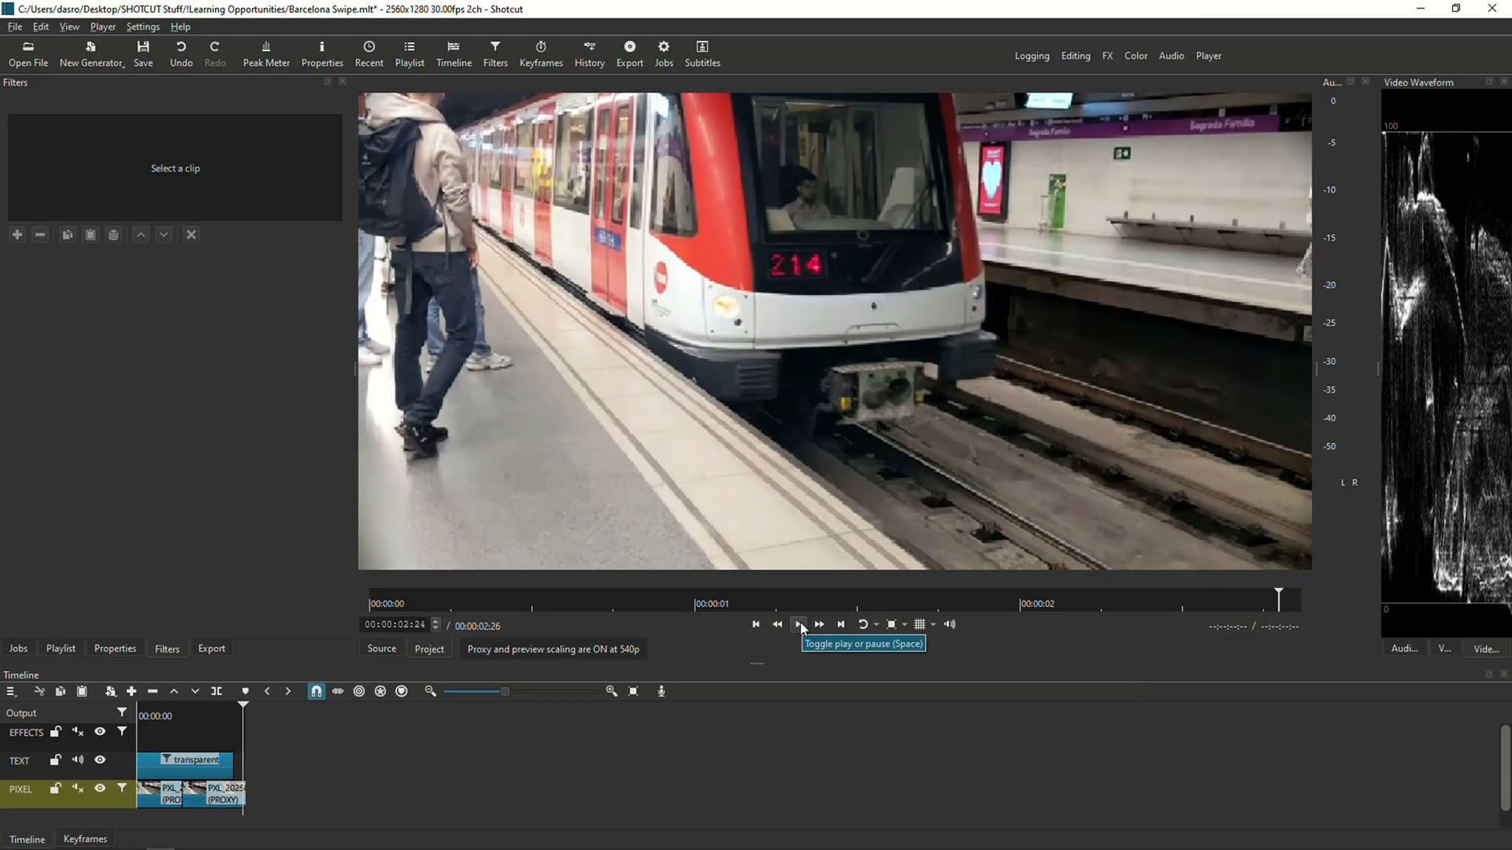
left_click(798, 623)
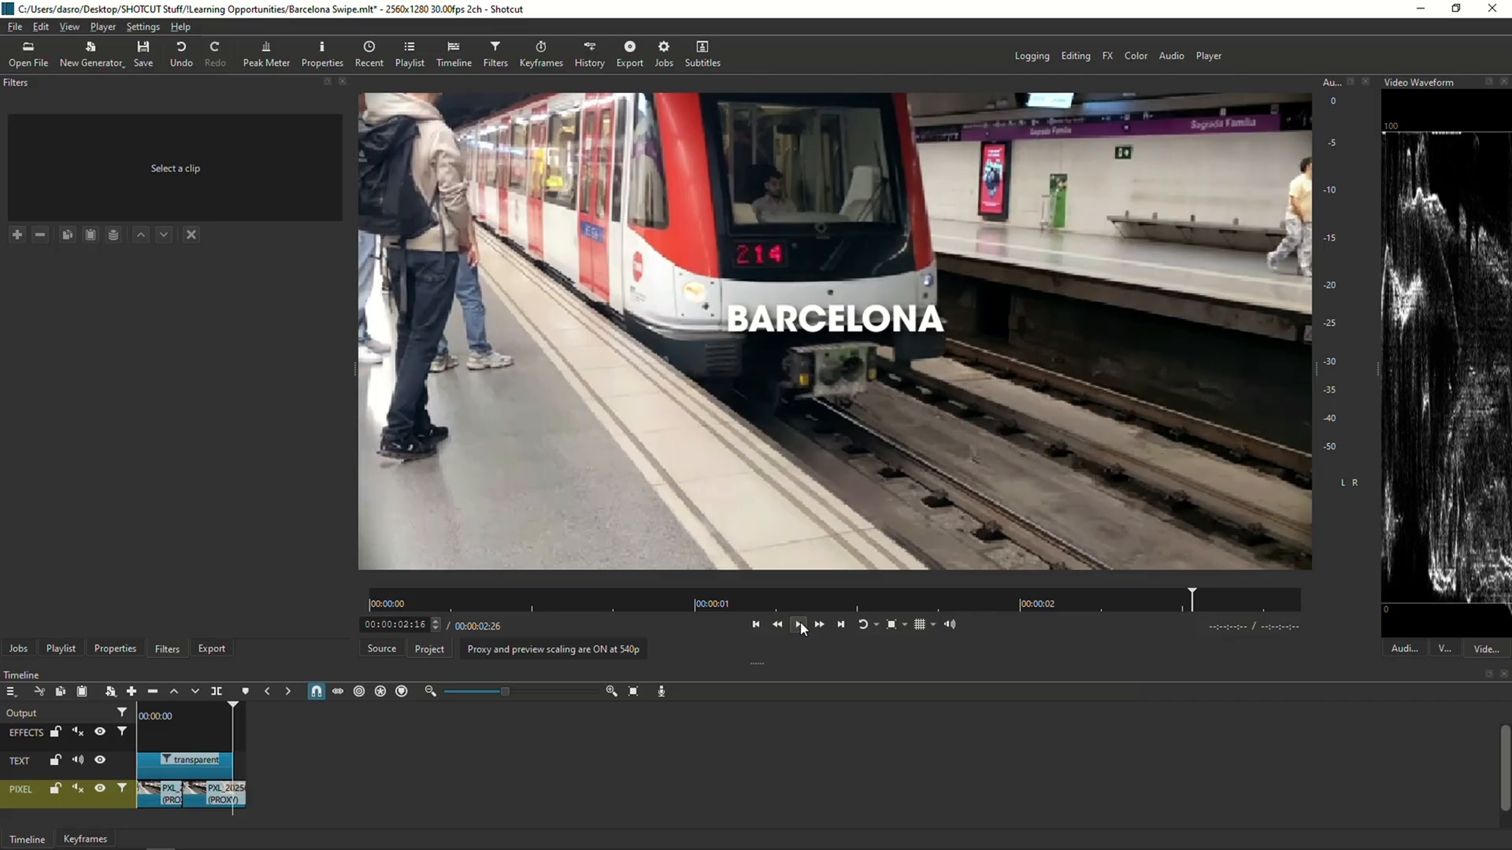
Step through frames as the train passes and select the second clip of the split
left_click(798, 625)
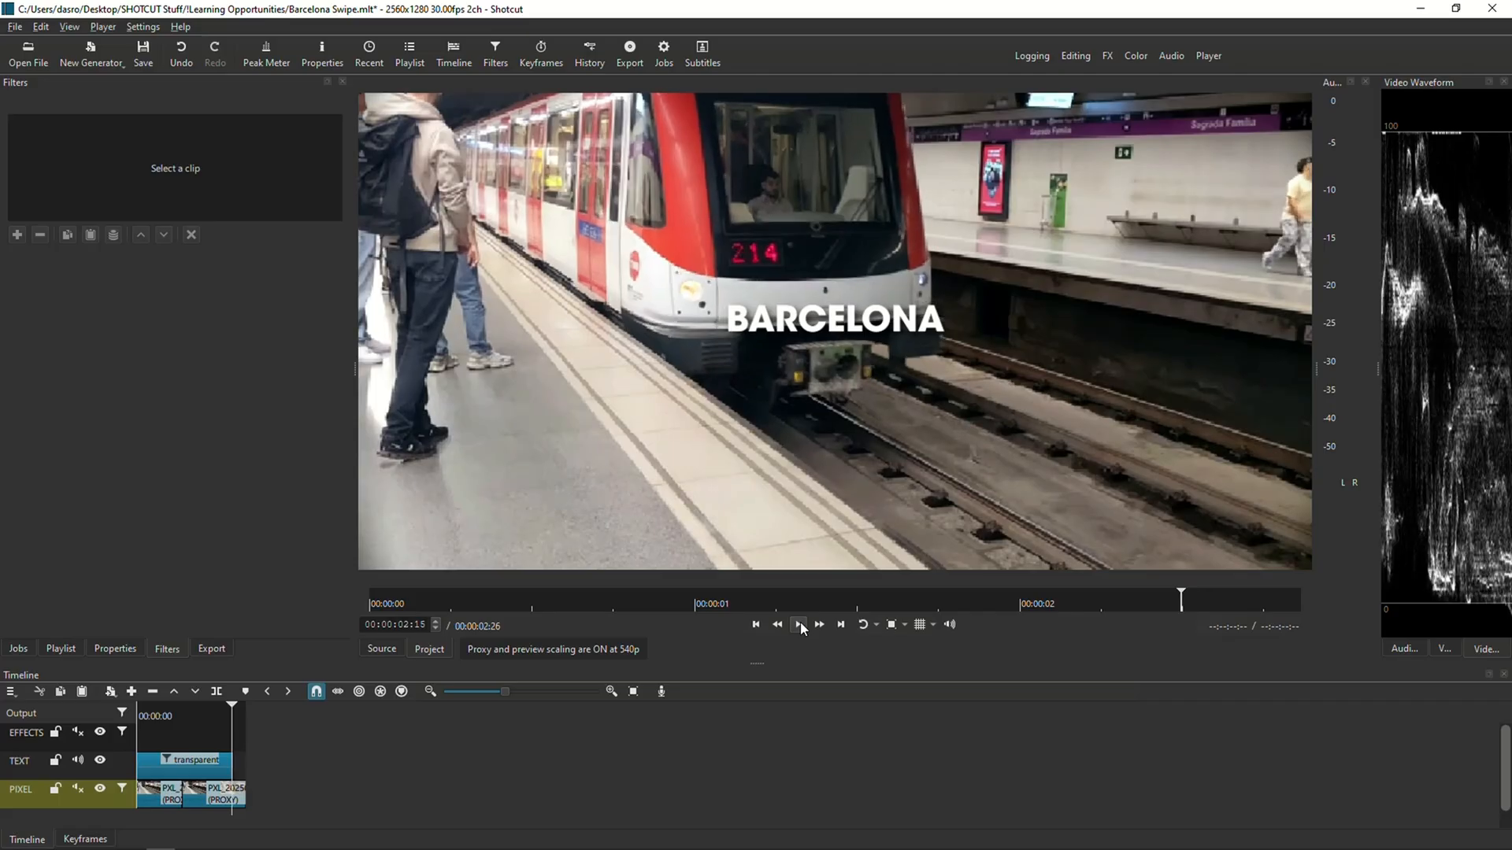
left_click(798, 625)
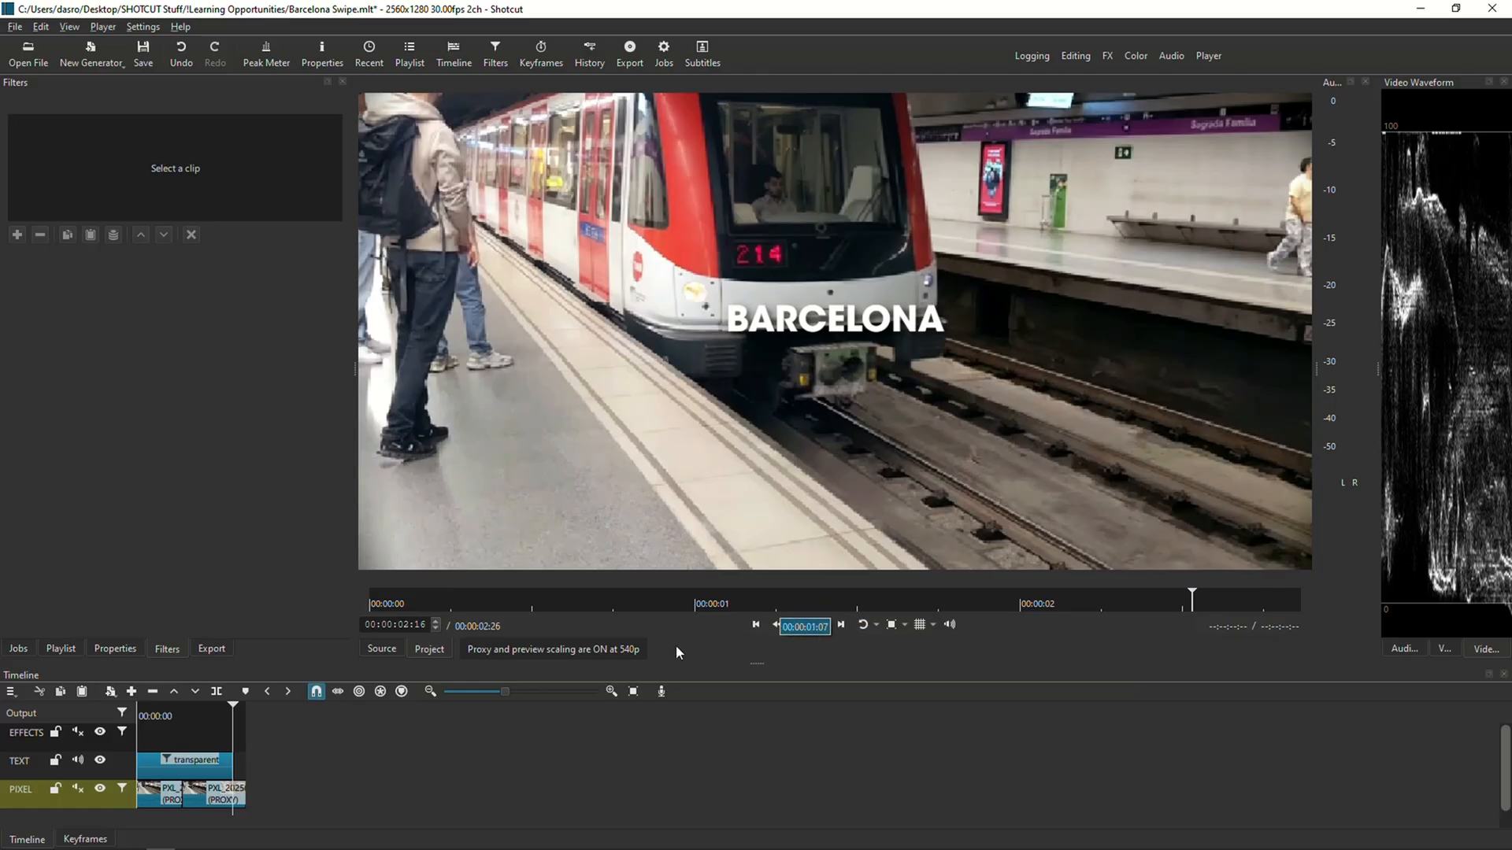
left_click(214, 794)
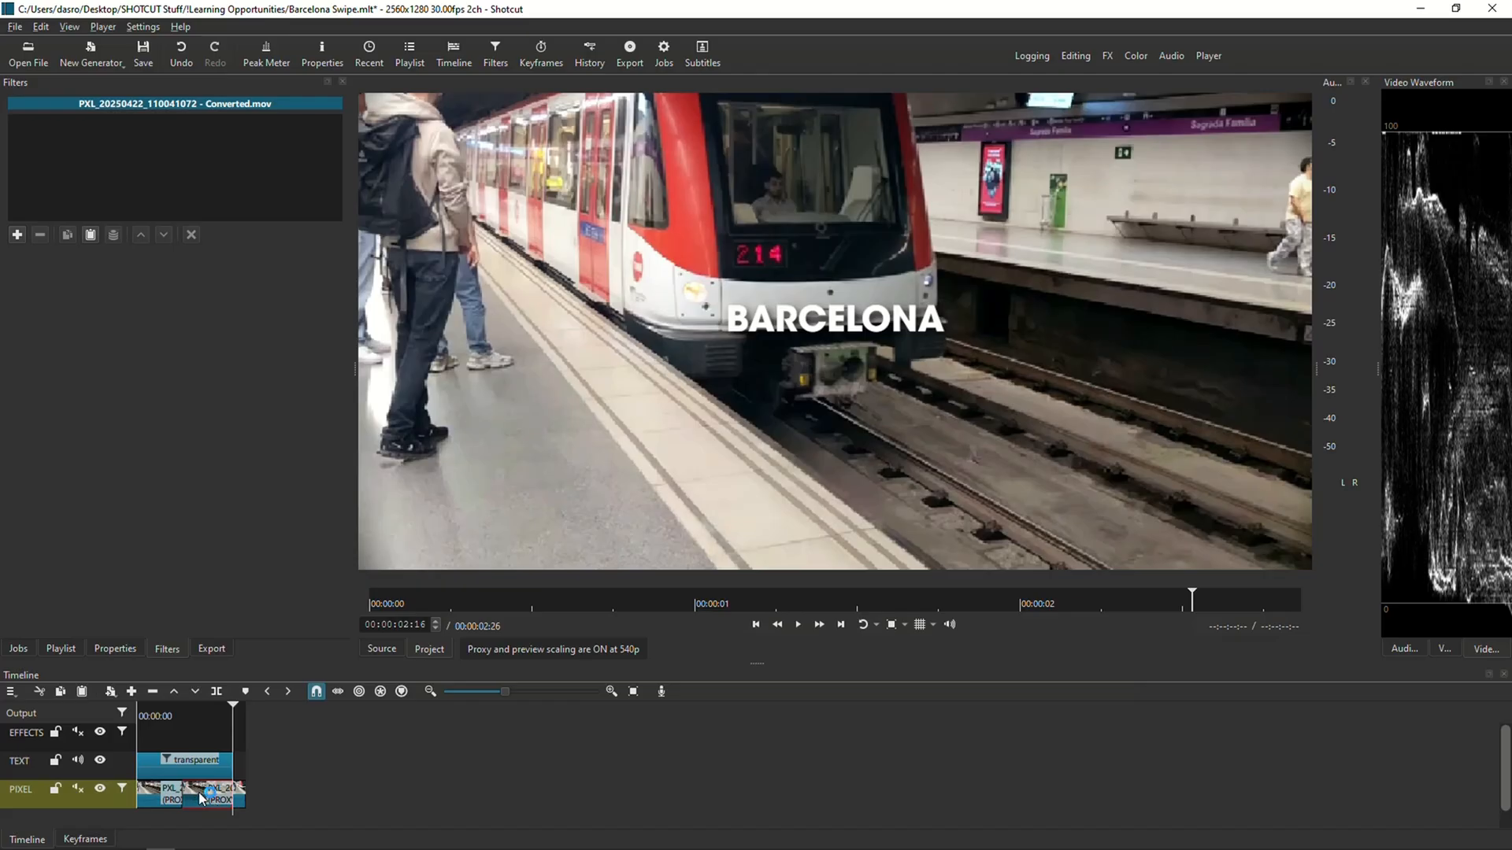
mouse_move(209, 750)
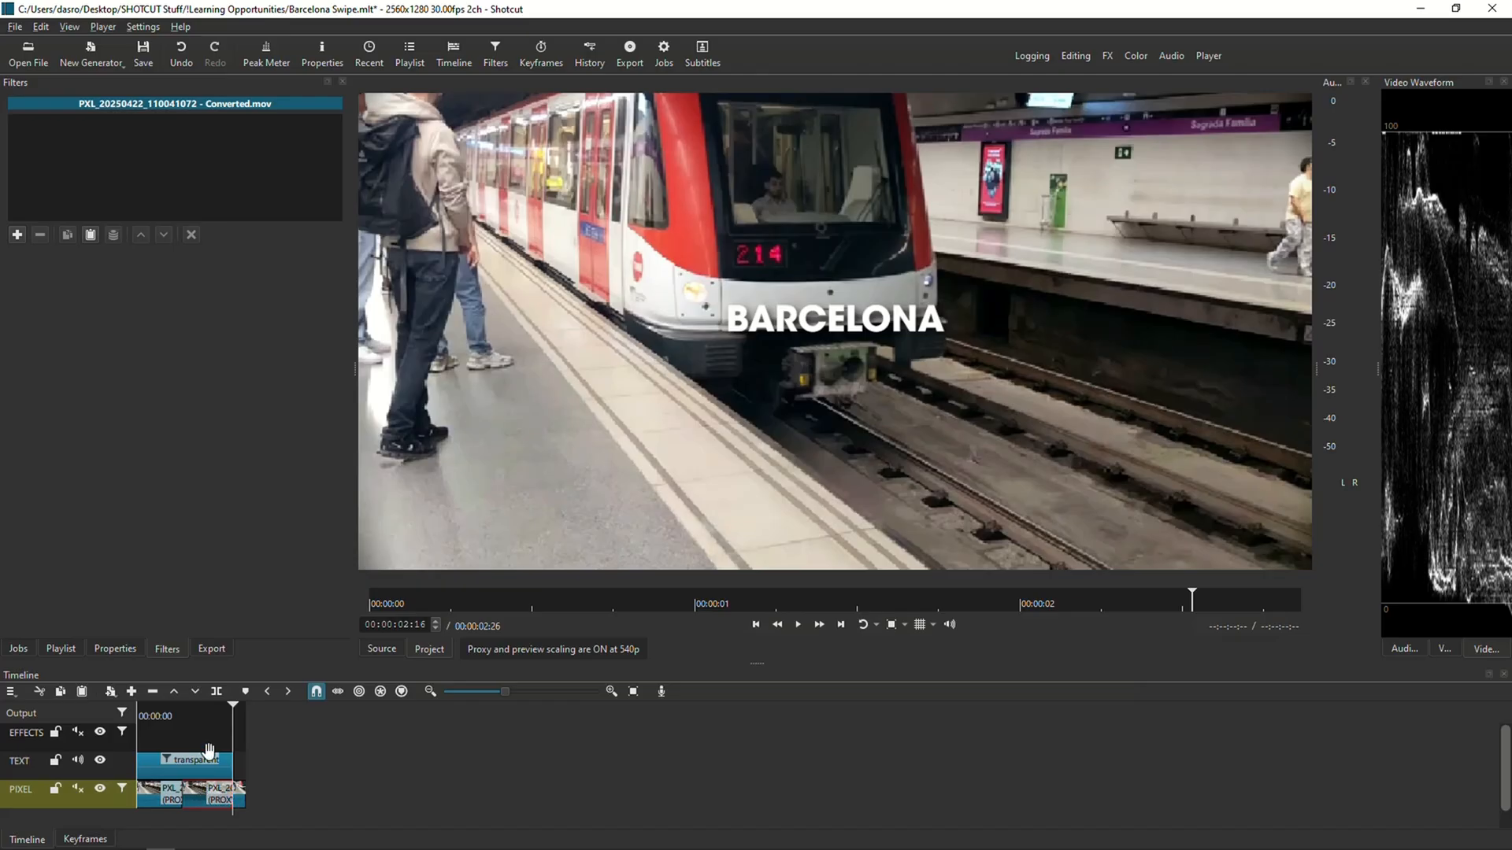
mouse_move(135, 745)
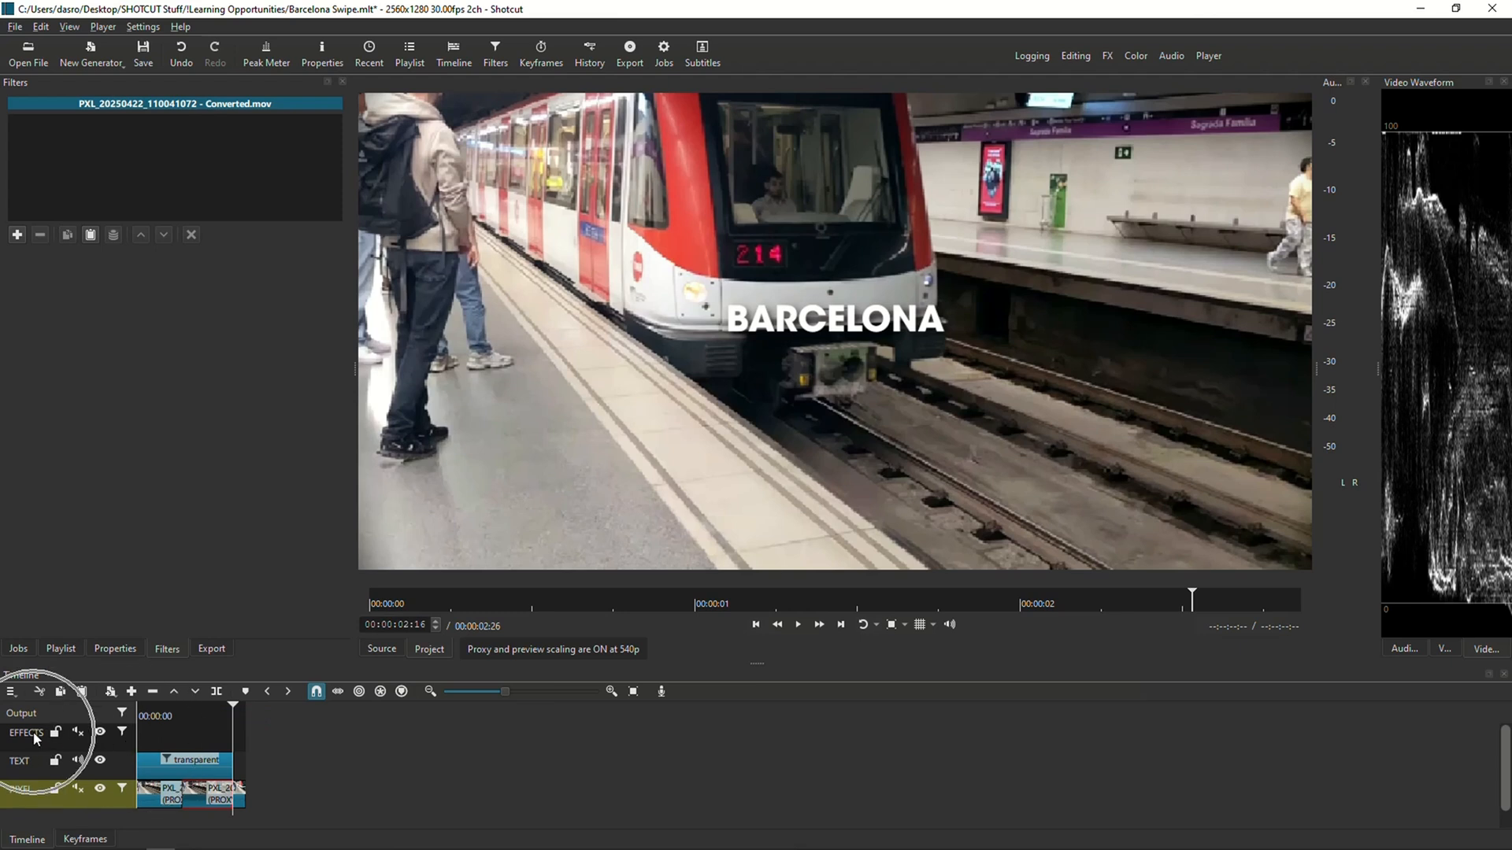
left_click(28, 732)
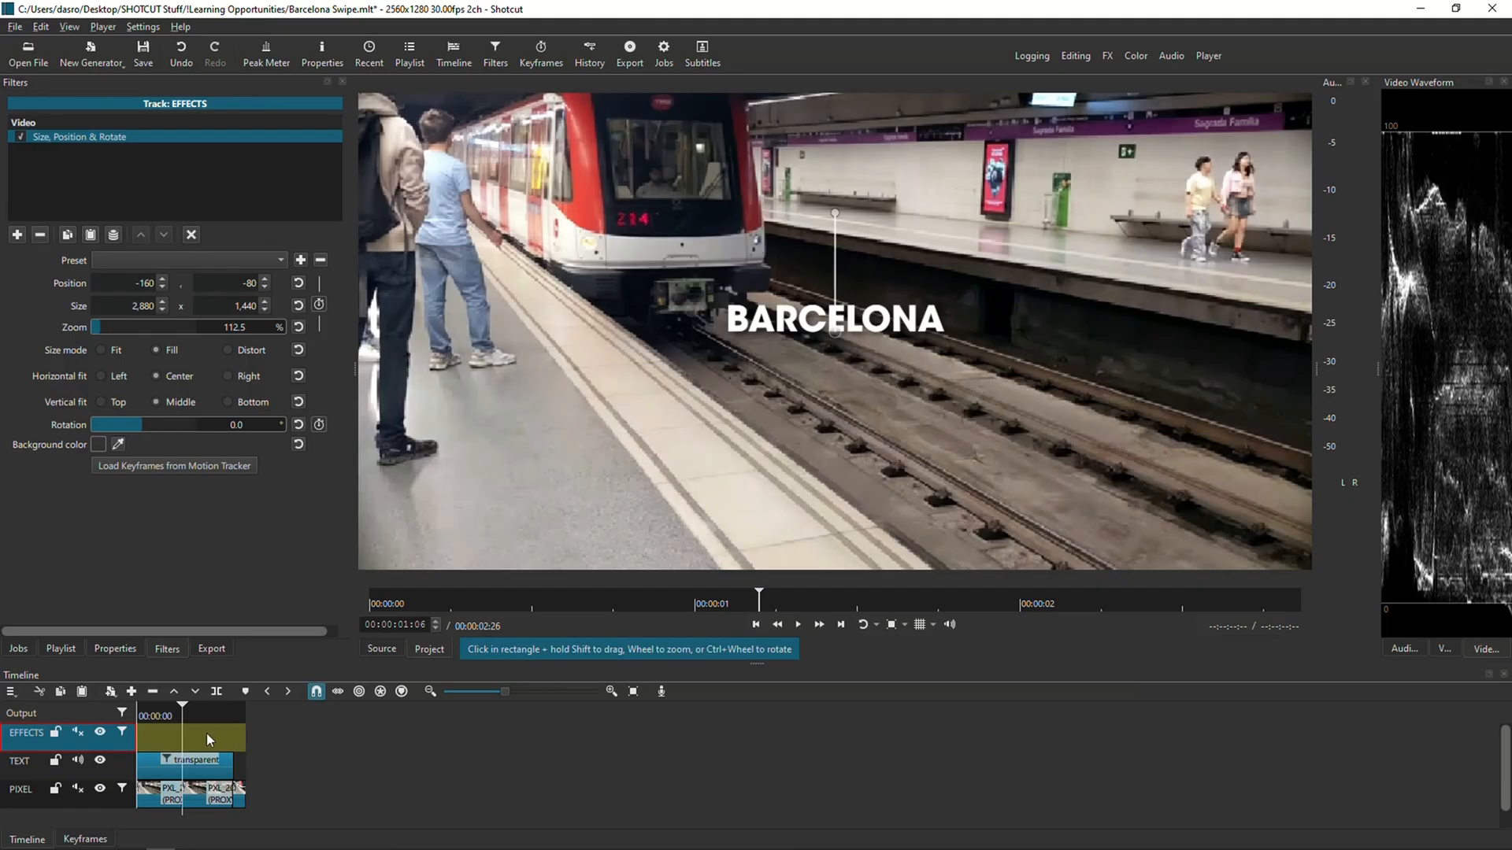
mouse_move(194, 740)
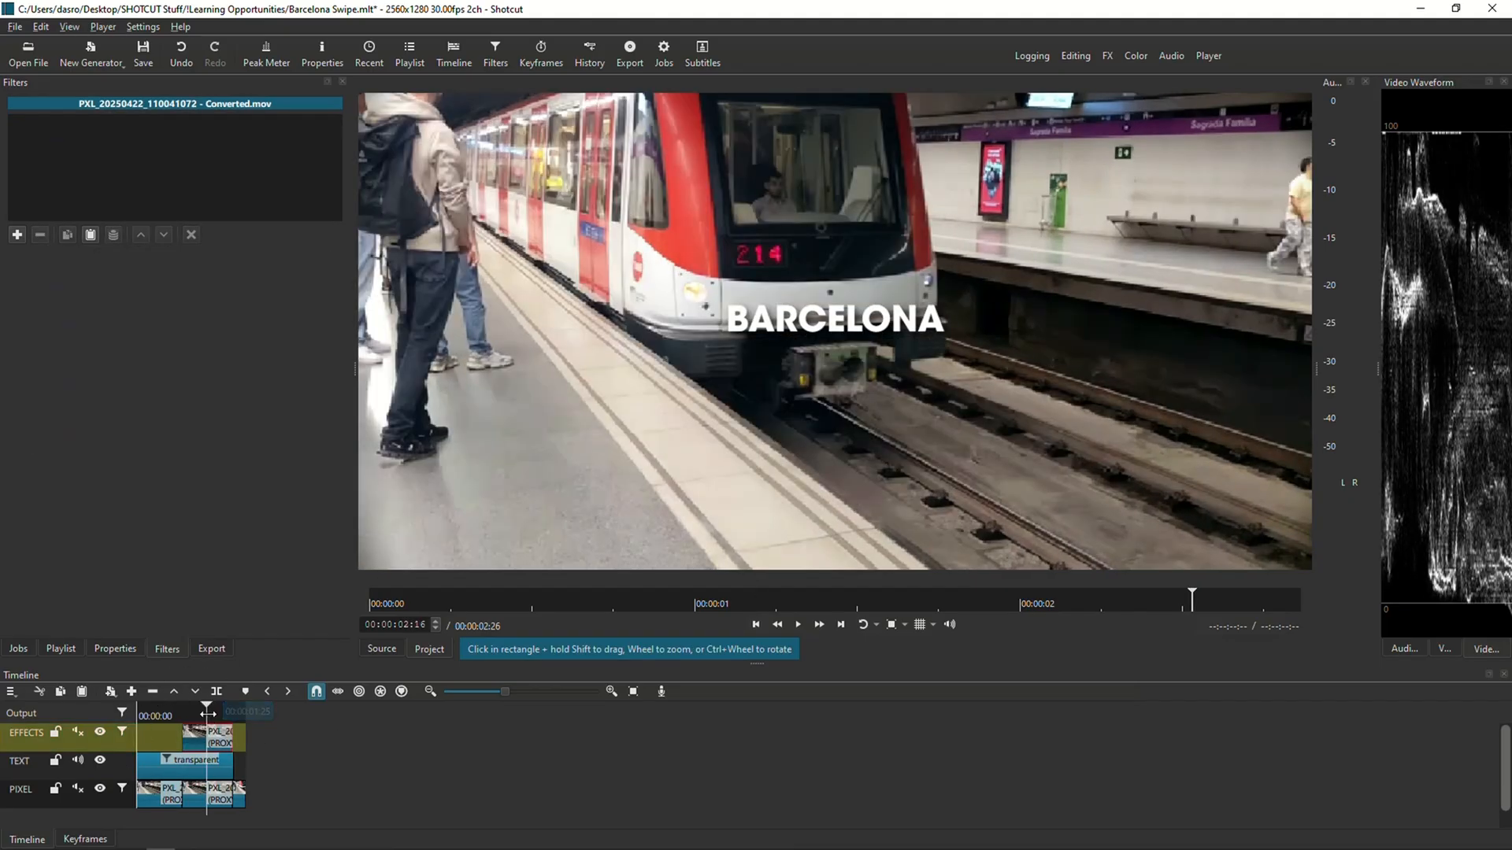
left_click(797, 624)
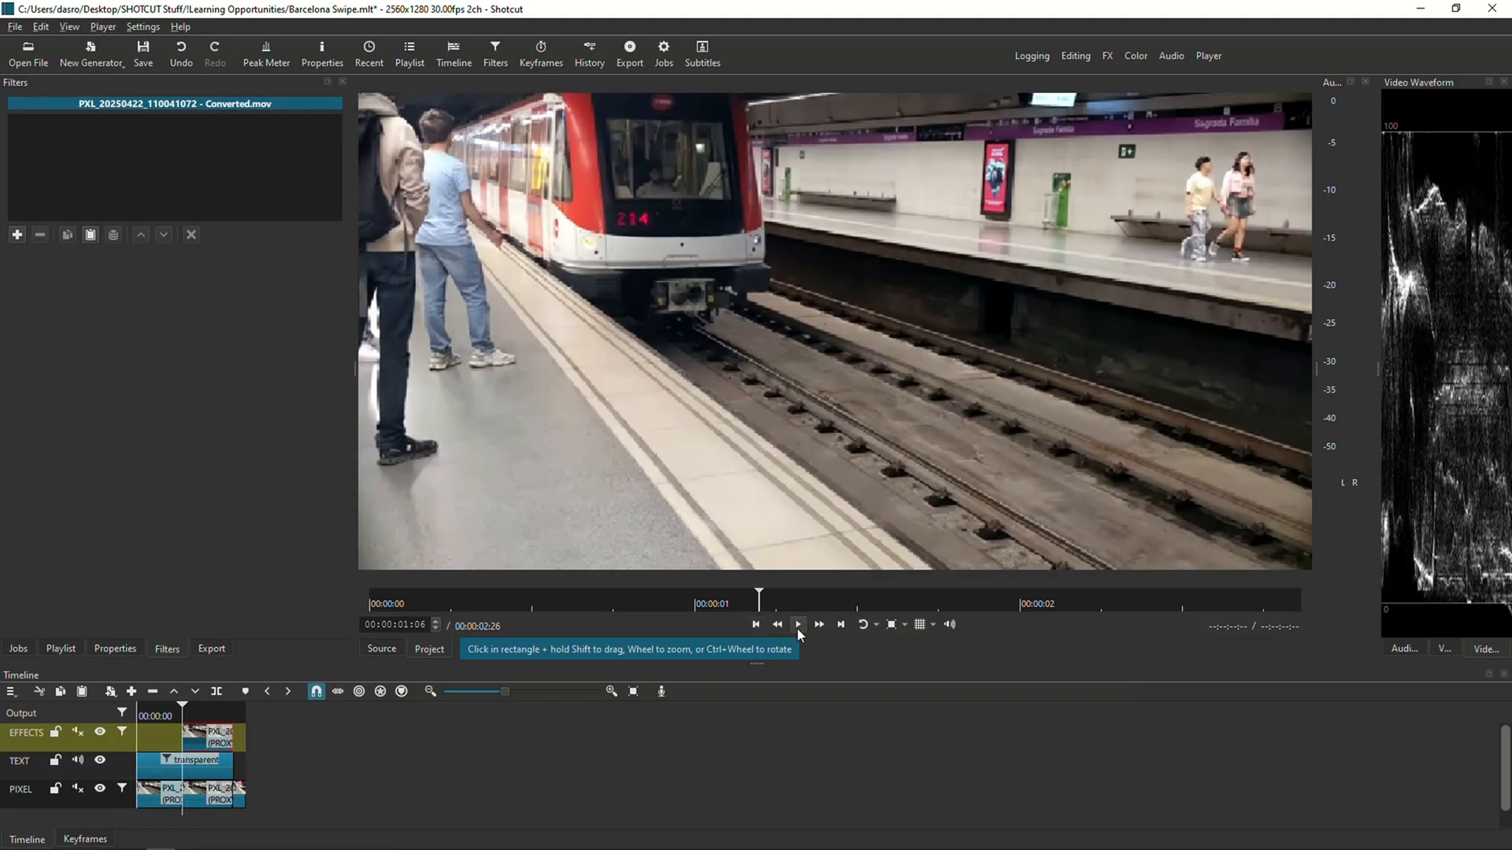
left_click(797, 625)
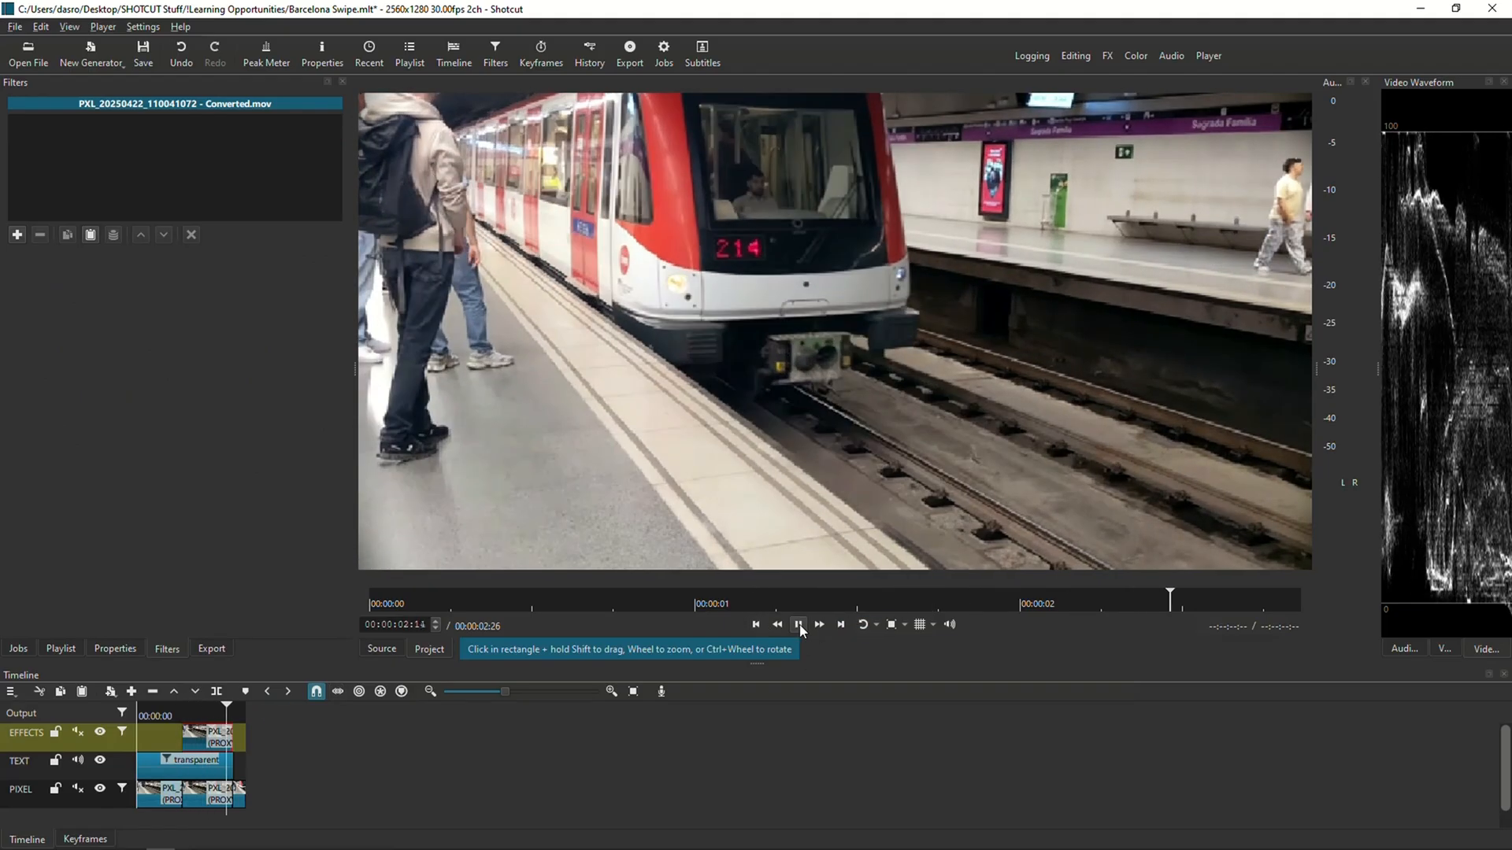
left_click(797, 625)
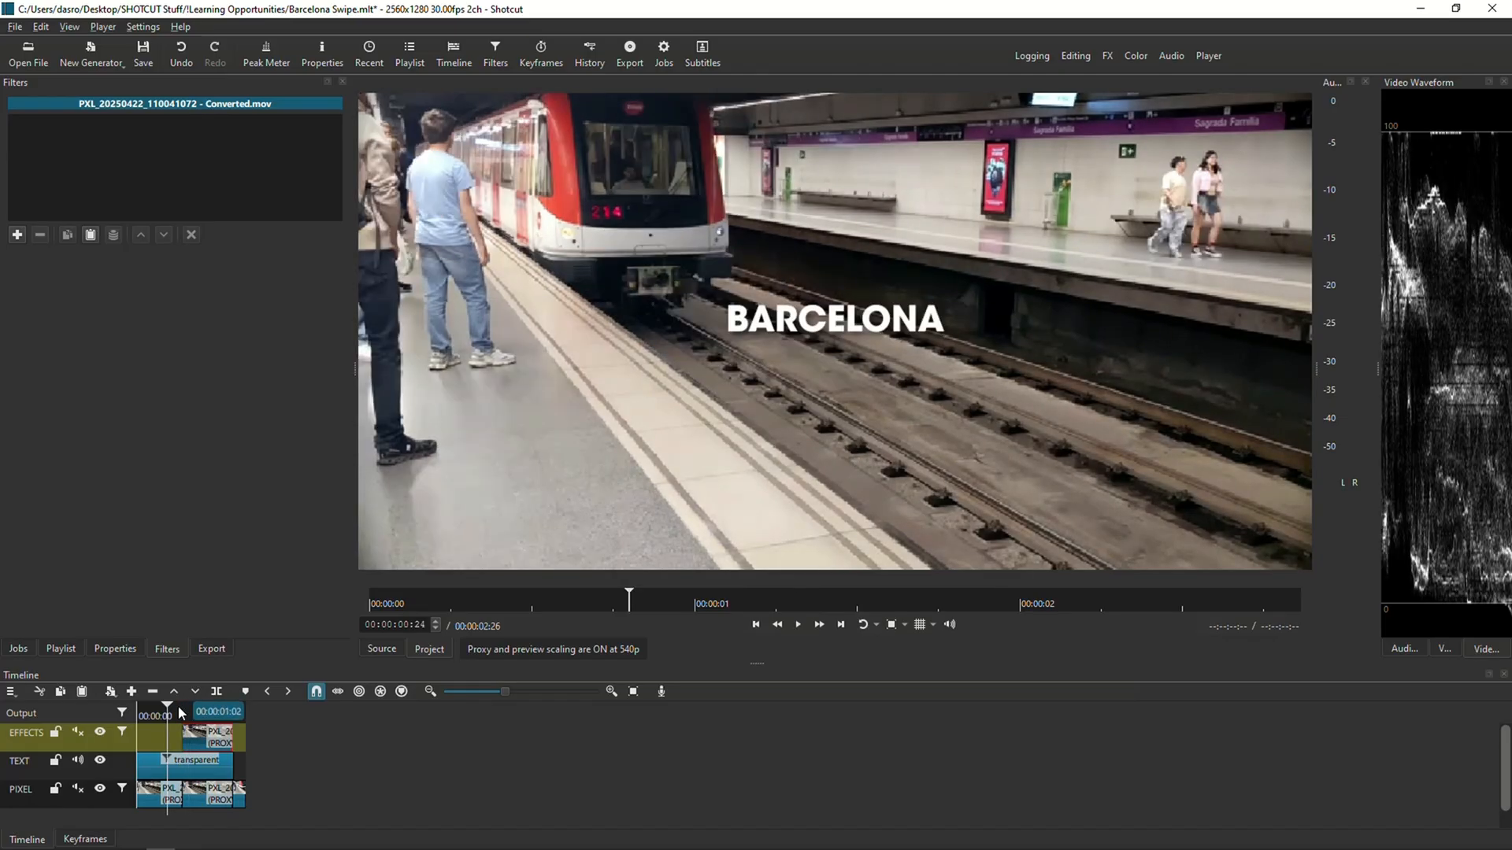
Move the playhead to 00:00:01:06 and select the upper train clip on the EFFECTS track
left_click(710, 603)
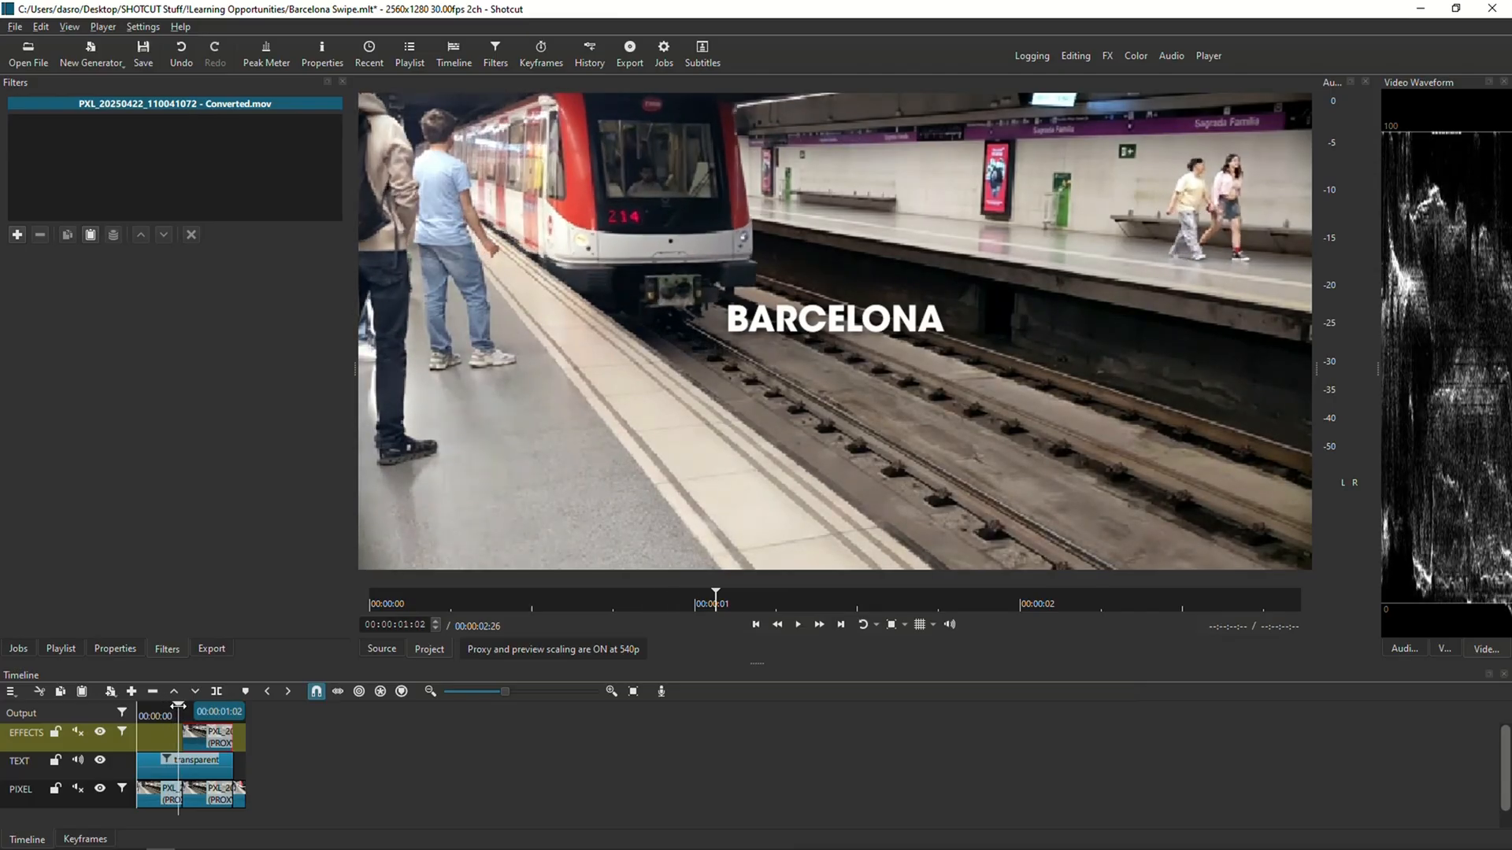
left_click(801, 598)
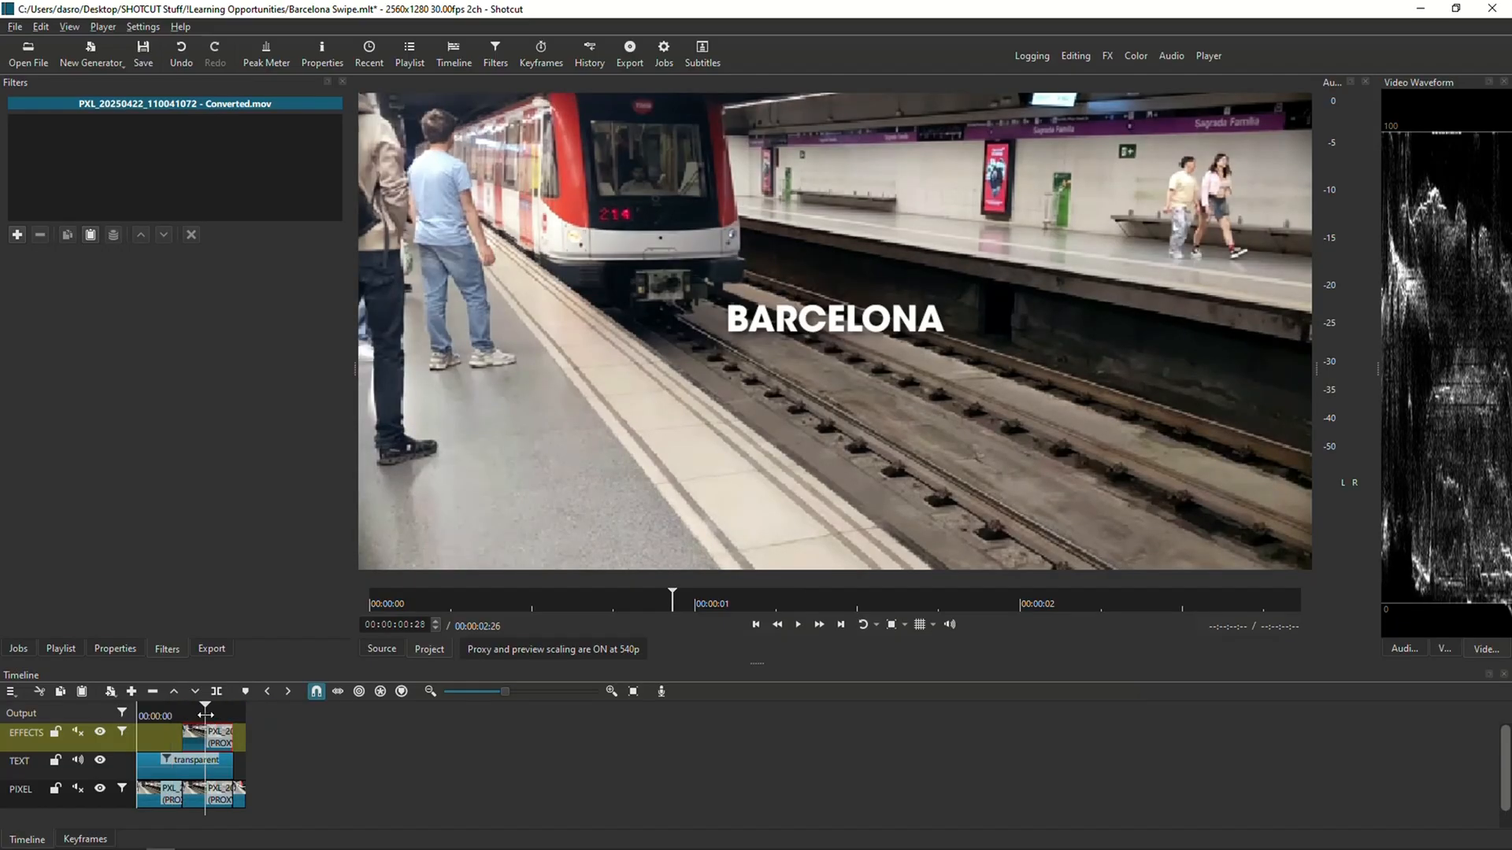
left_click(797, 624)
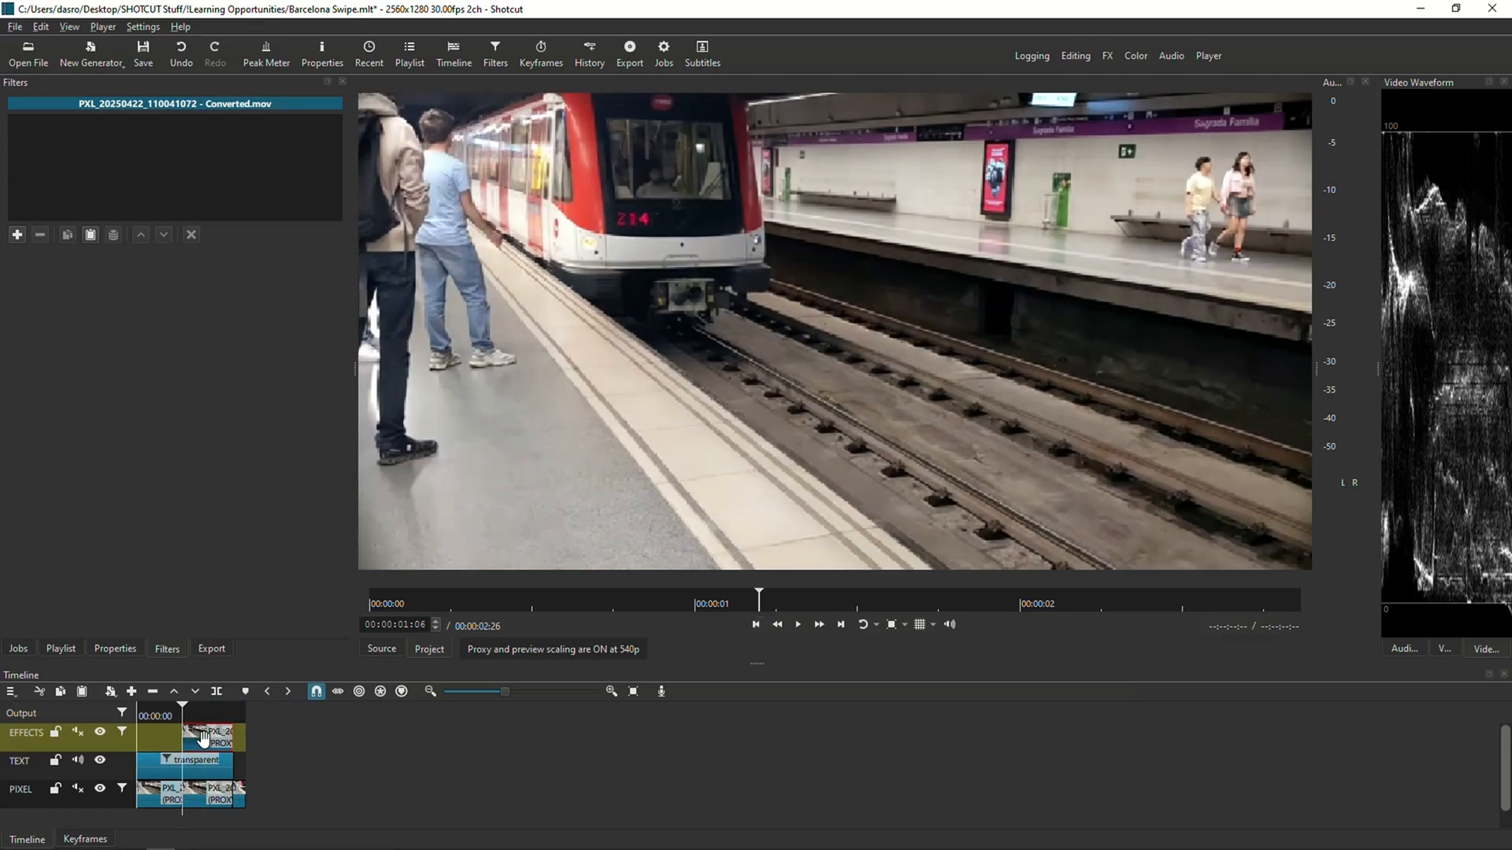
mouse_move(203, 735)
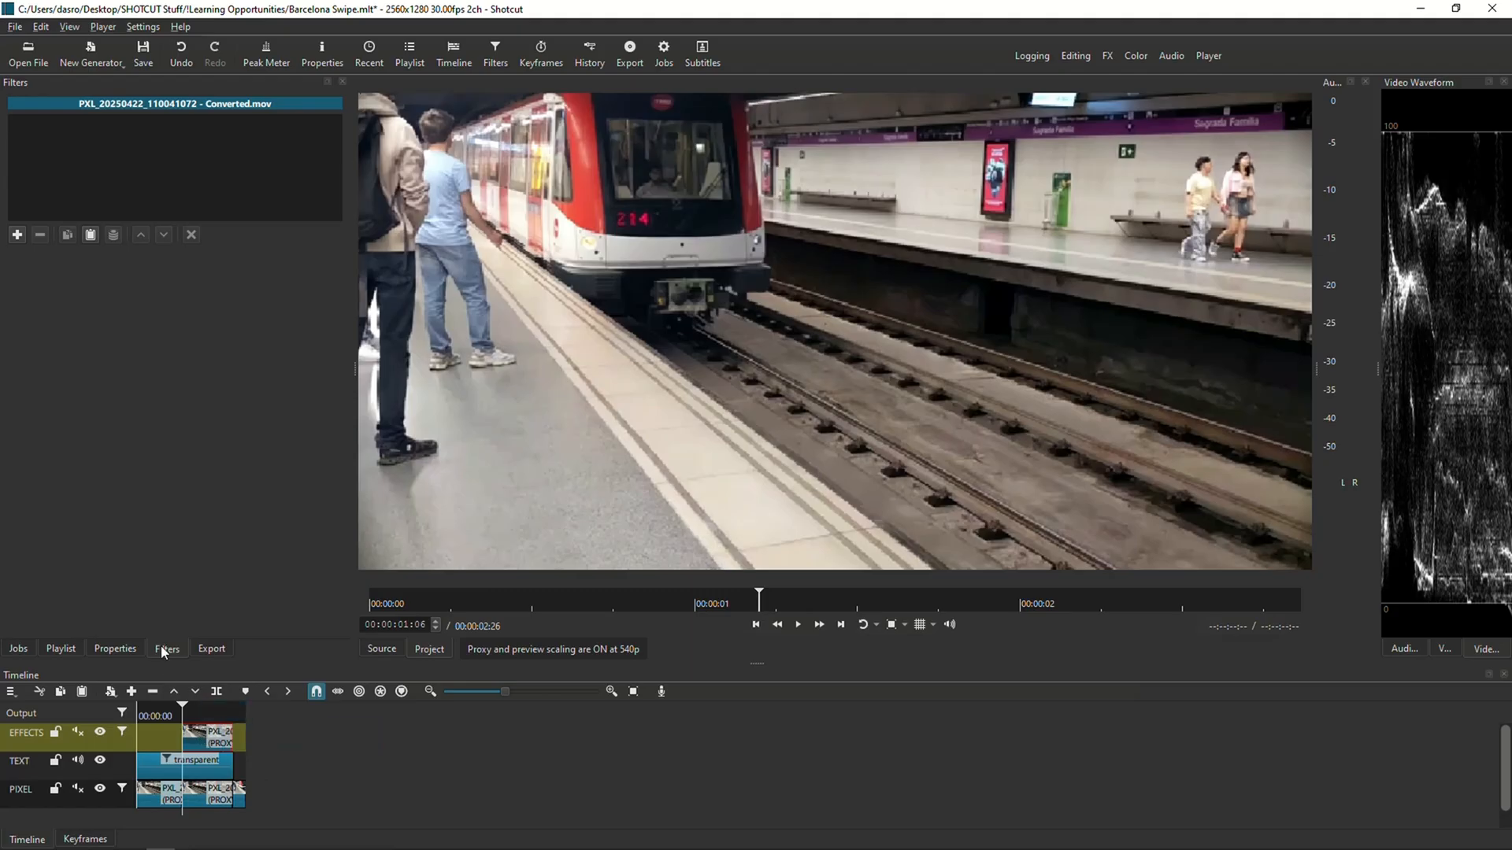
Add a Mask: Draw (Glaxnimate) filter to the upper train clip and start a new animation file
left_click(16, 235)
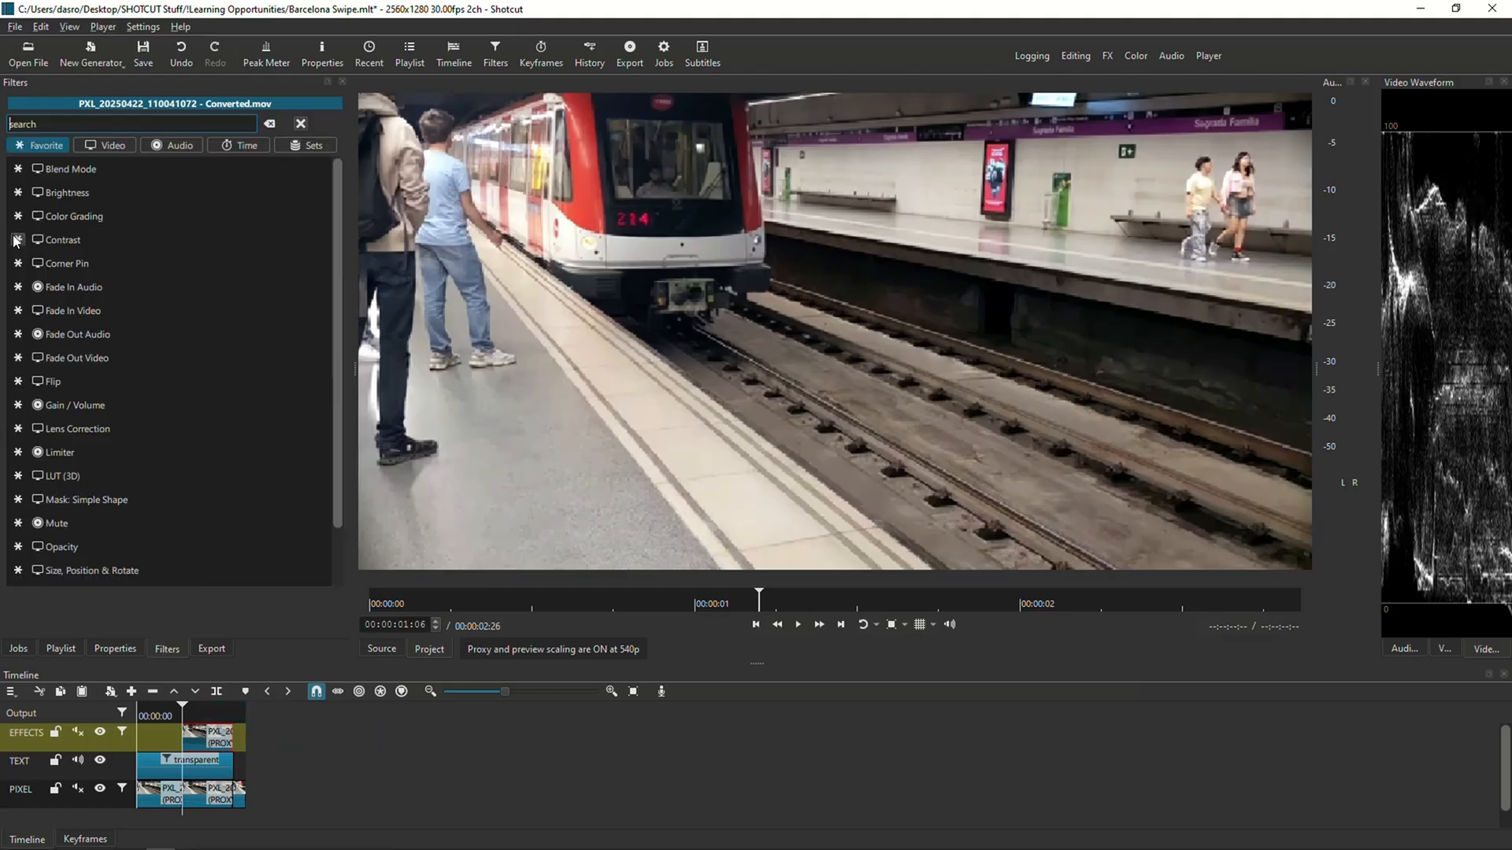
type("gla")
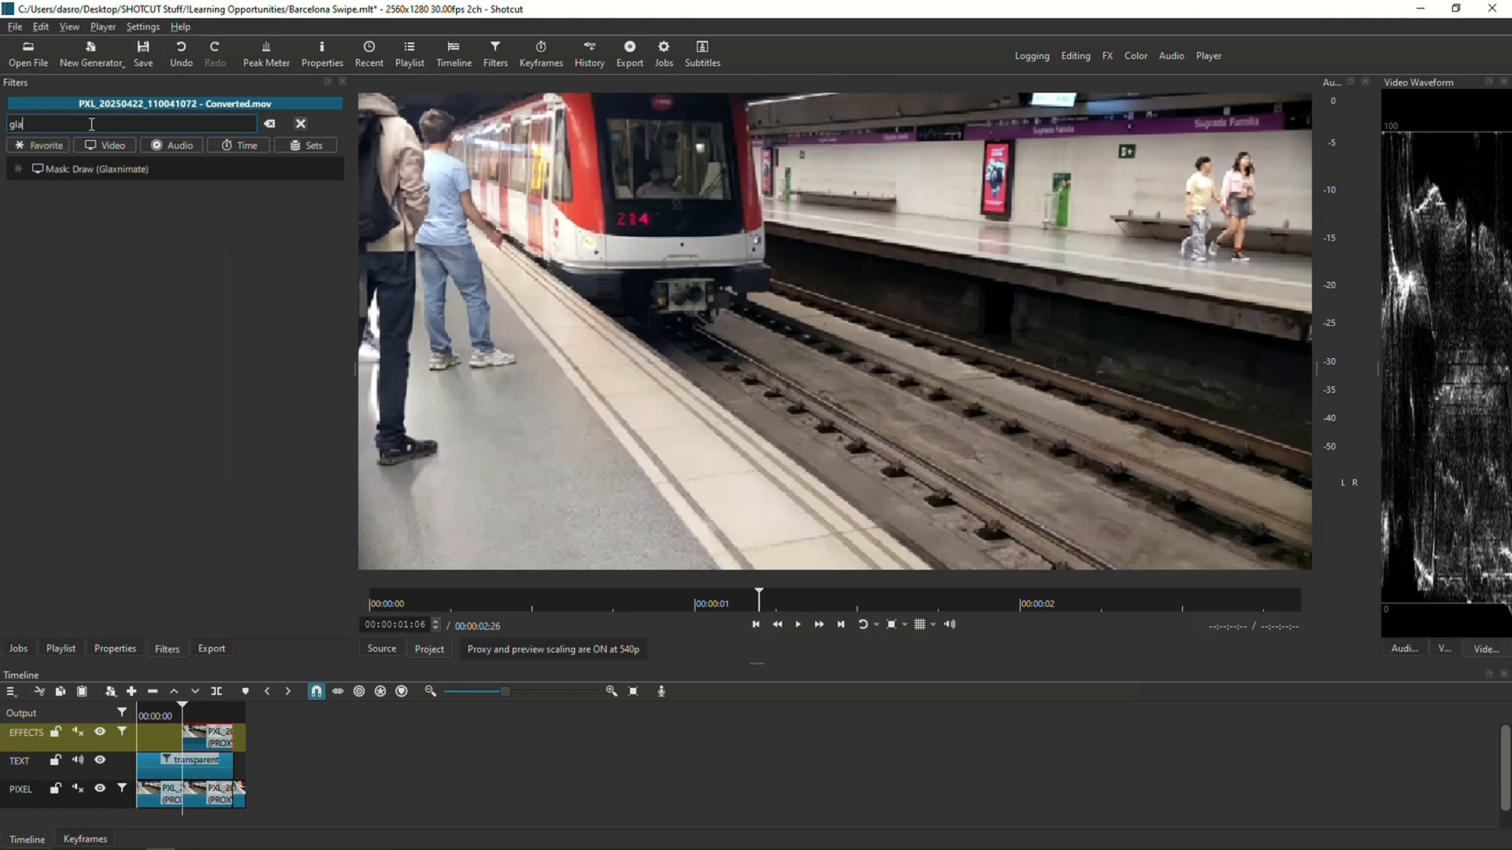
left_click(99, 169)
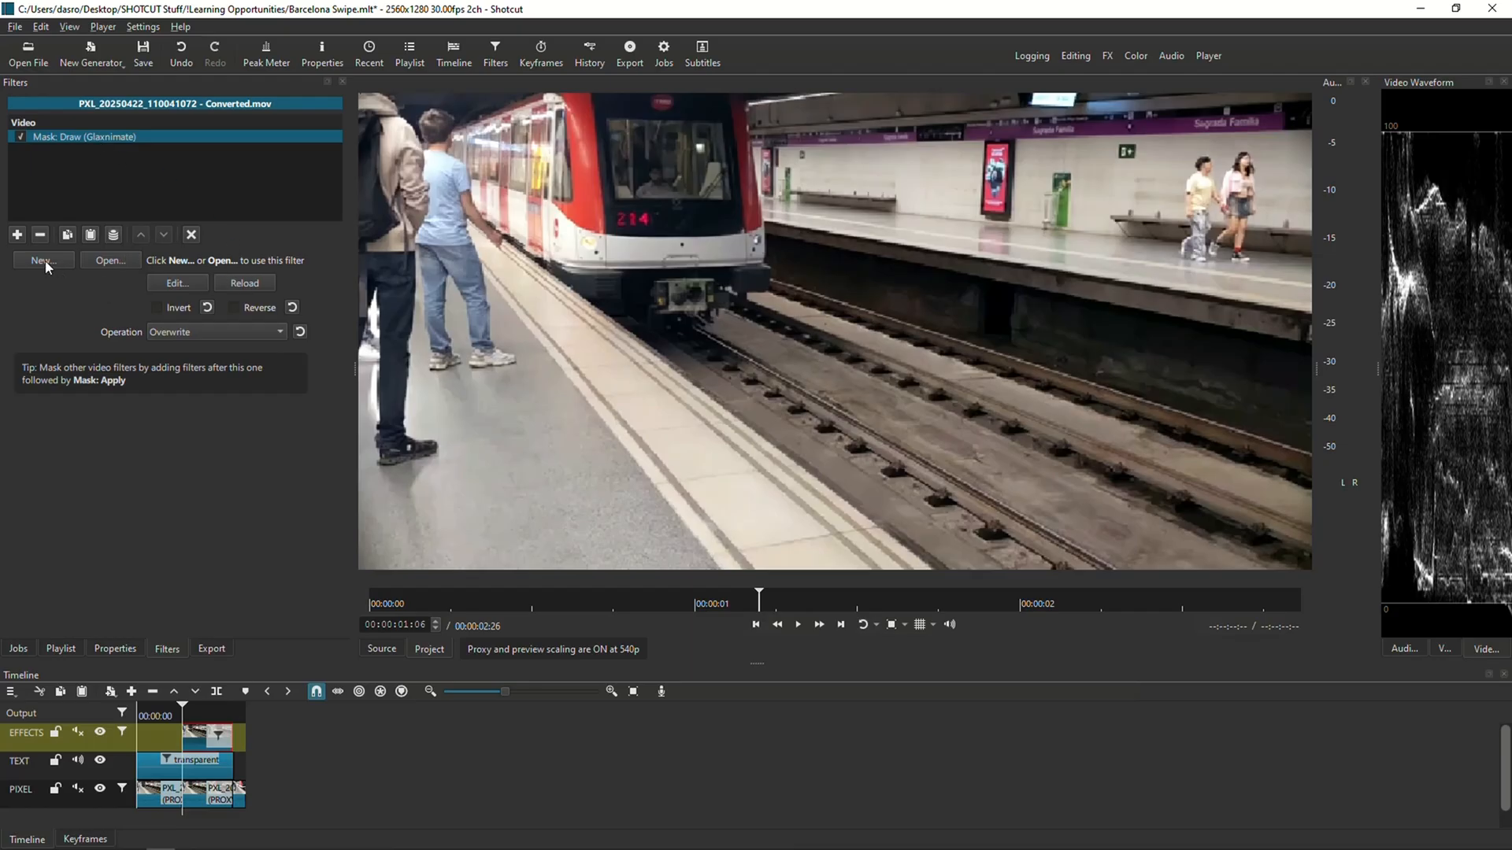
left_click(42, 259)
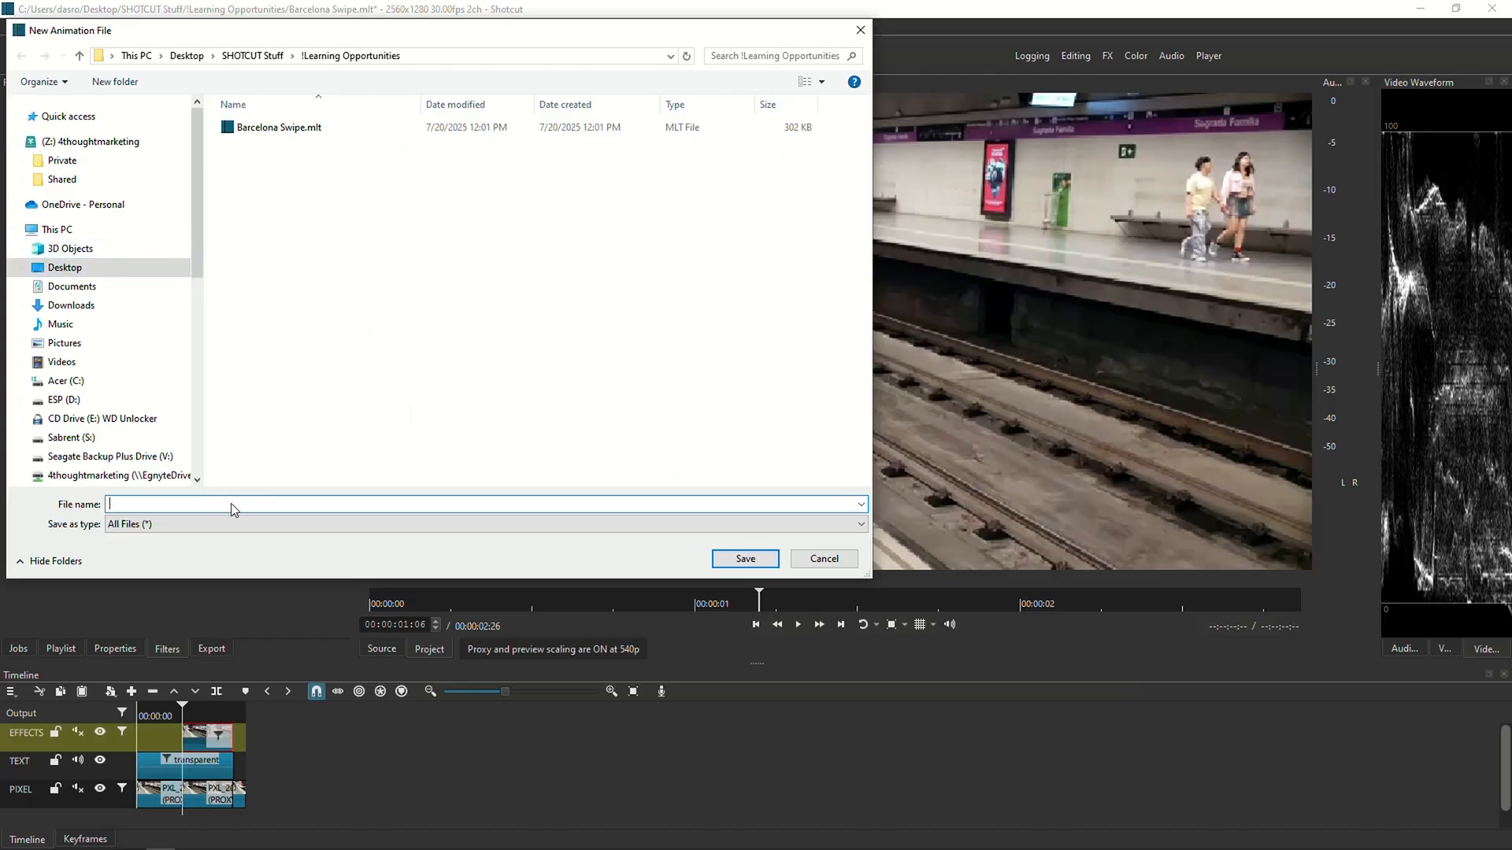
Name the new mask animation file 'Barcelona Swipe 2' and save it
type("Barce")
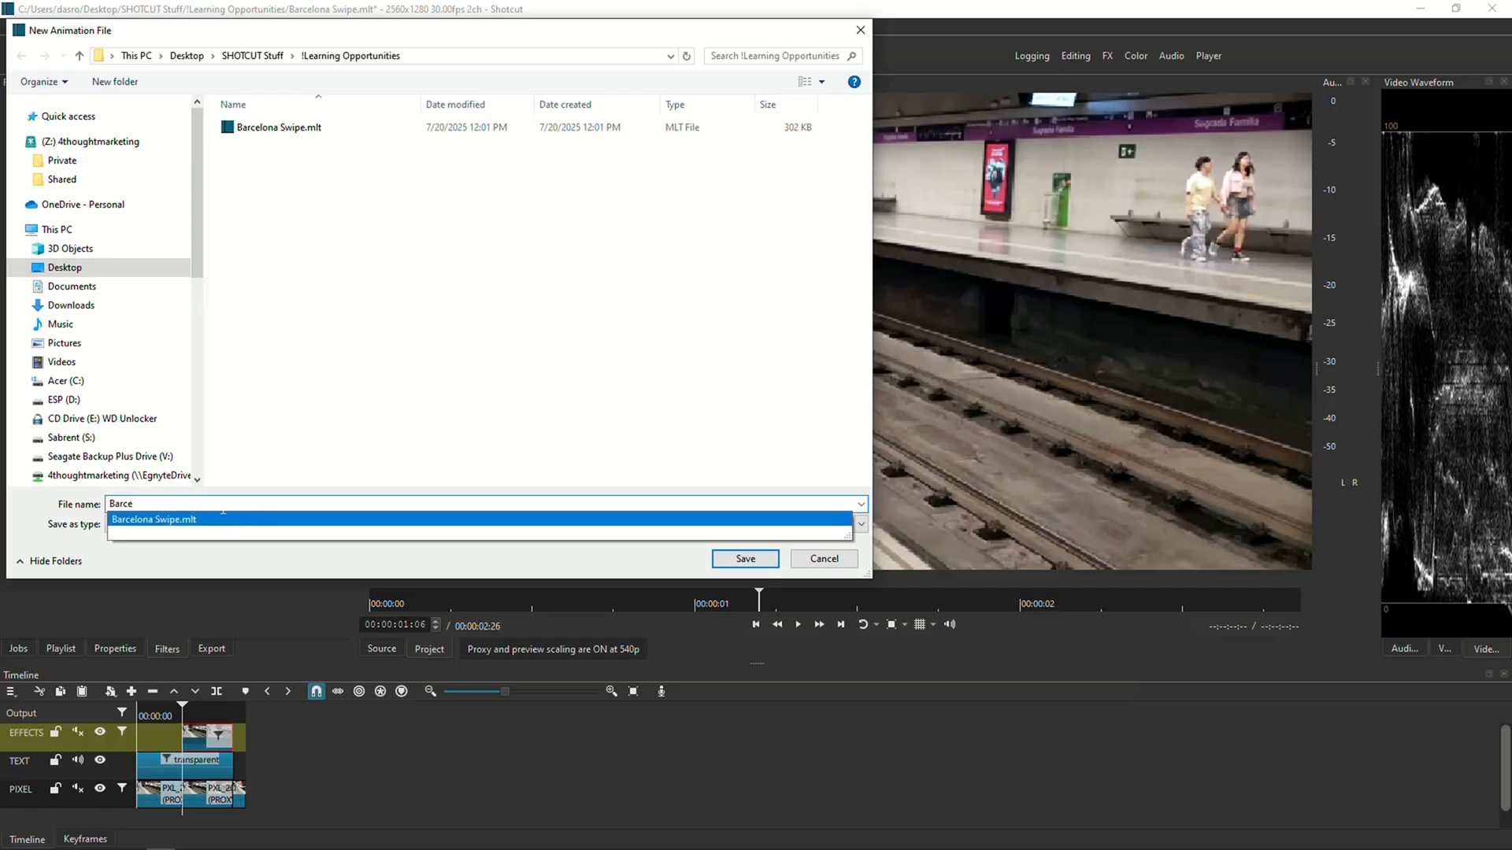
left_click(482, 523)
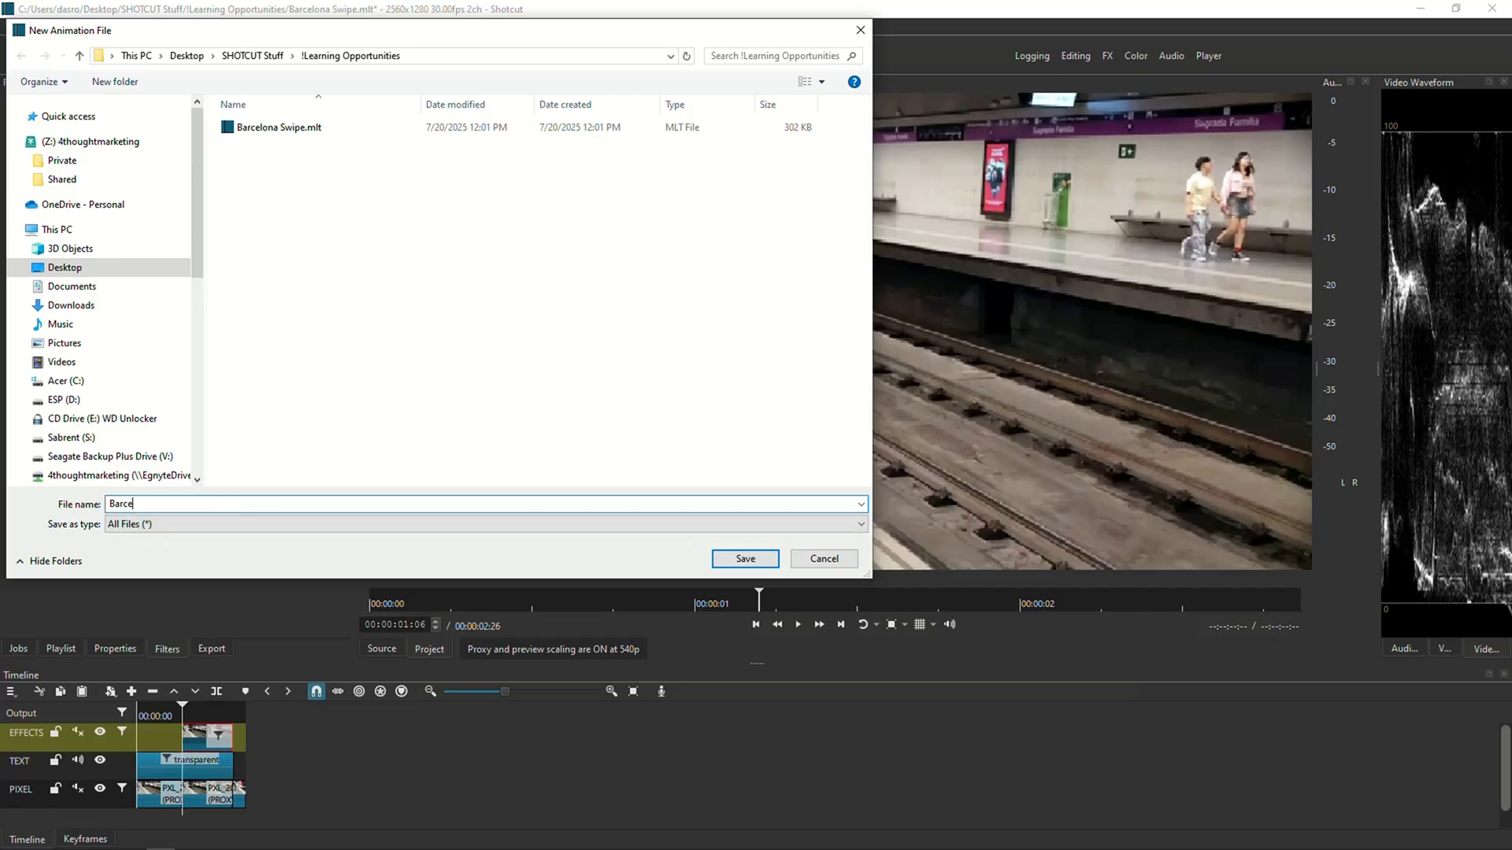
type("lona Swipe 2")
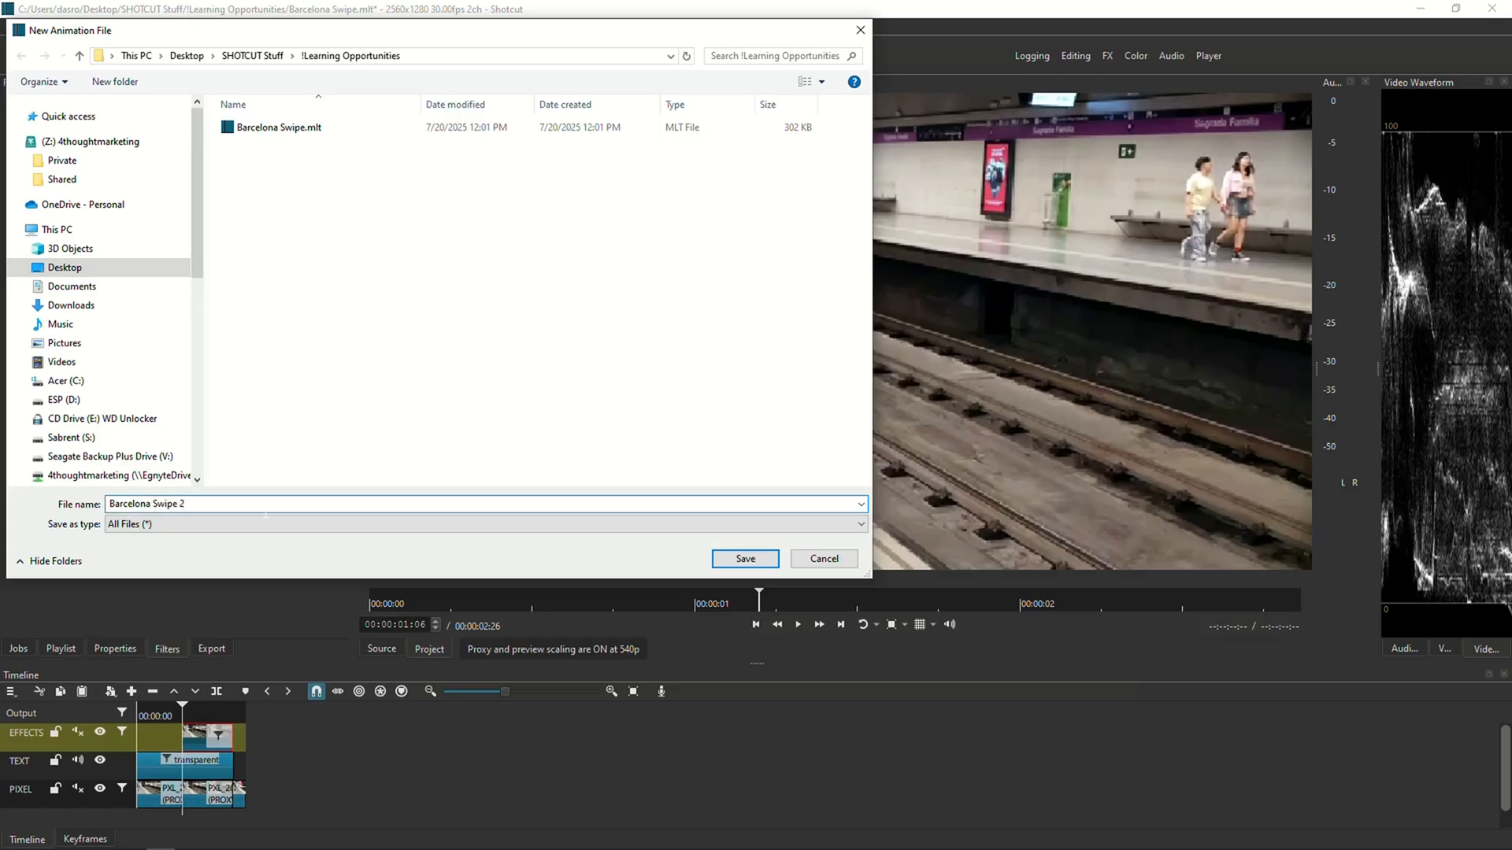
left_click(743, 557)
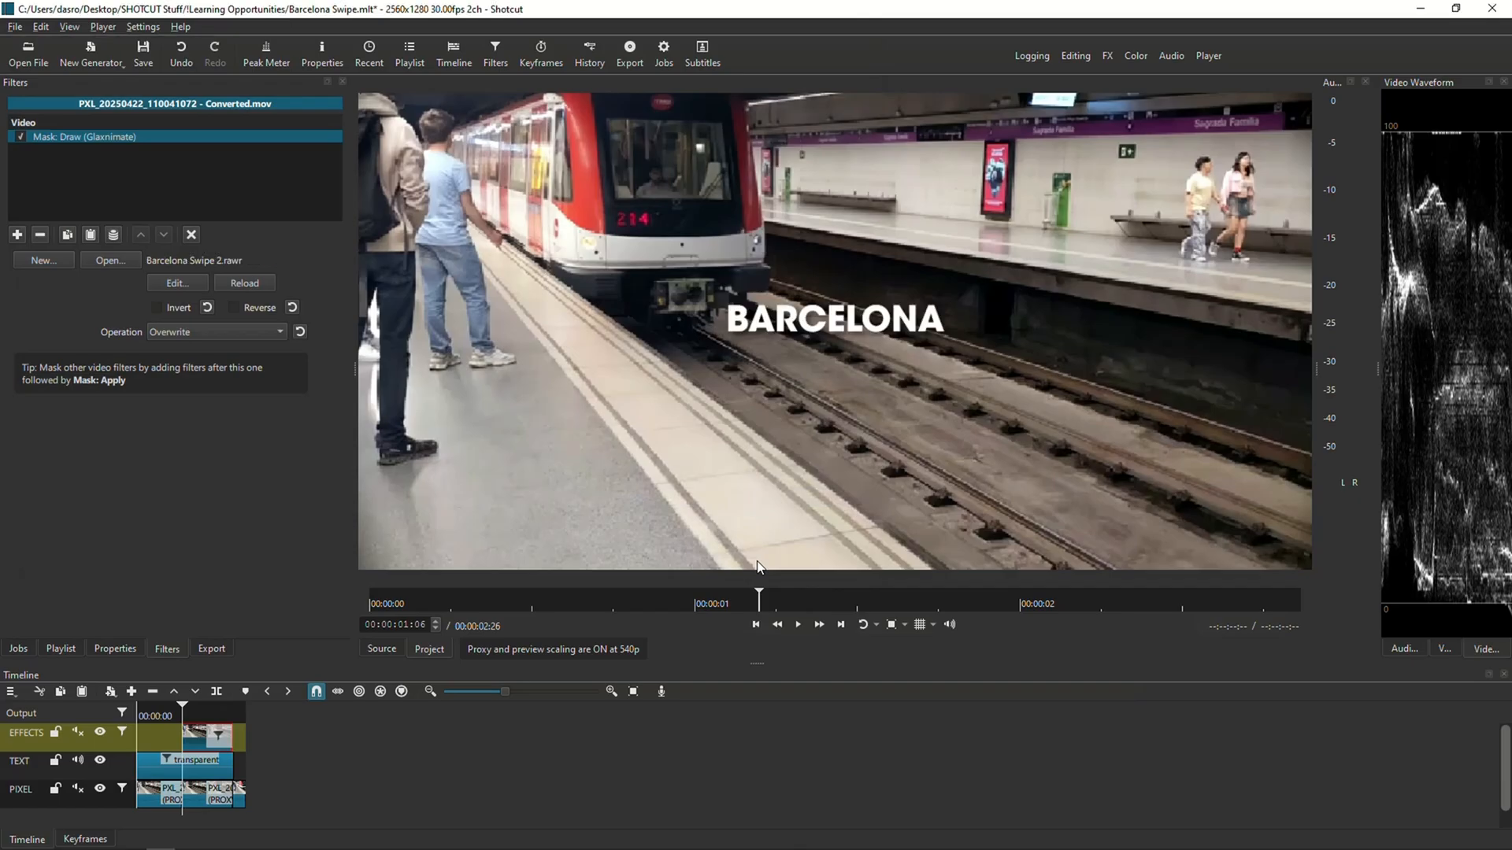
mouse_move(754, 563)
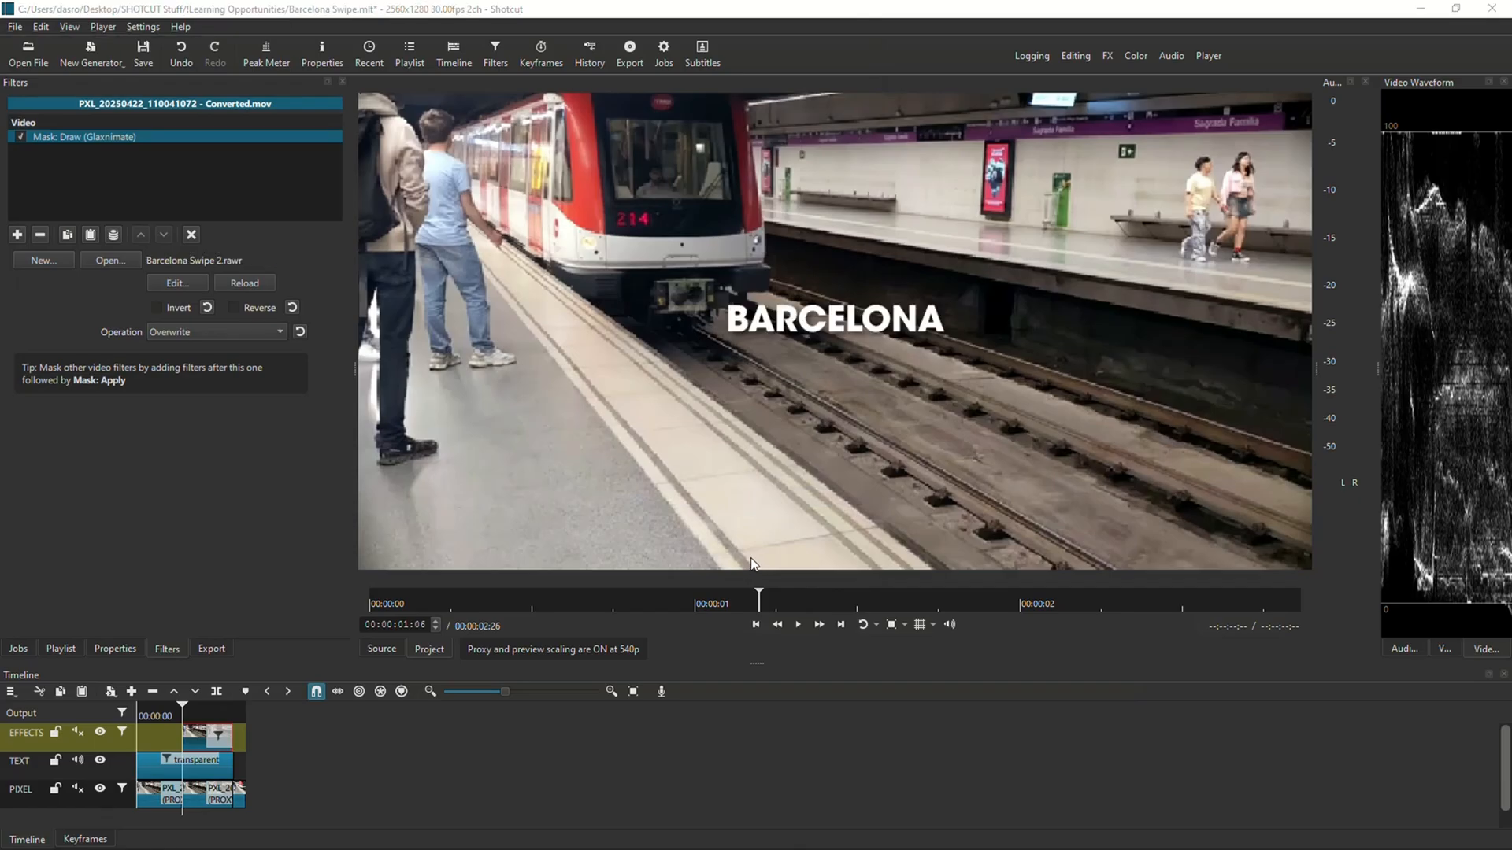
mouse_move(449, 493)
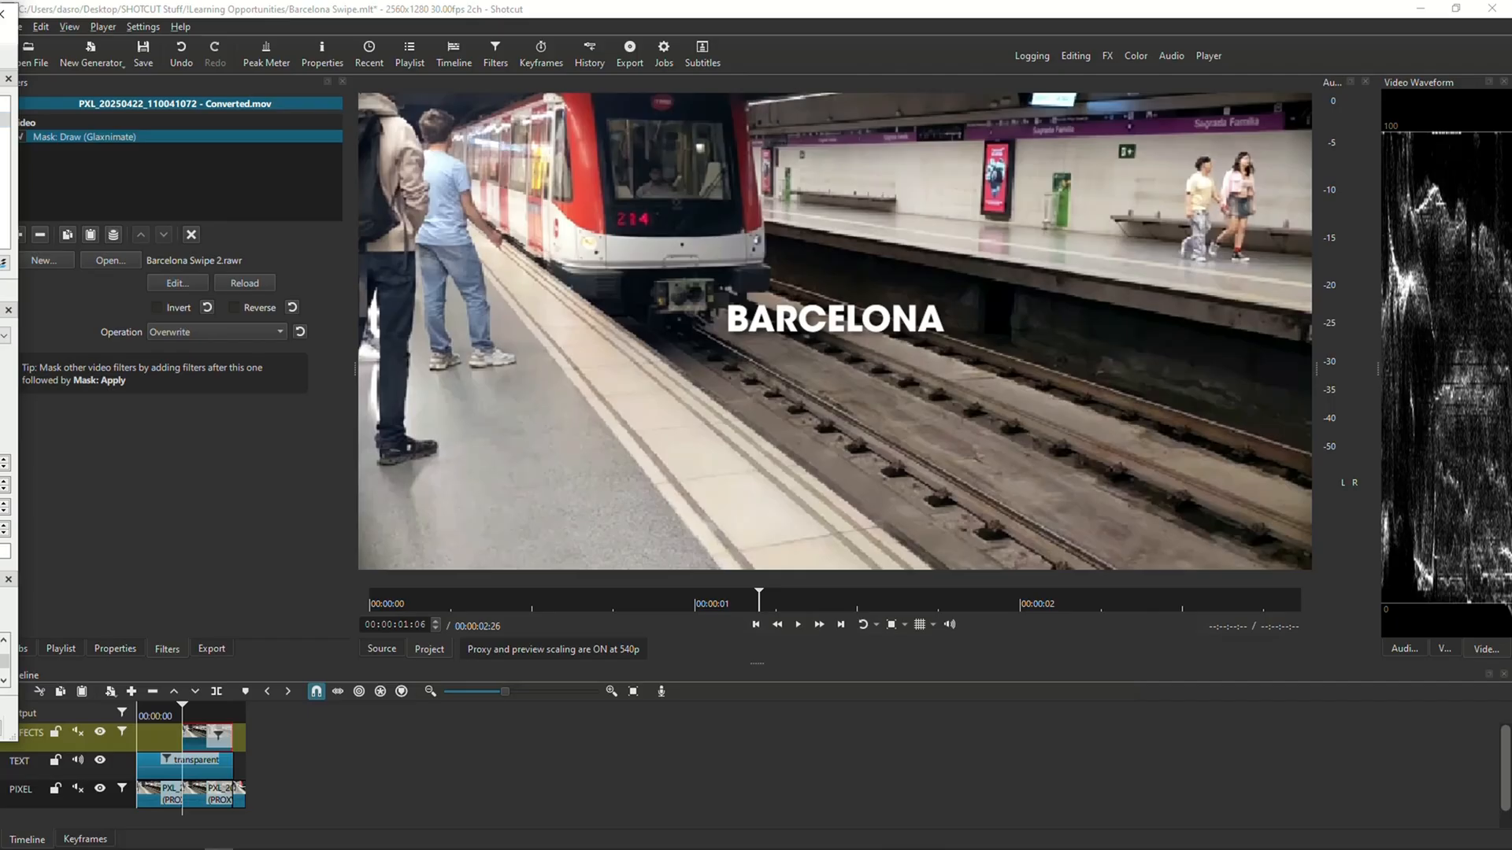
Launch Glaxnimate from the filter's Edit… button to open Barcelona Swipe 2
left_click(176, 282)
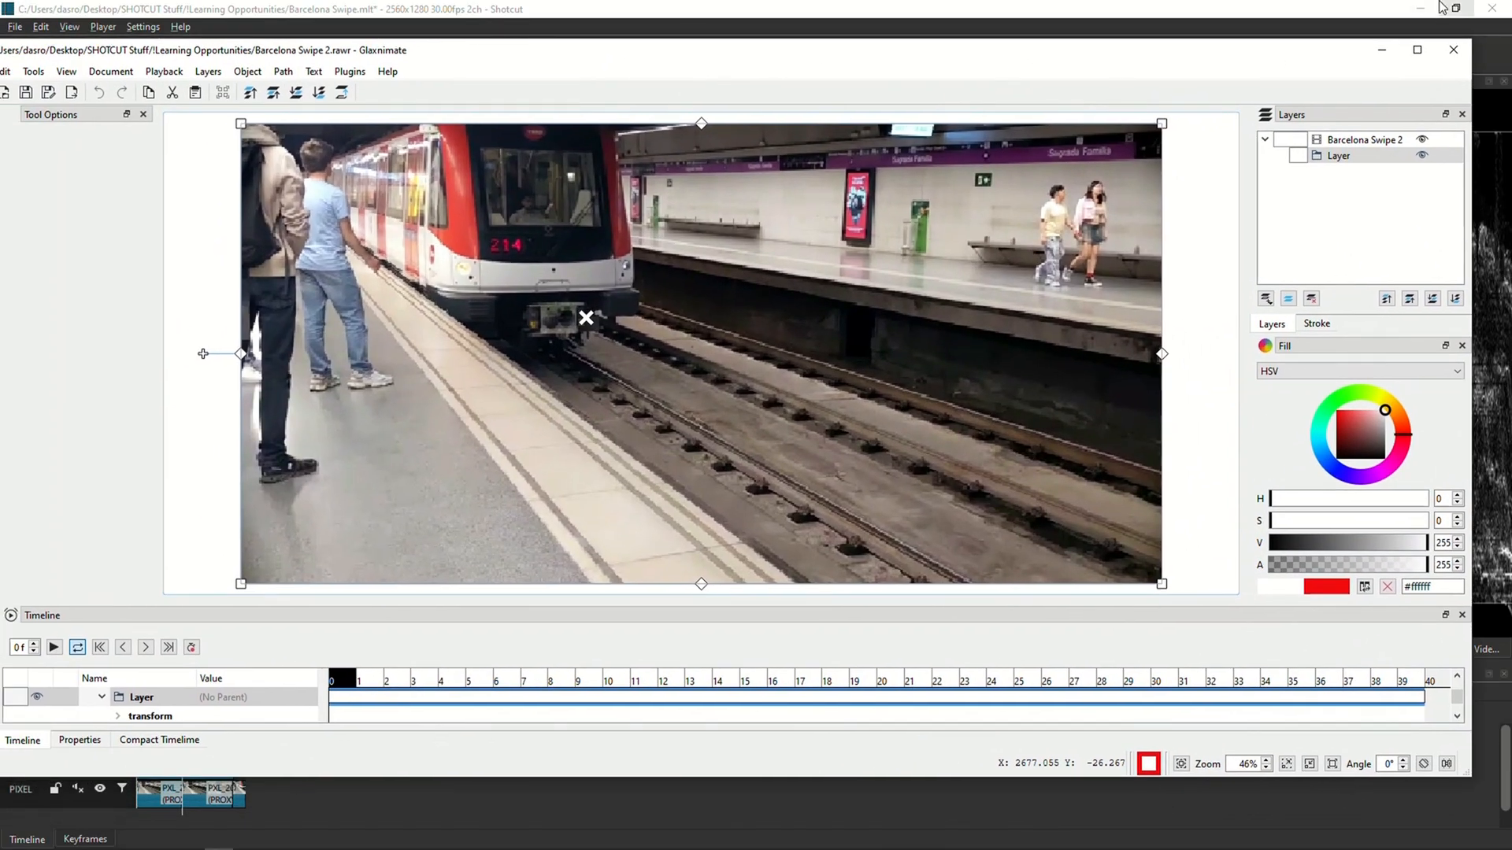
Maximize Glaxnimate, scrub to a later frame to watch the train, then return to frame 0
left_click(1416, 50)
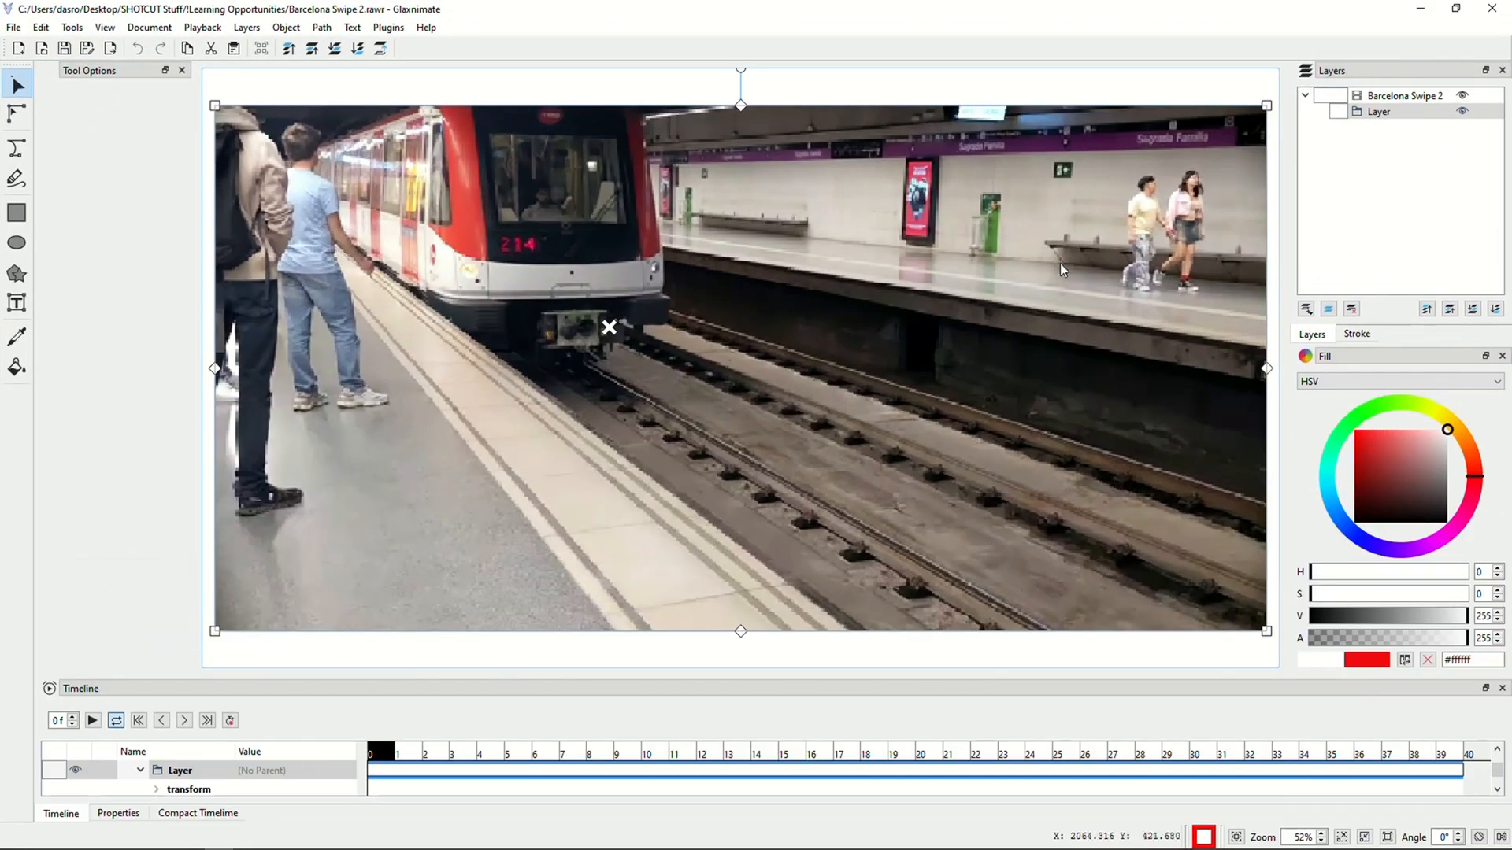
mouse_move(1049, 268)
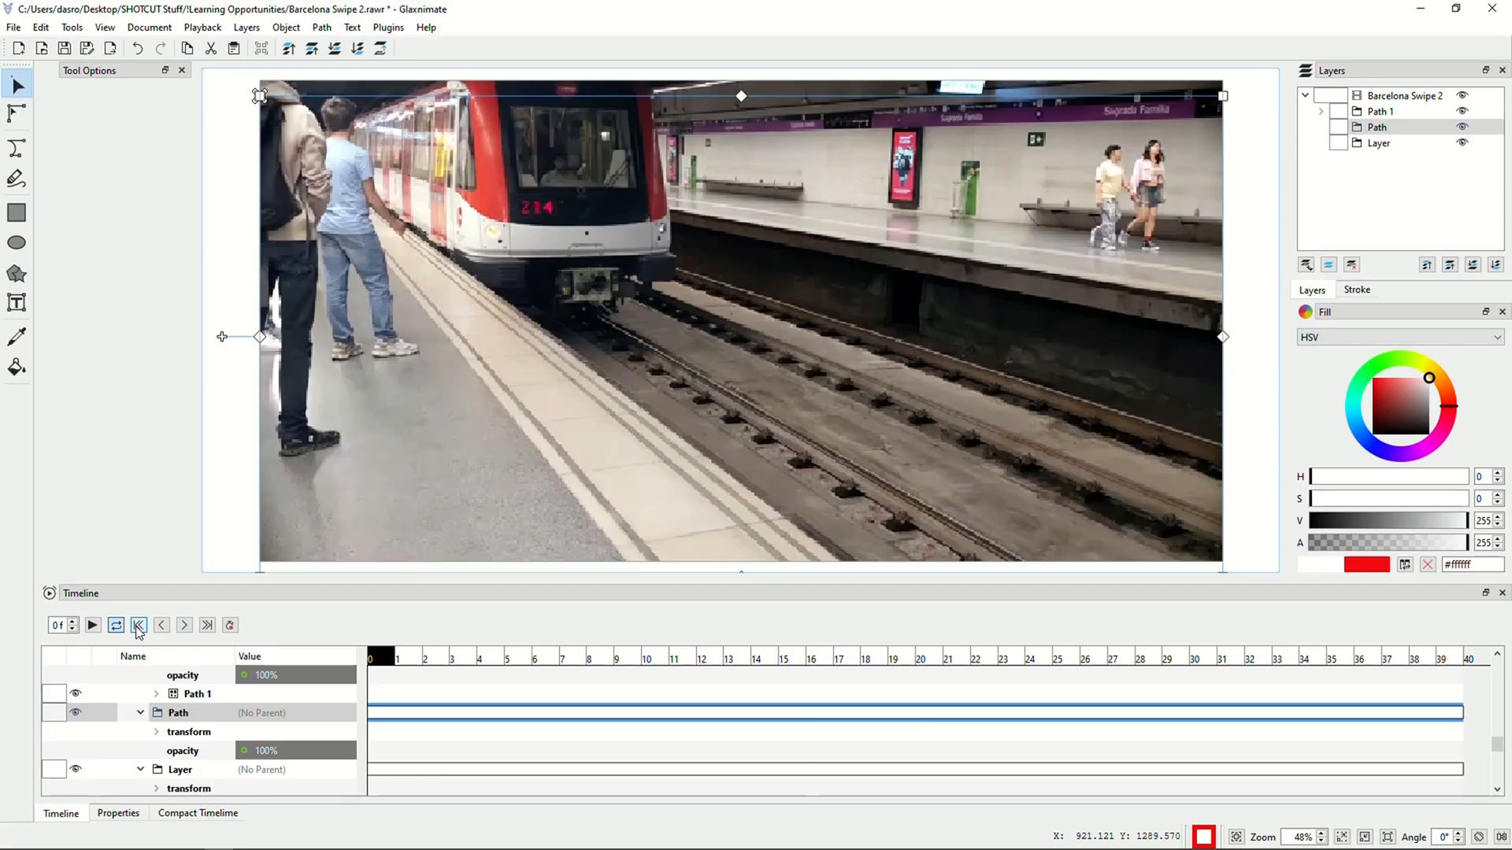
left_click(92, 625)
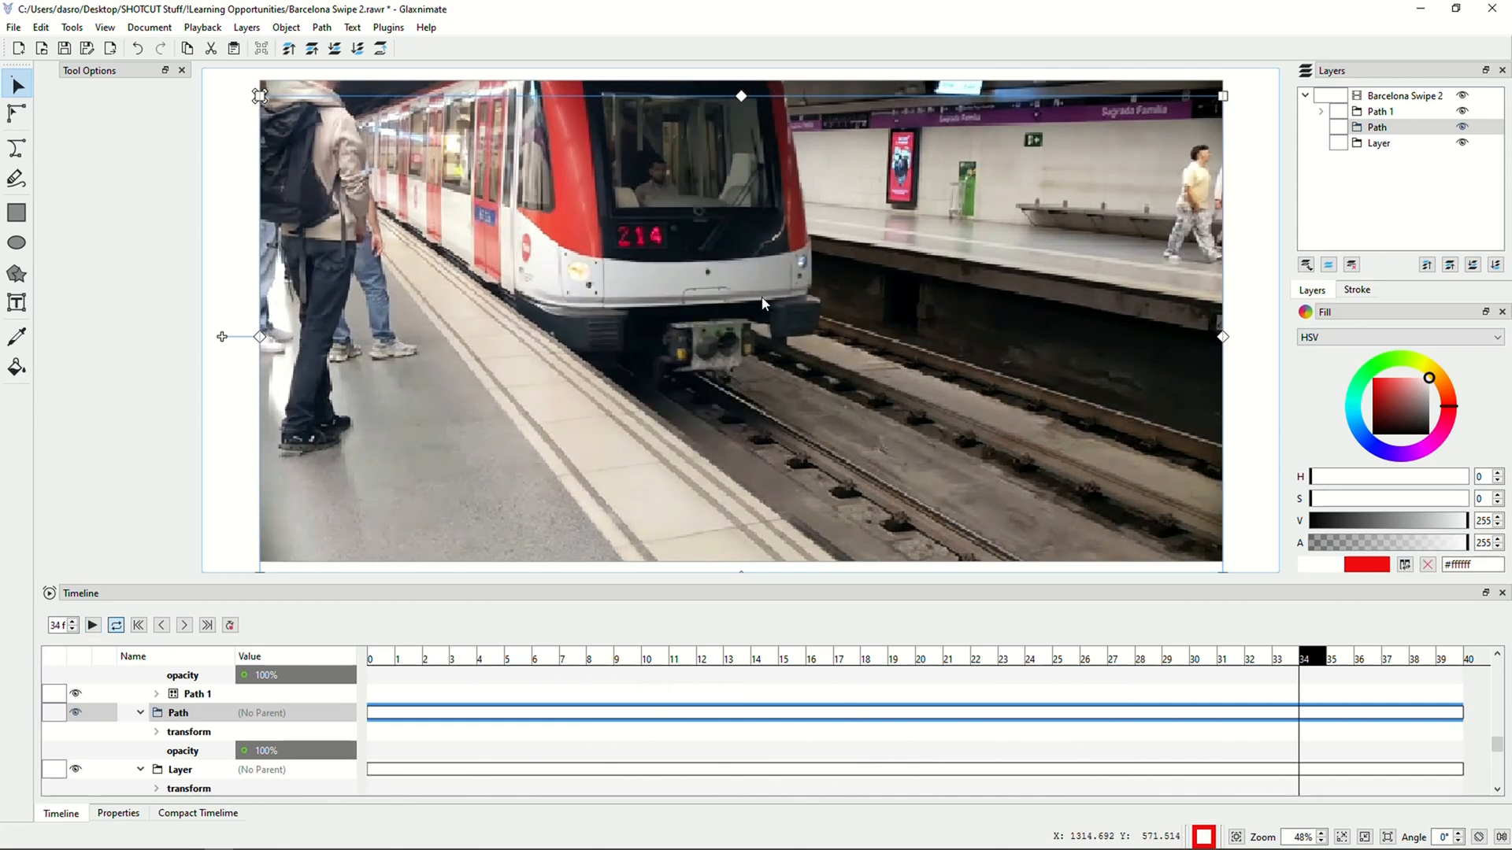
mouse_move(702, 294)
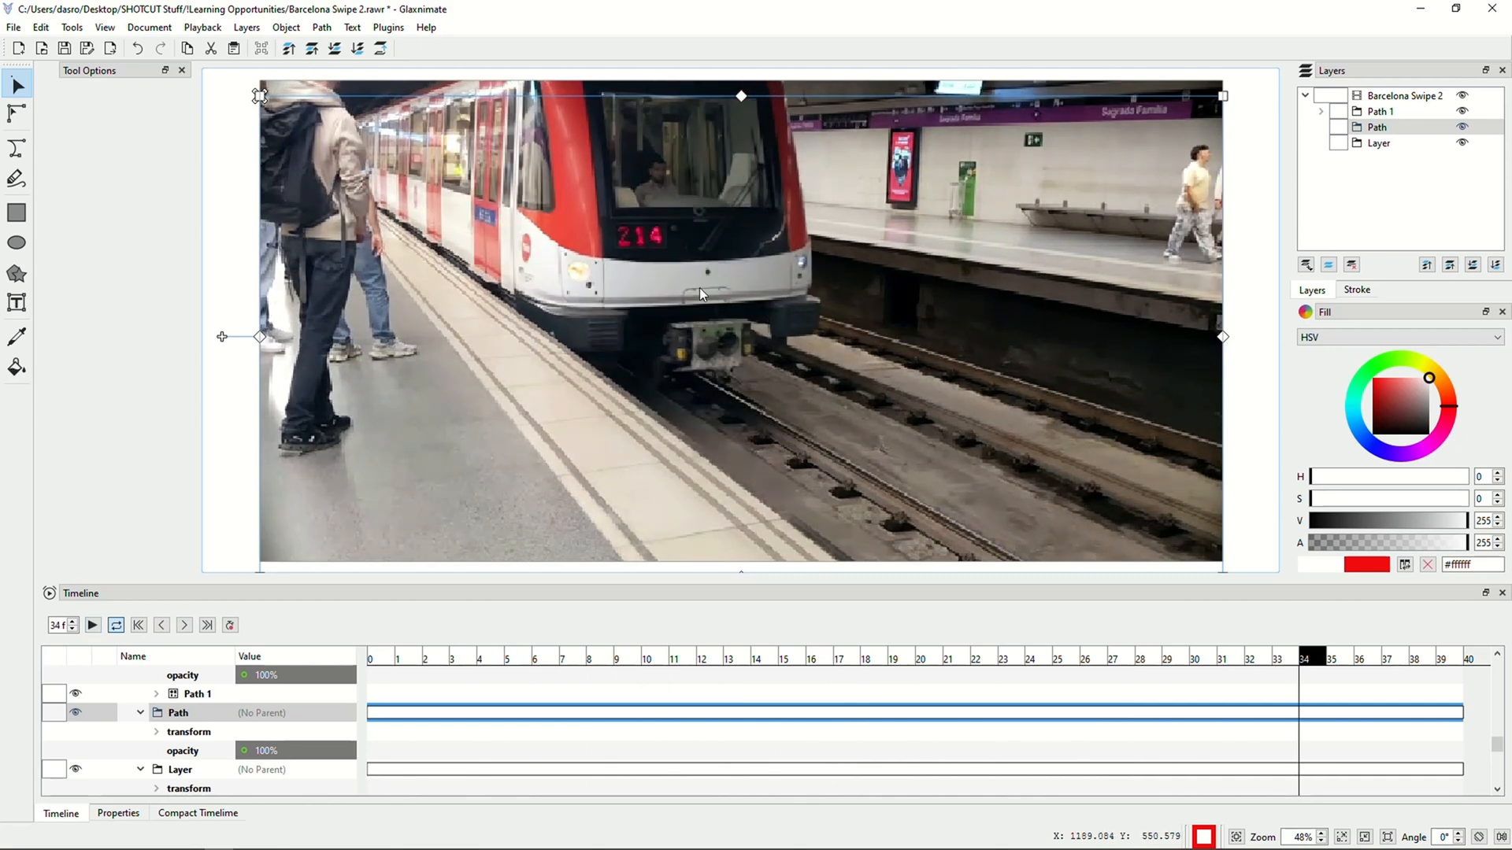
mouse_move(781, 285)
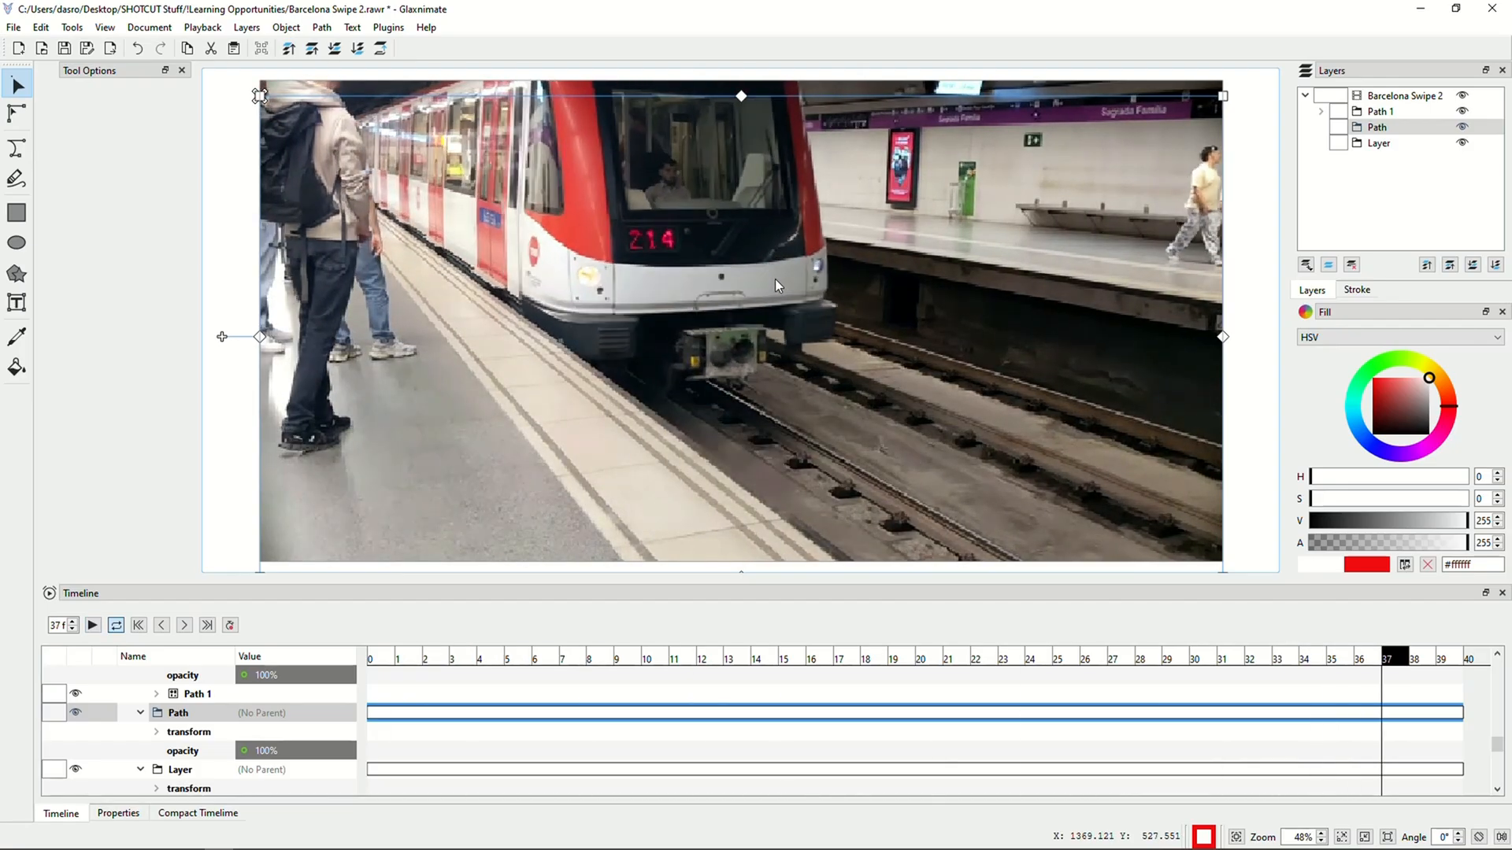
left_click(138, 625)
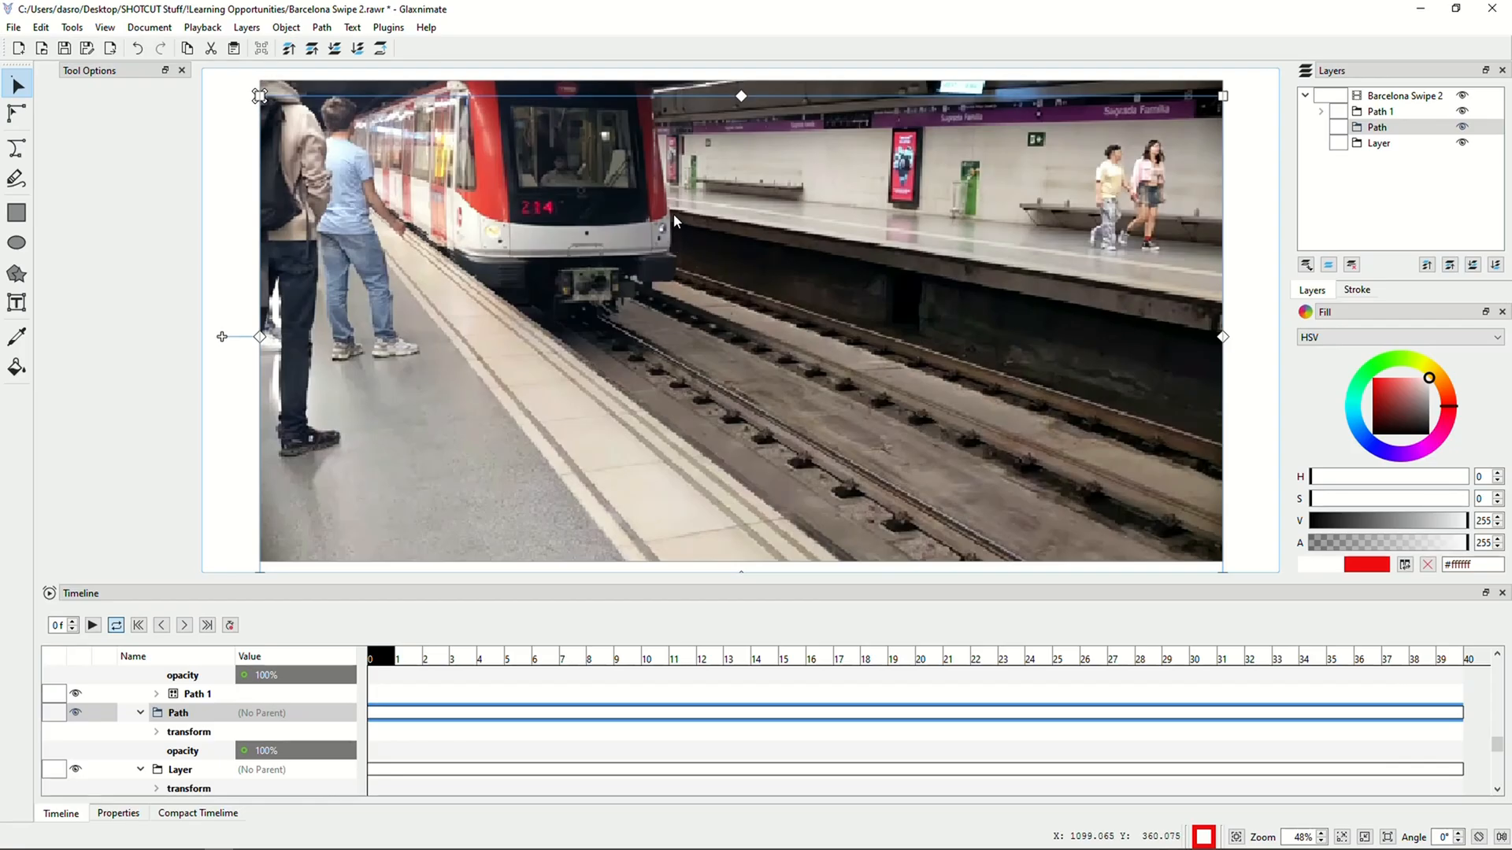
mouse_move(621, 341)
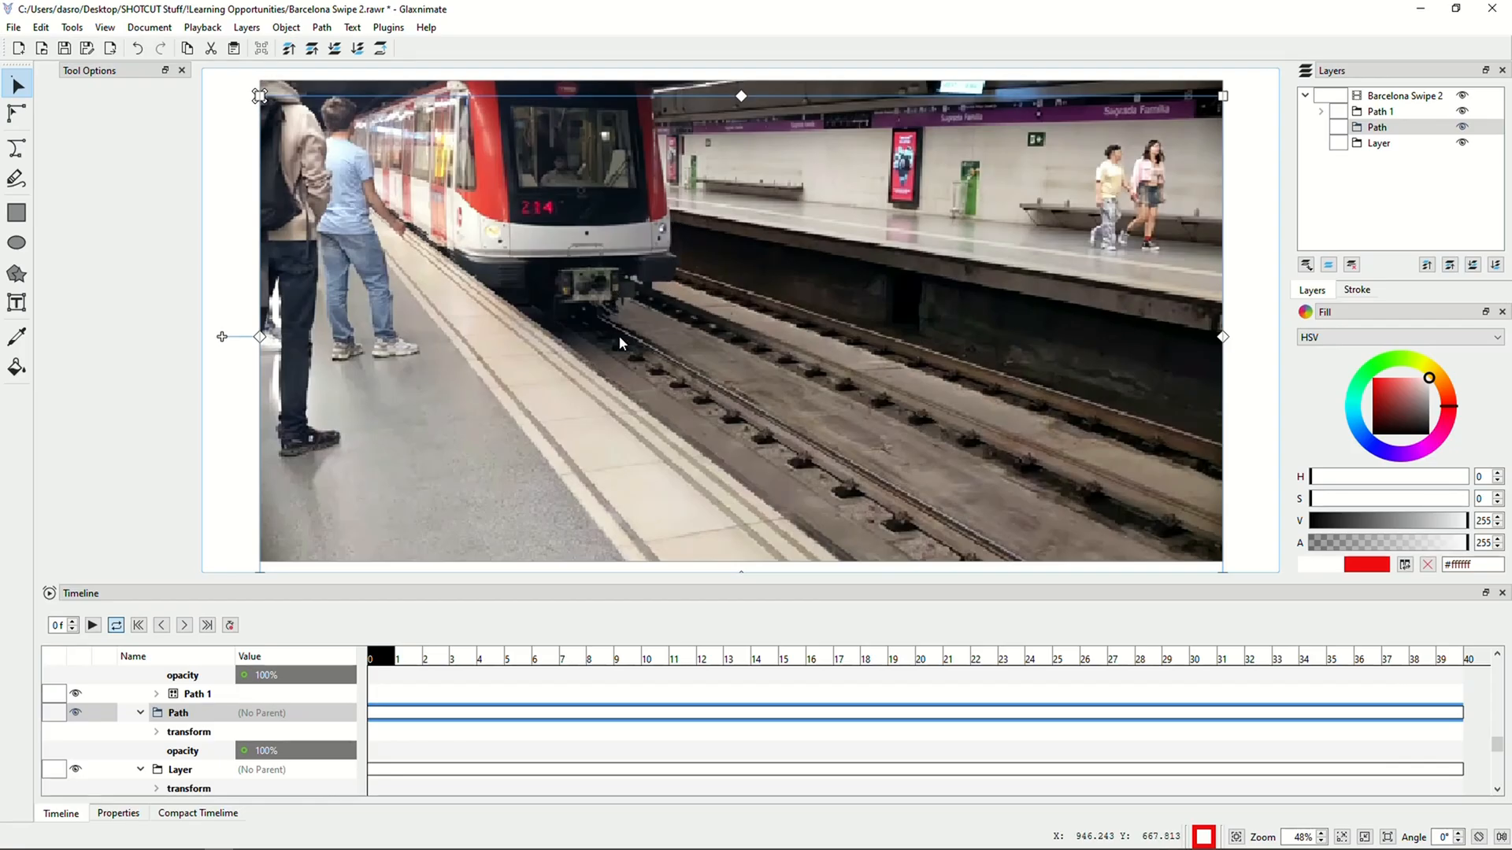
mouse_move(19, 159)
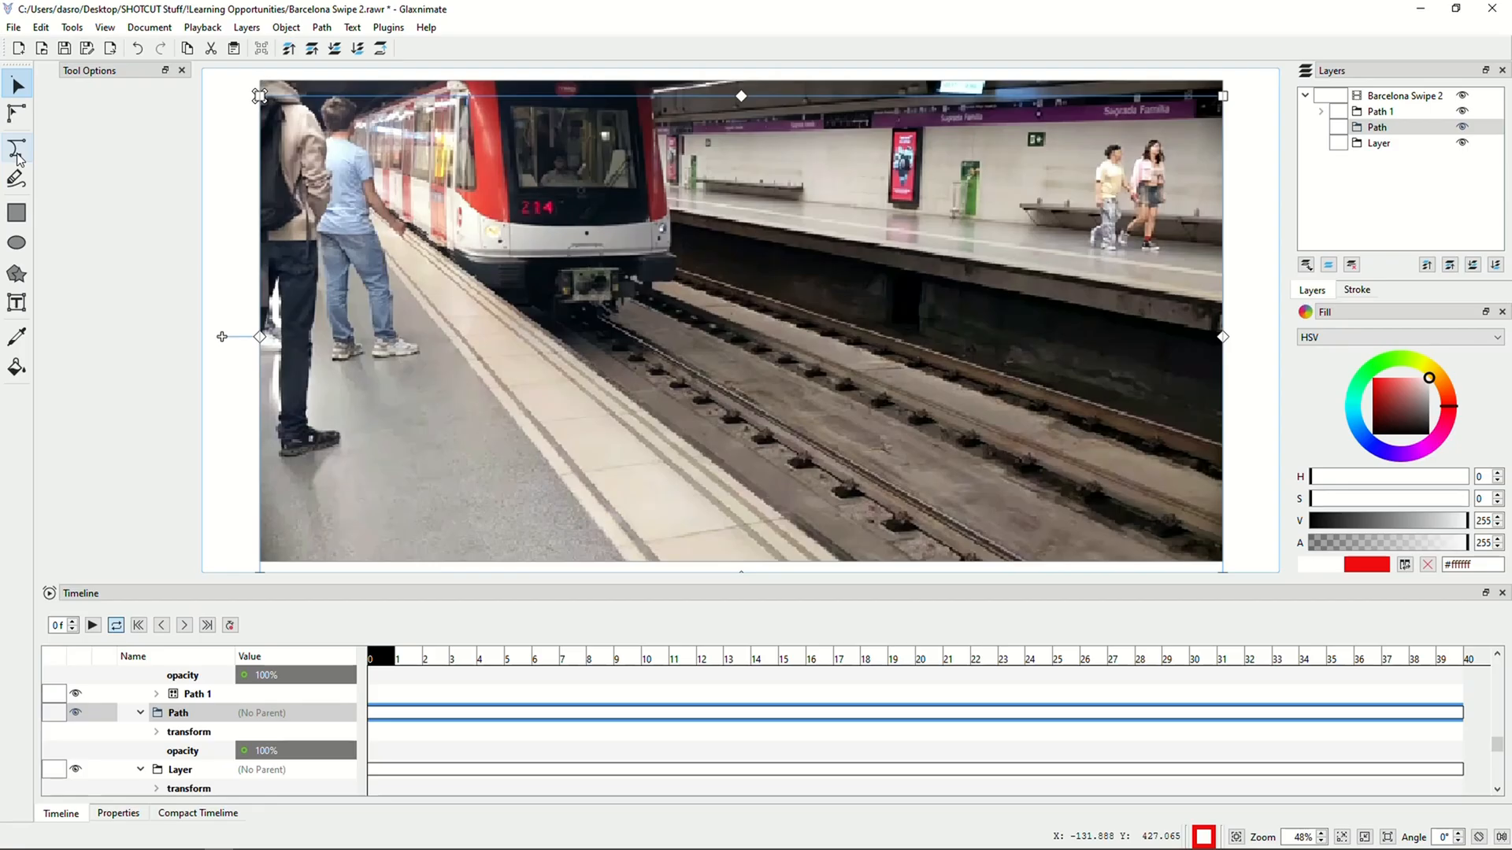
mouse_move(18, 152)
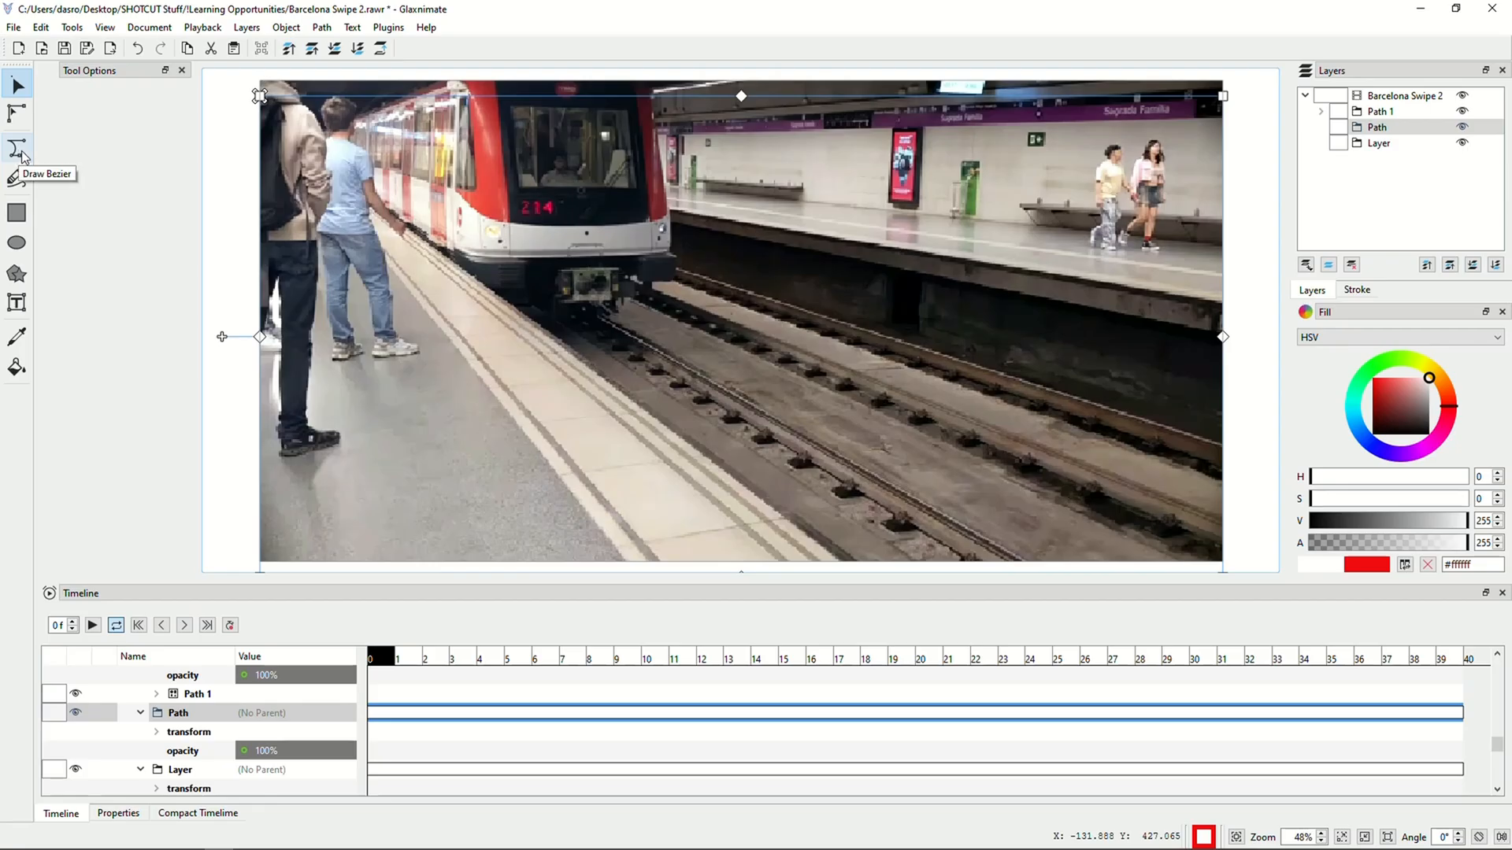
Choose the bezier path tool with outlines, preview the train animation and return to frame 0
left_click(16, 150)
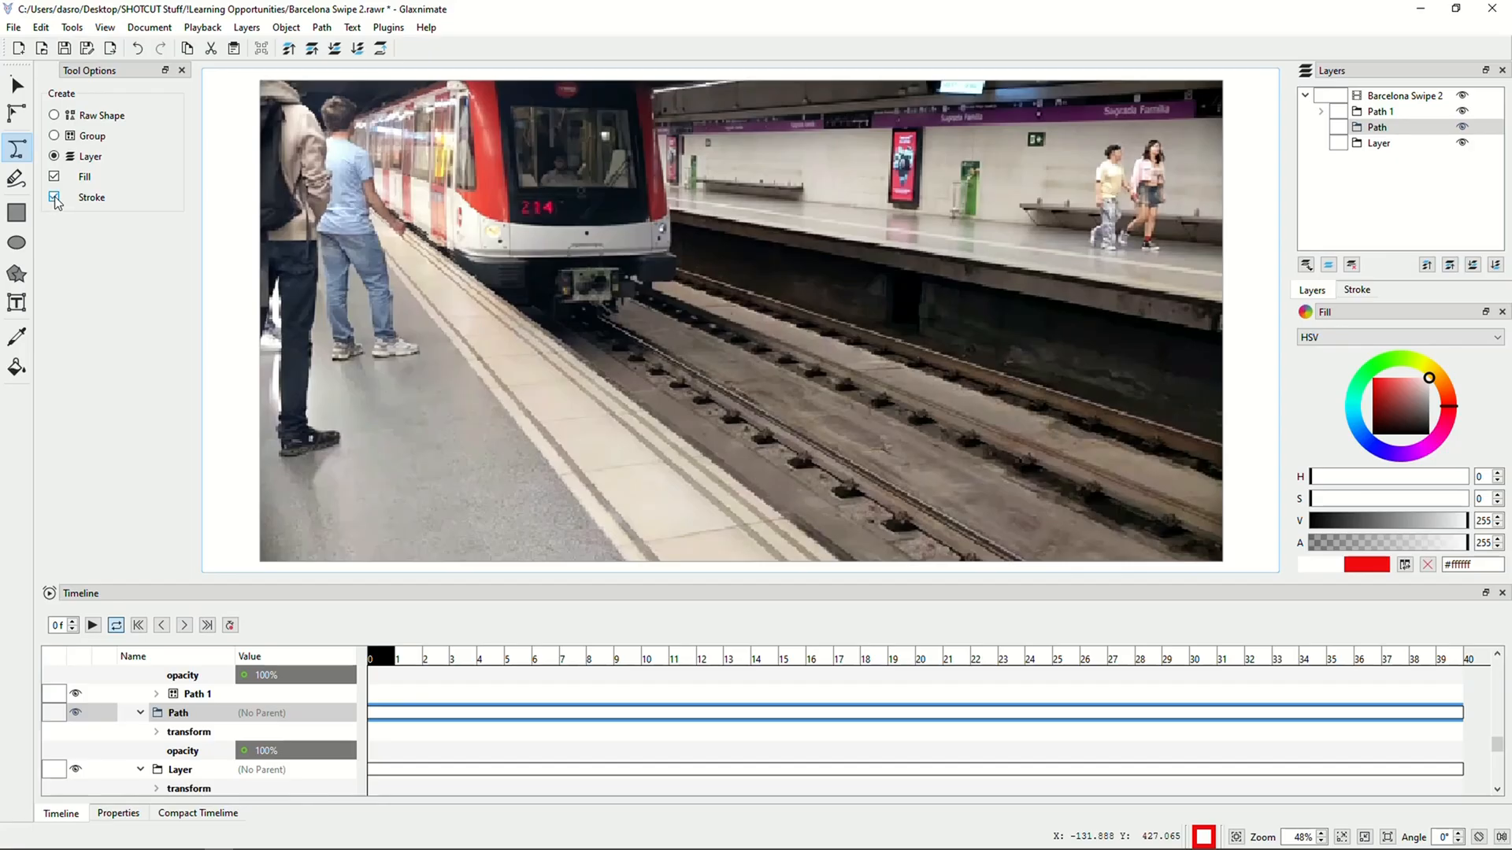
left_click(55, 197)
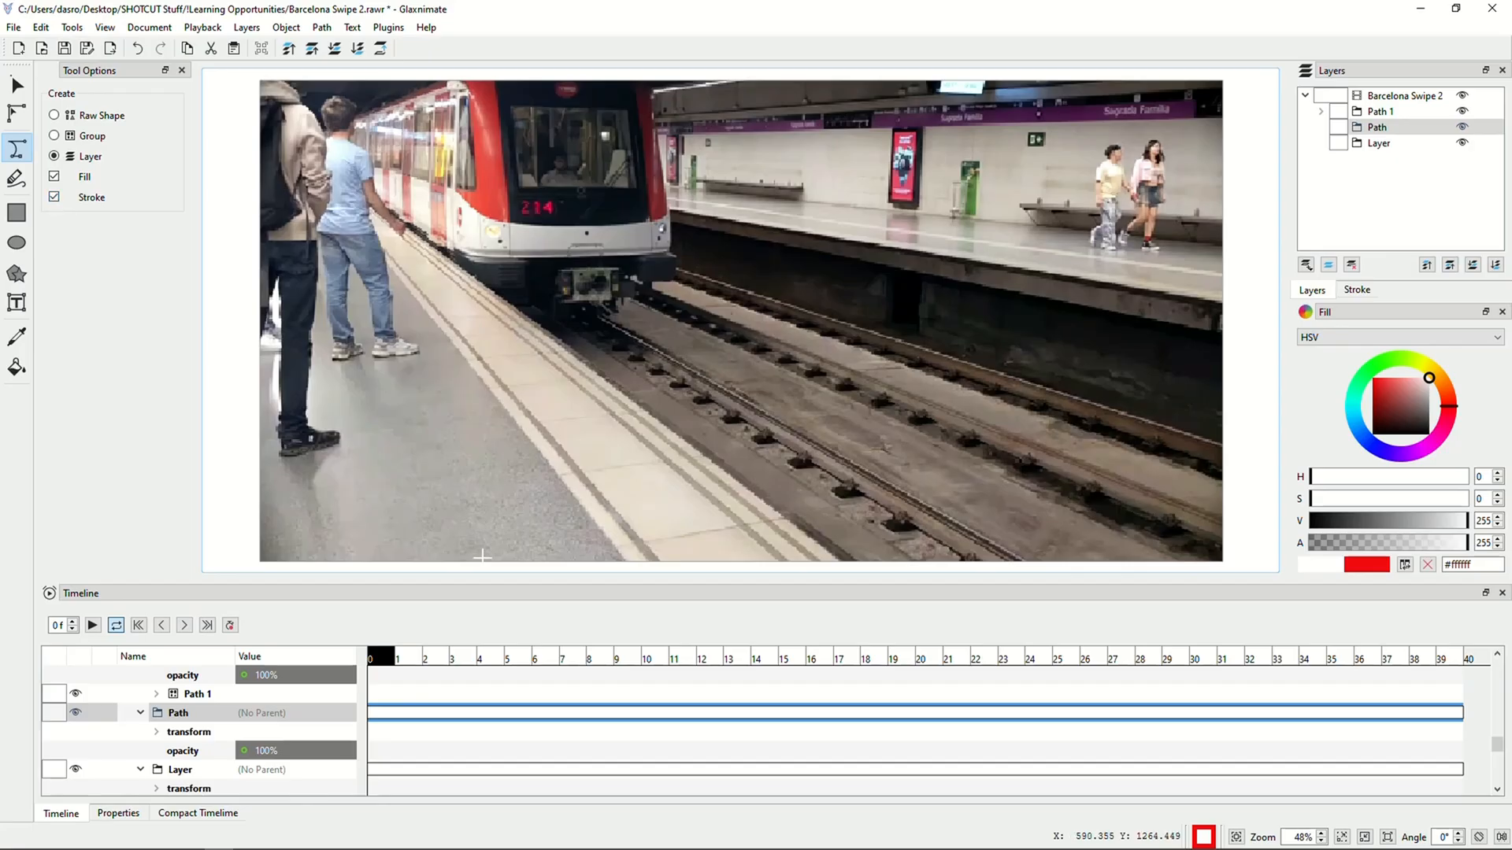
left_click(374, 658)
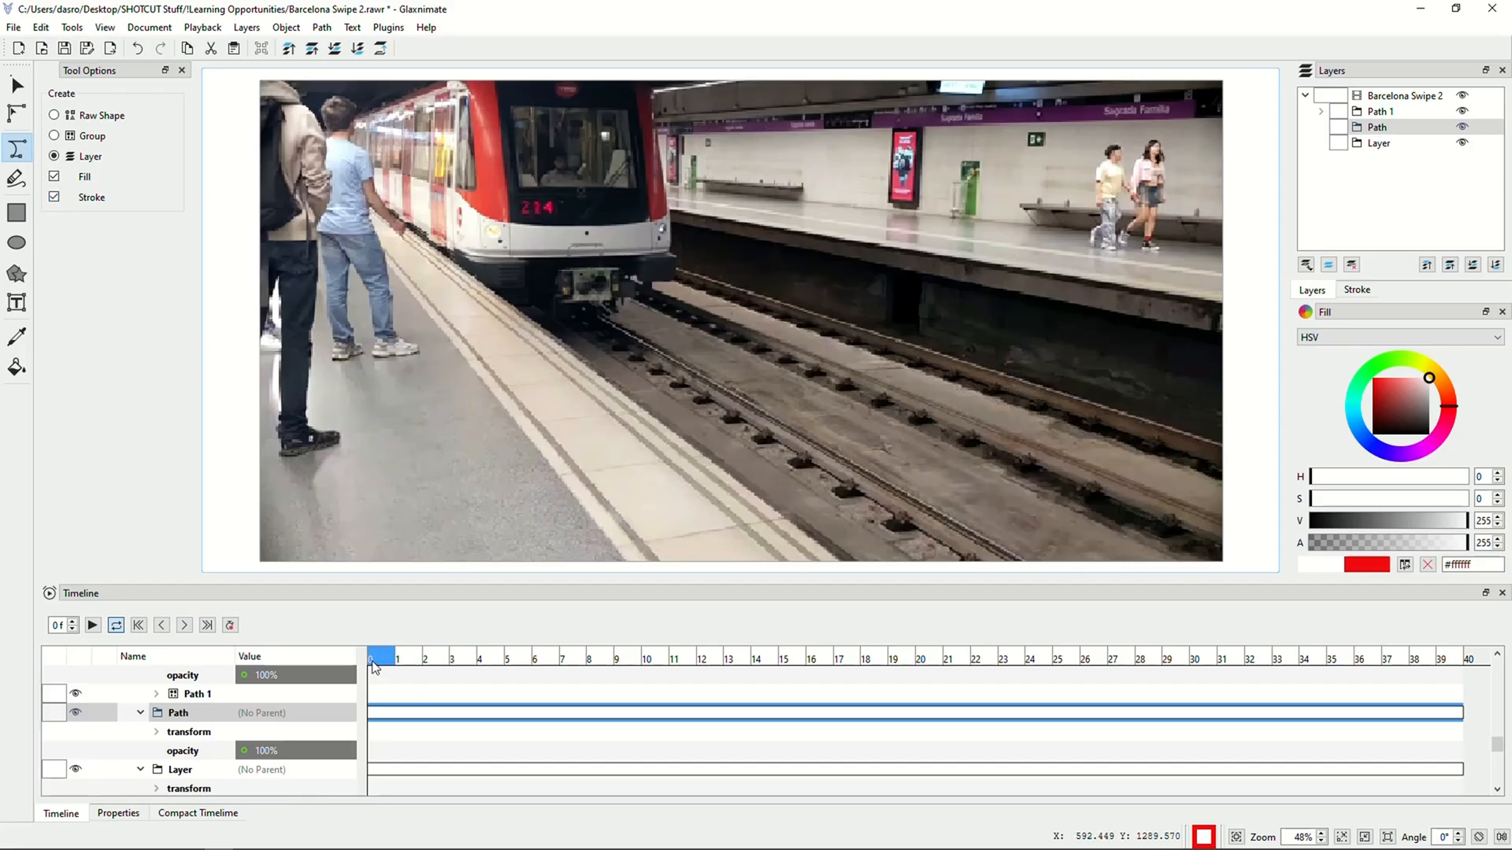
left_click(534, 658)
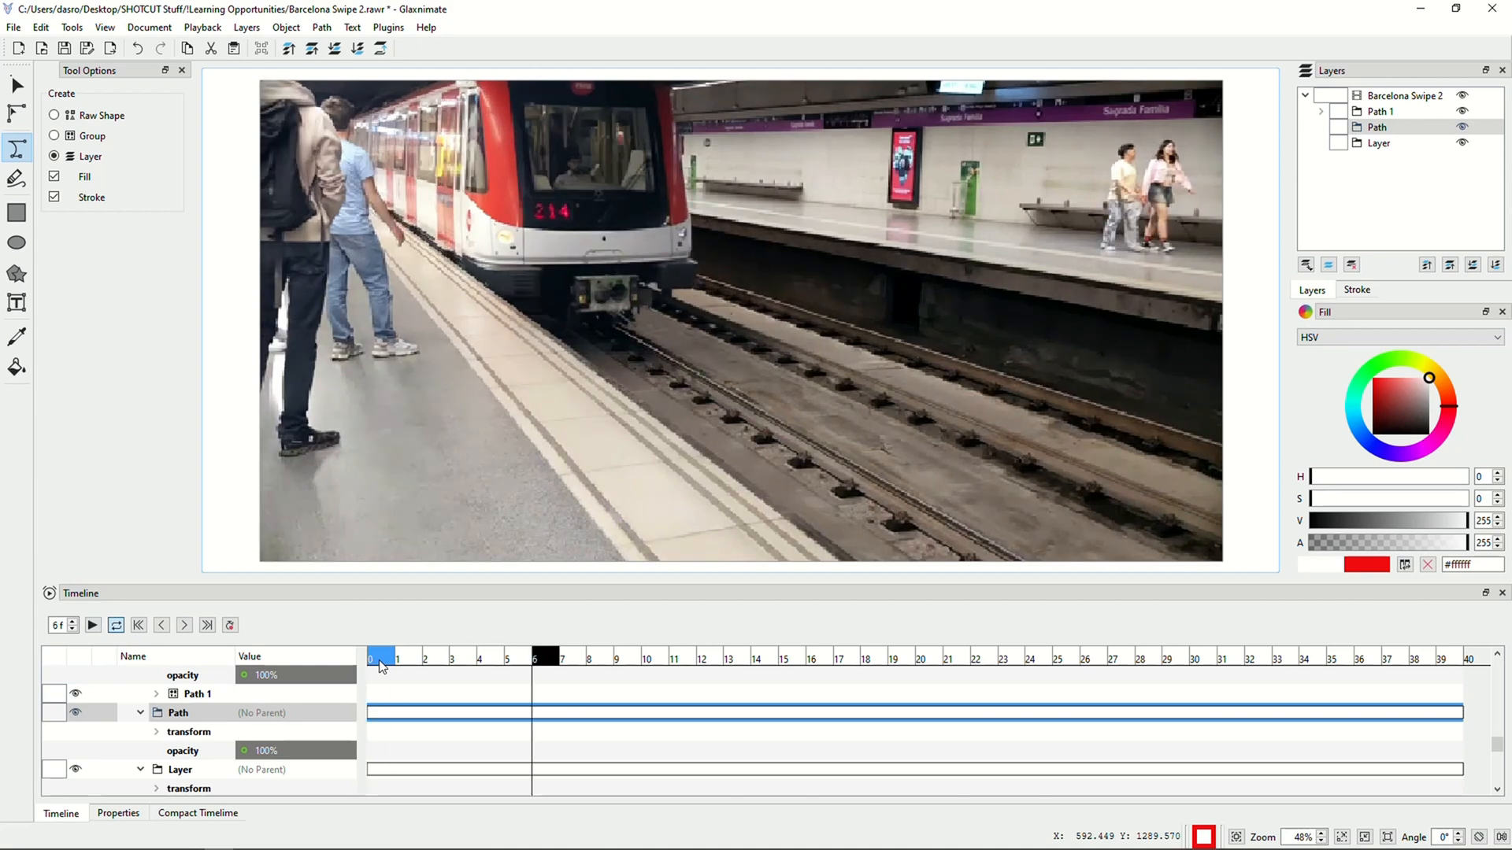
left_click(138, 625)
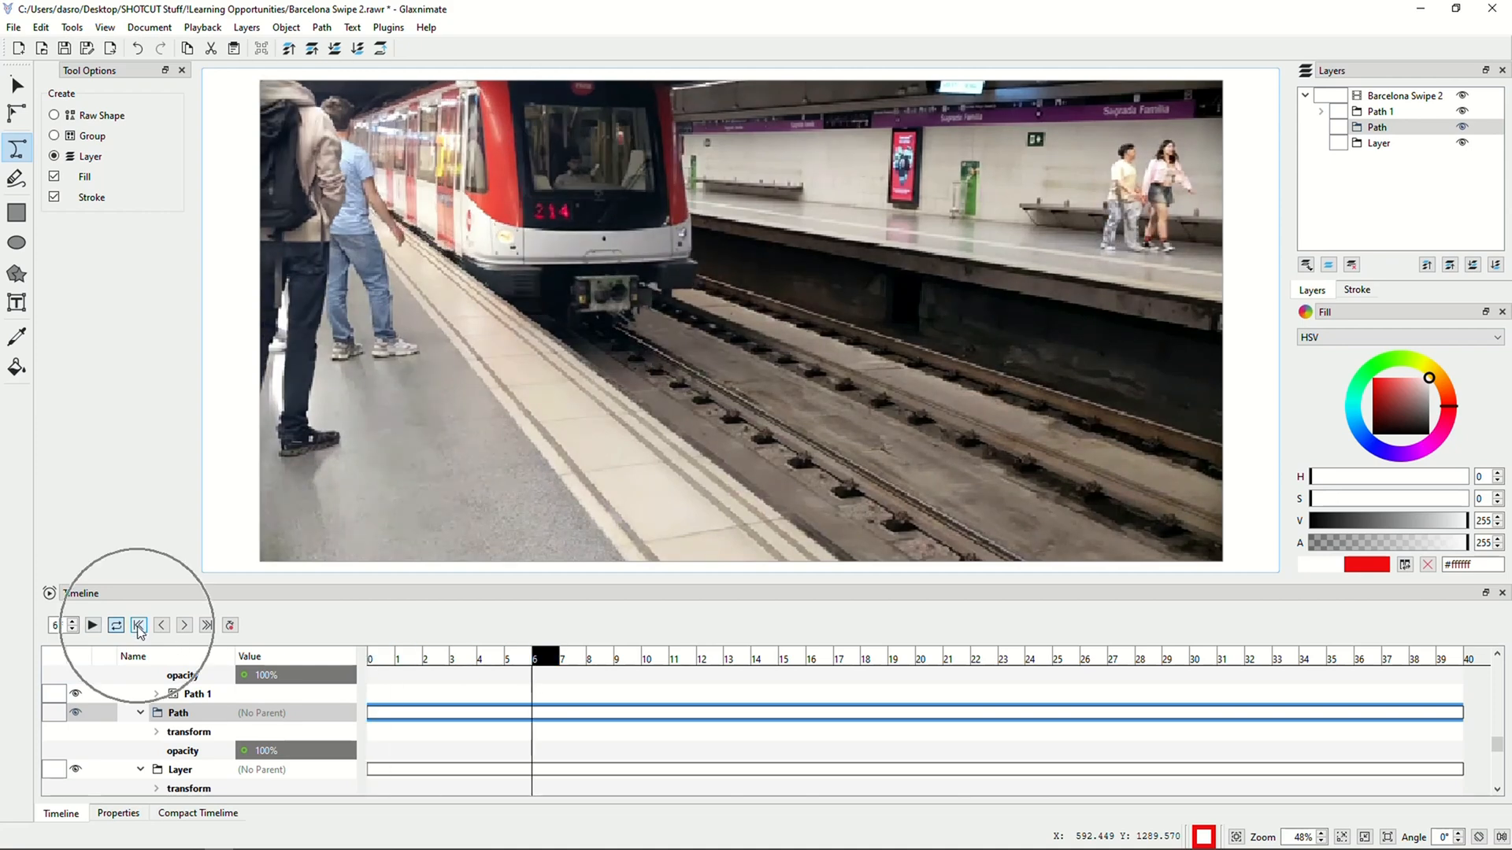
left_click(139, 625)
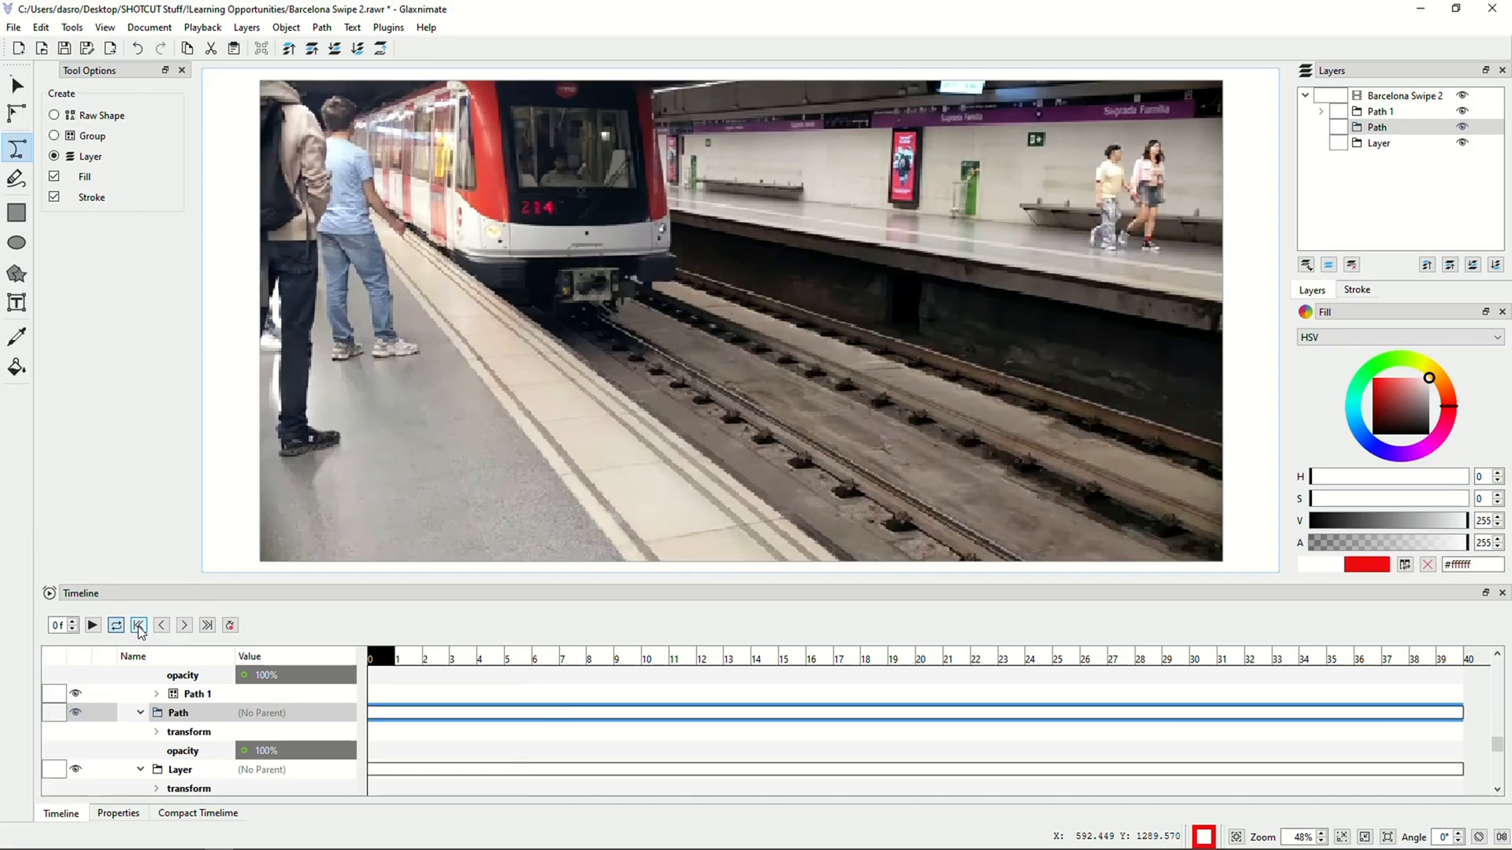
mouse_move(229, 625)
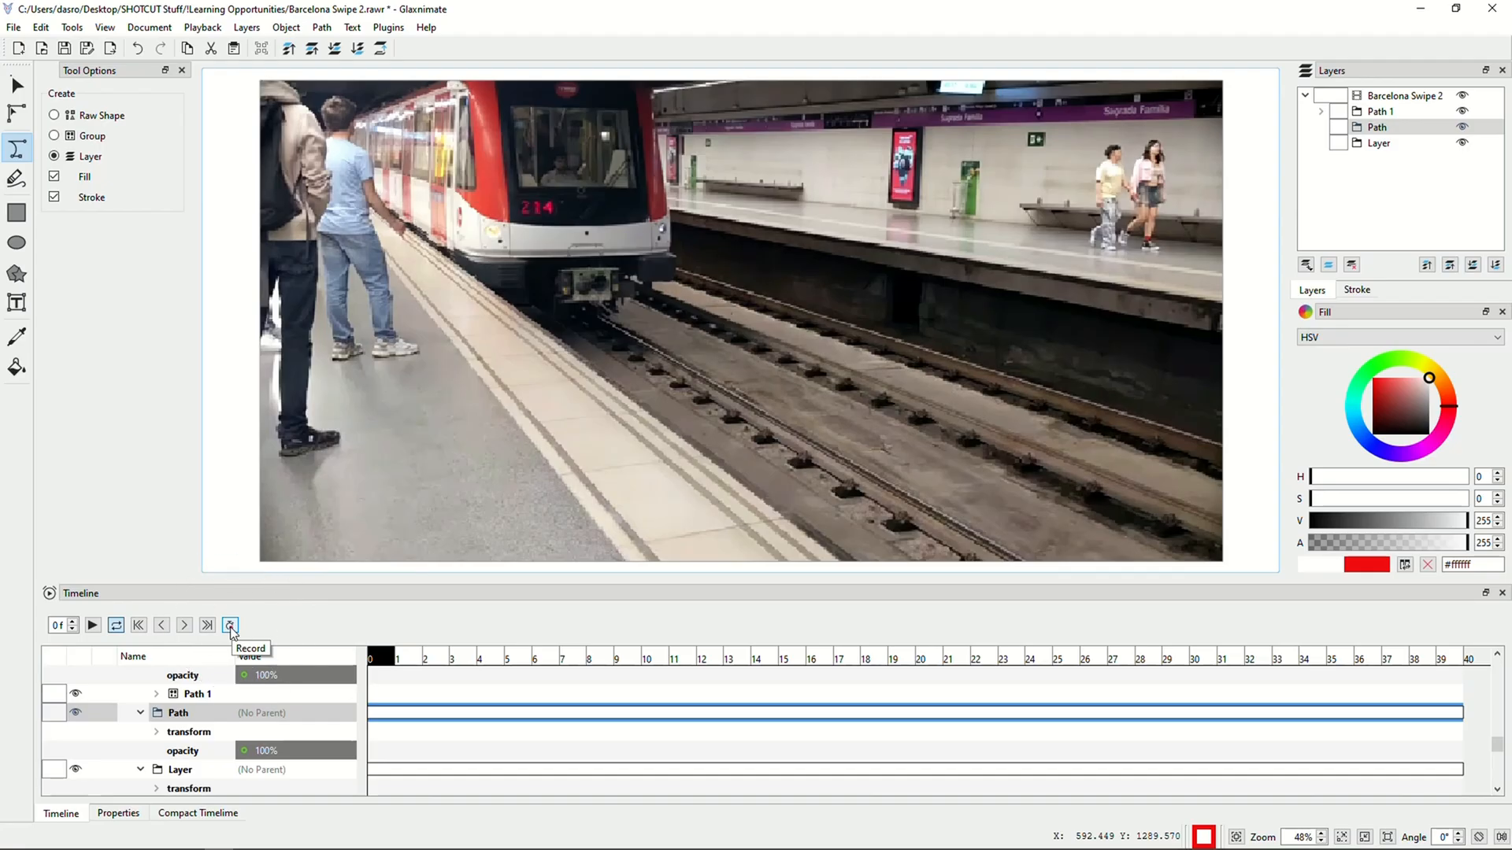
Switch on keyframe recording, preview once more and rest at the first frame
left_click(229, 626)
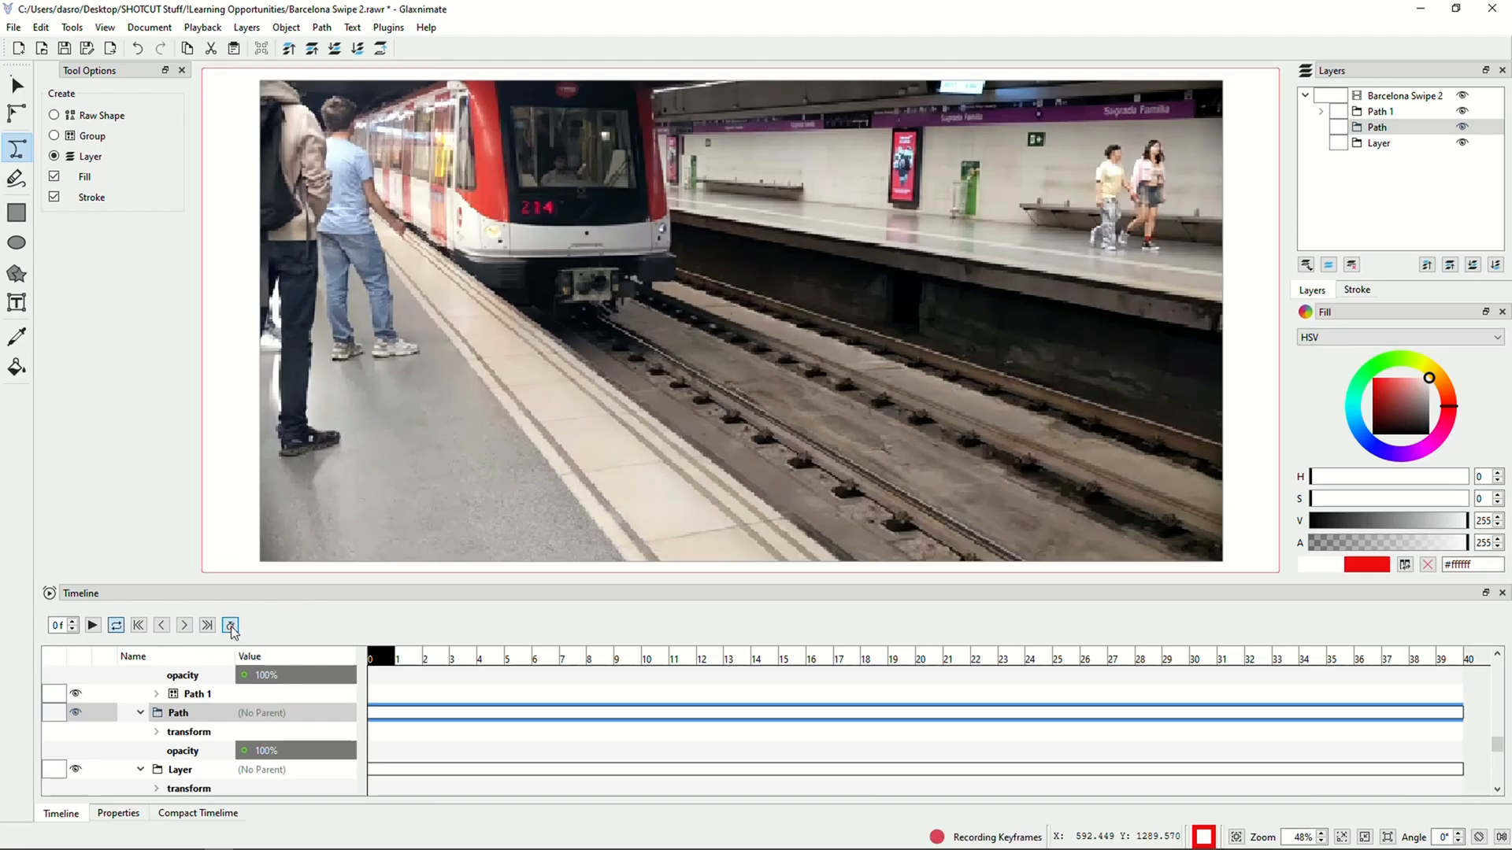
mouse_move(230, 625)
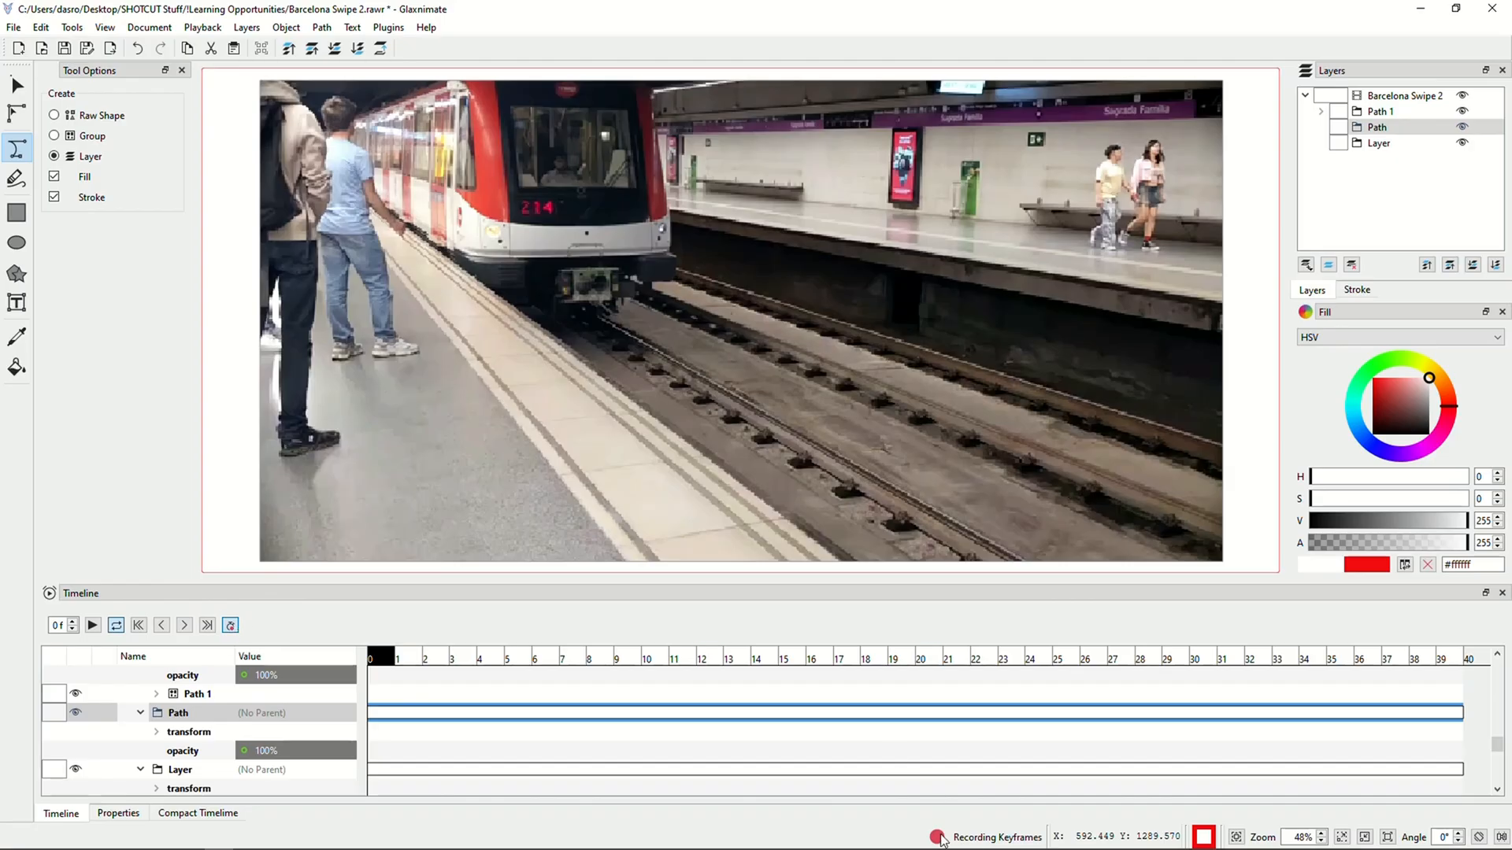
left_click(673, 659)
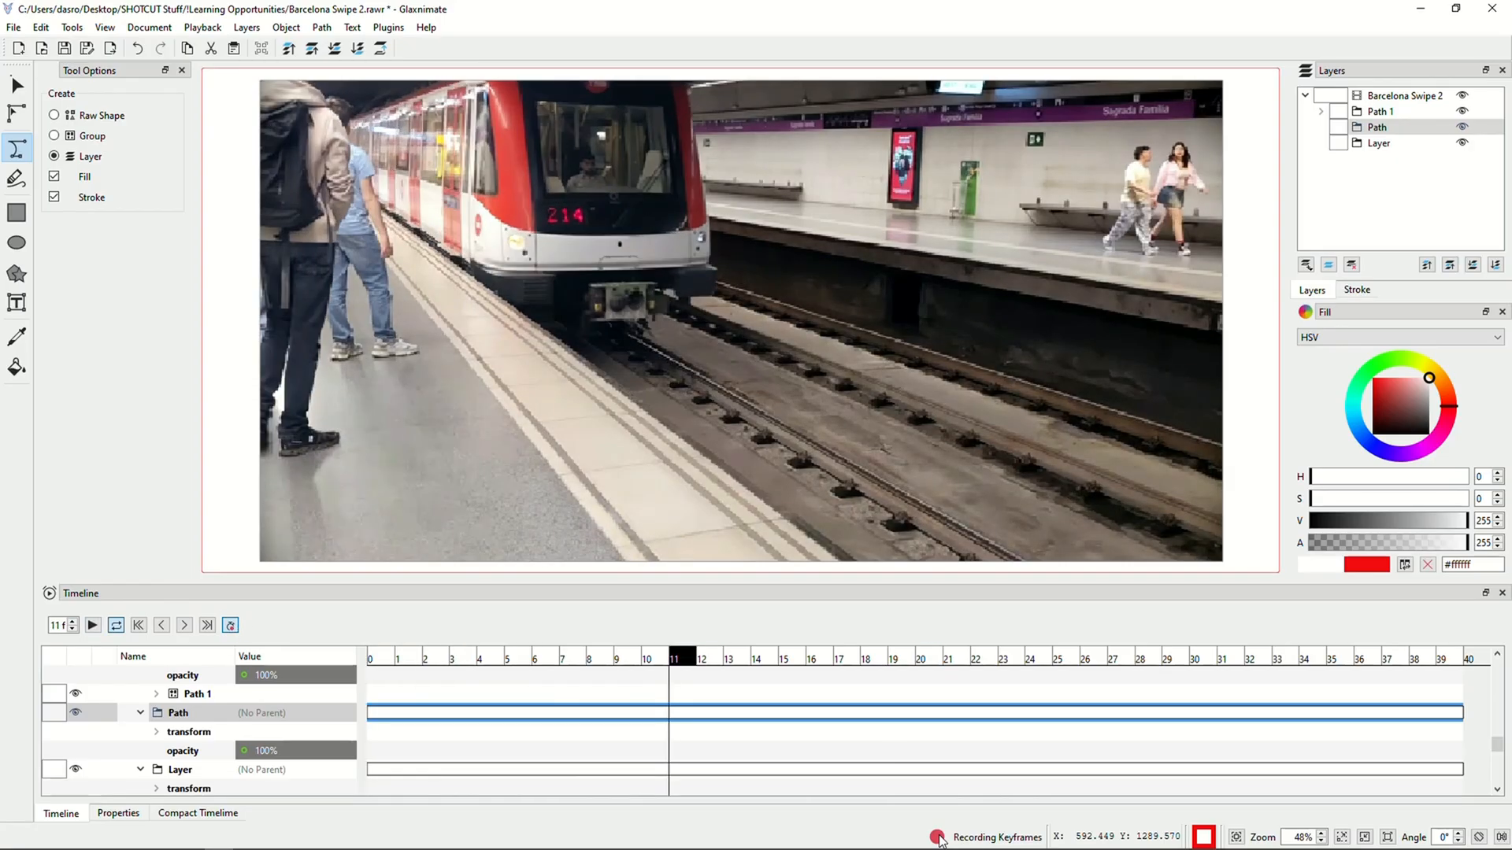
left_click(1202, 836)
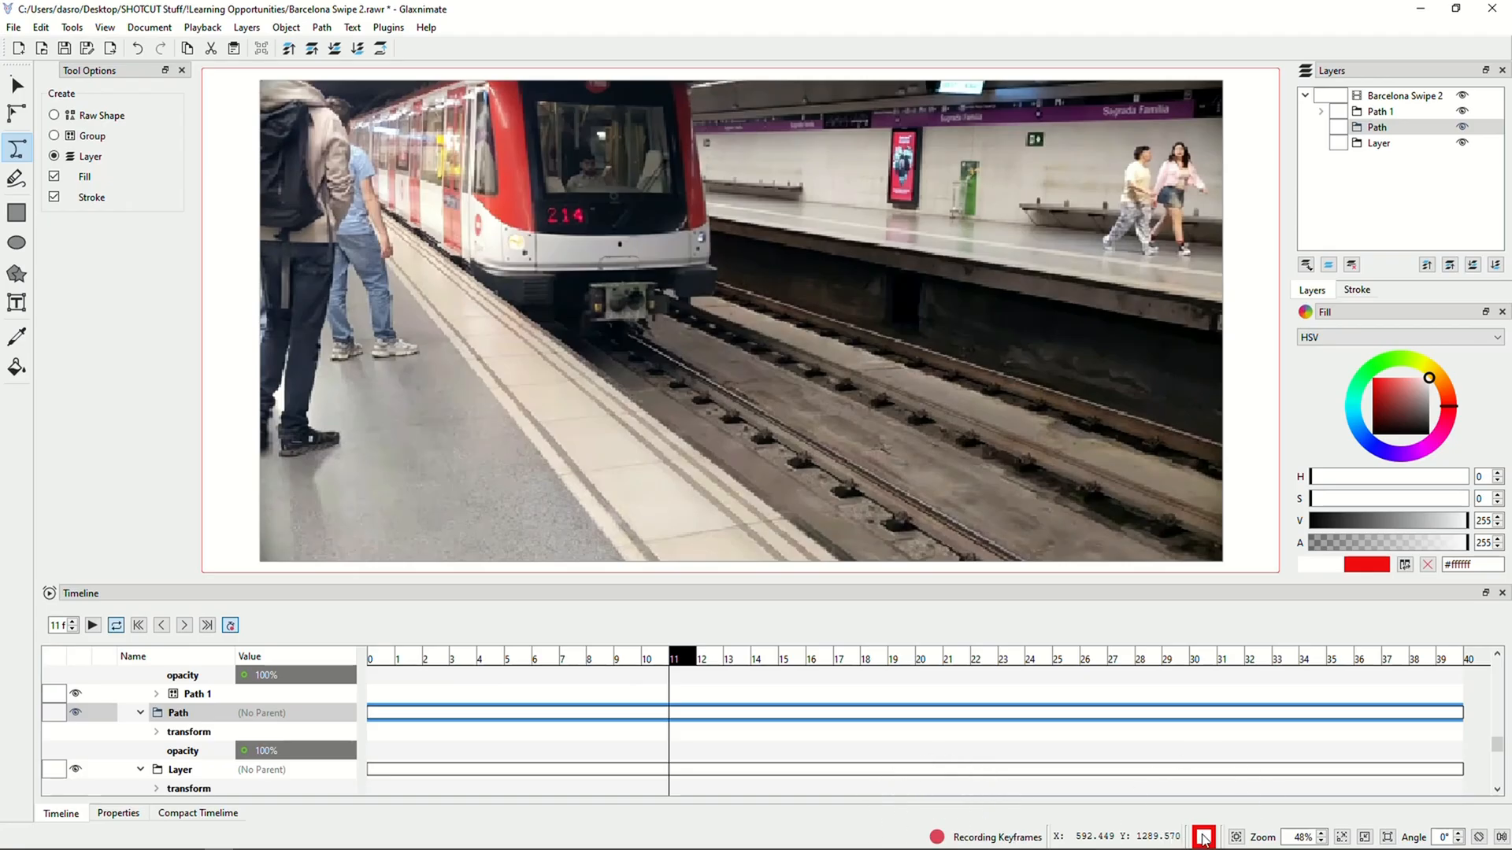
mouse_move(1109, 315)
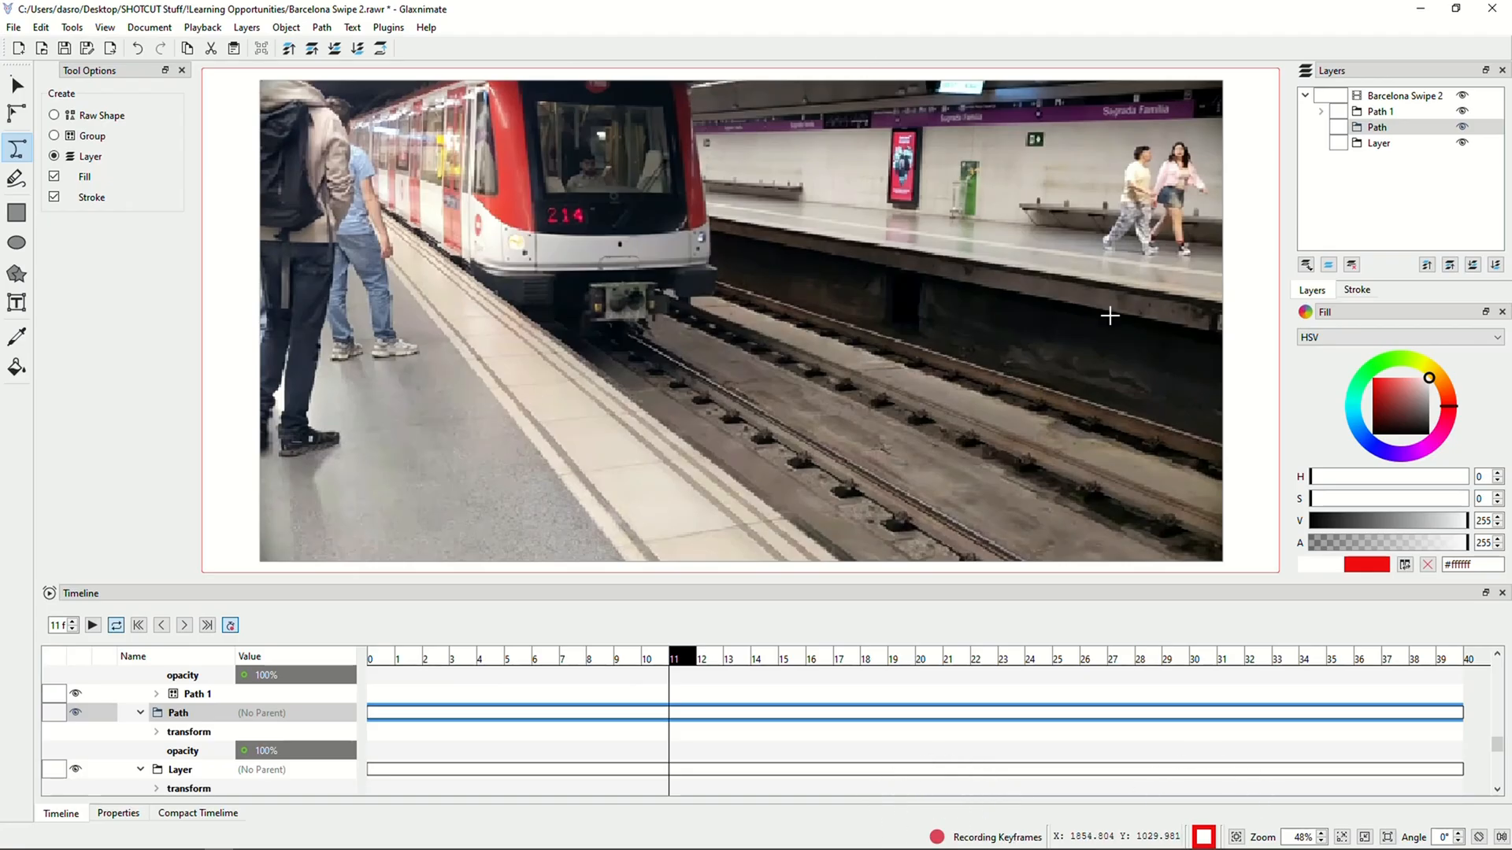
mouse_move(827, 367)
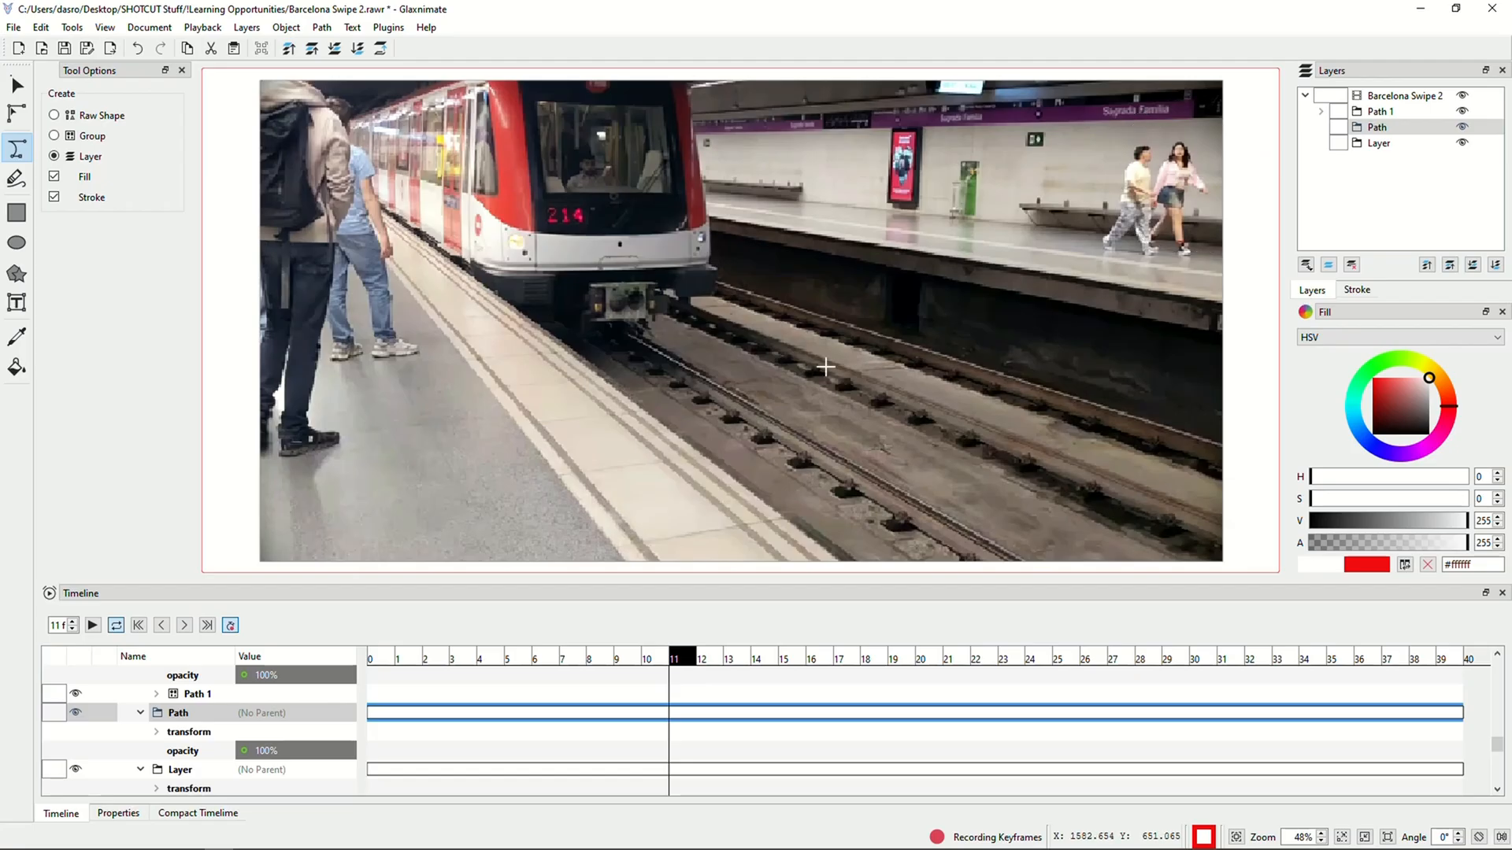
left_click(139, 625)
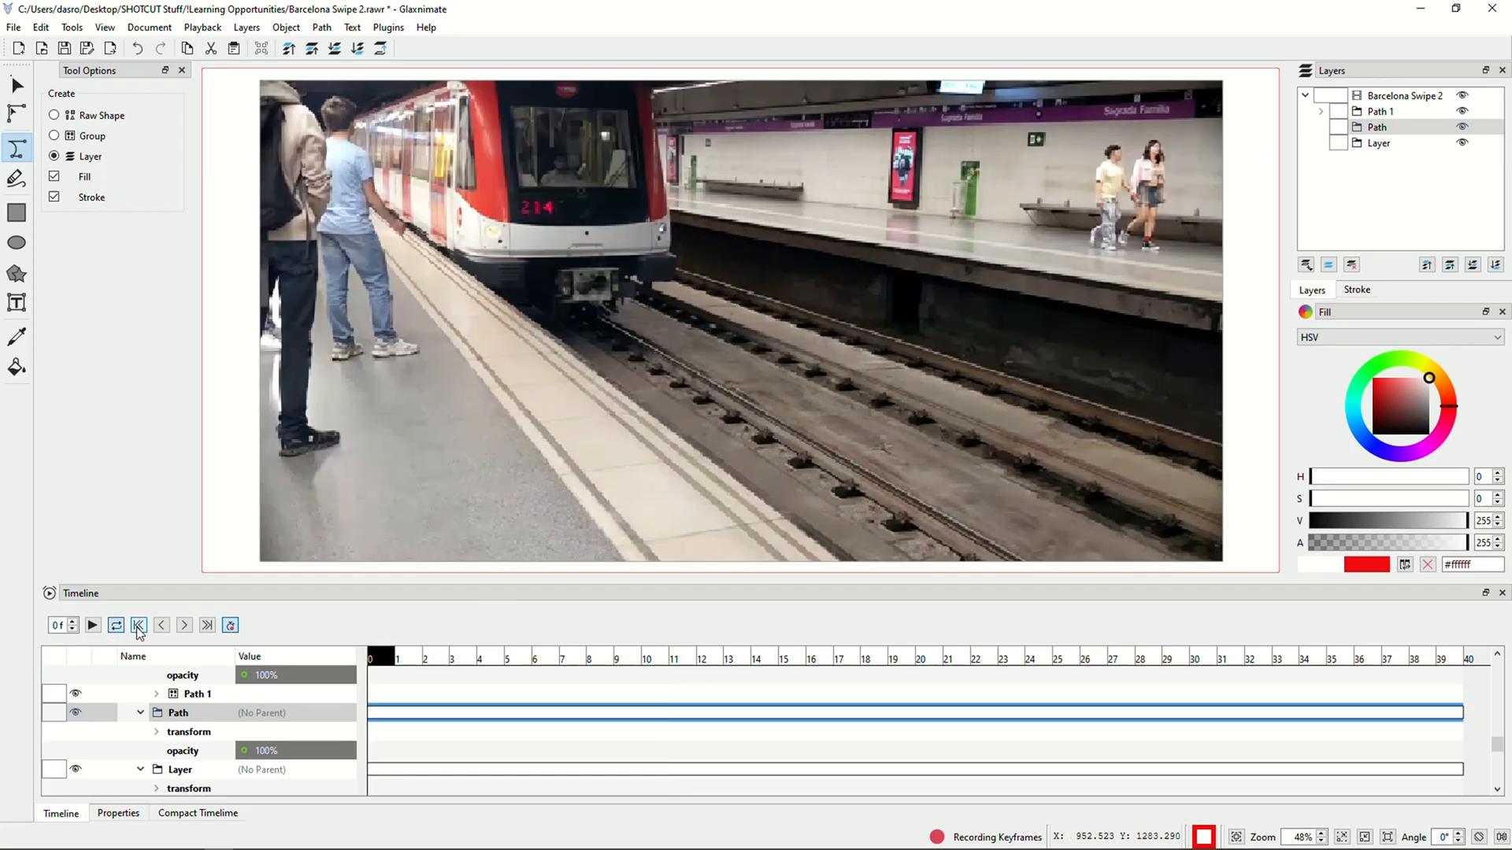
mouse_move(67, 186)
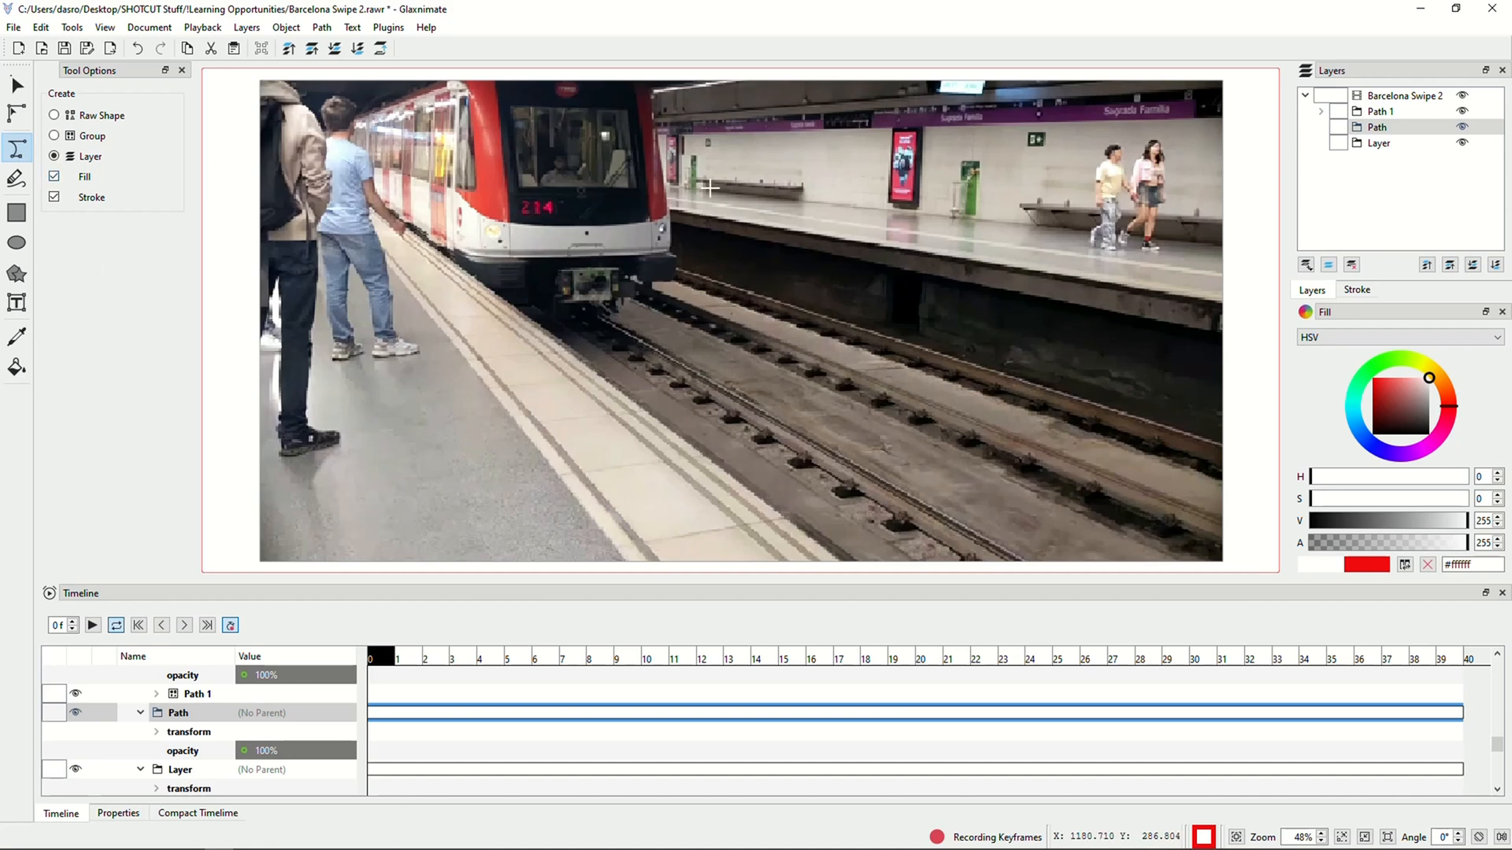
mouse_move(664, 198)
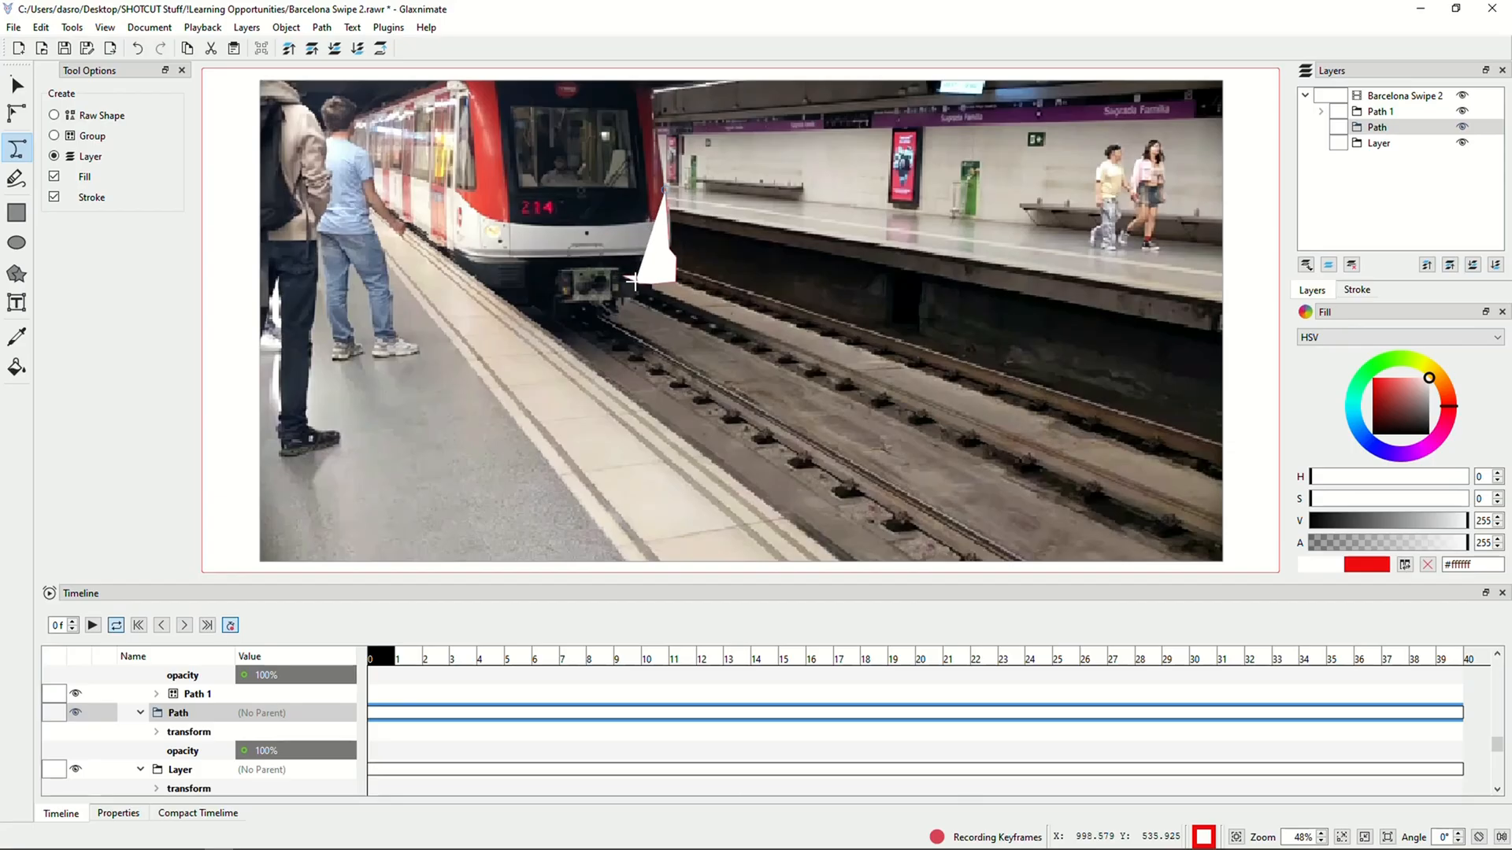
mouse_move(622, 294)
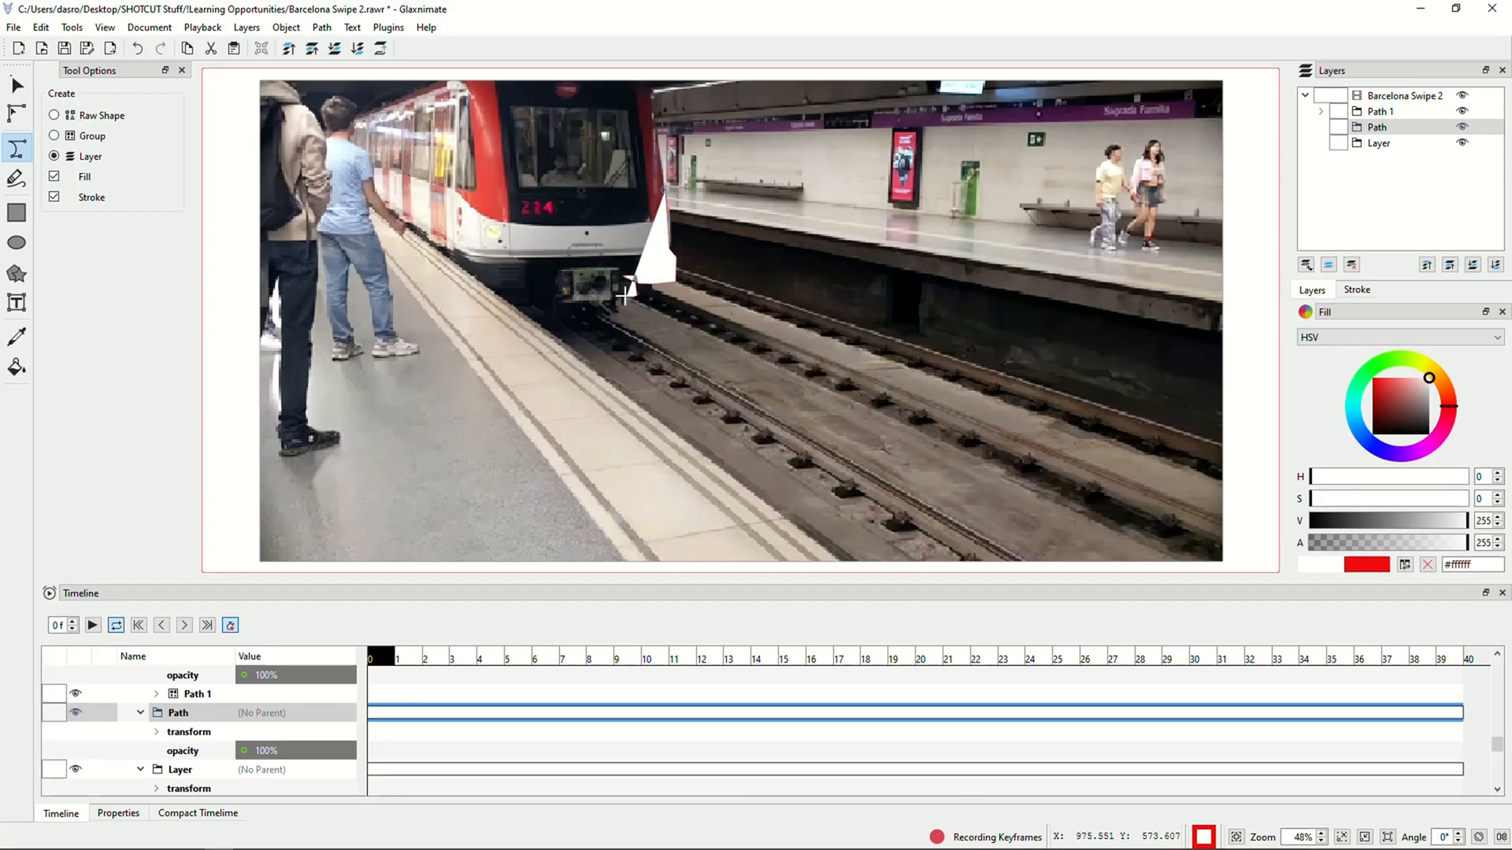
mouse_move(622, 307)
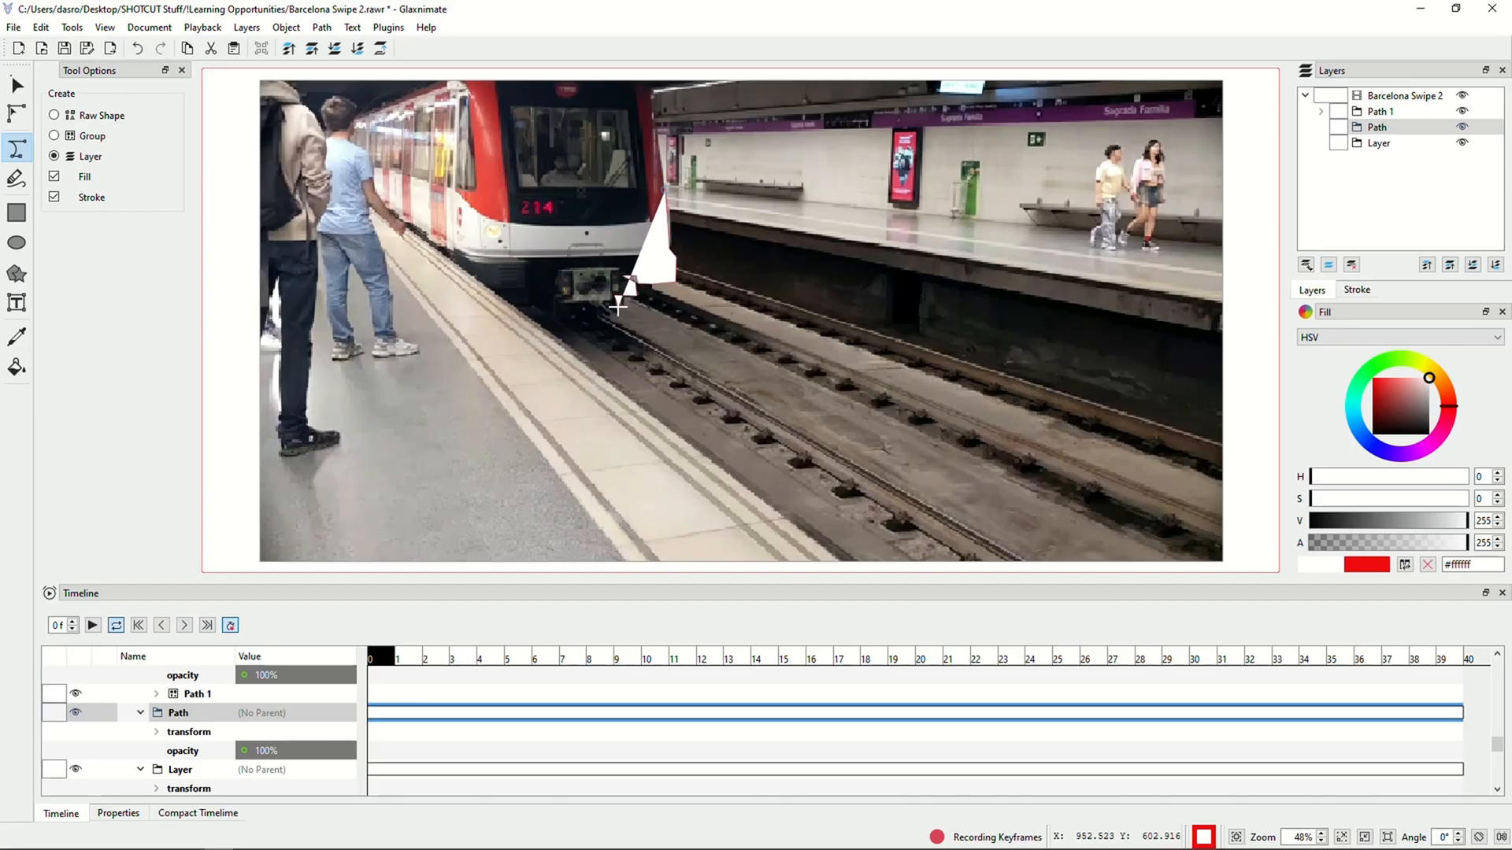
mouse_move(615, 310)
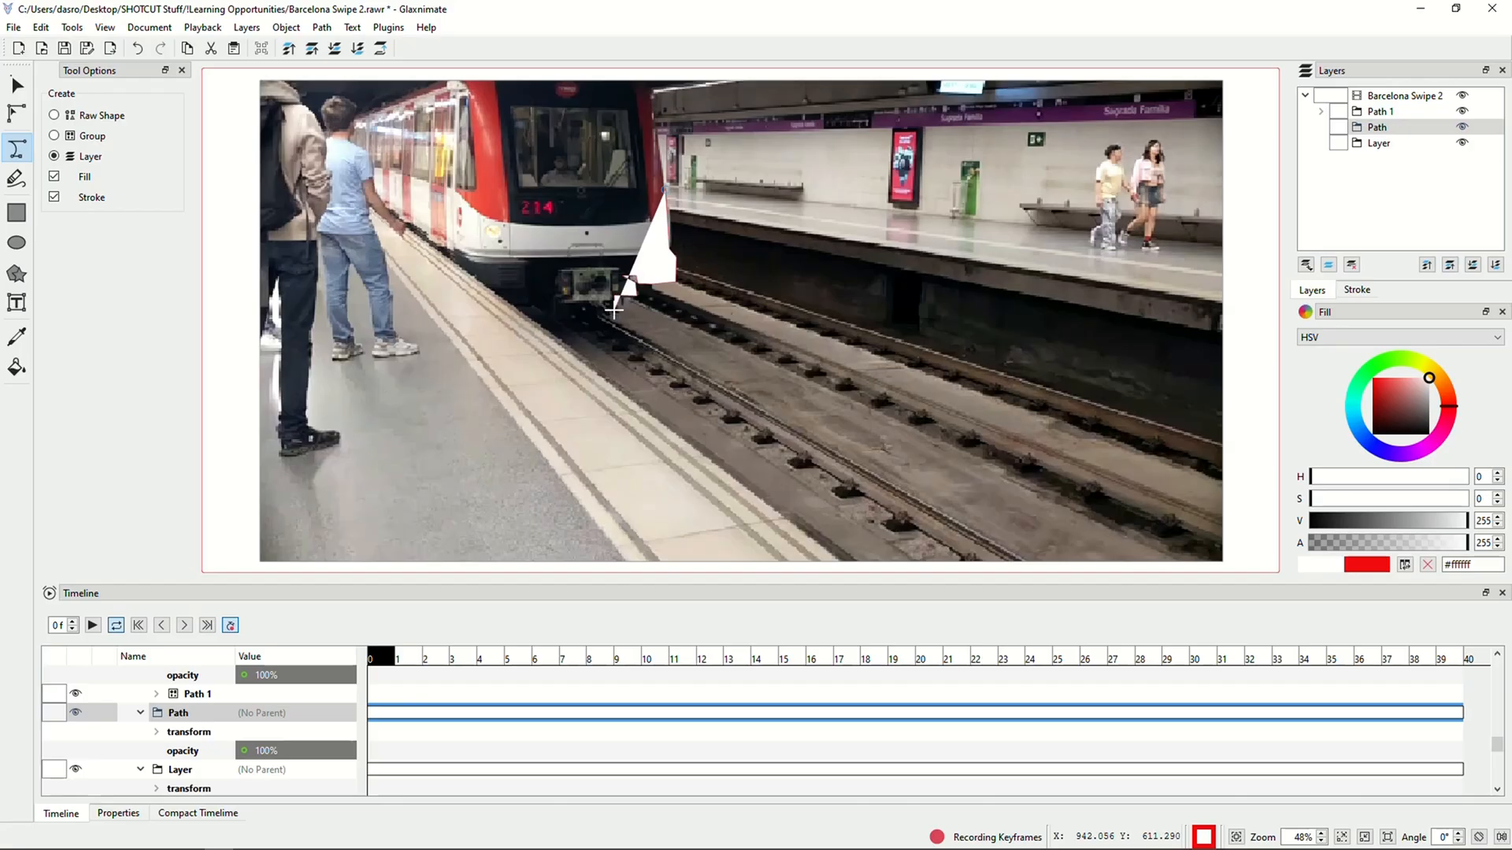
mouse_move(615, 314)
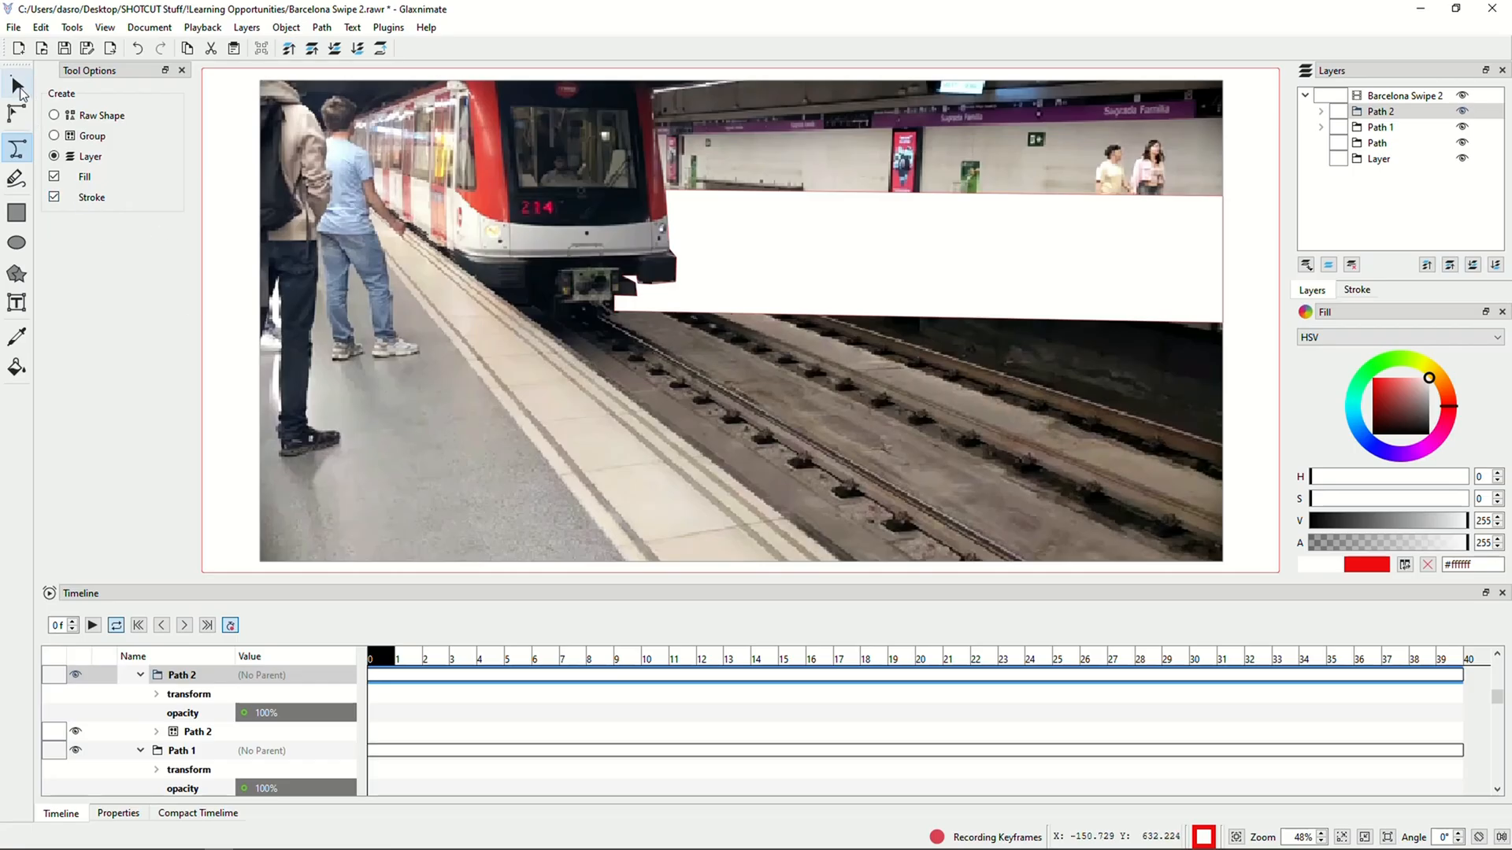
mouse_move(15, 87)
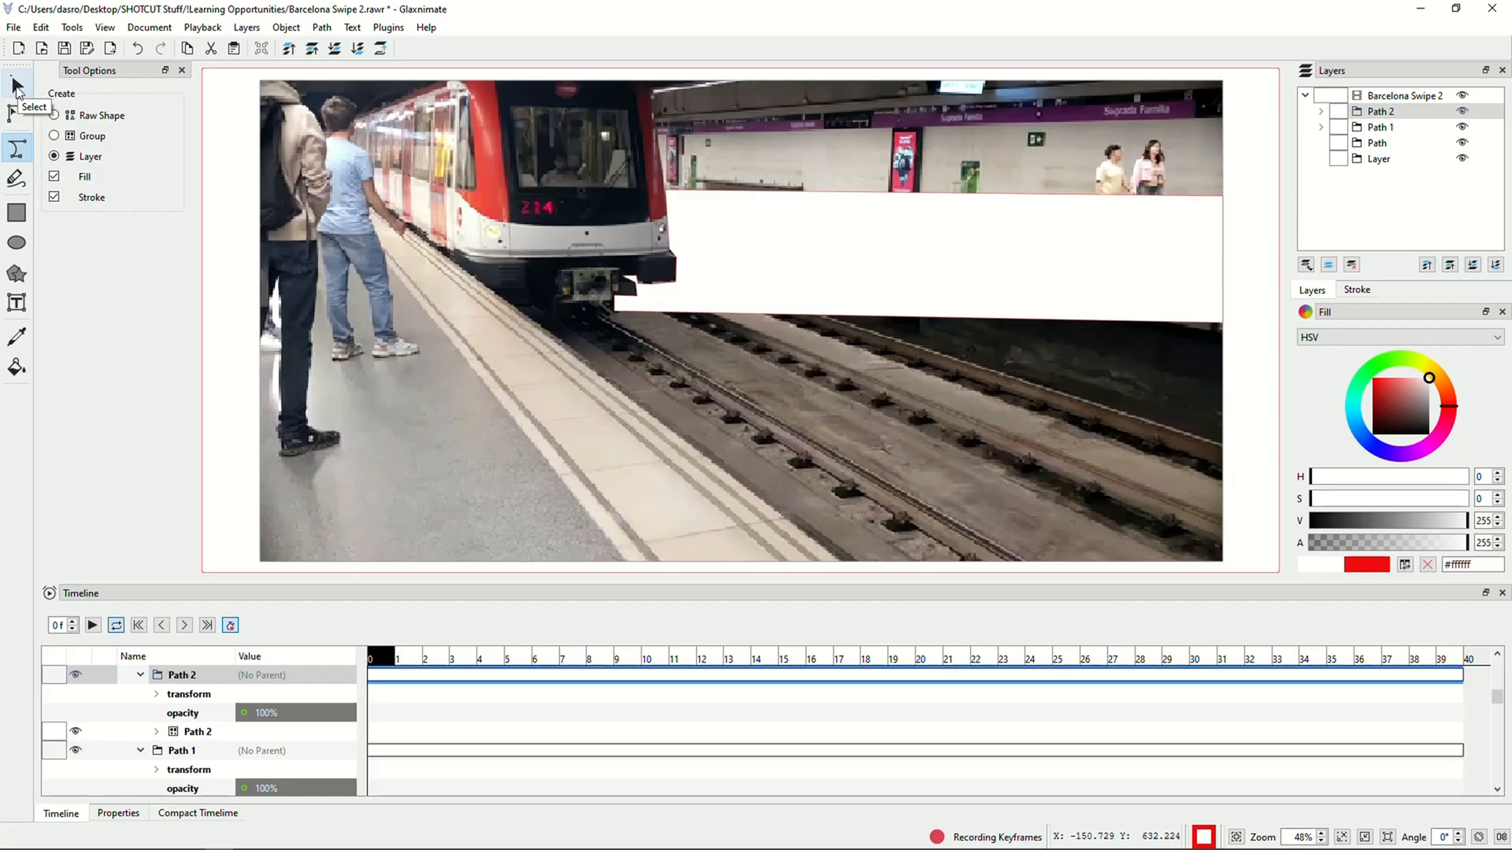
With the Select tool, preview the masked animation and step back to an earlier frame
left_click(15, 85)
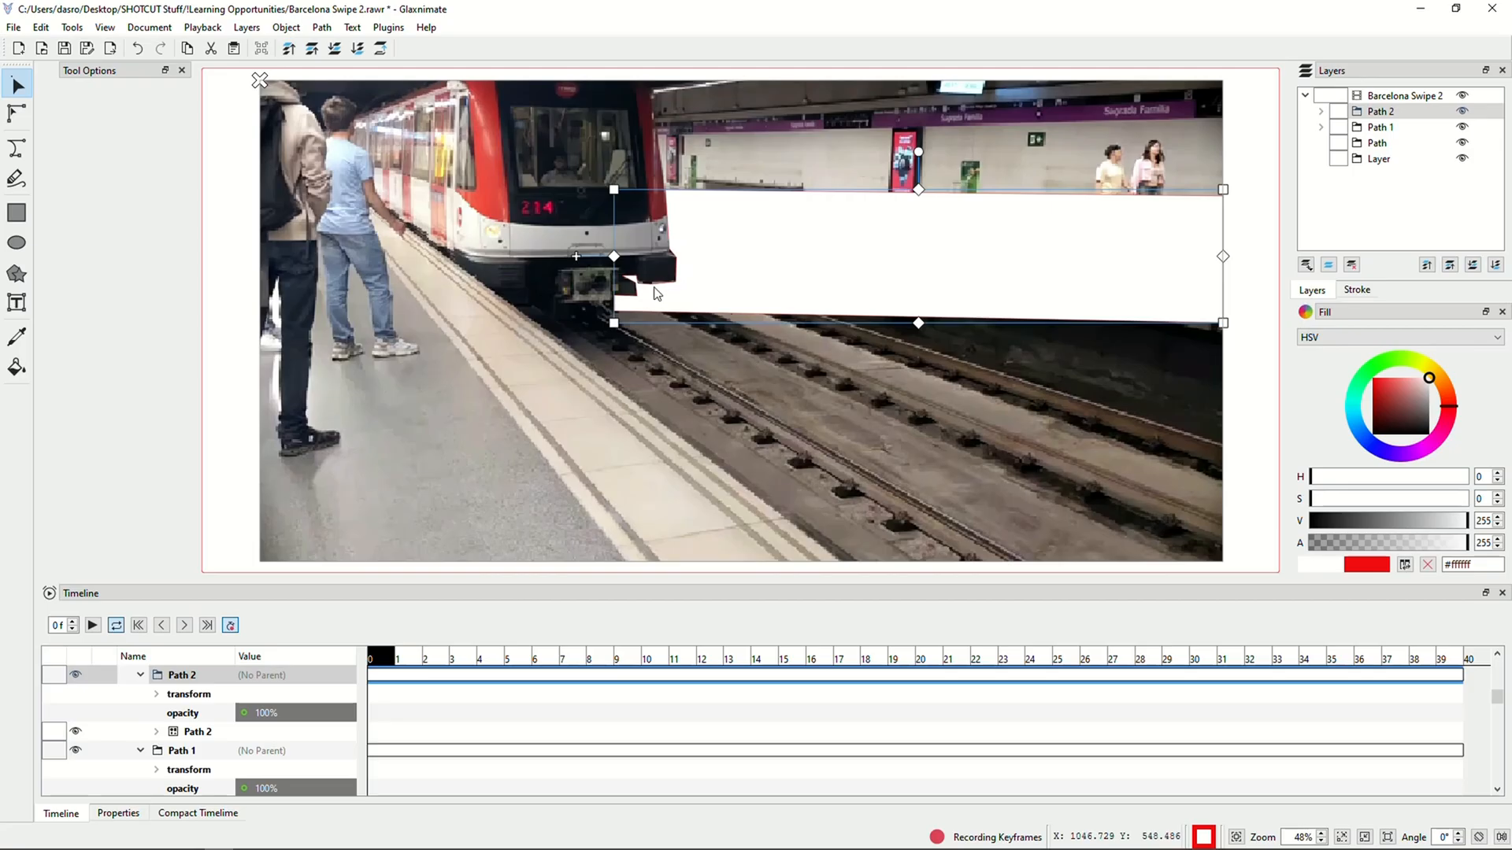
mouse_move(691, 529)
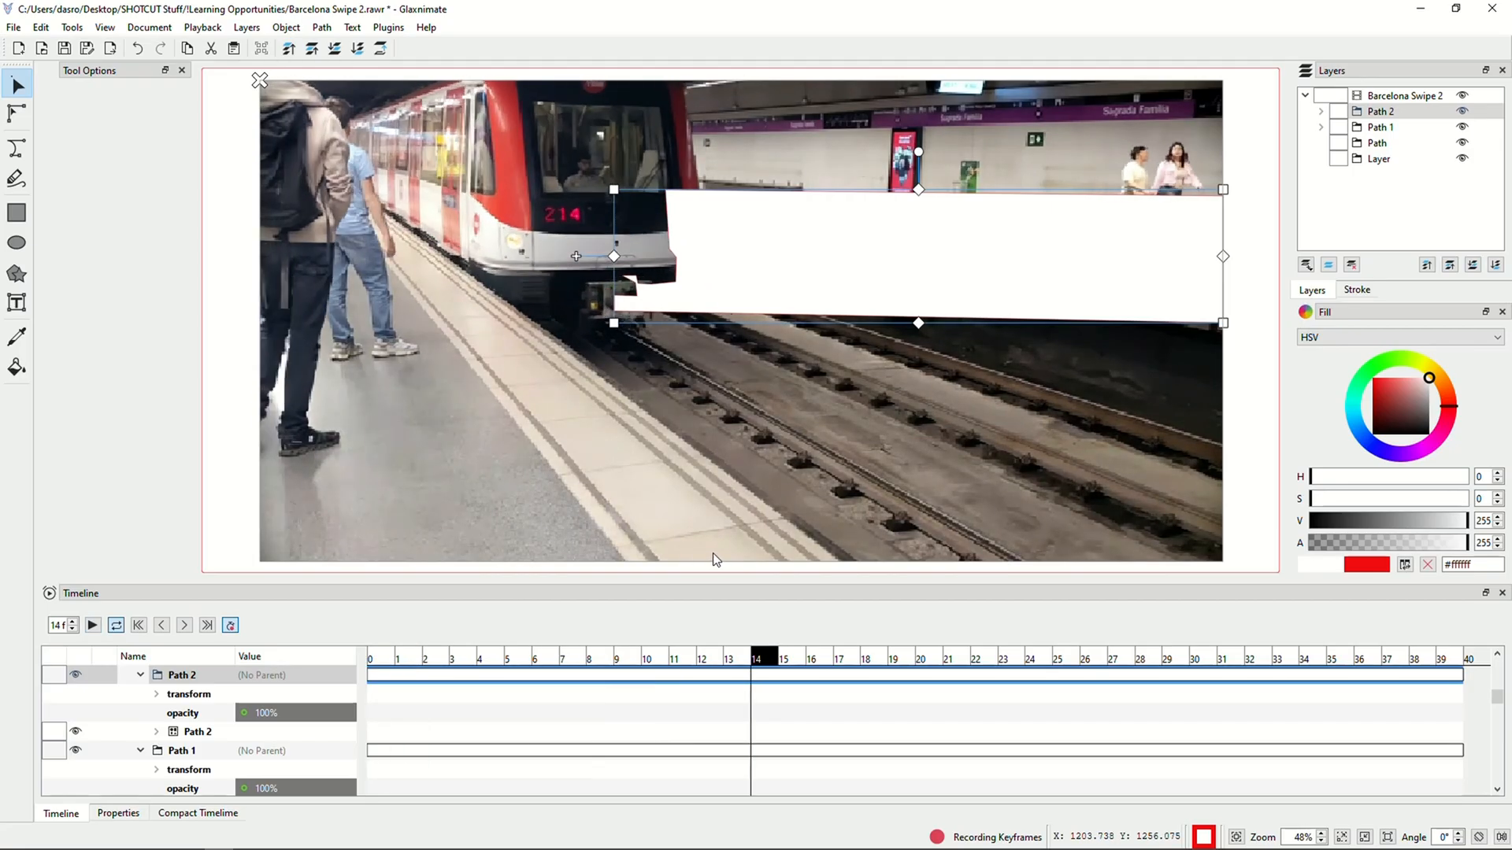
left_click(1167, 658)
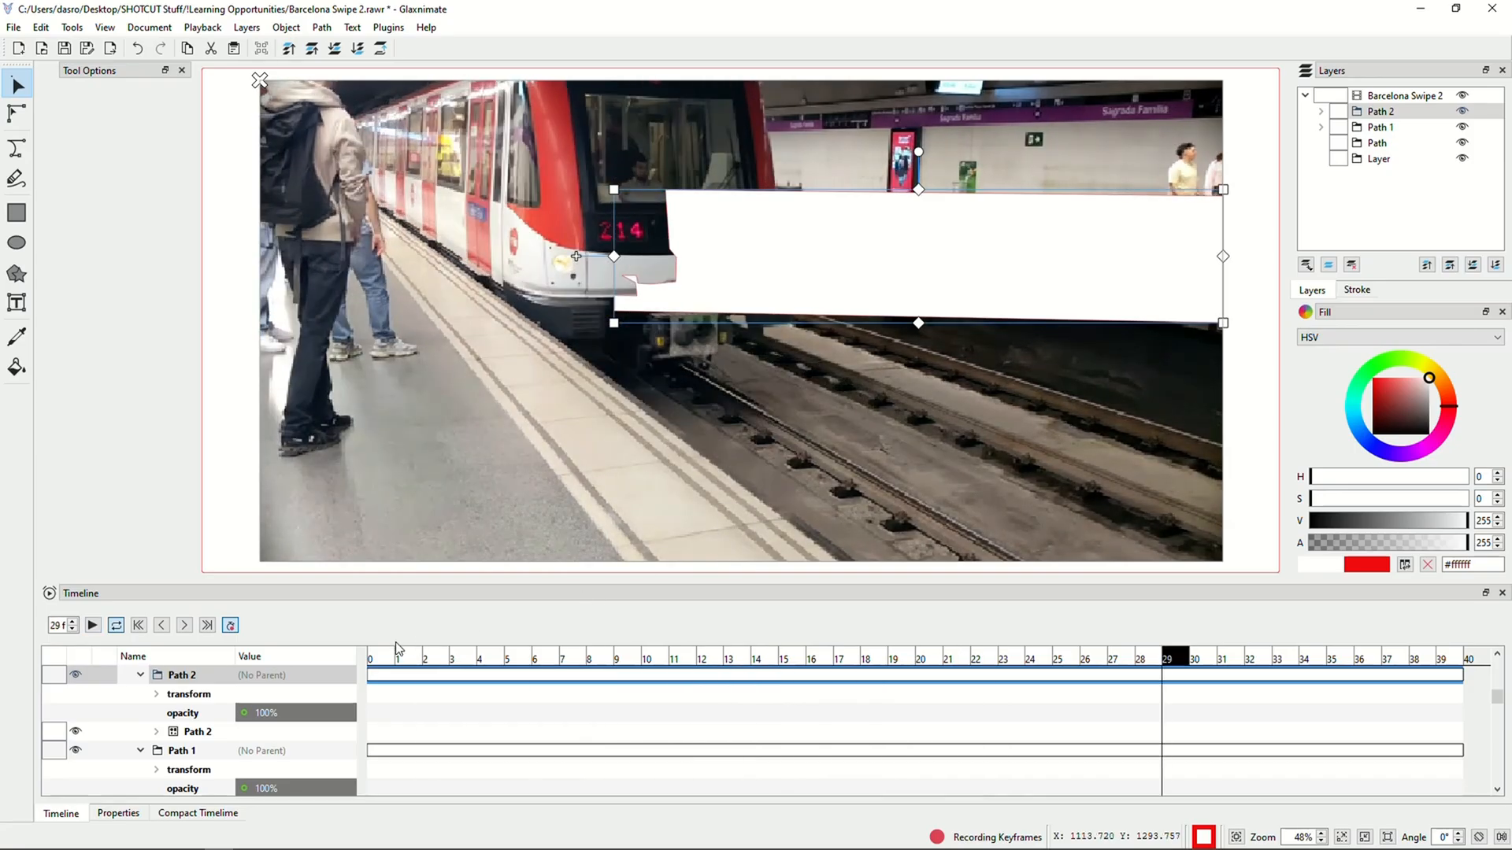
left_click(139, 625)
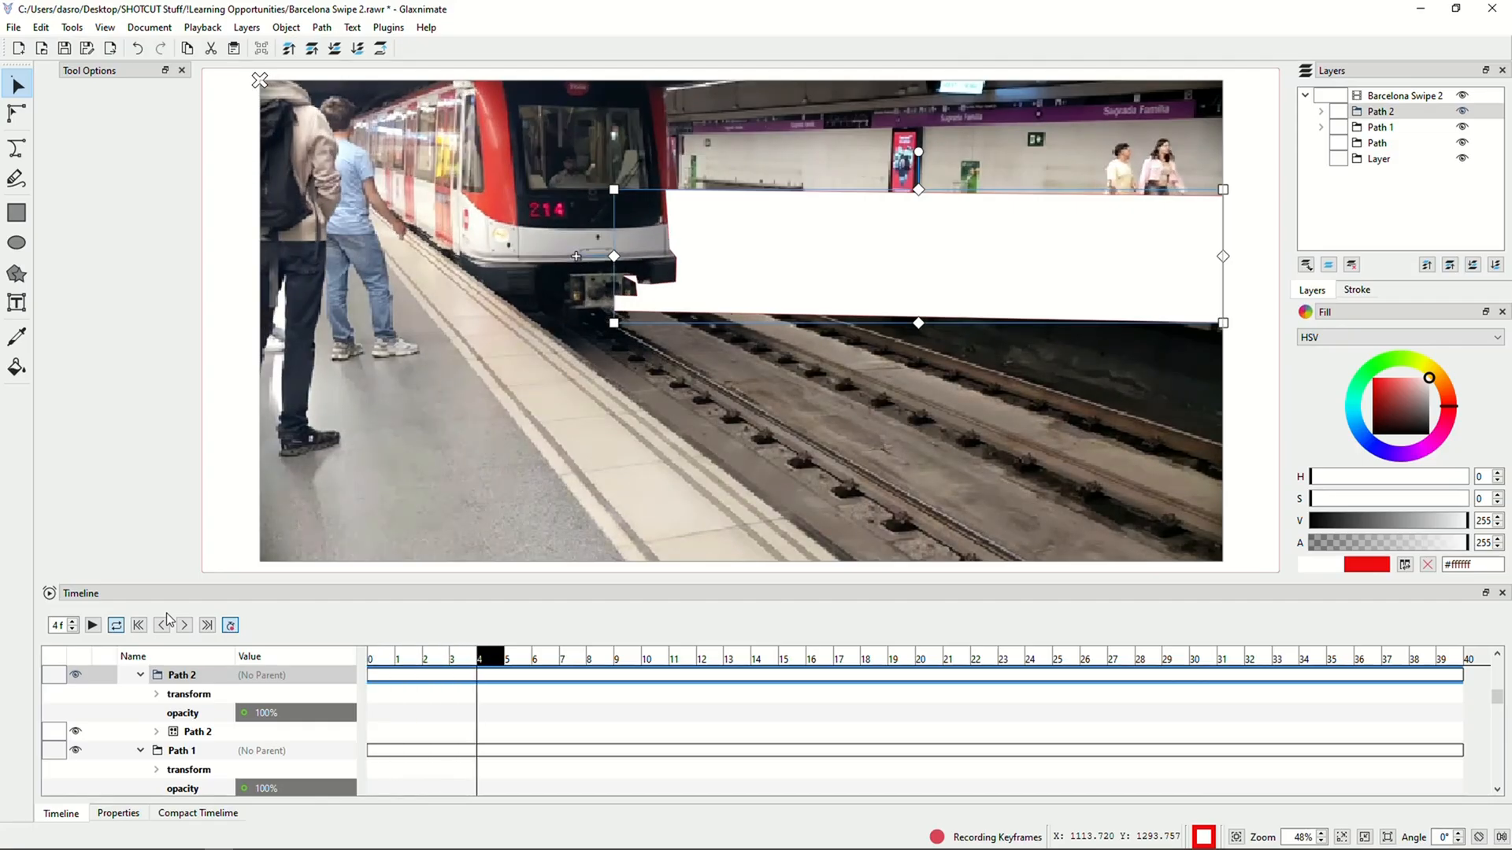
left_click(184, 625)
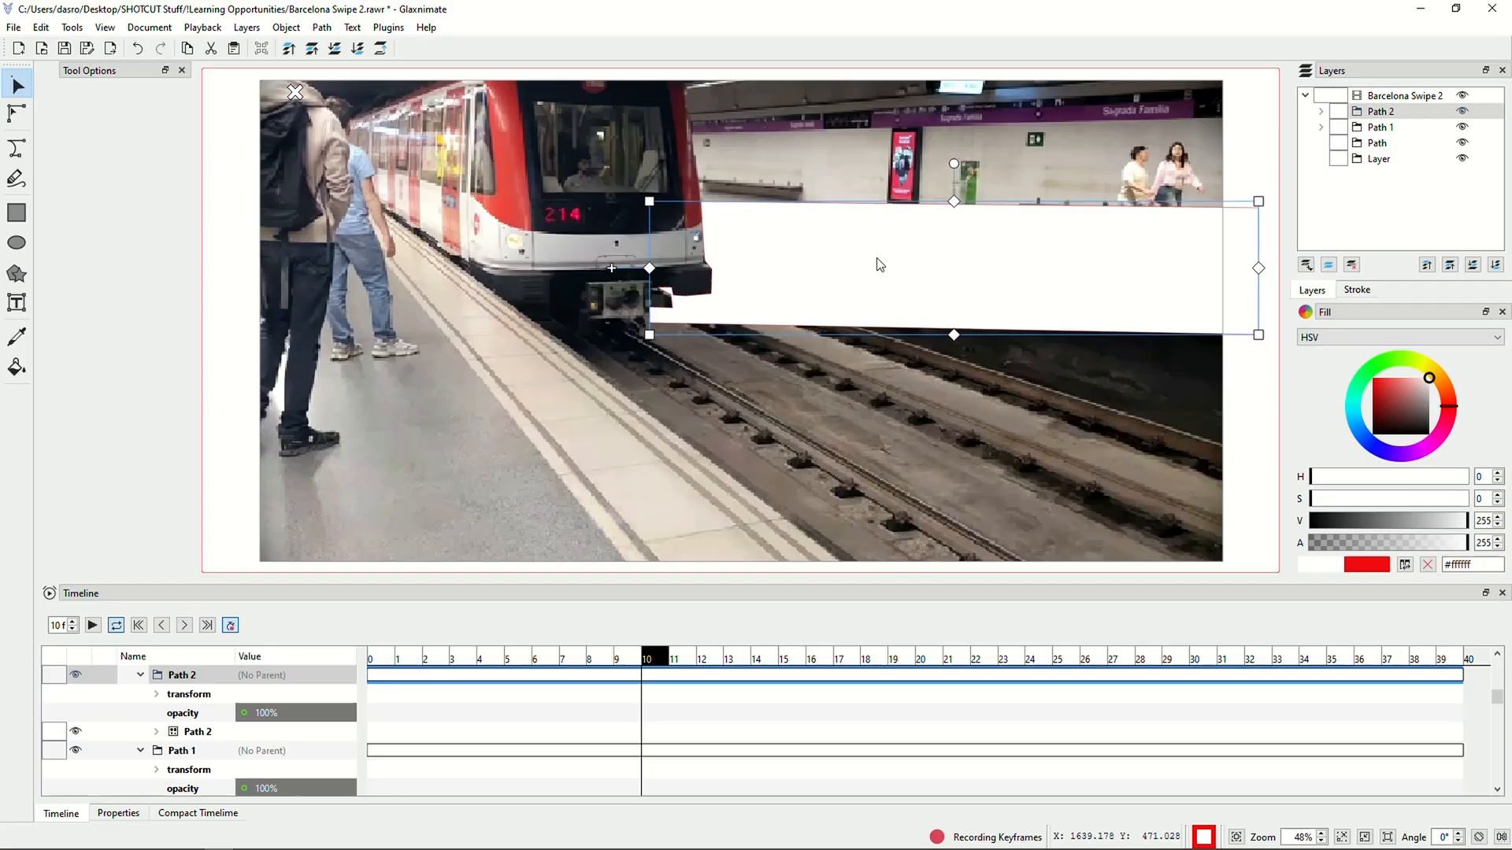
Select the white mask and keyframe its left edge against the train nose at frames 15, 18 and 20
left_click(703, 659)
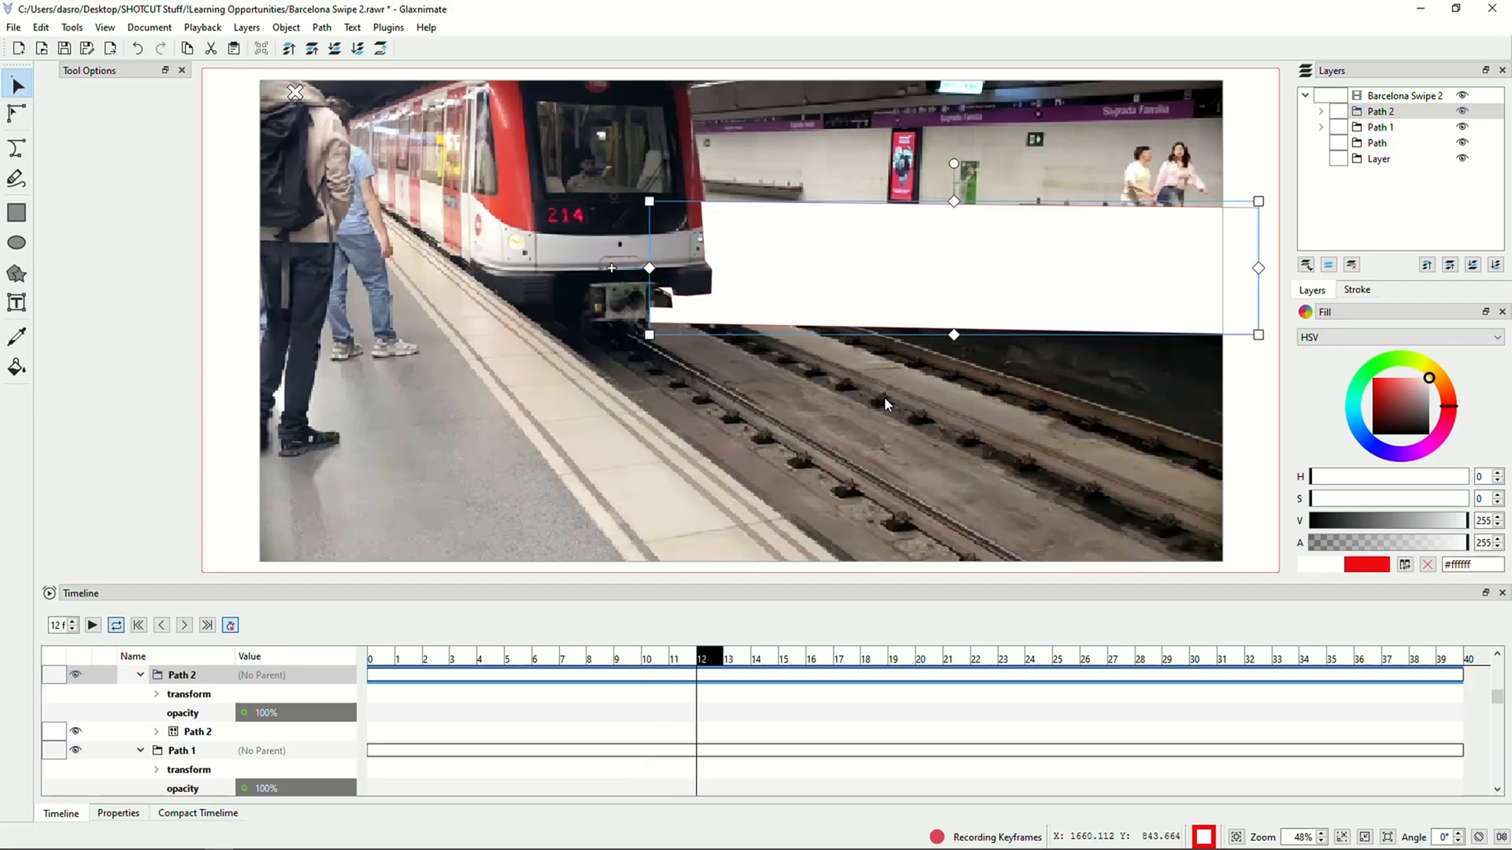
left_click(786, 658)
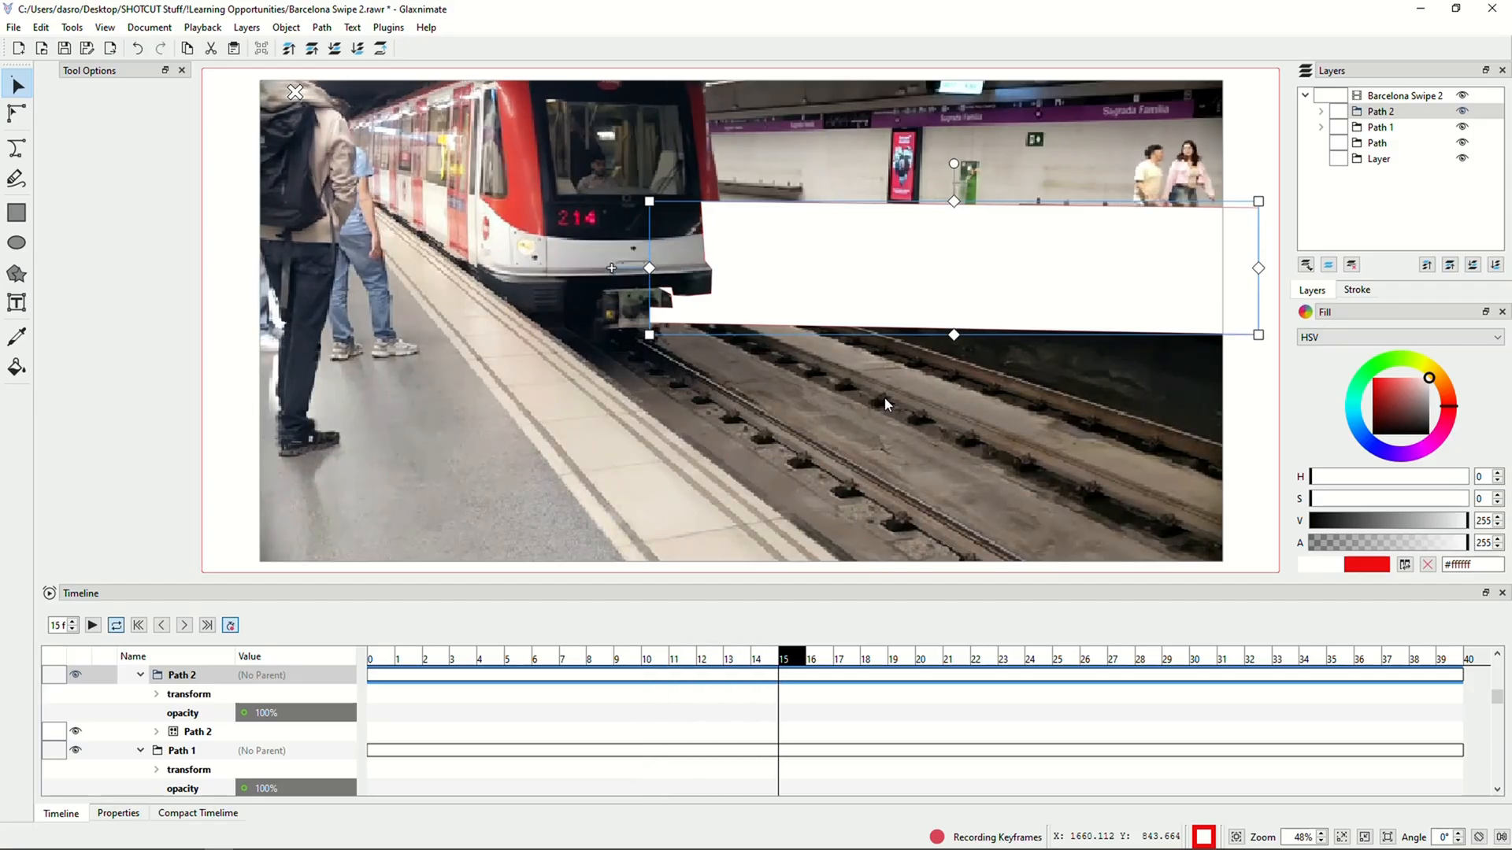
mouse_move(866, 286)
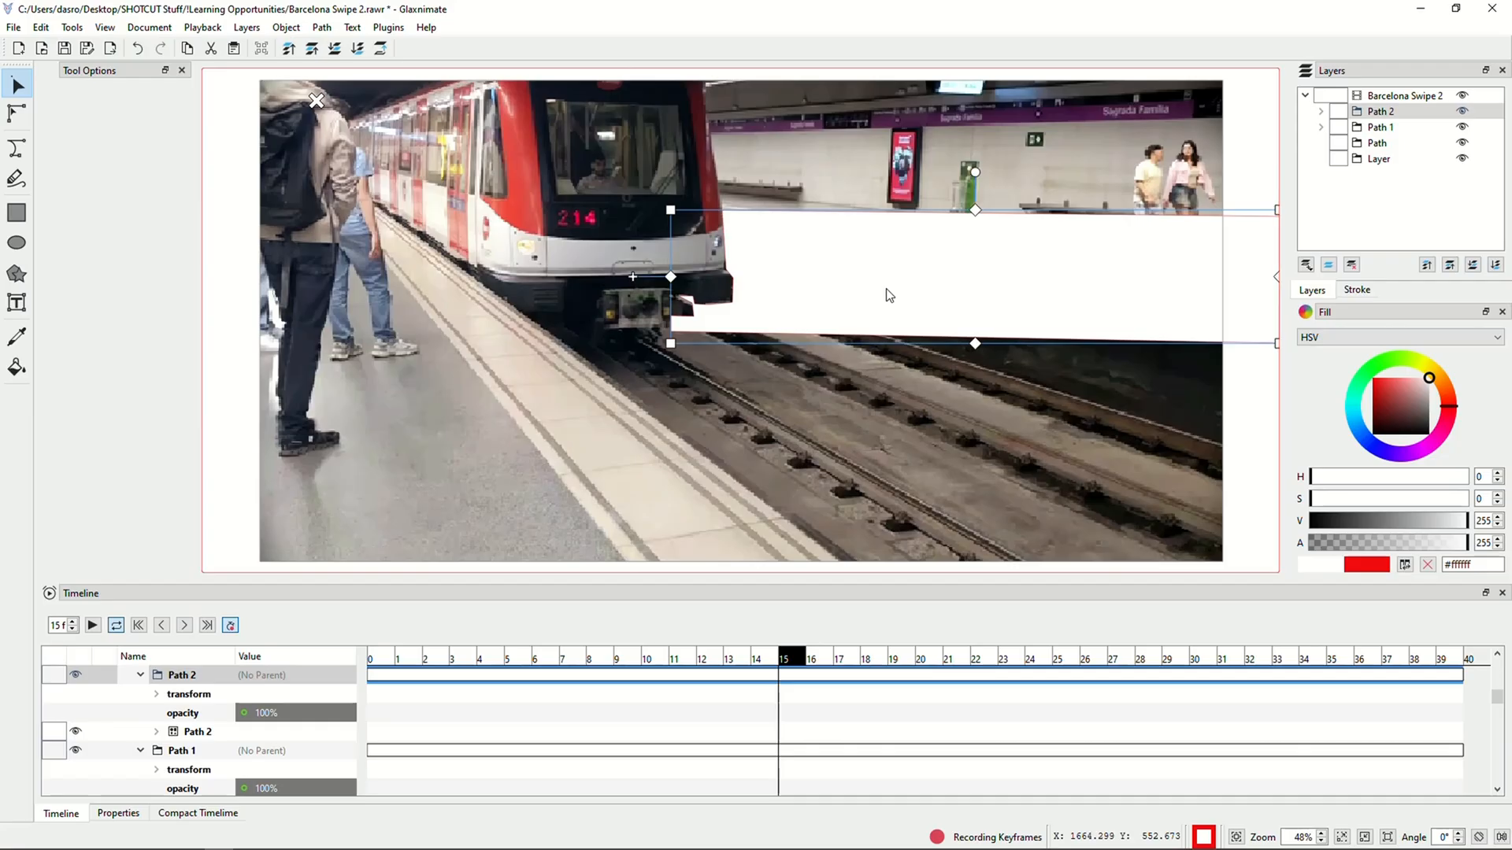
mouse_move(682, 308)
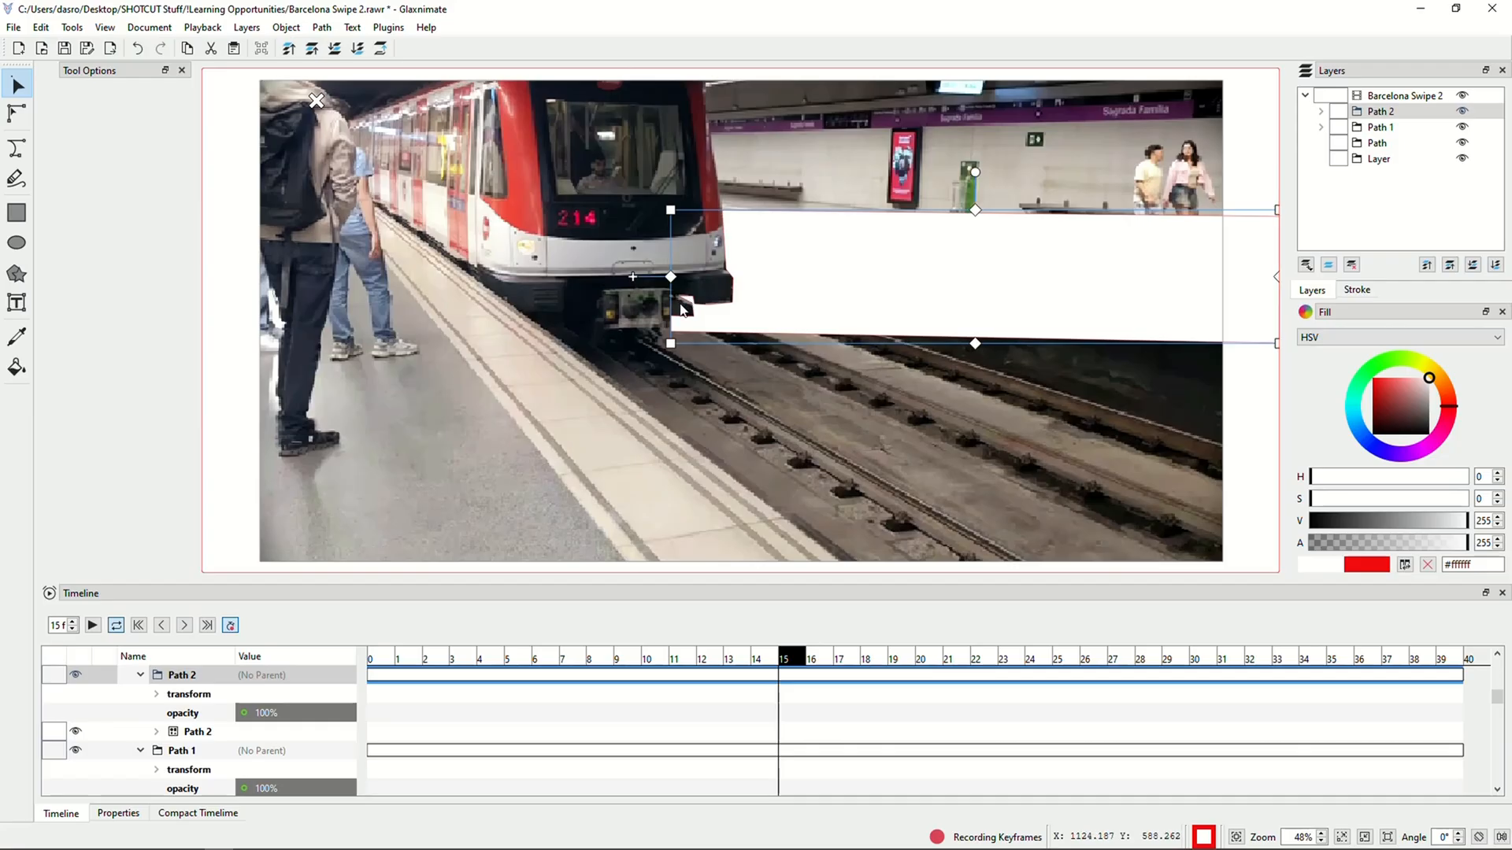
mouse_move(763, 350)
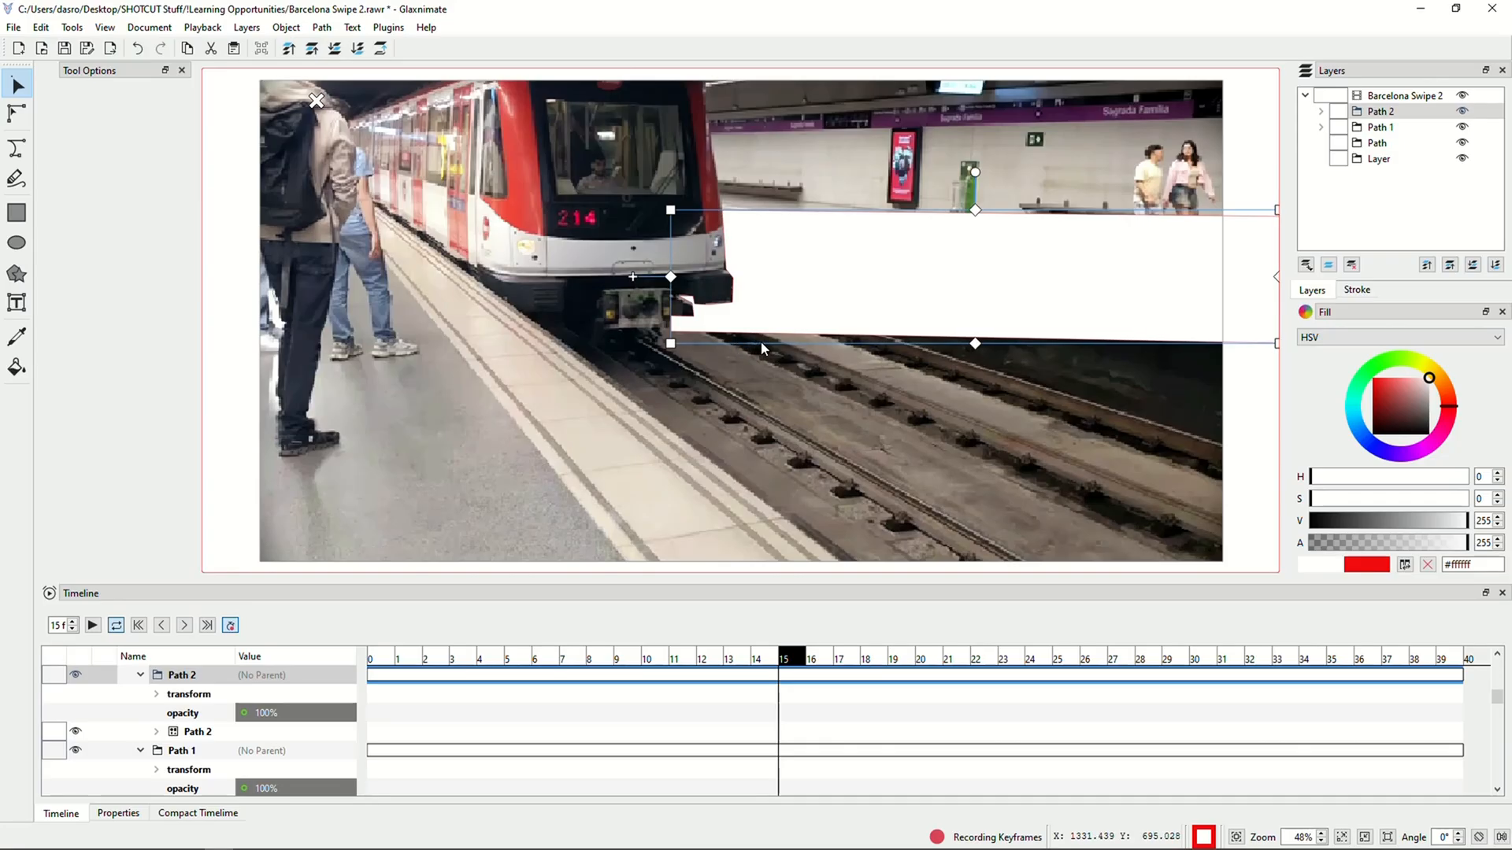
mouse_move(703, 294)
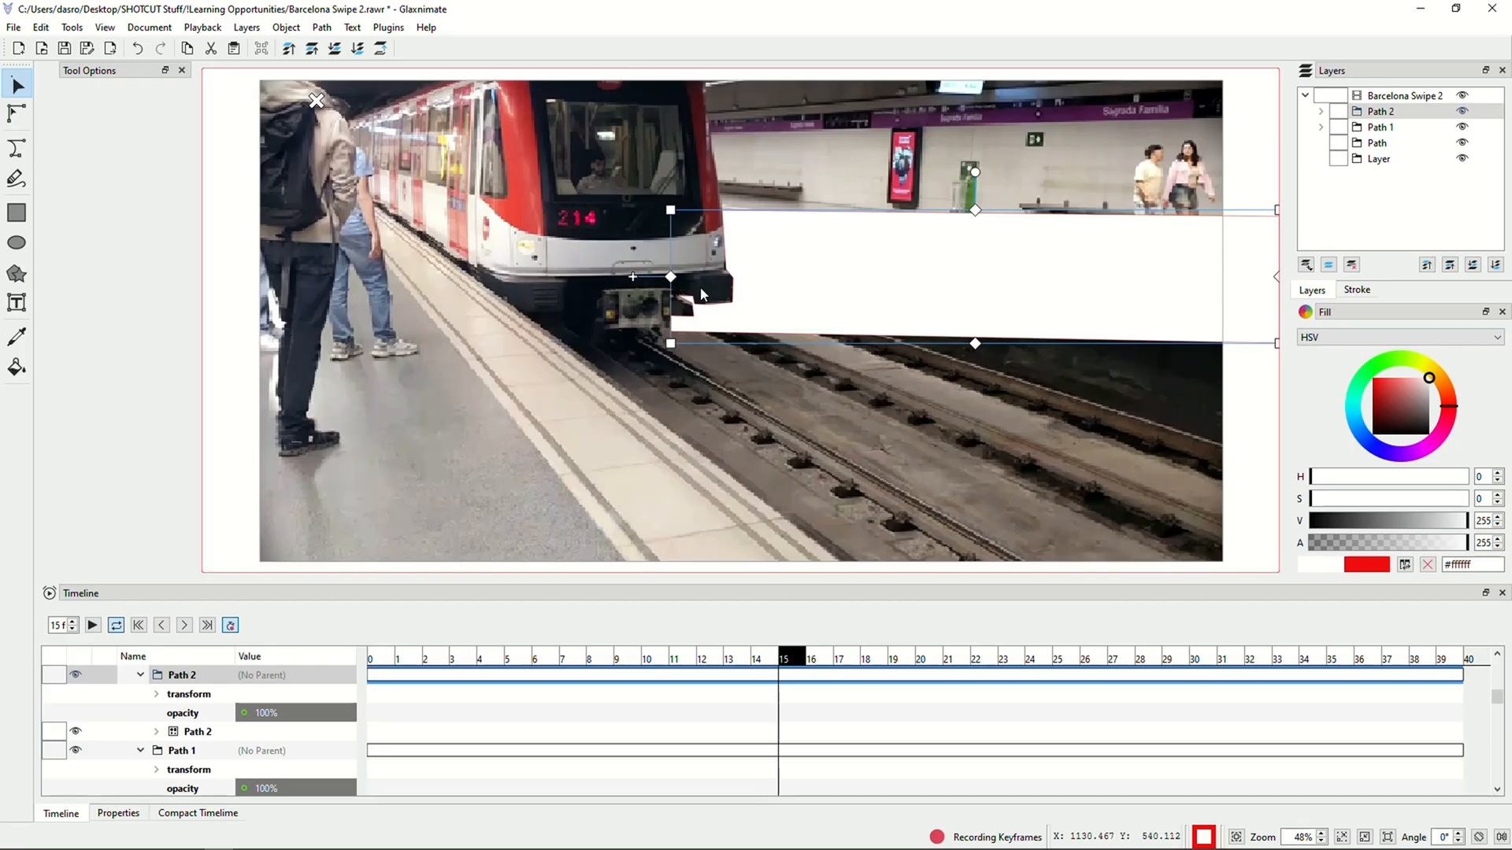
mouse_move(904, 376)
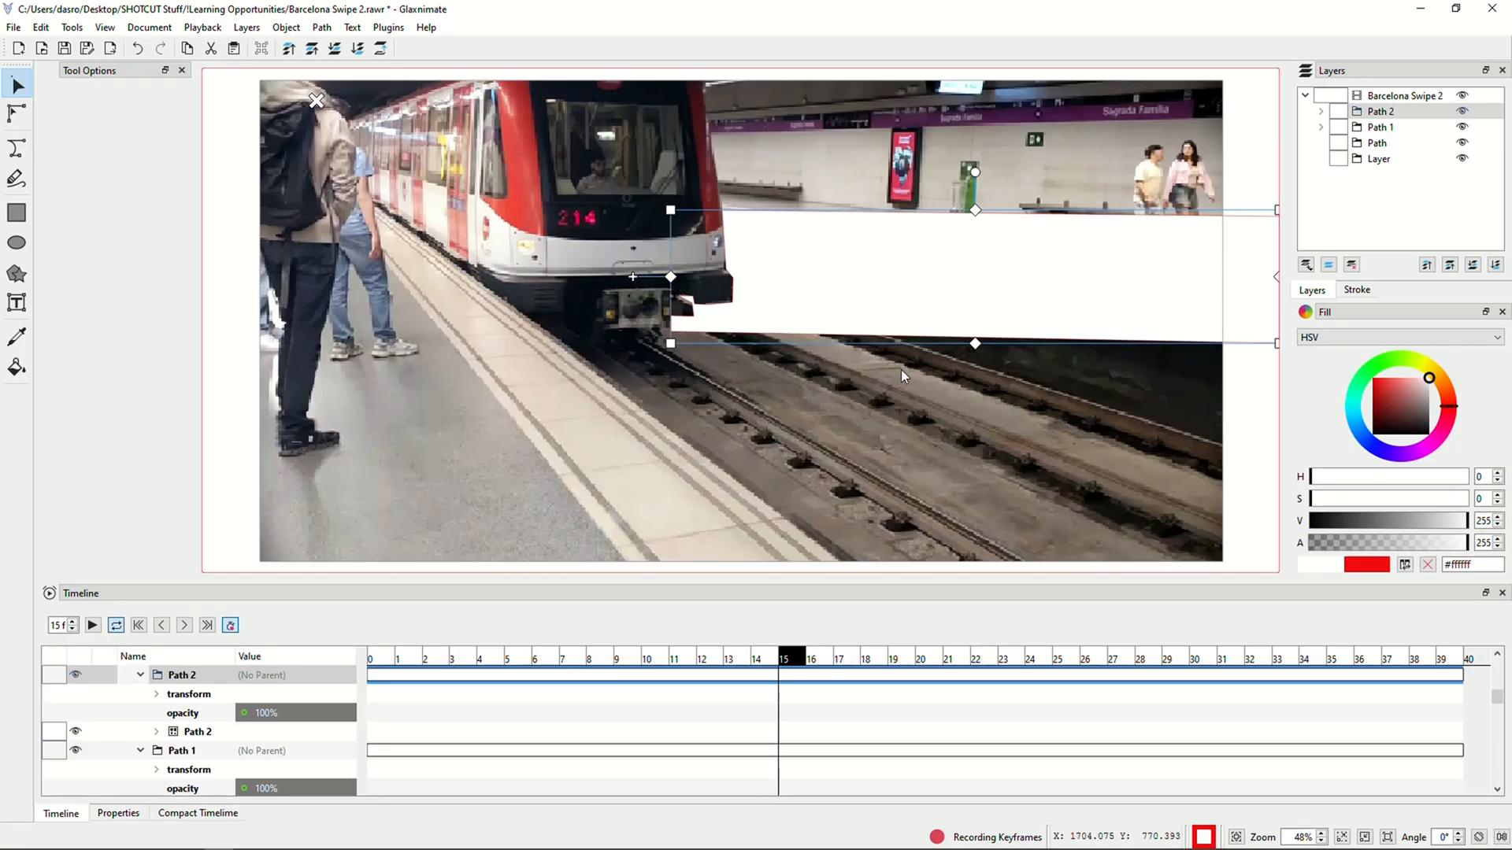
mouse_move(713, 318)
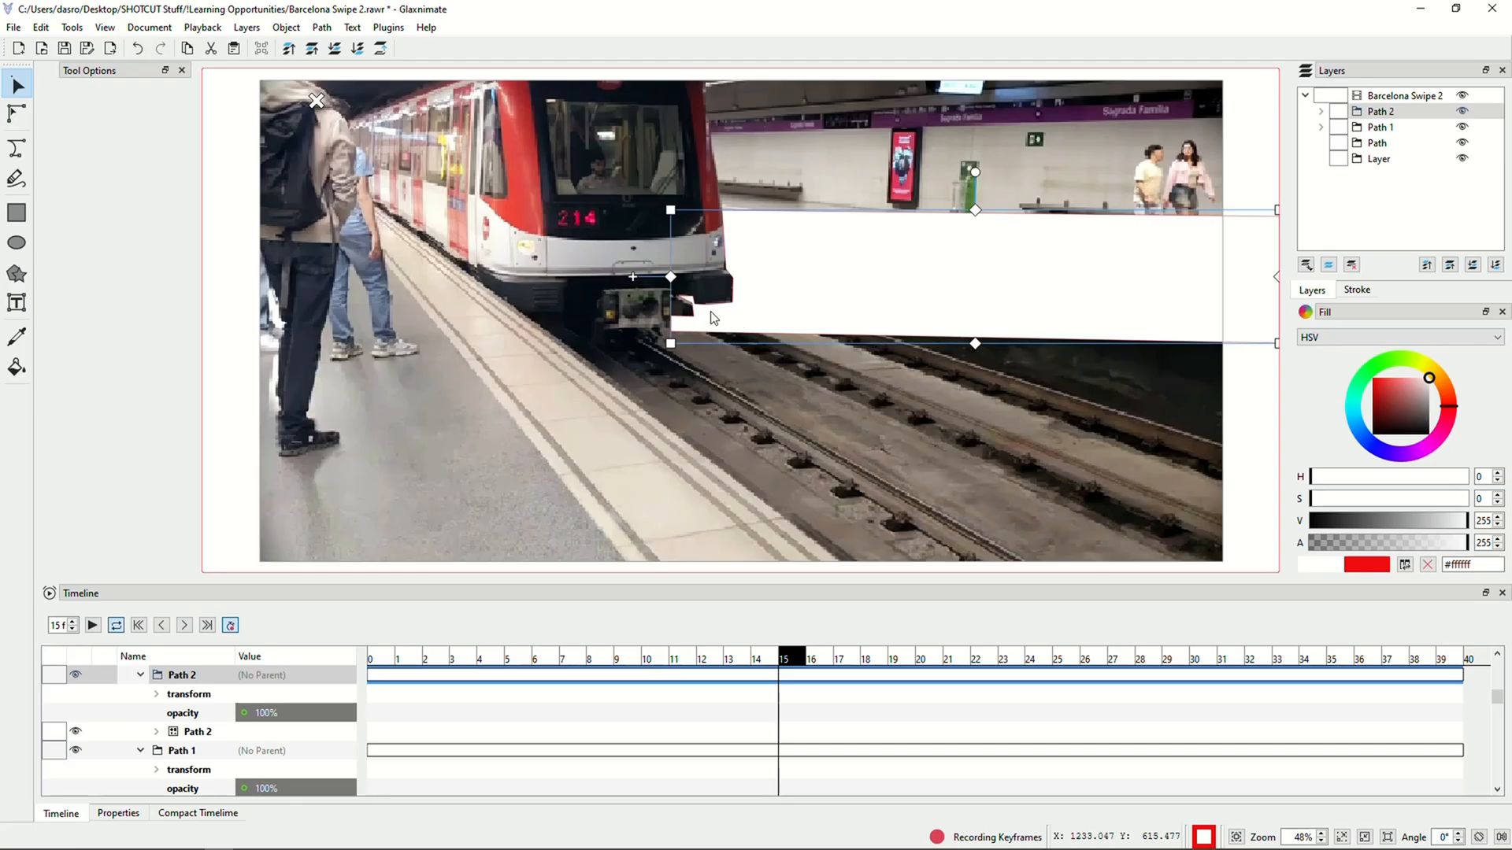
mouse_move(882, 448)
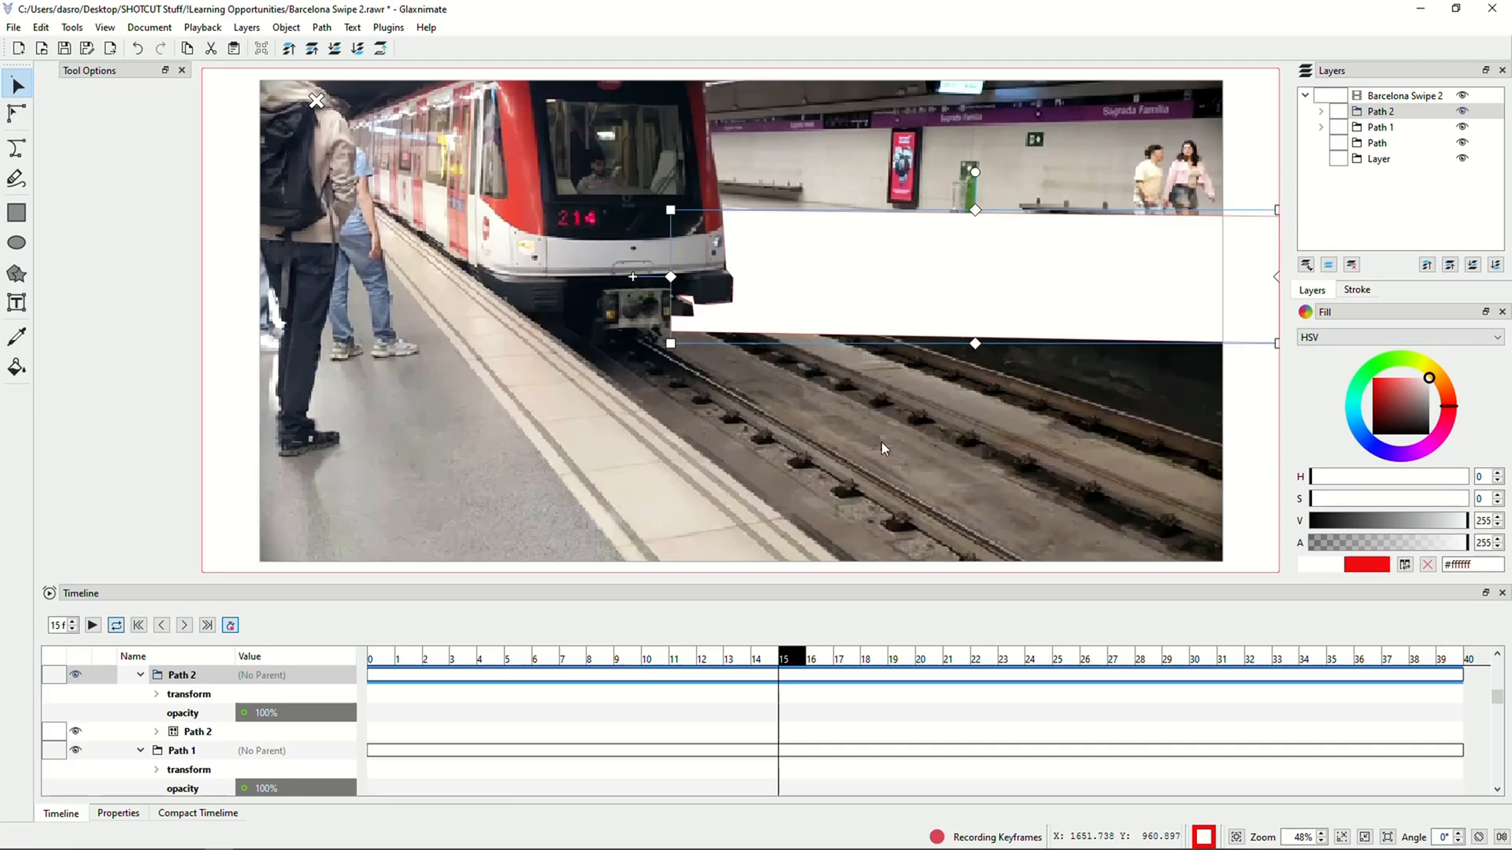
left_click(865, 658)
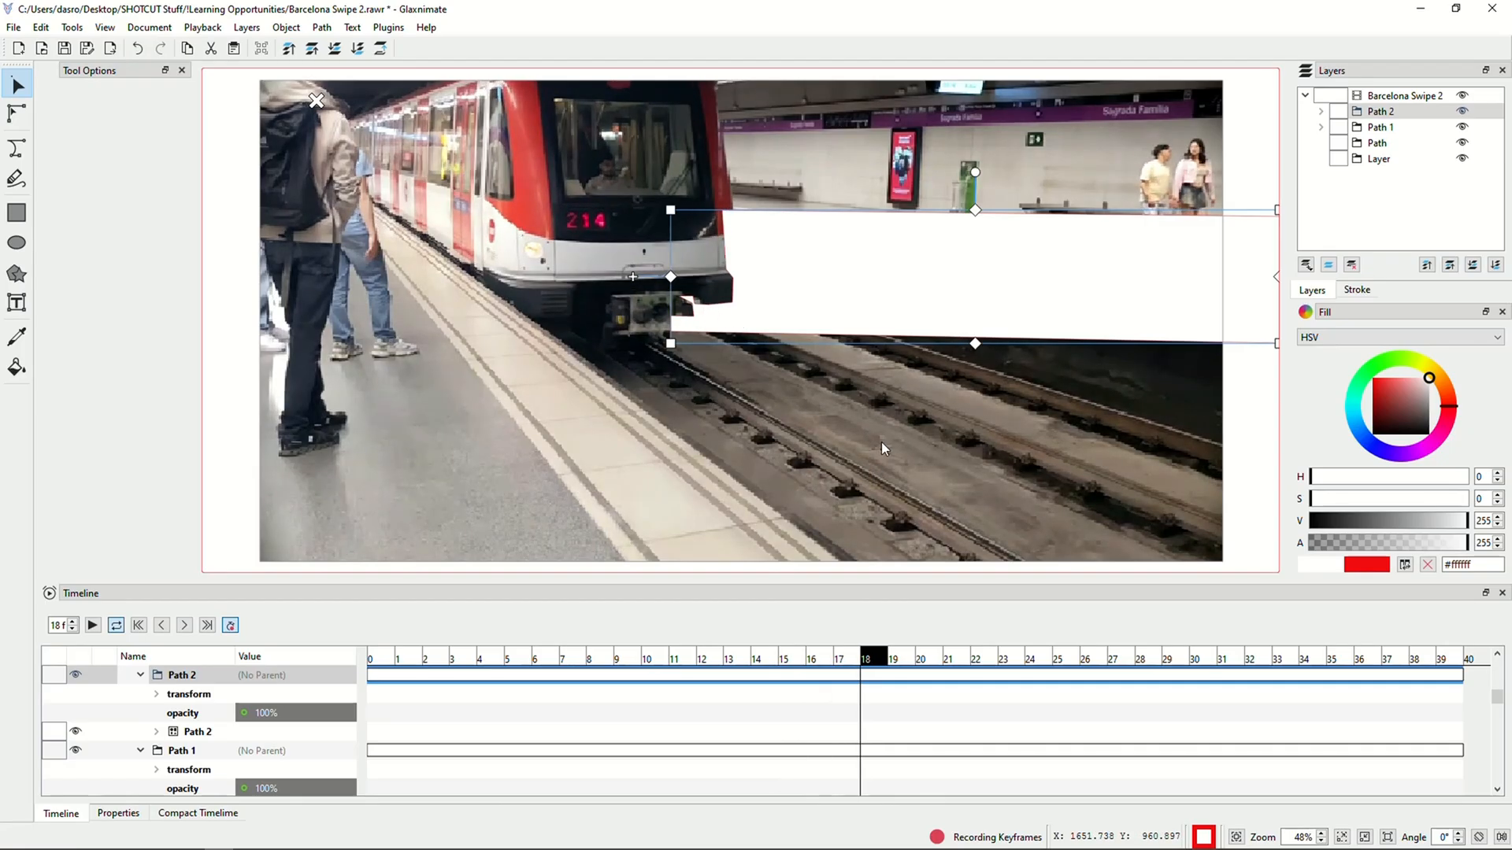
left_click(920, 658)
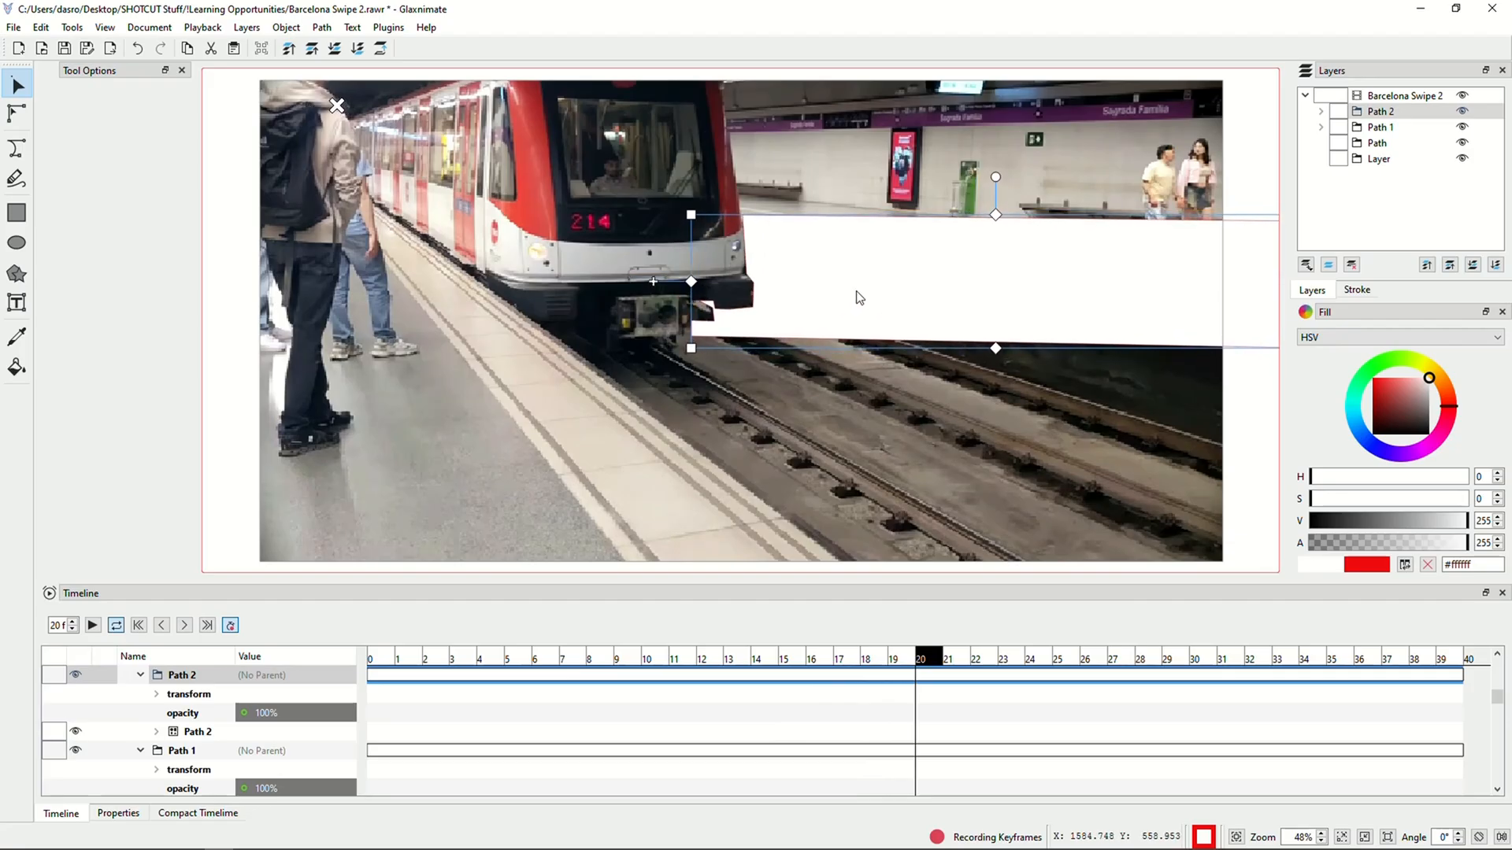
mouse_move(713, 272)
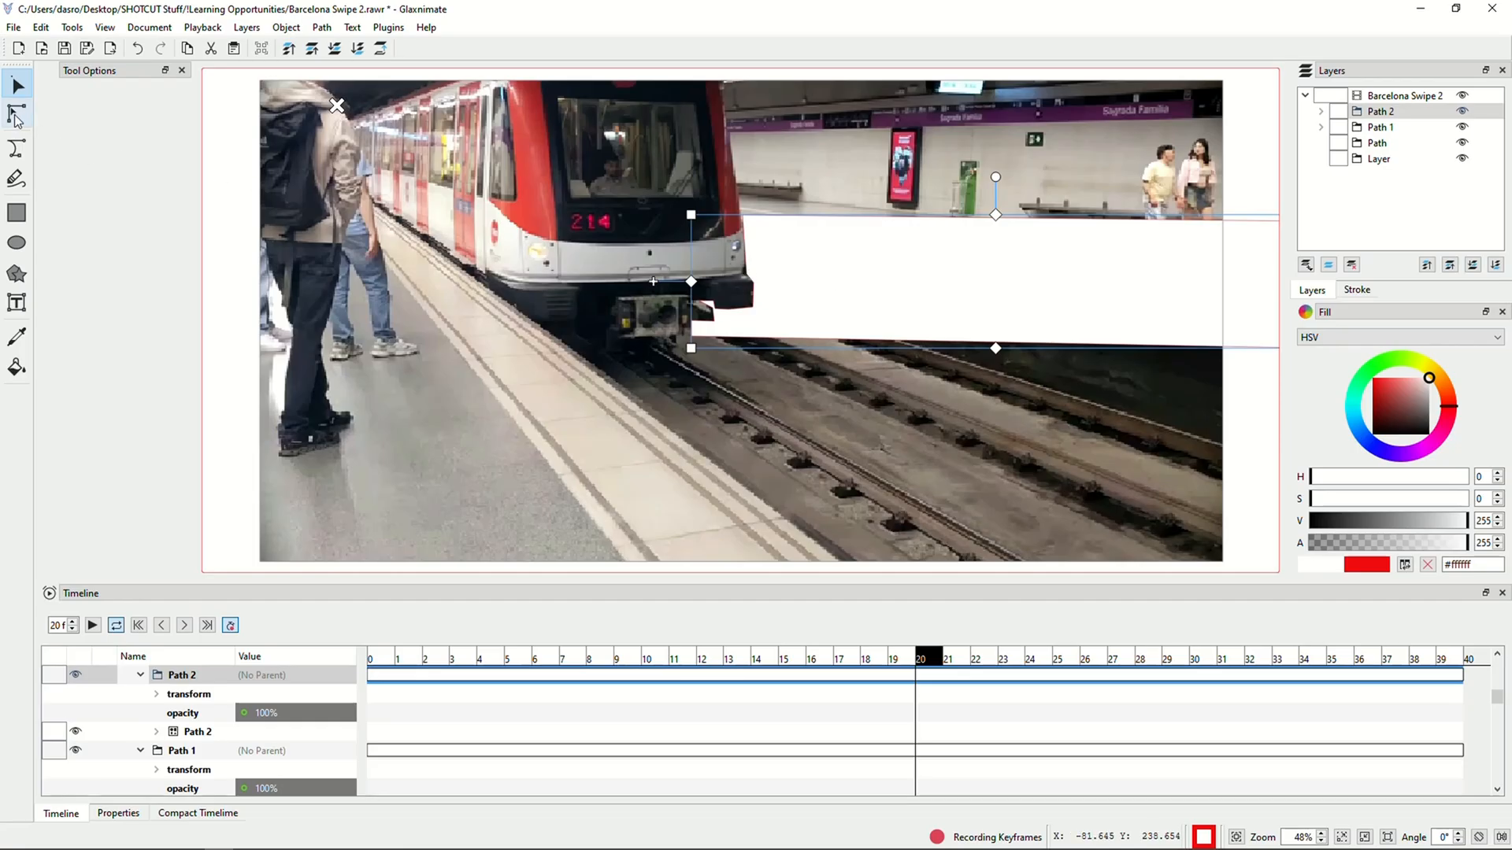
Reshape the mask's nodes at frame 20, then advance to frames 21 and 25 adjusting the edge
left_click(16, 113)
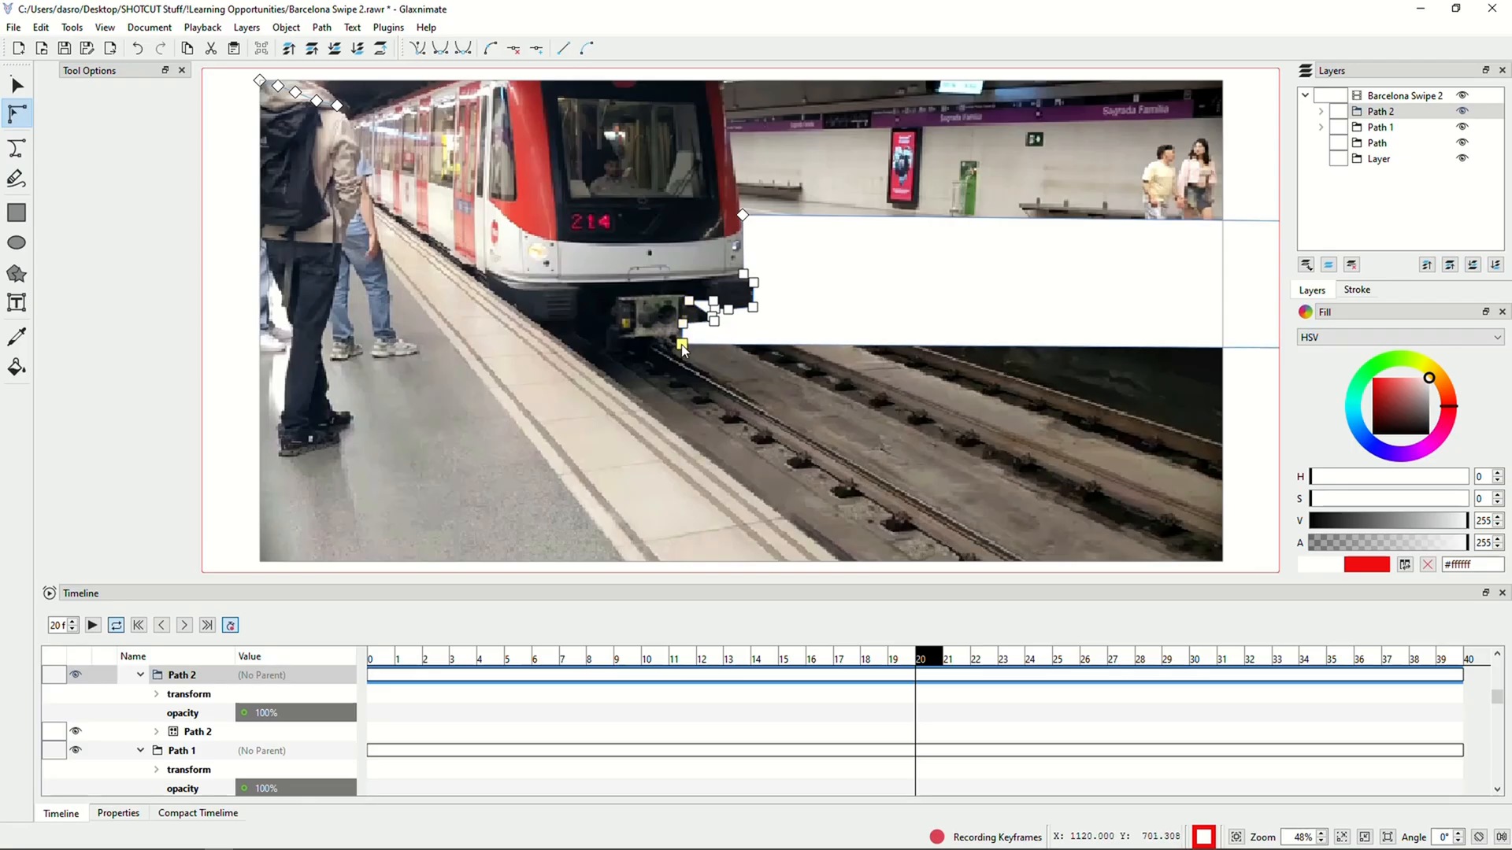
left_click(16, 85)
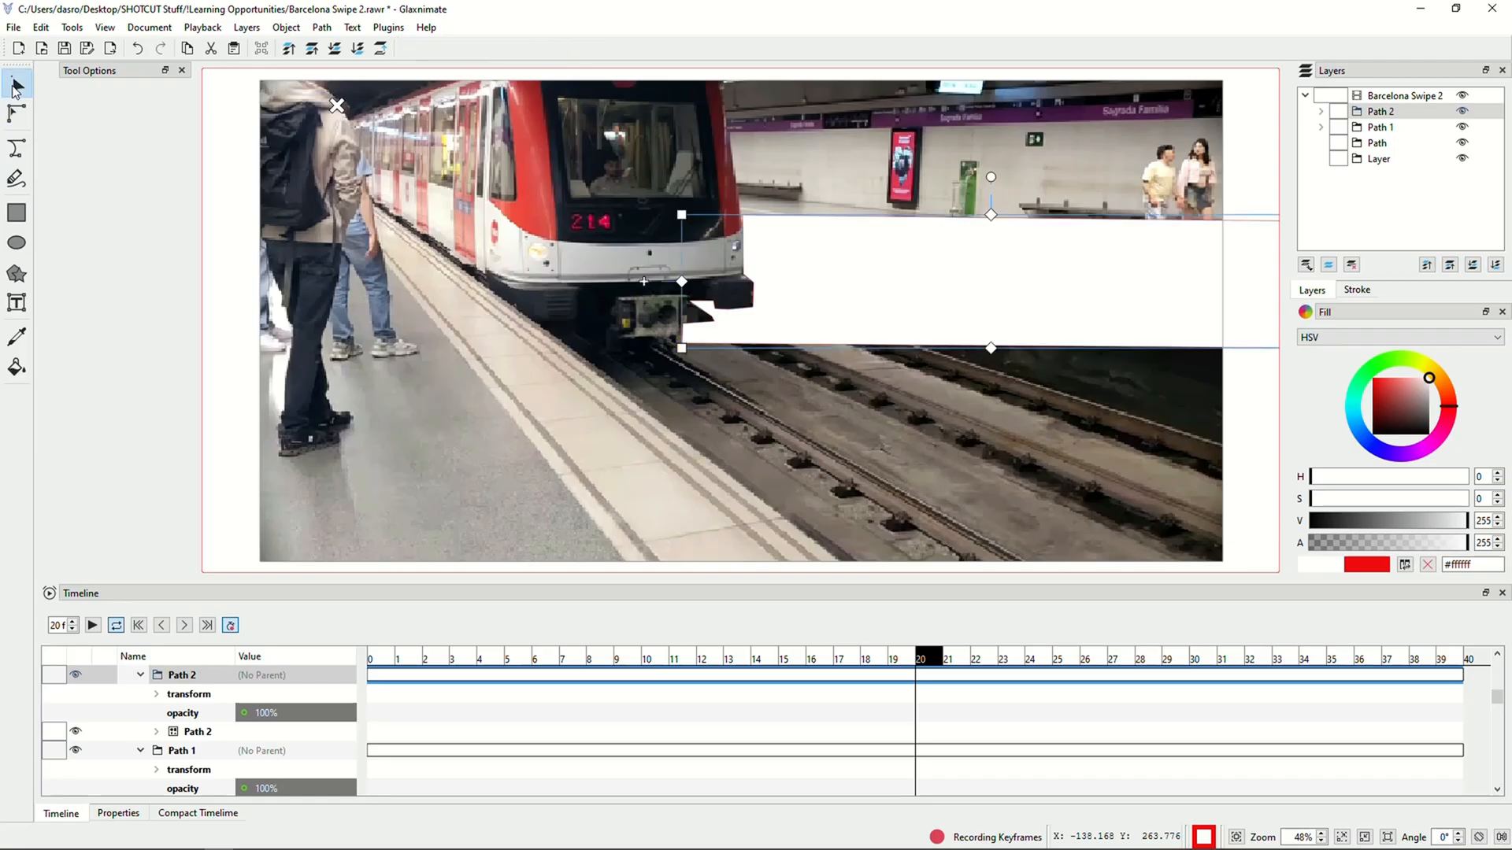
left_click(948, 660)
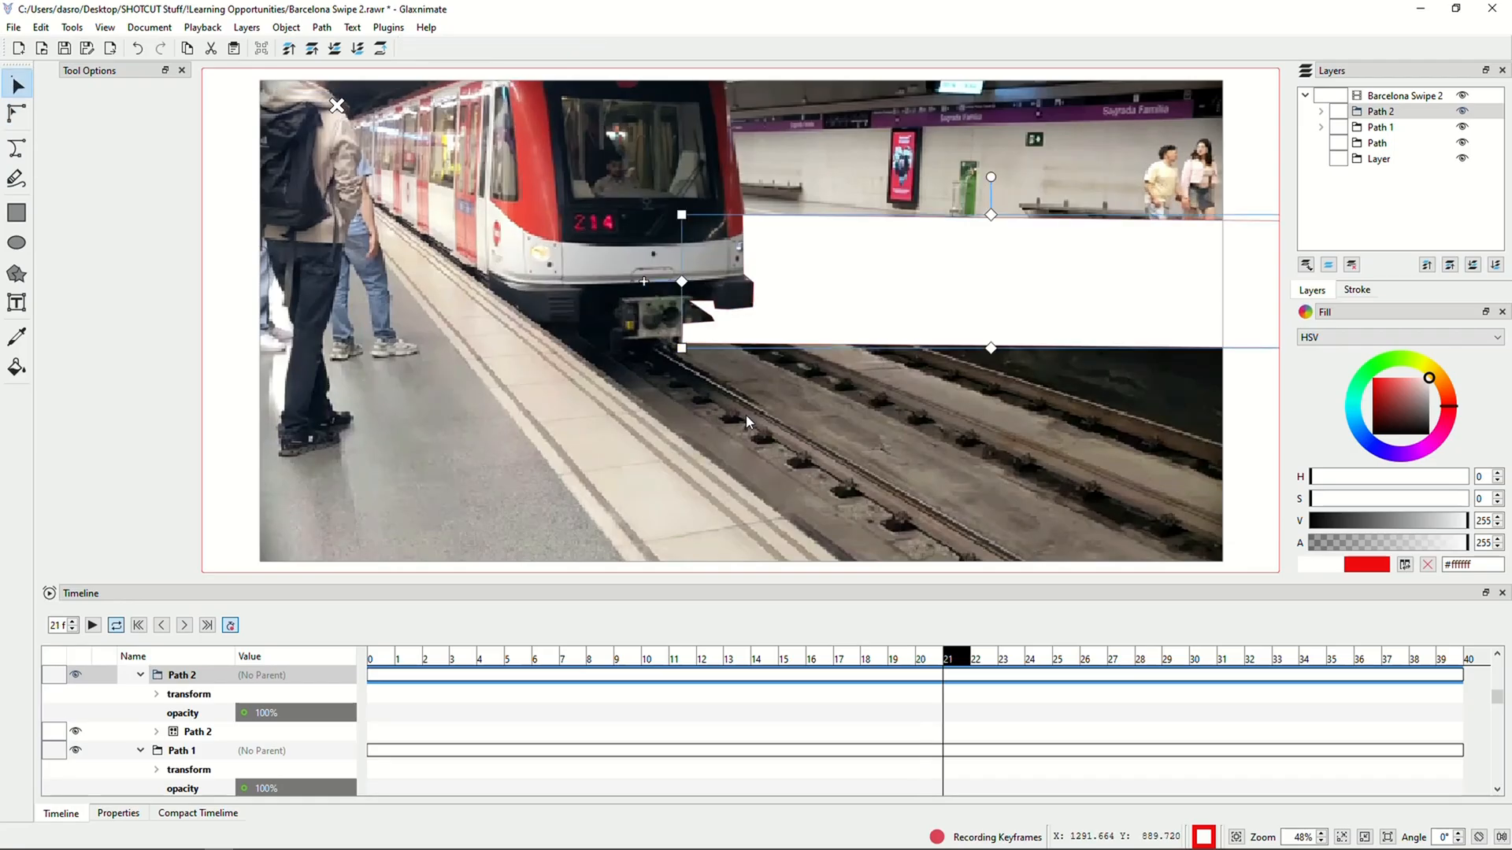
left_click(1058, 658)
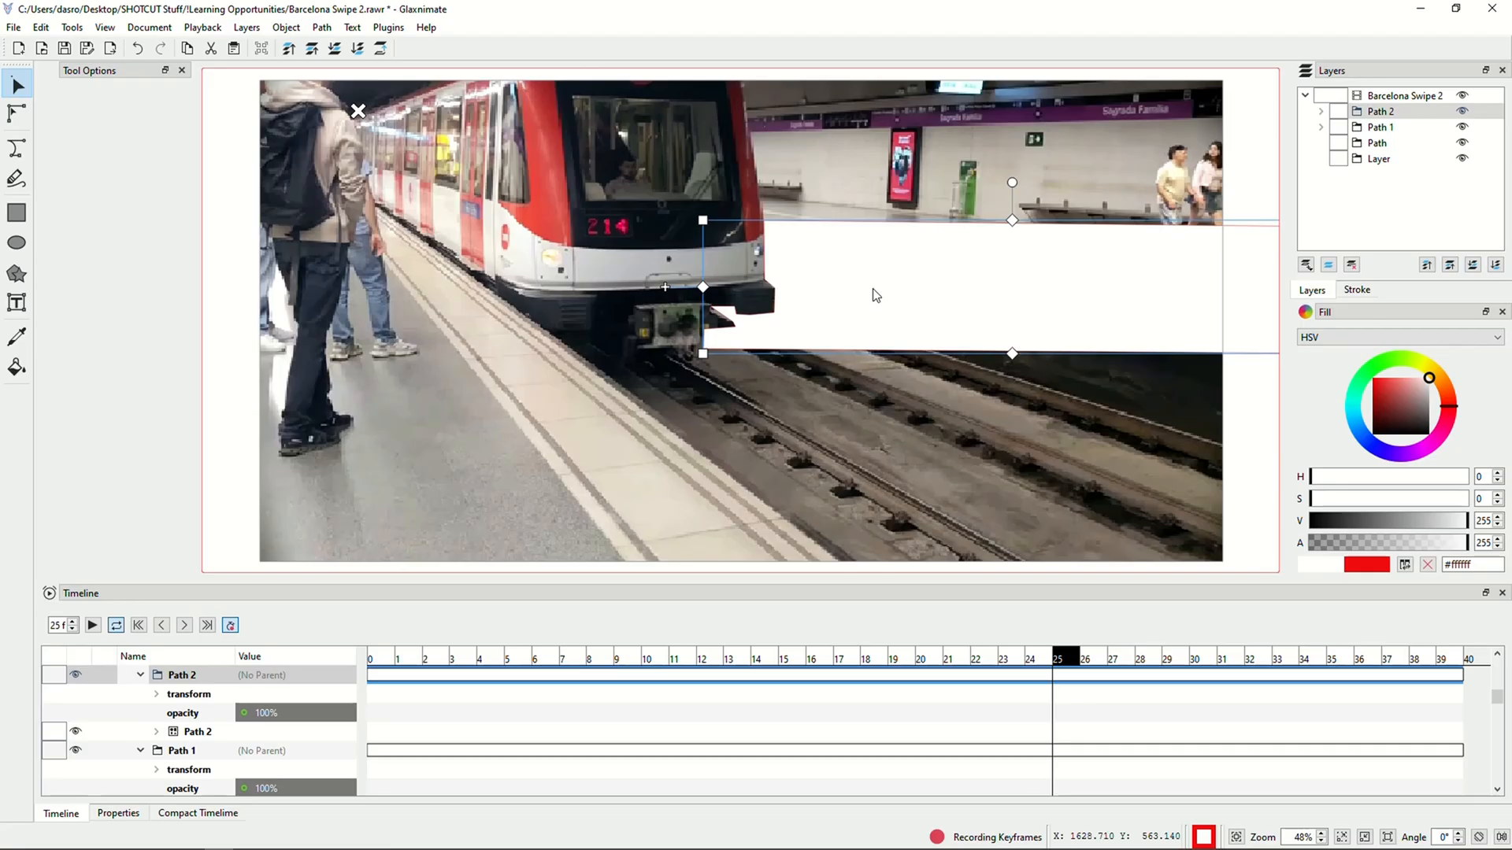
Keyframe the mask edge to hug the train nose at frames 28 and 30 with the Edit Nodes tool
left_click(1146, 658)
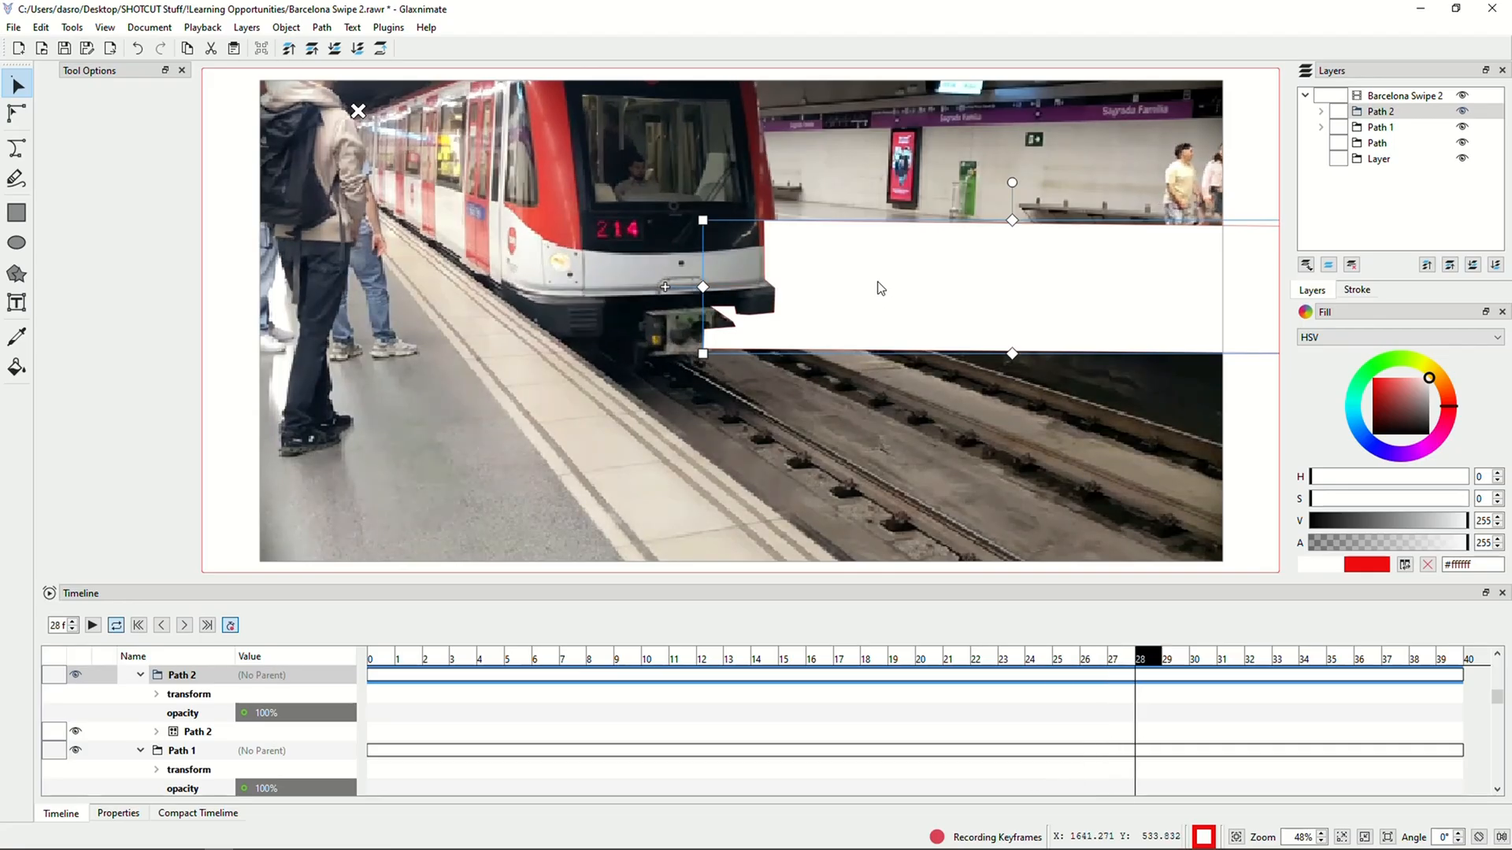
left_click(1197, 658)
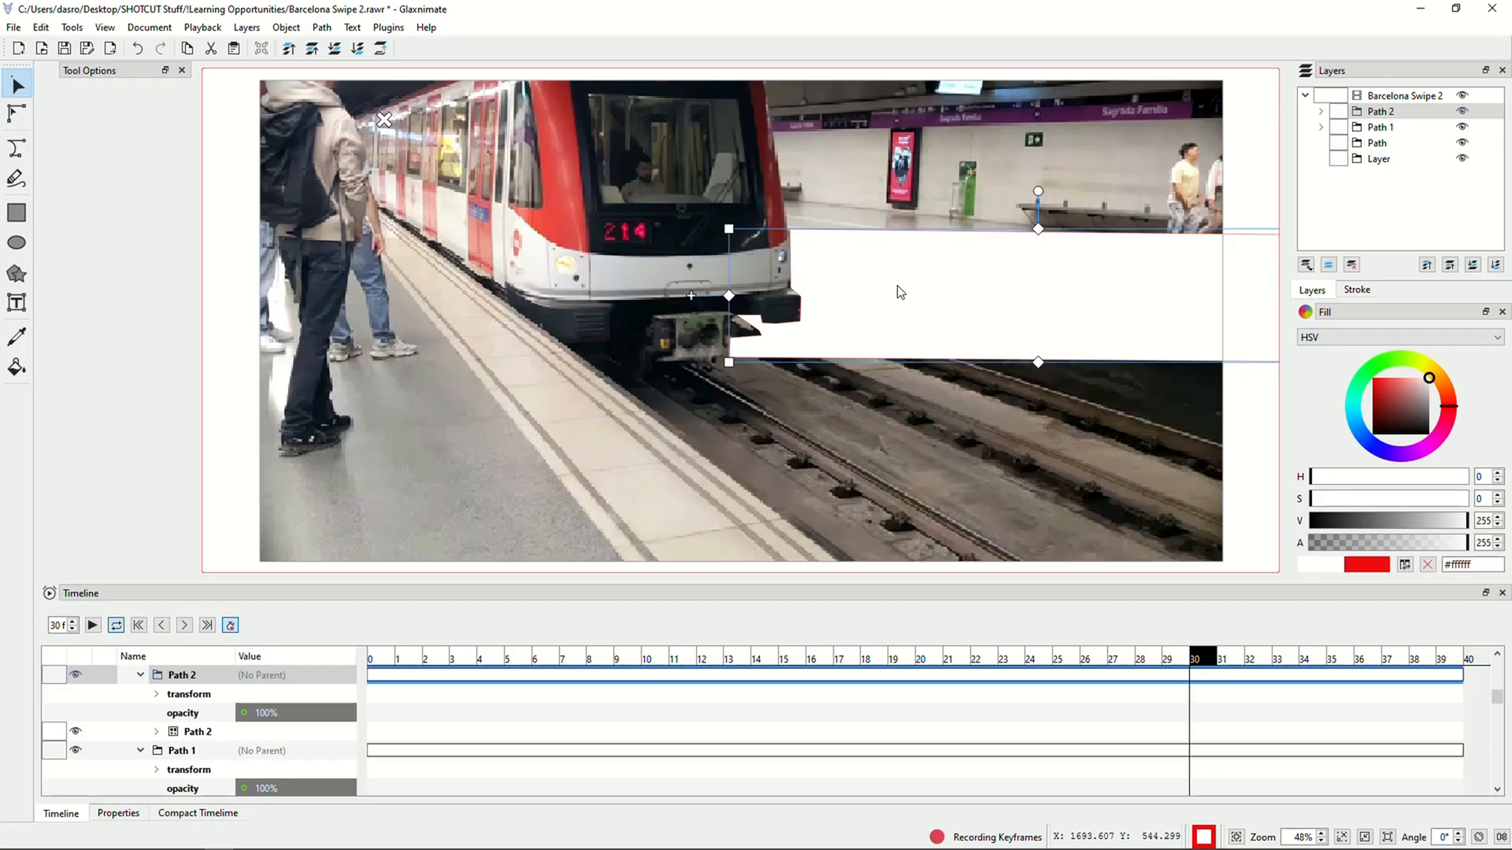
mouse_move(401, 173)
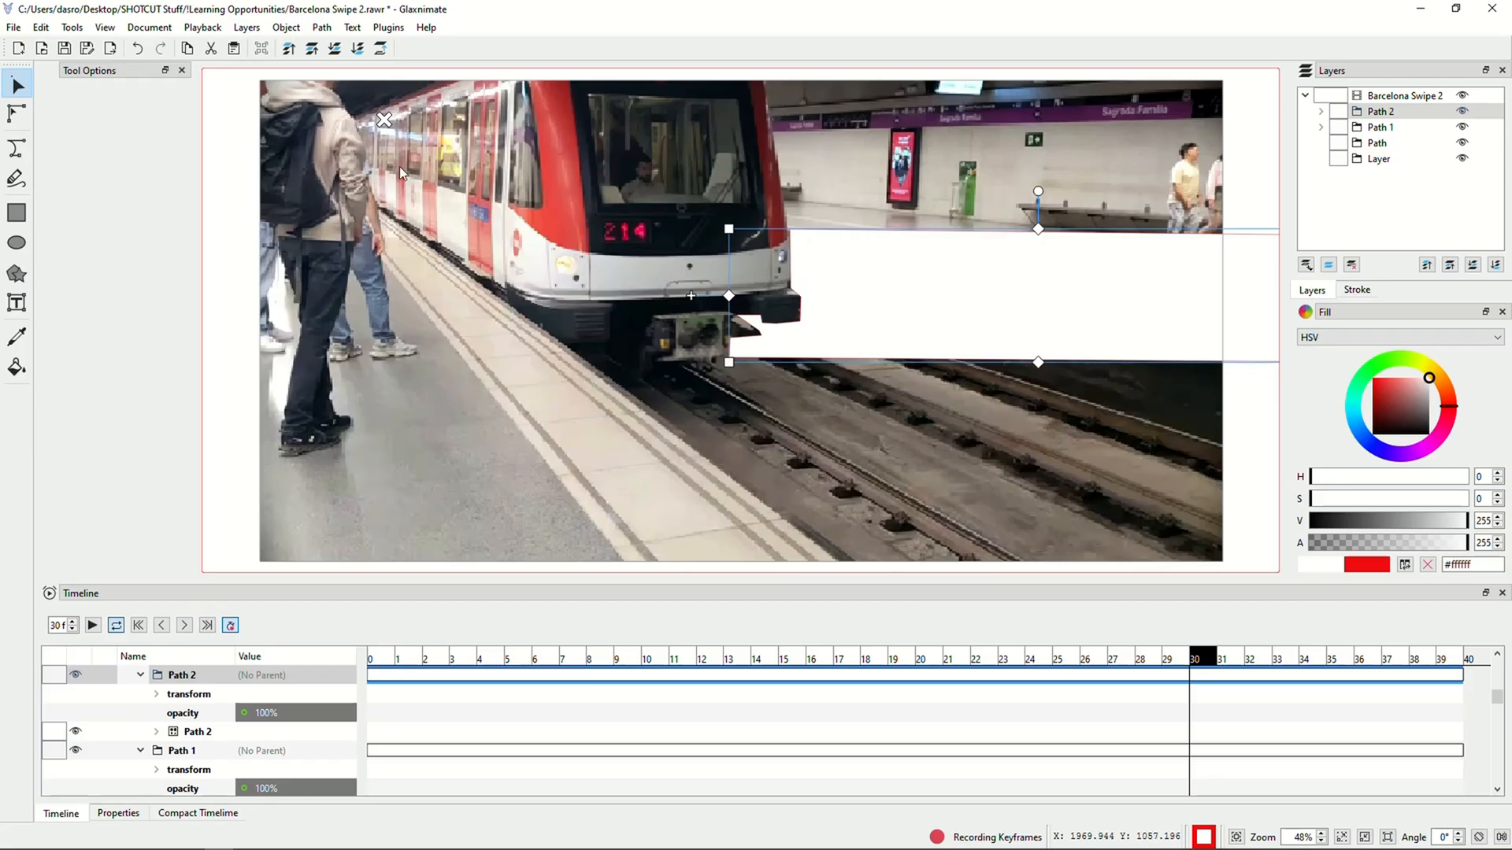
mouse_move(18, 118)
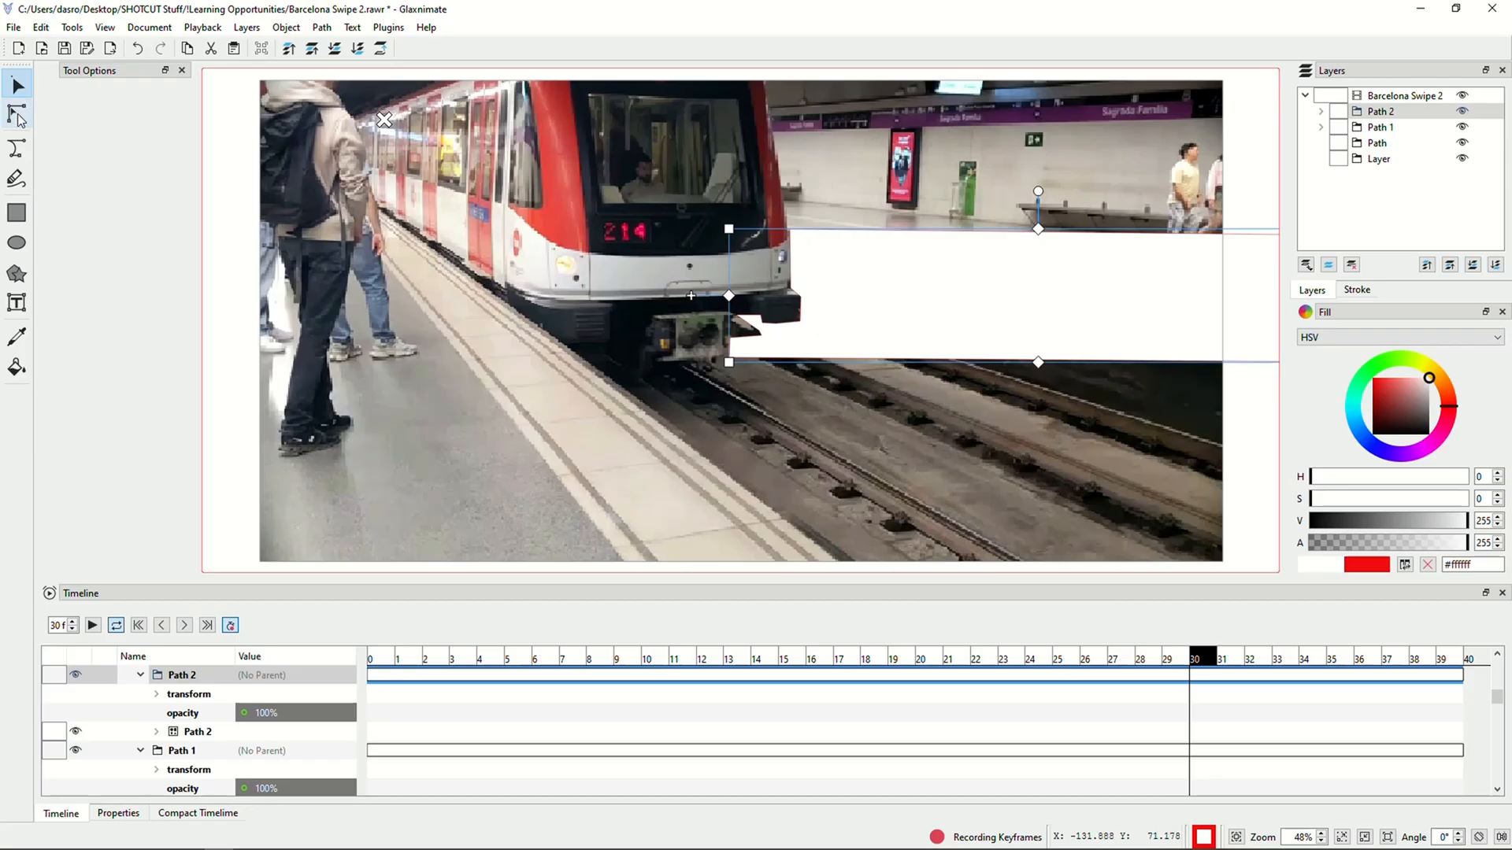
left_click(15, 113)
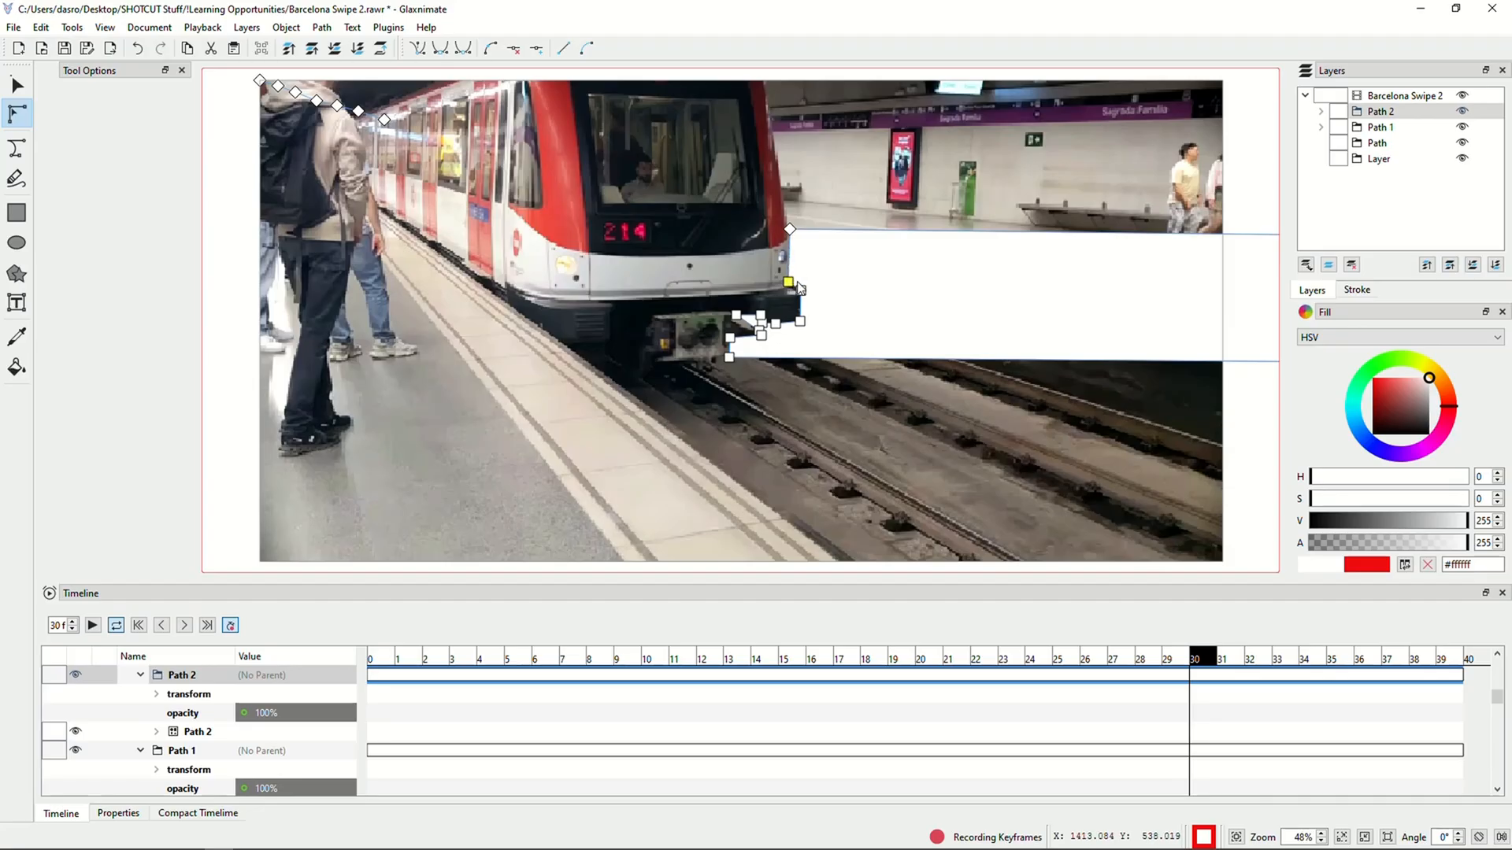
left_click(16, 85)
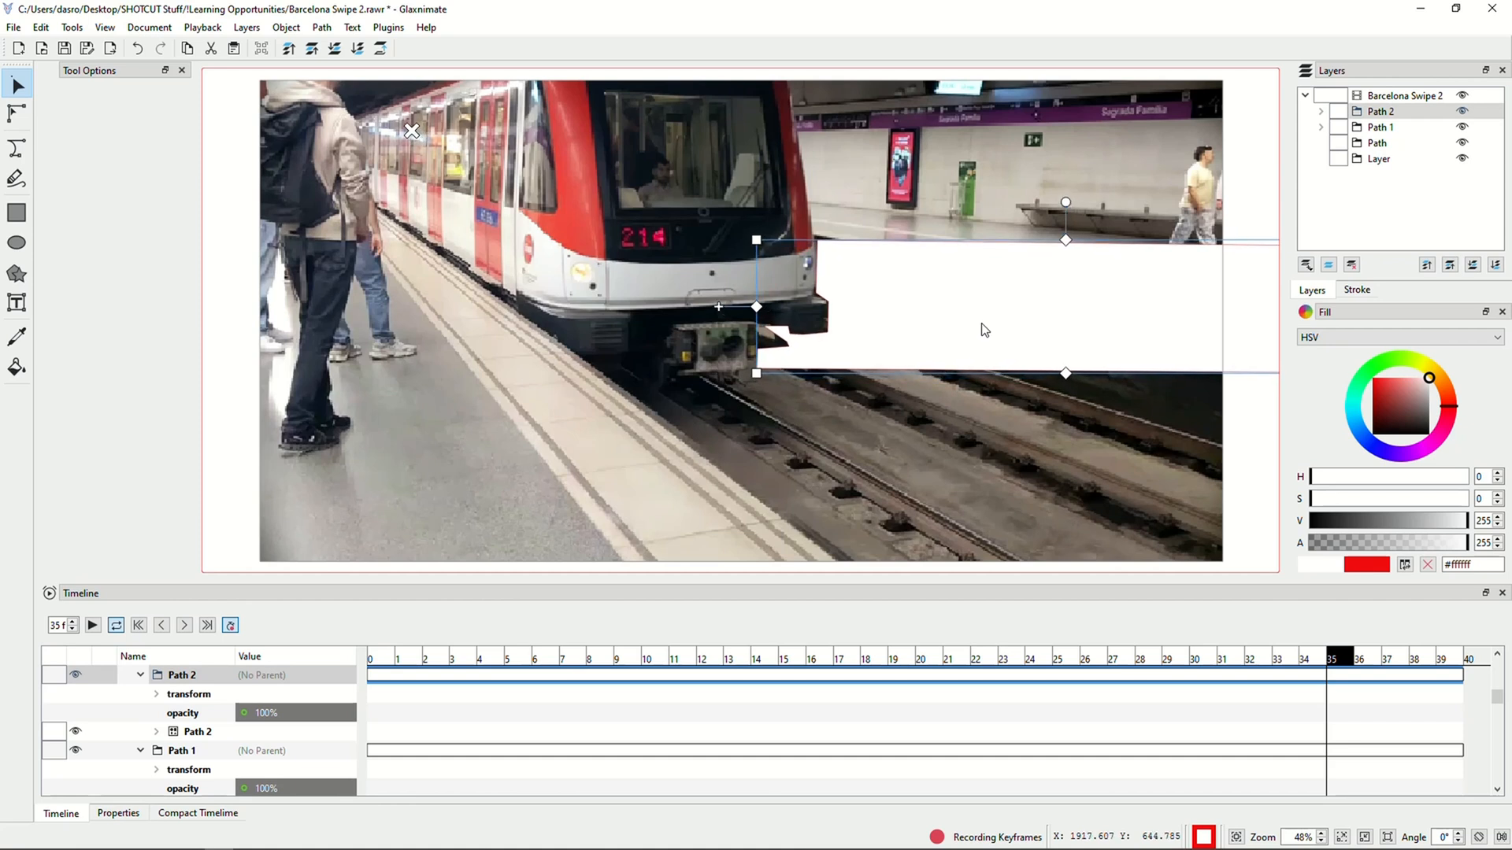
Reshape the mask nodes at frame 35 to follow the train front, then reselect the whole shape
left_click(16, 113)
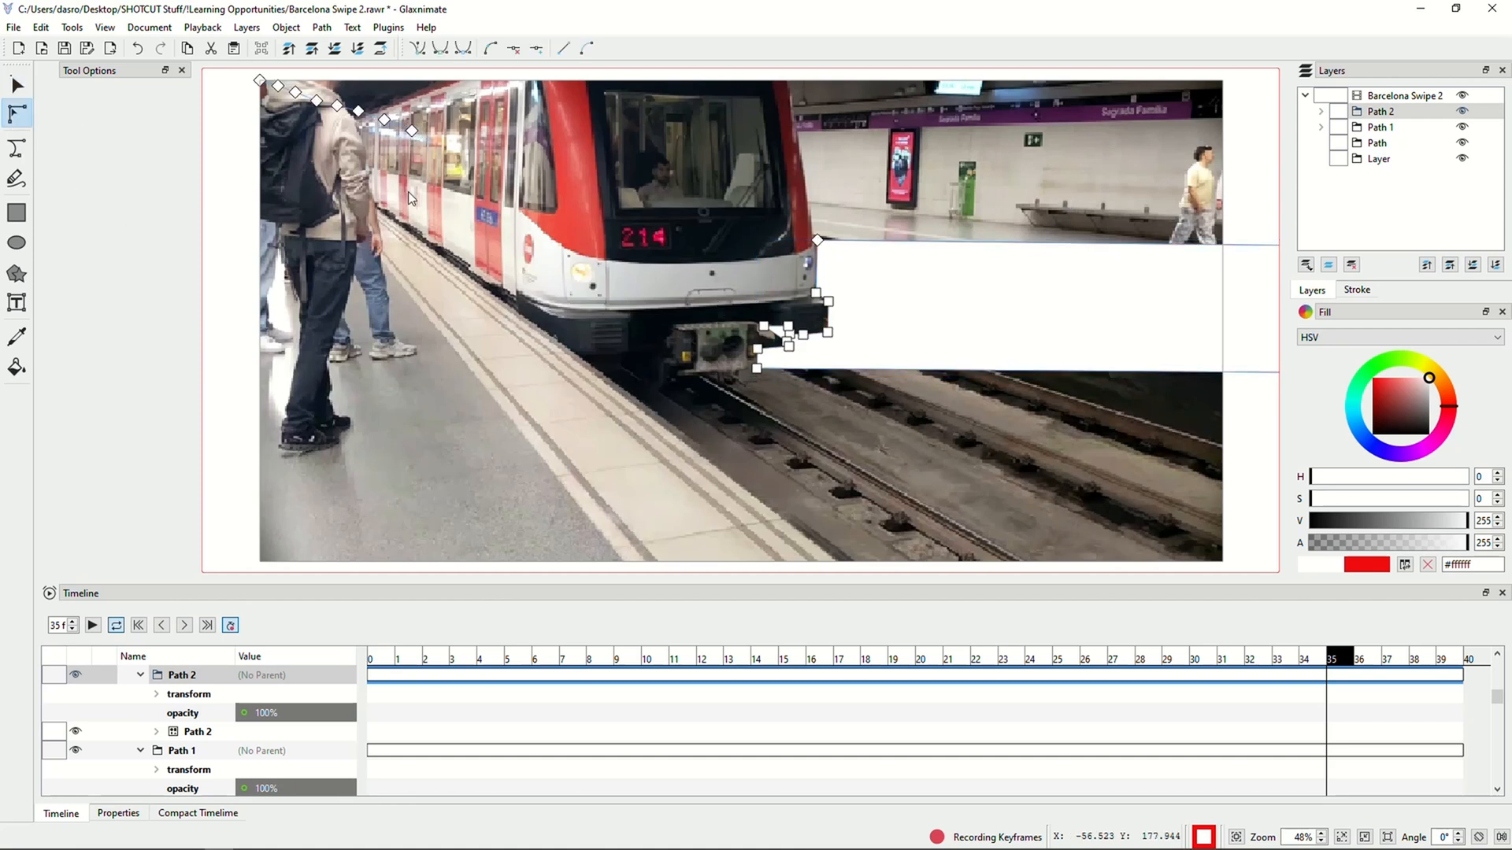
mouse_move(759, 332)
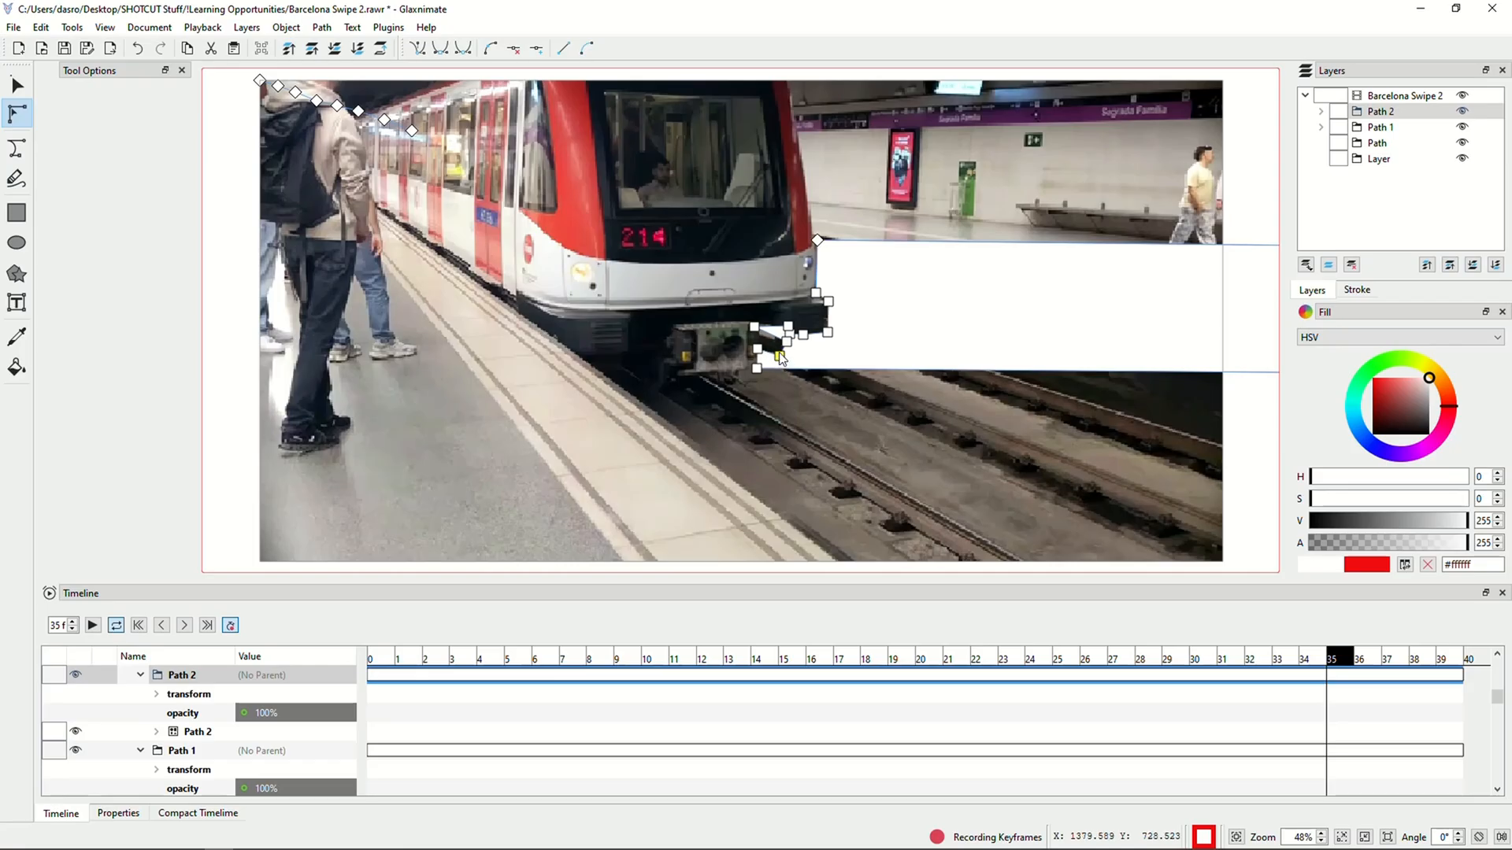
mouse_move(776, 351)
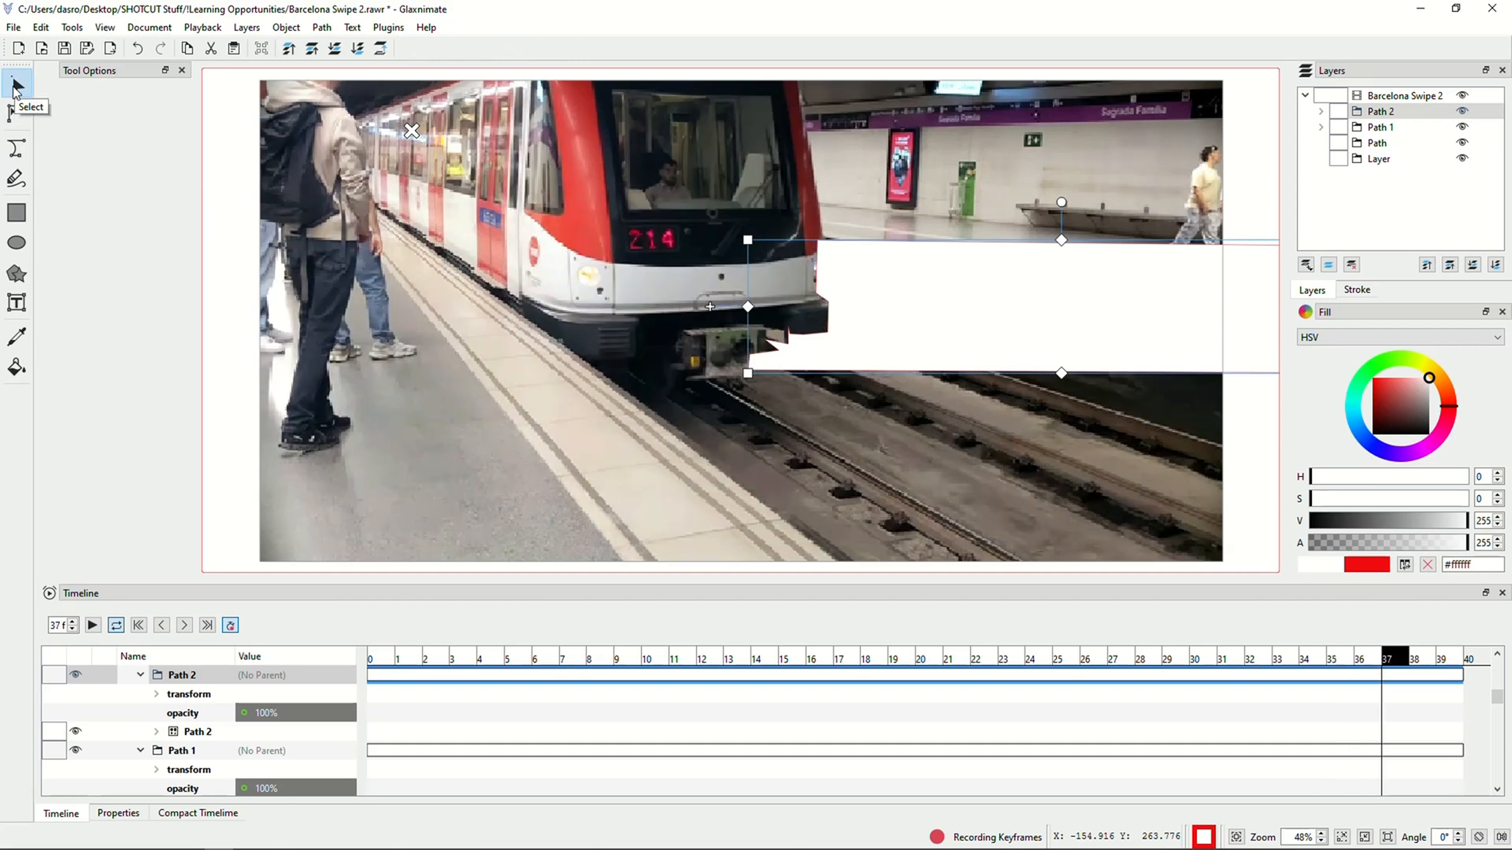
left_click(138, 625)
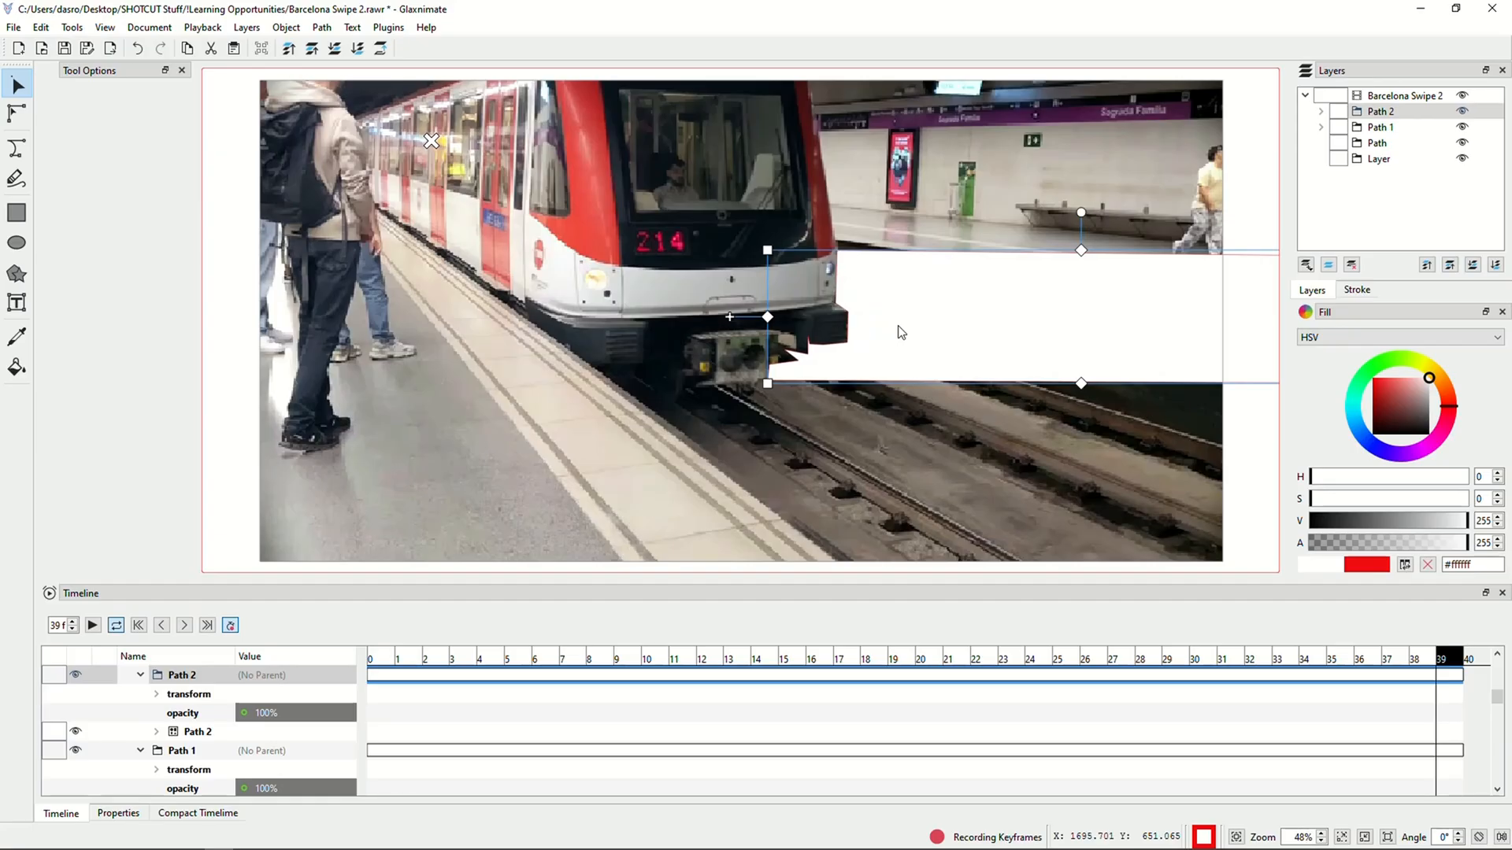
Edit the Path 2 nodes at frame 39 so the white shape hugs the train's nose and coupler
left_click(15, 114)
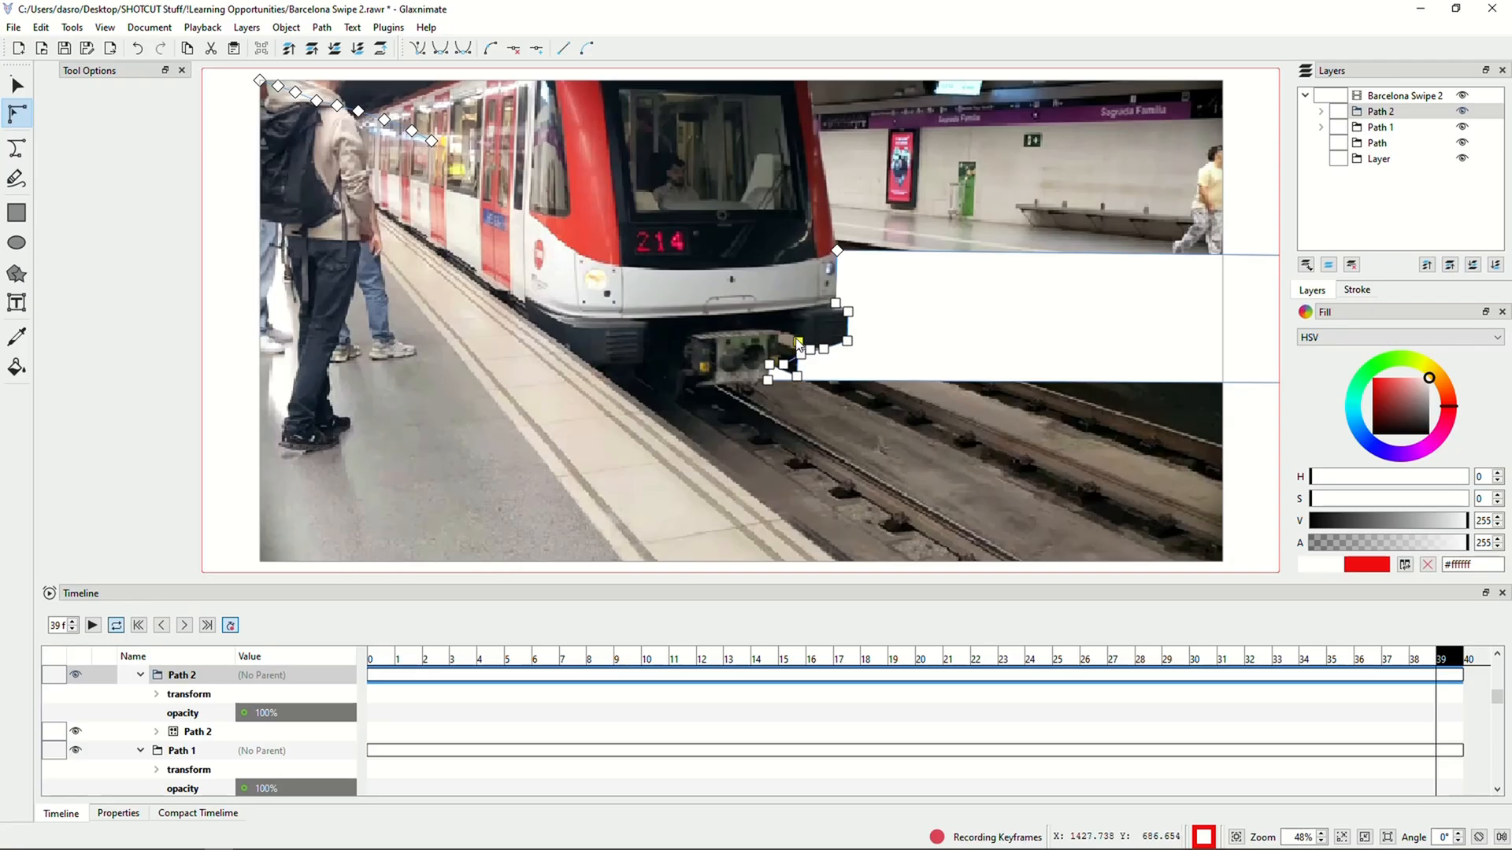
mouse_move(803, 344)
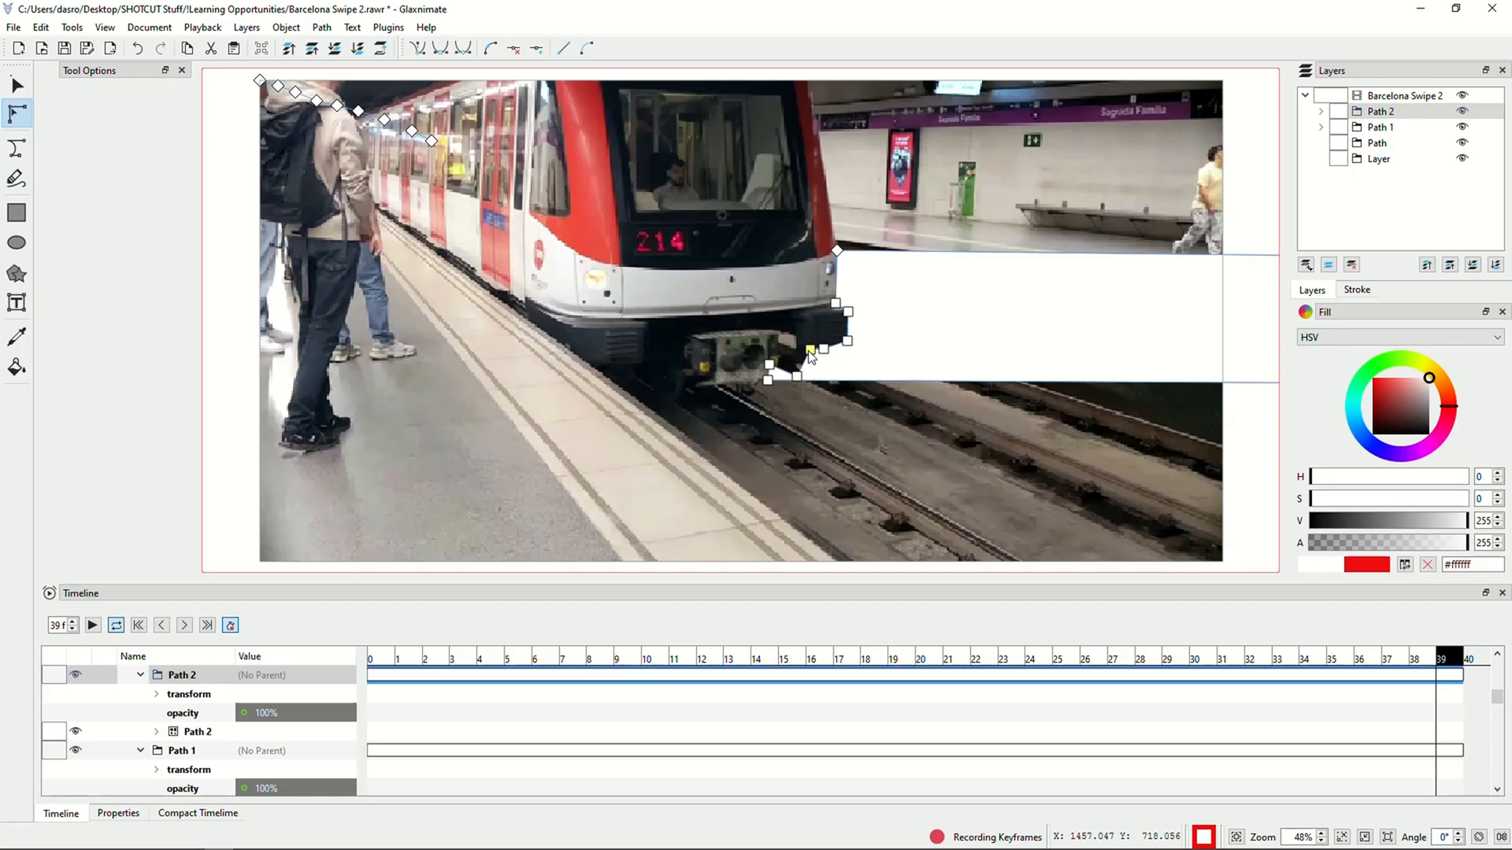
mouse_move(802, 359)
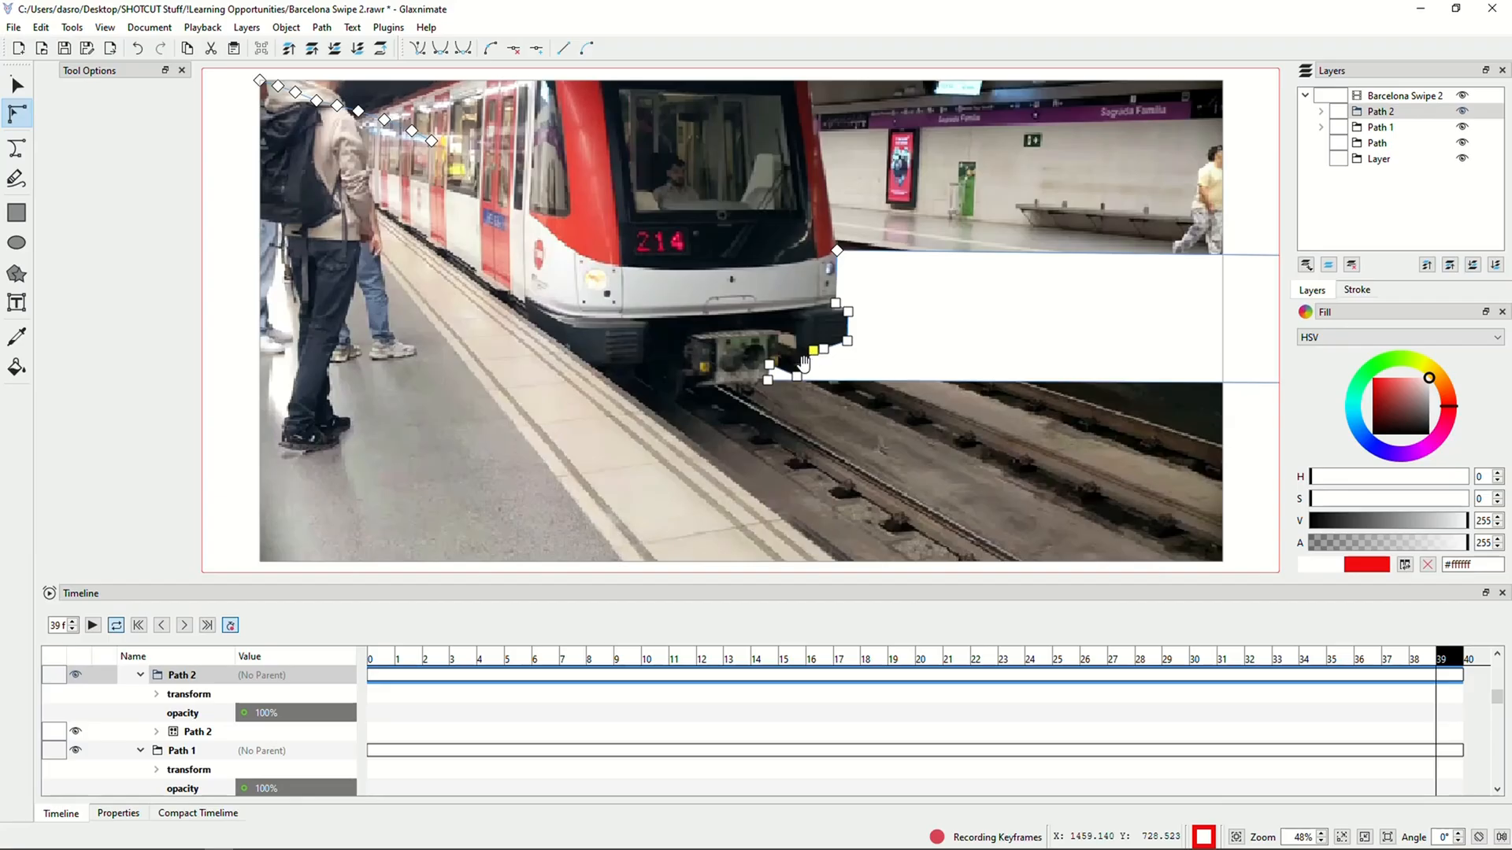
mouse_move(795, 345)
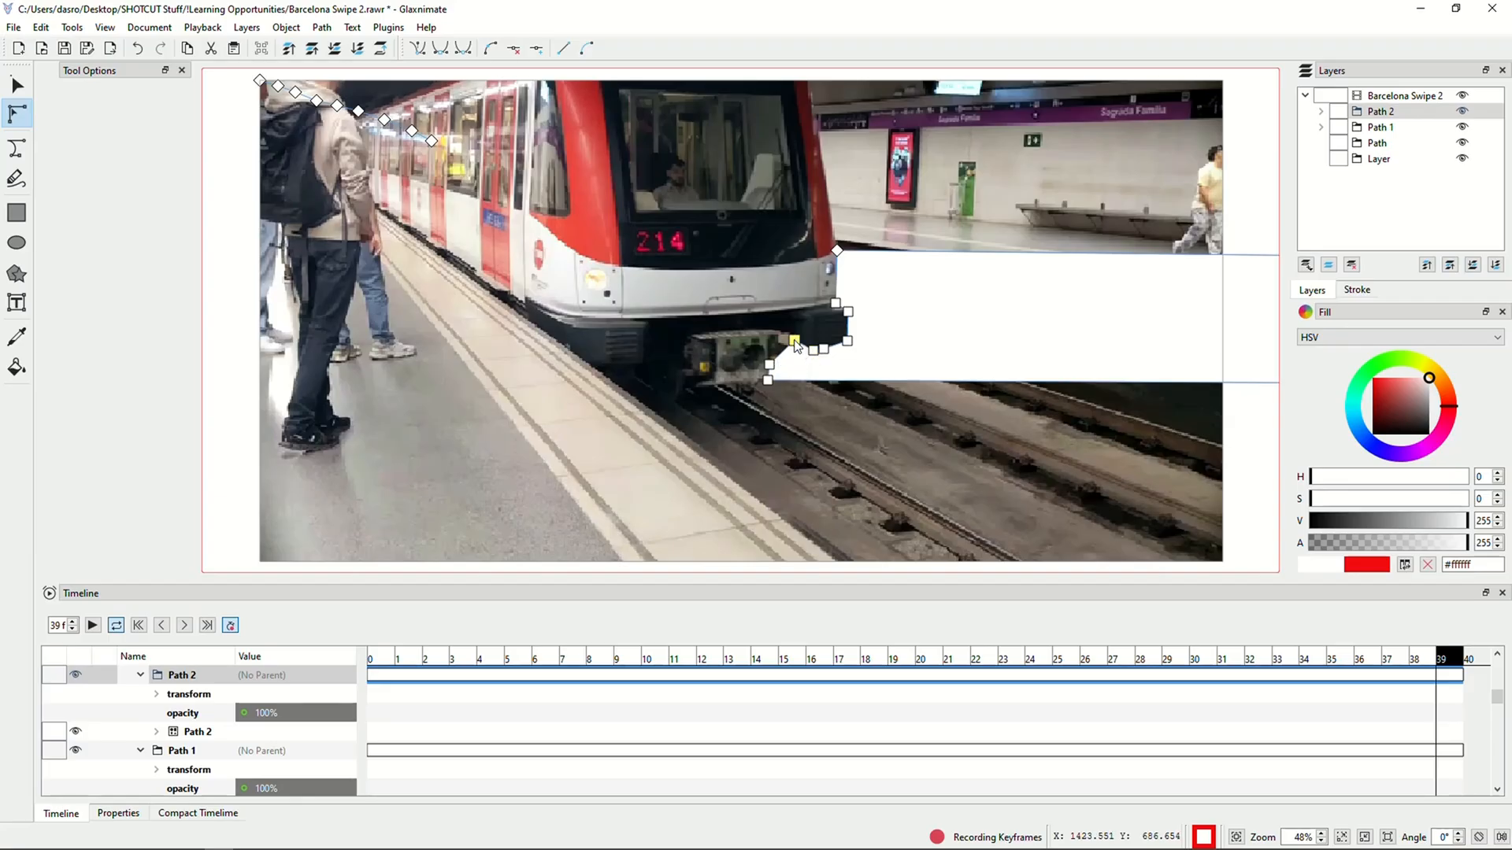
mouse_move(781, 346)
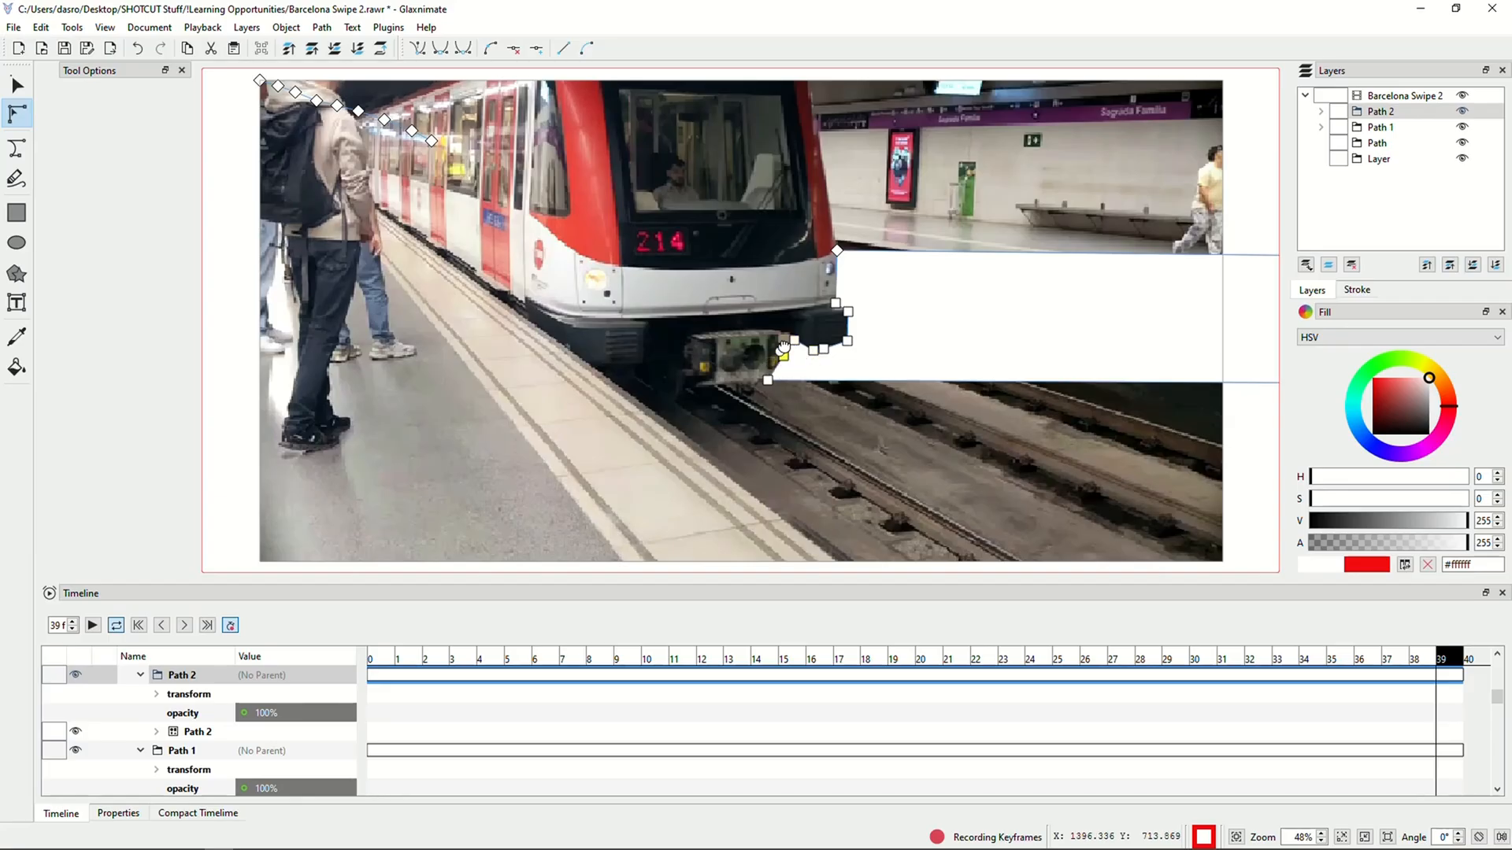
mouse_move(780, 336)
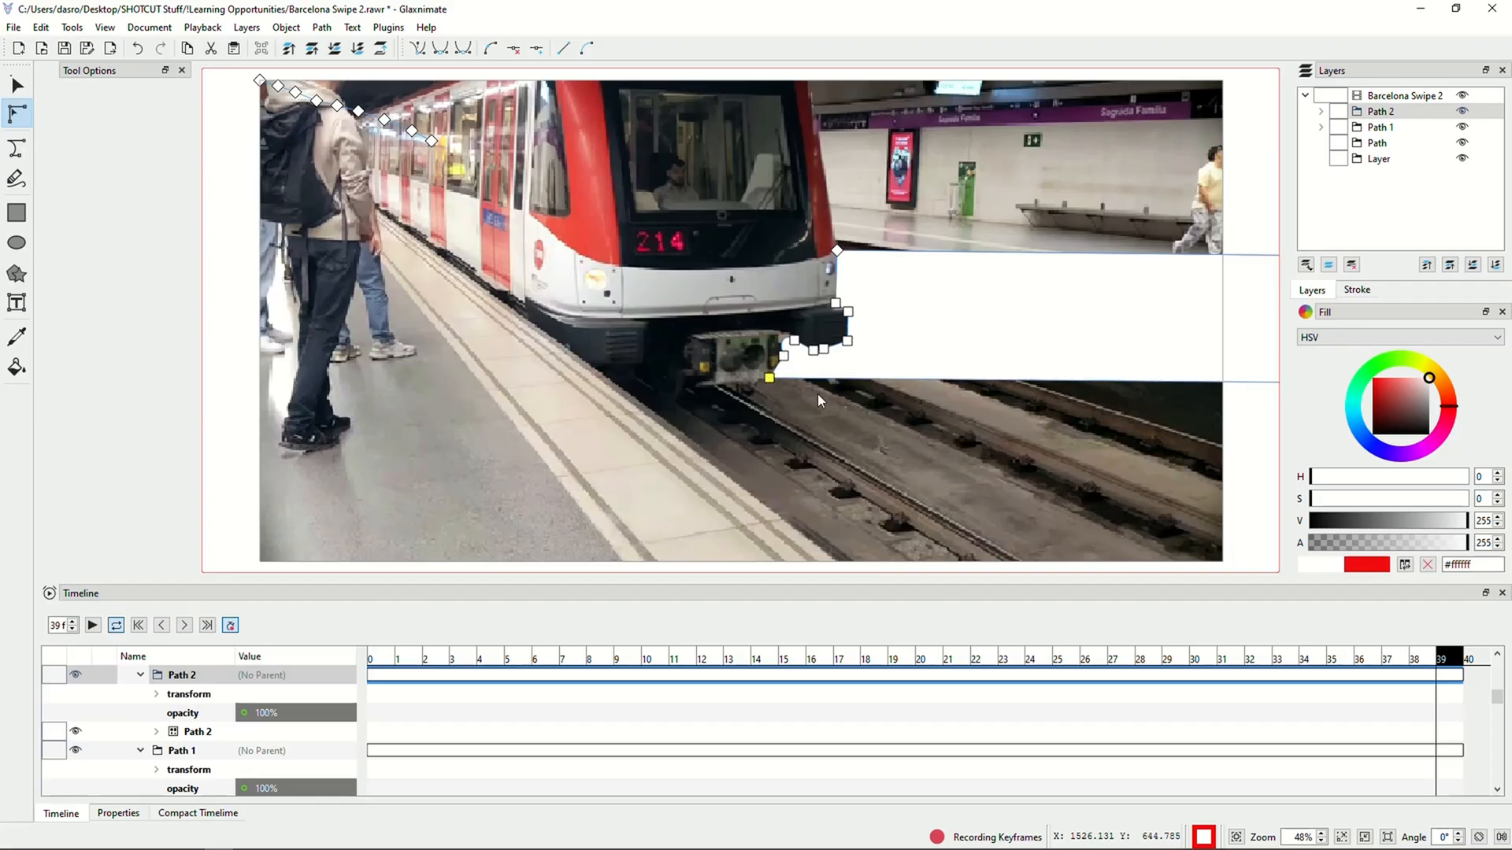
mouse_move(842, 367)
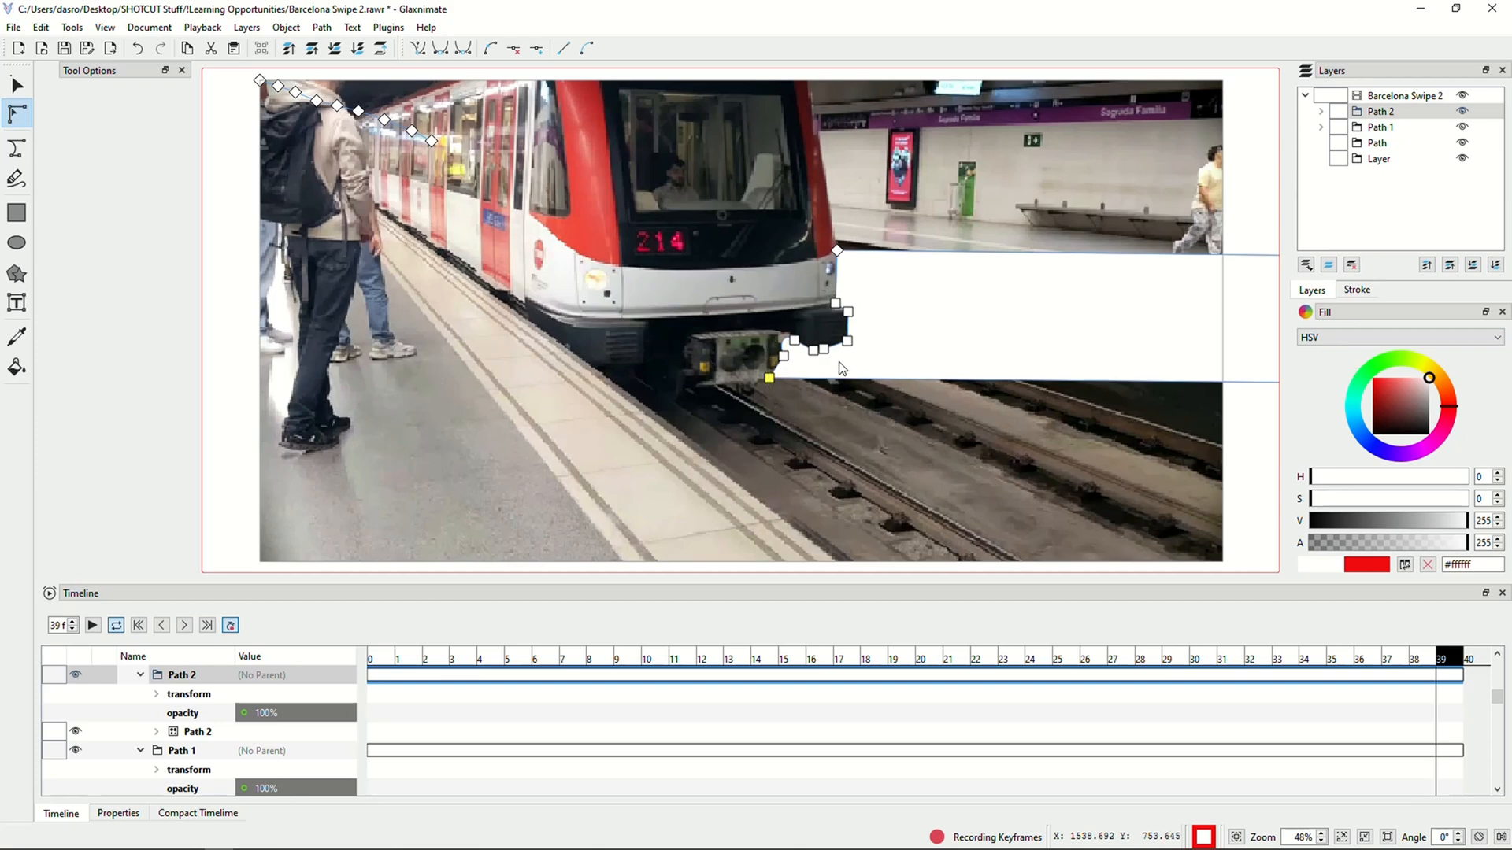
mouse_move(814, 351)
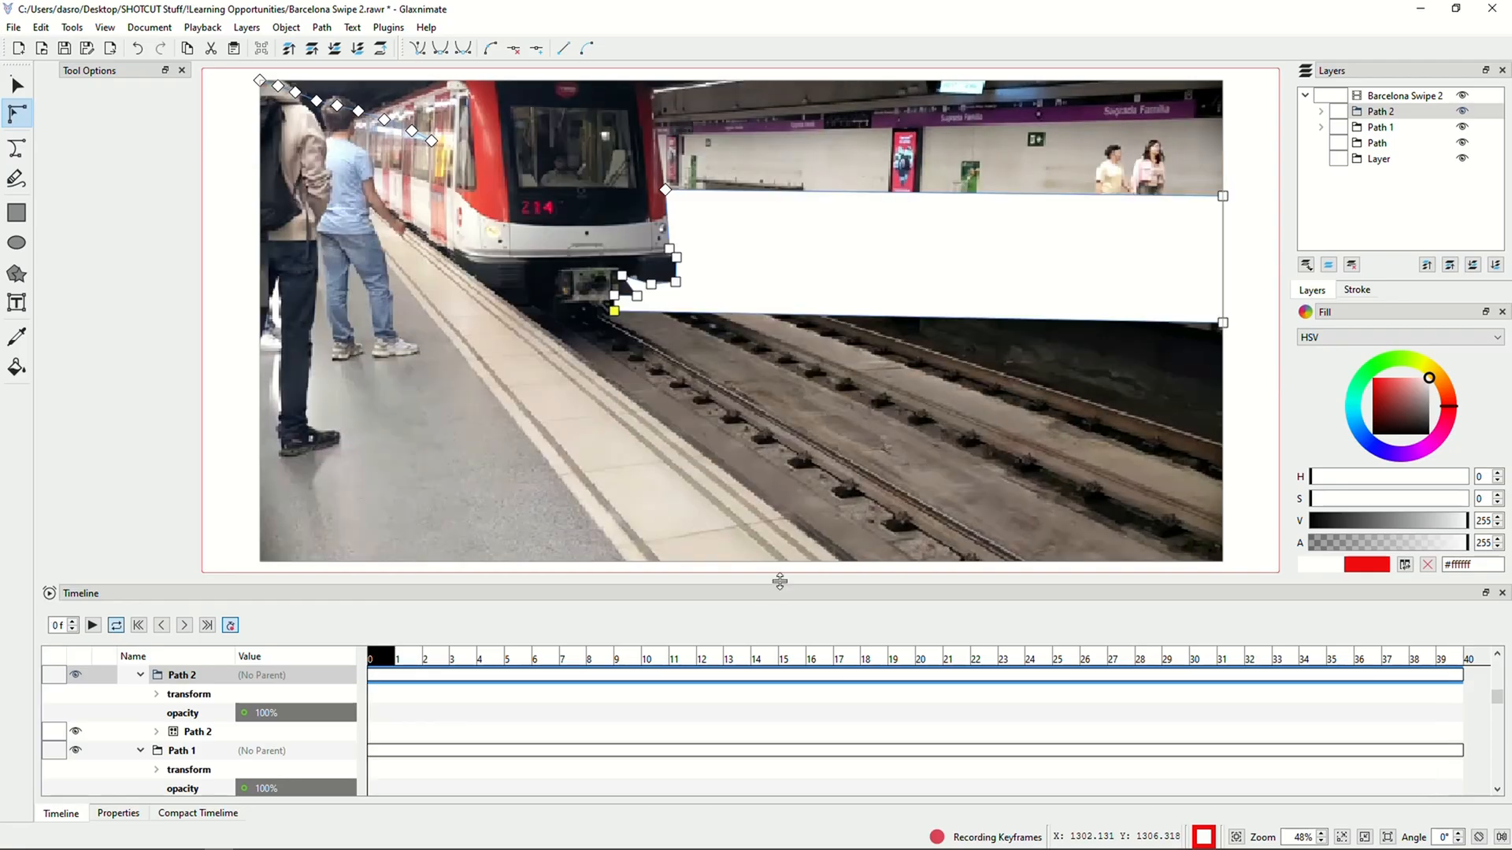
mouse_move(251, 635)
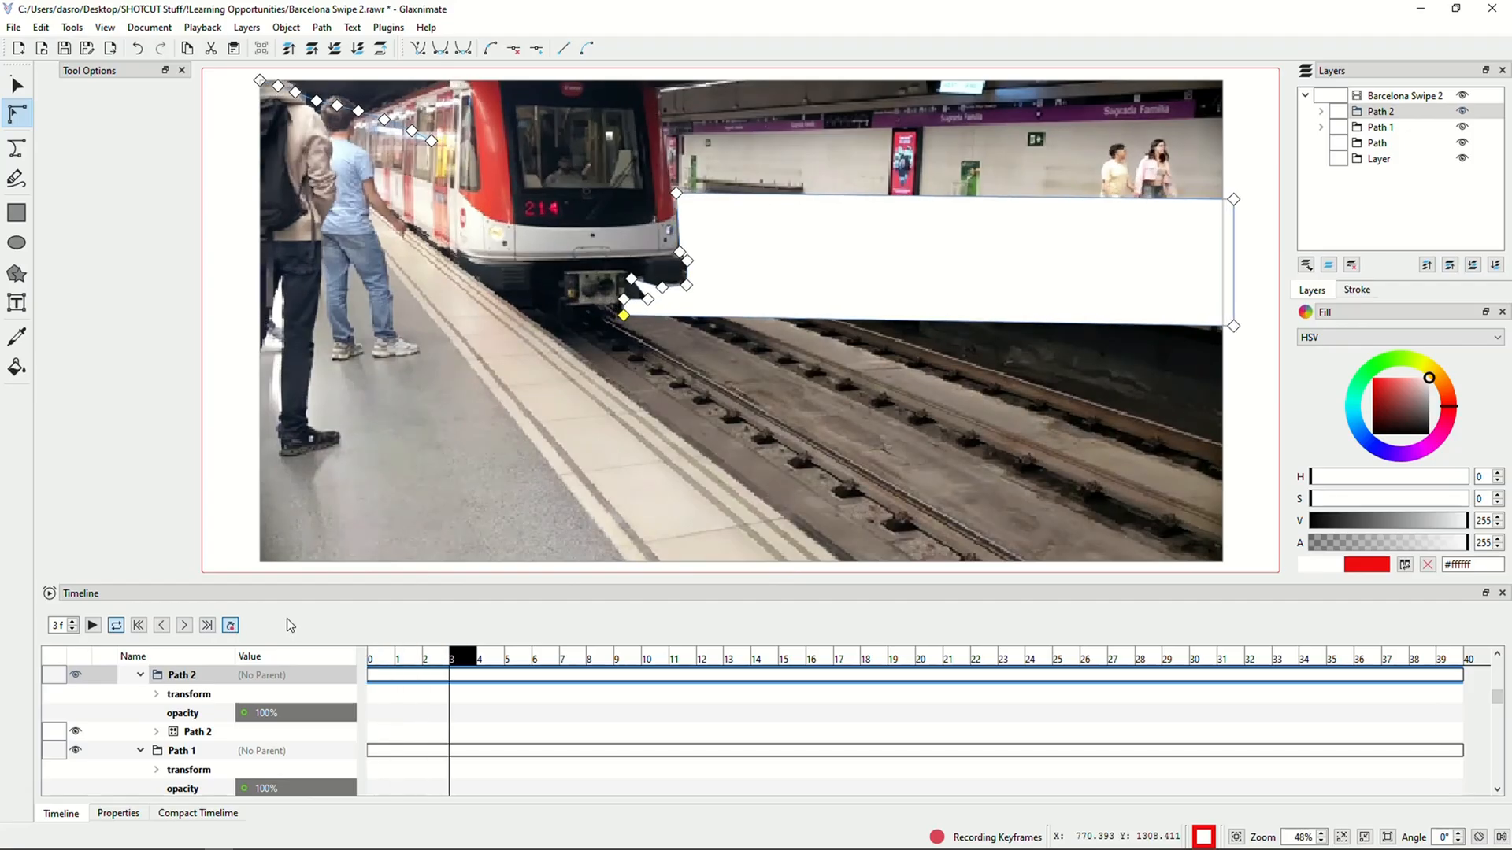
Step through the timeline frames to check the Path 2 mask from start to end
left_click(784, 659)
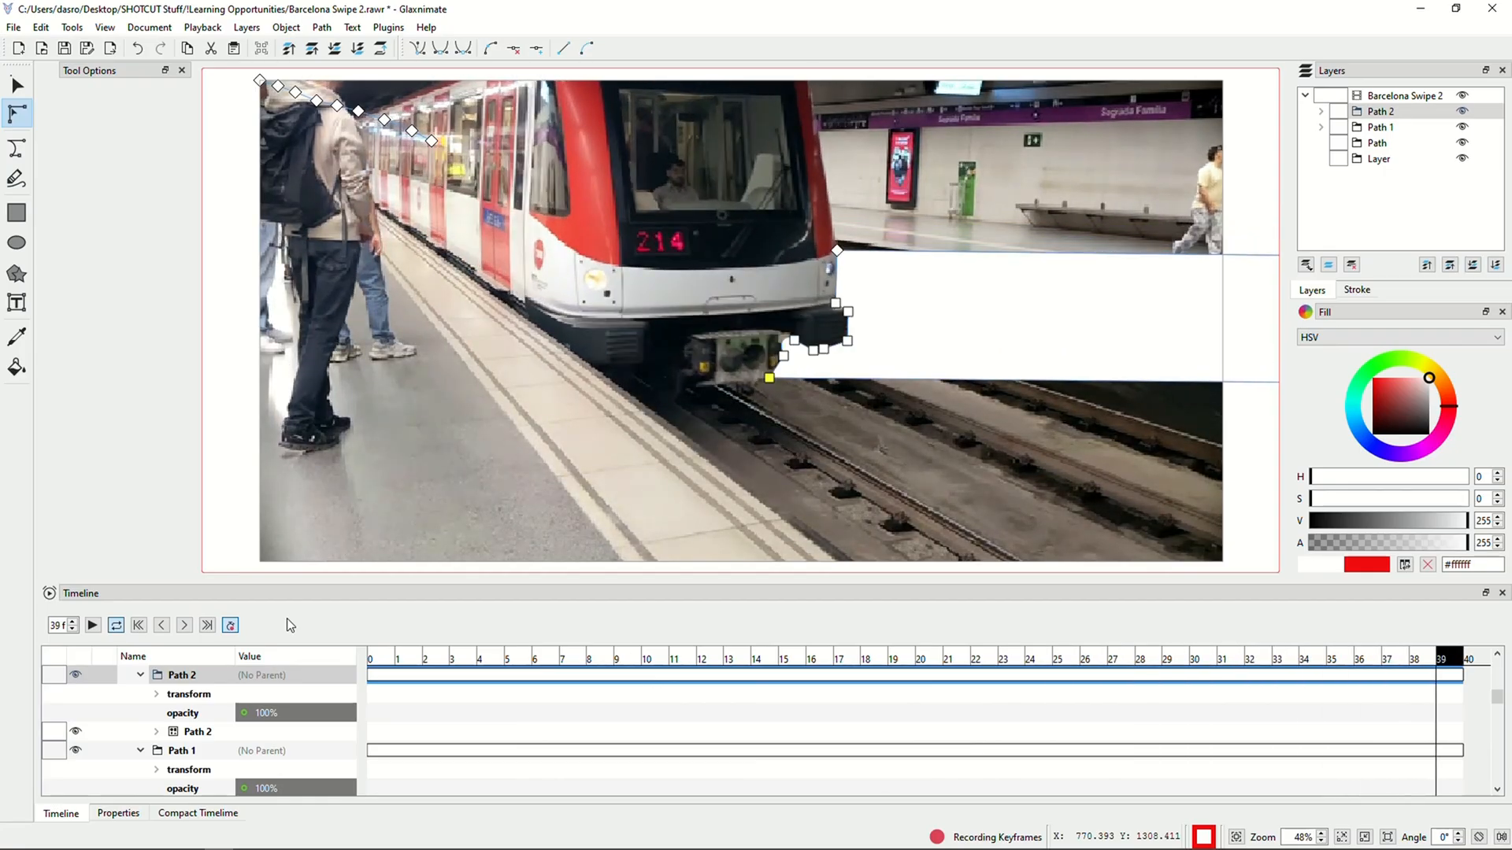
left_click(1303, 659)
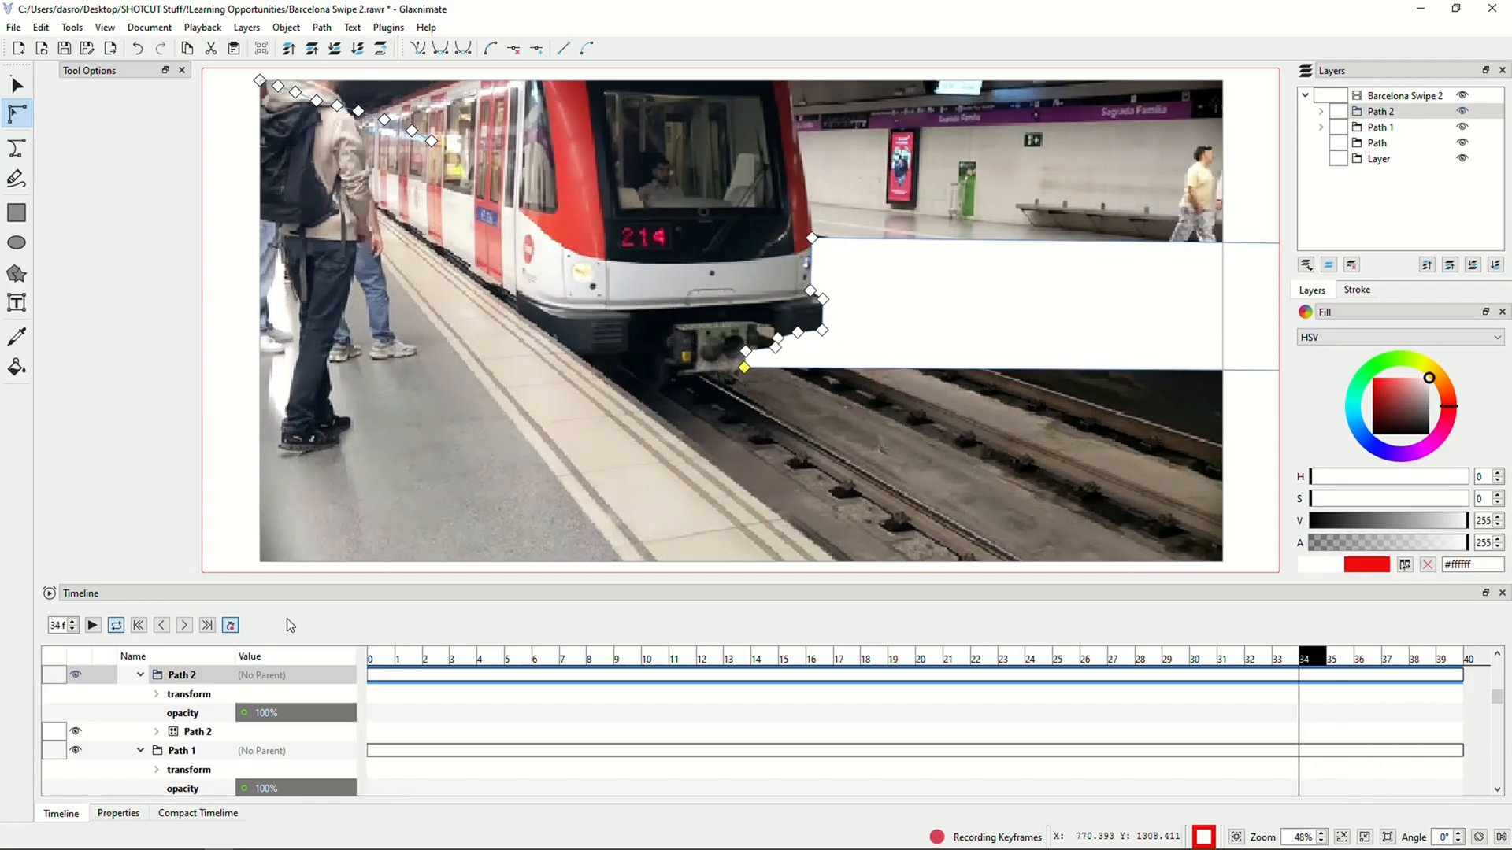
left_click(701, 658)
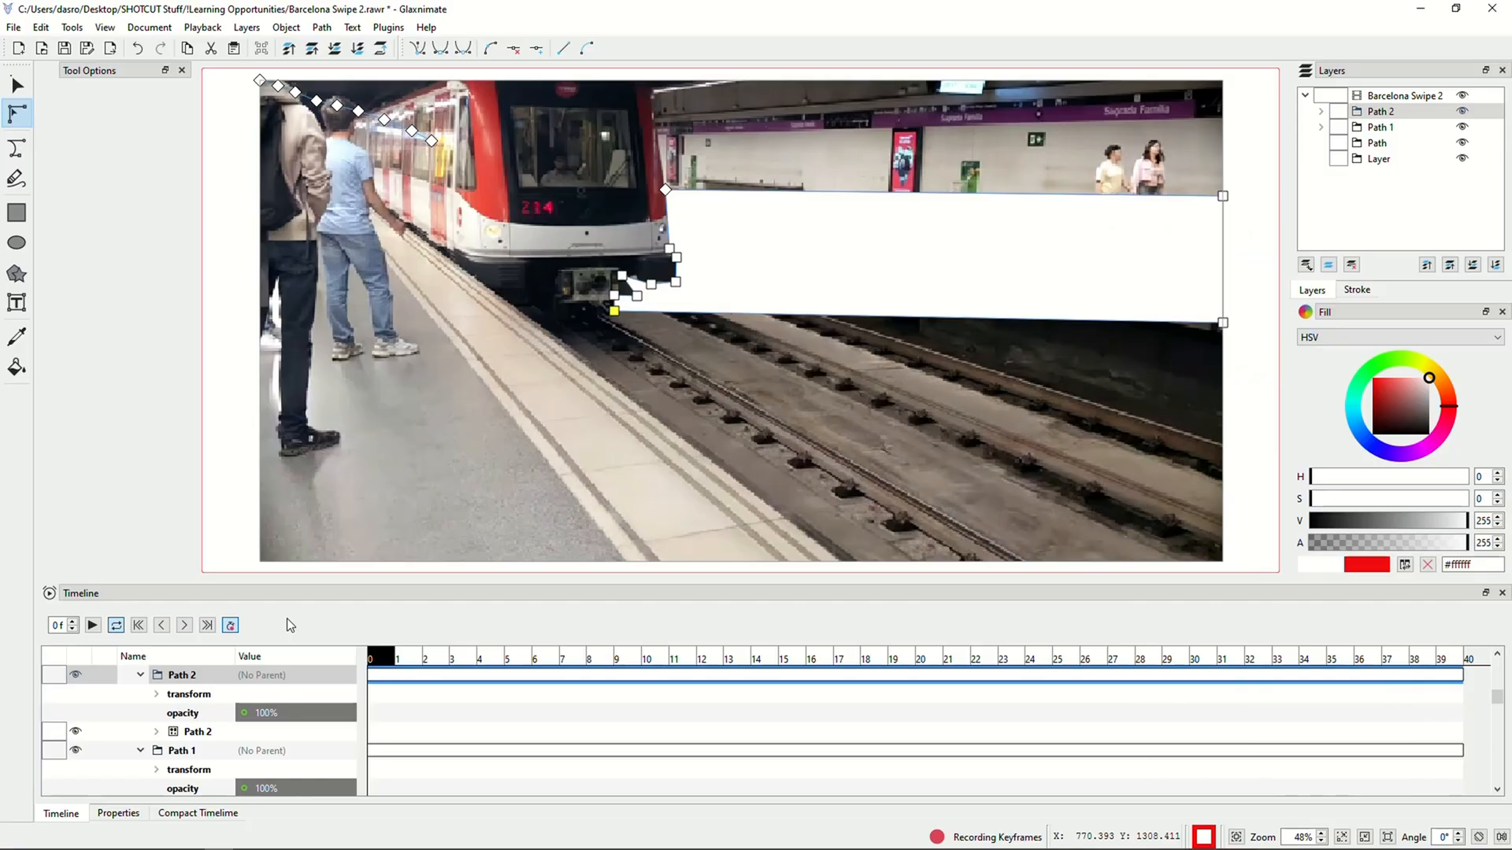
mouse_move(883, 629)
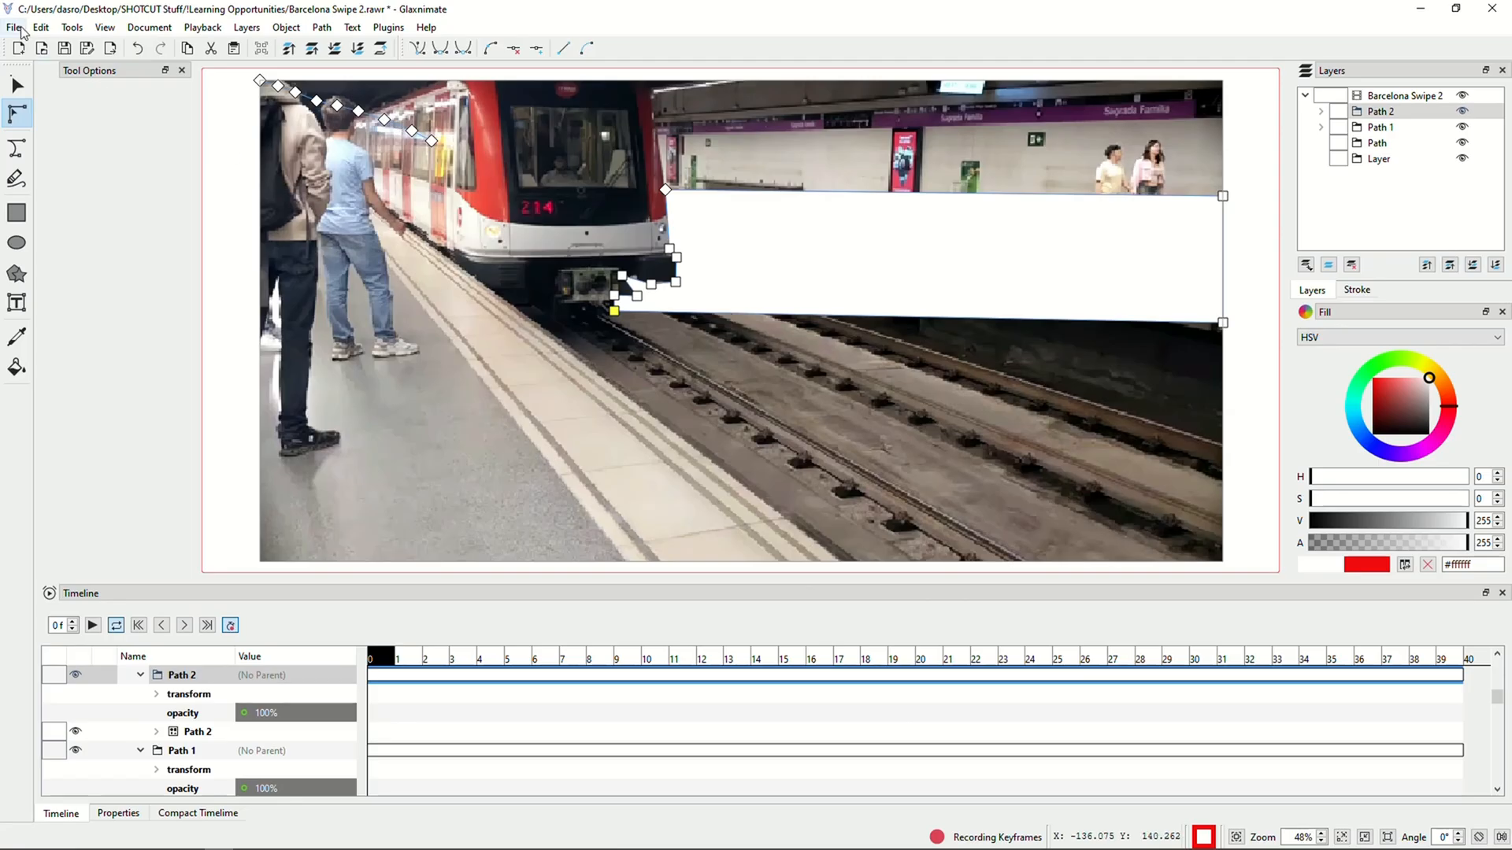
Save the Barcelona Swipe 2 mask animation
left_click(14, 26)
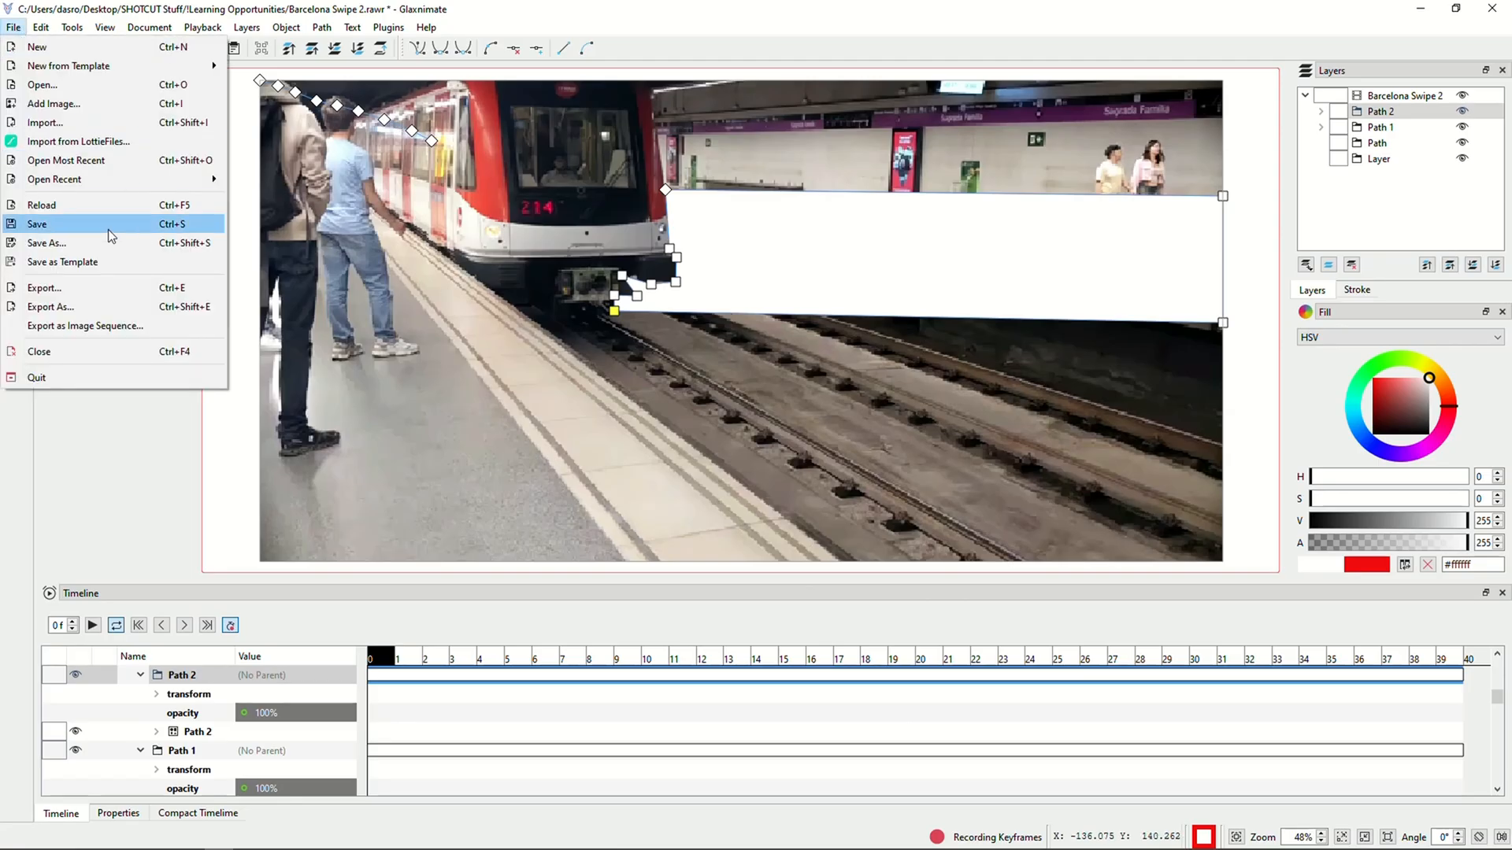
left_click(37, 224)
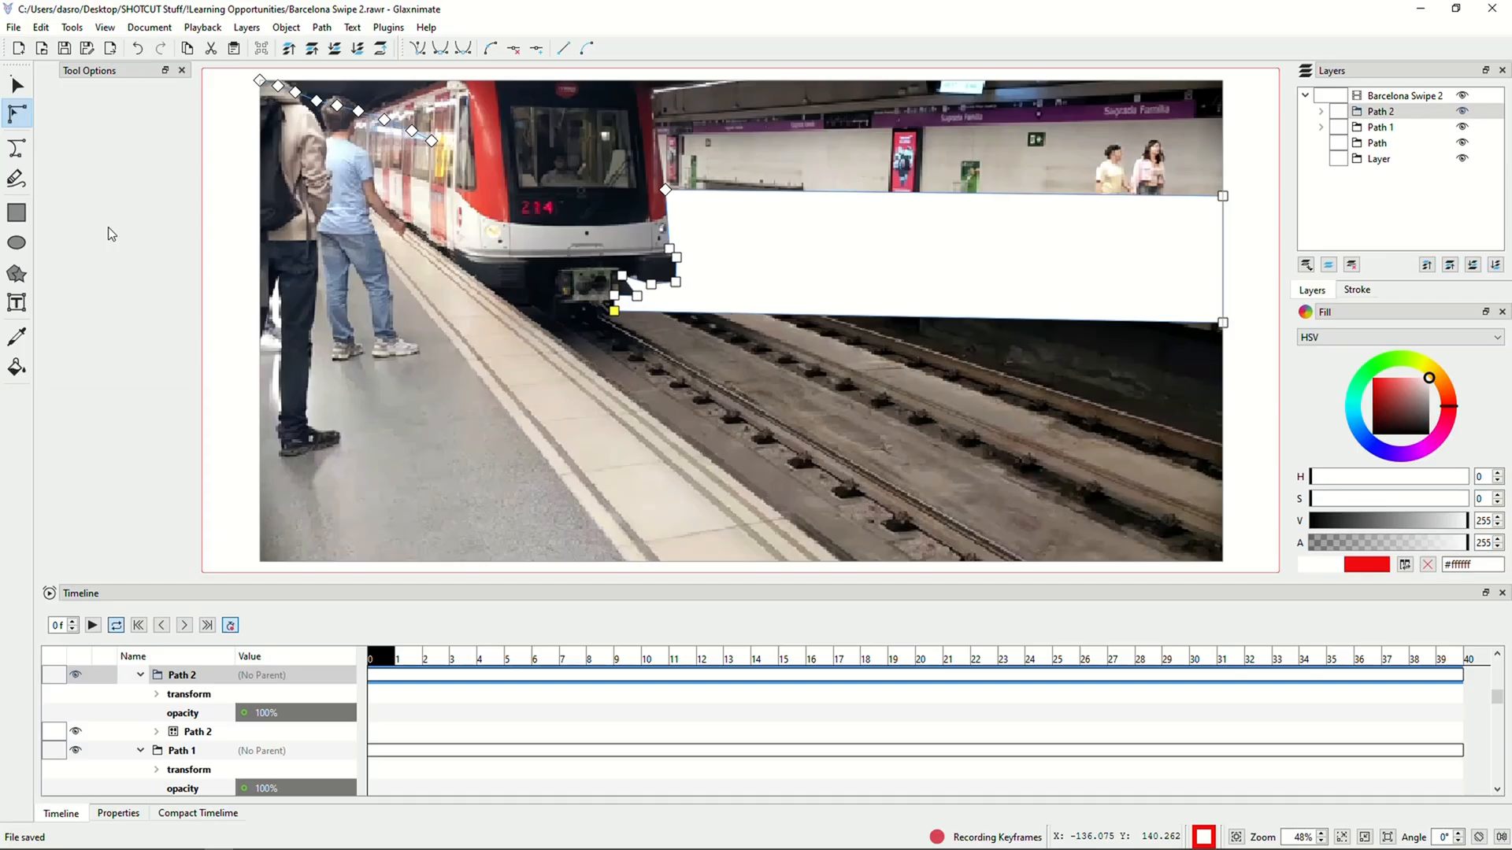
mouse_move(797, 46)
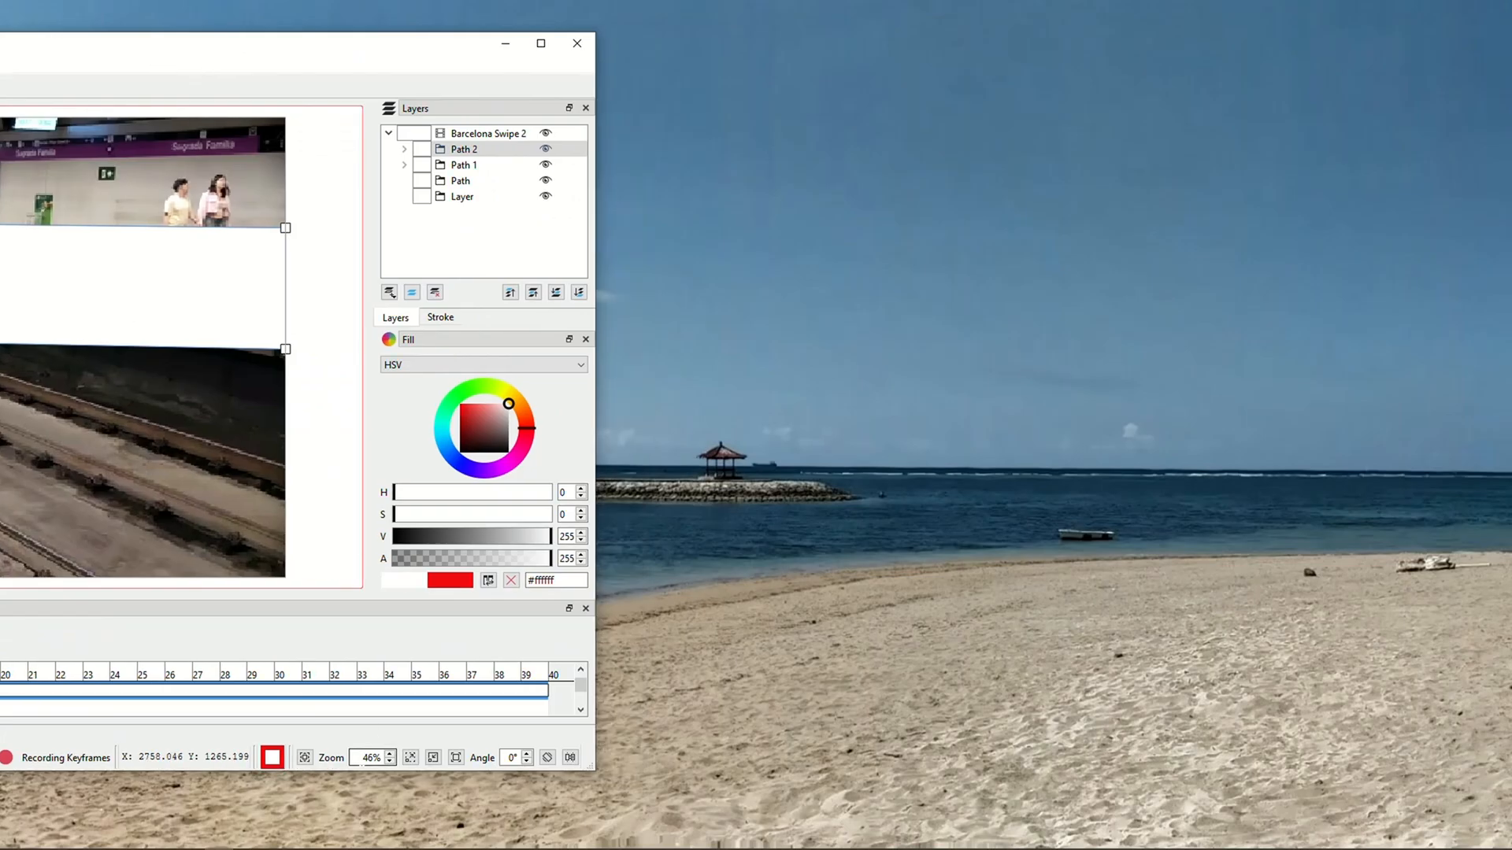
mouse_move(159, 834)
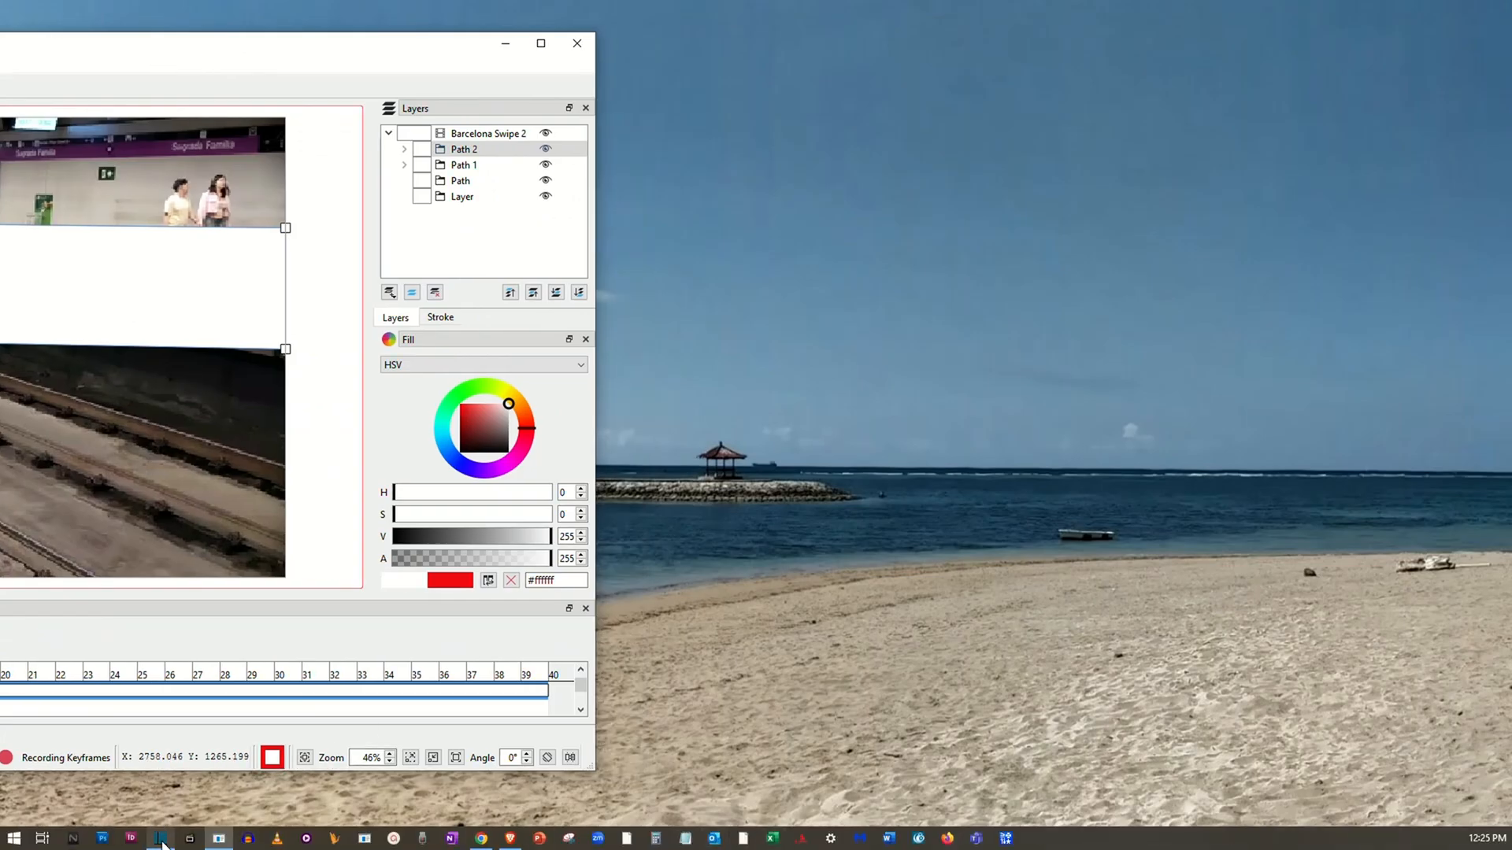
Bring the Shotcut project back on screen from the taskbar
left_click(160, 838)
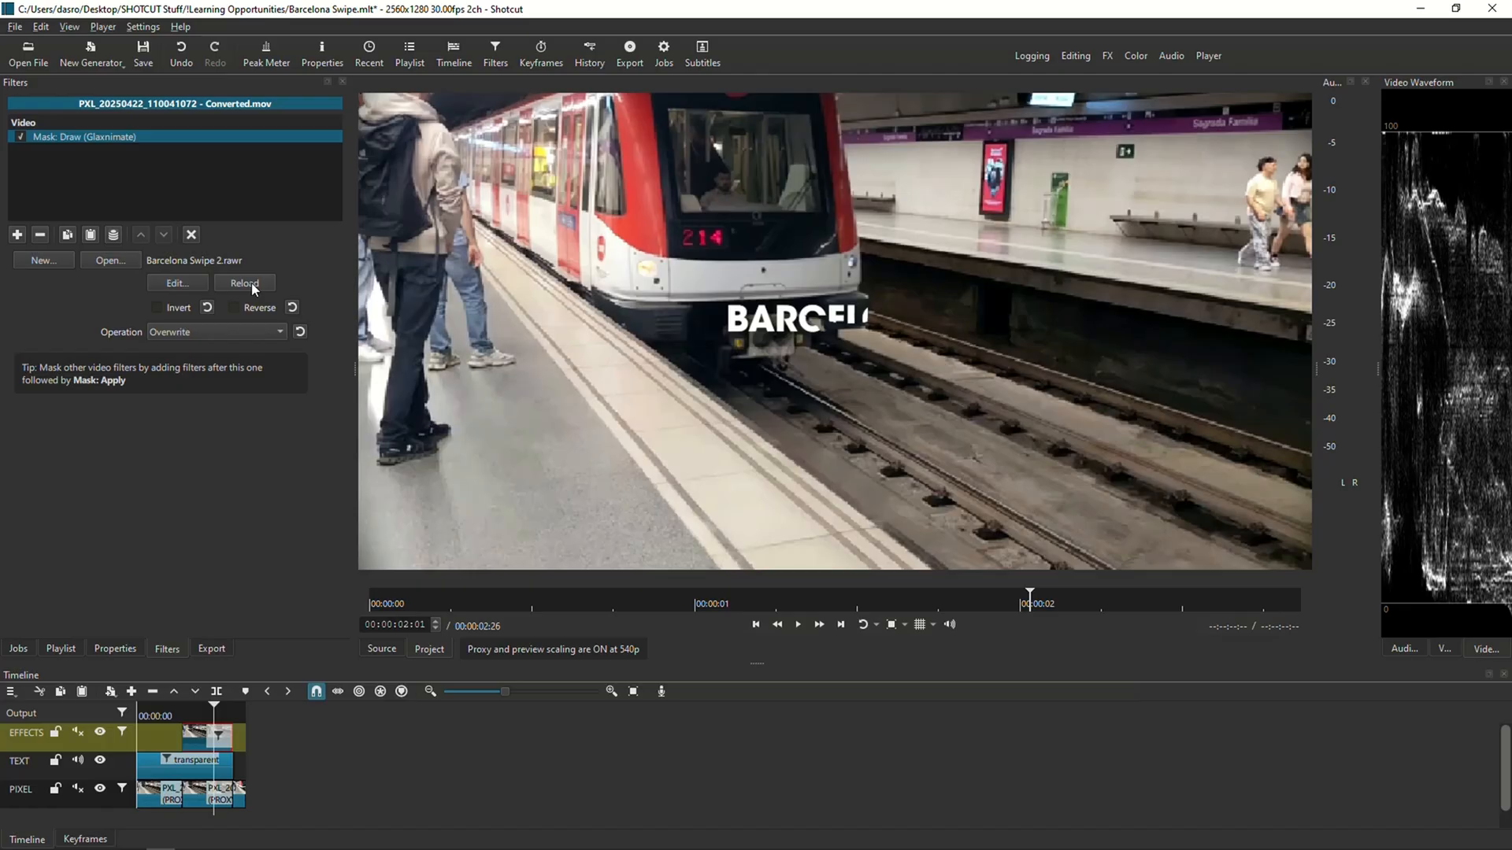
mouse_move(756, 626)
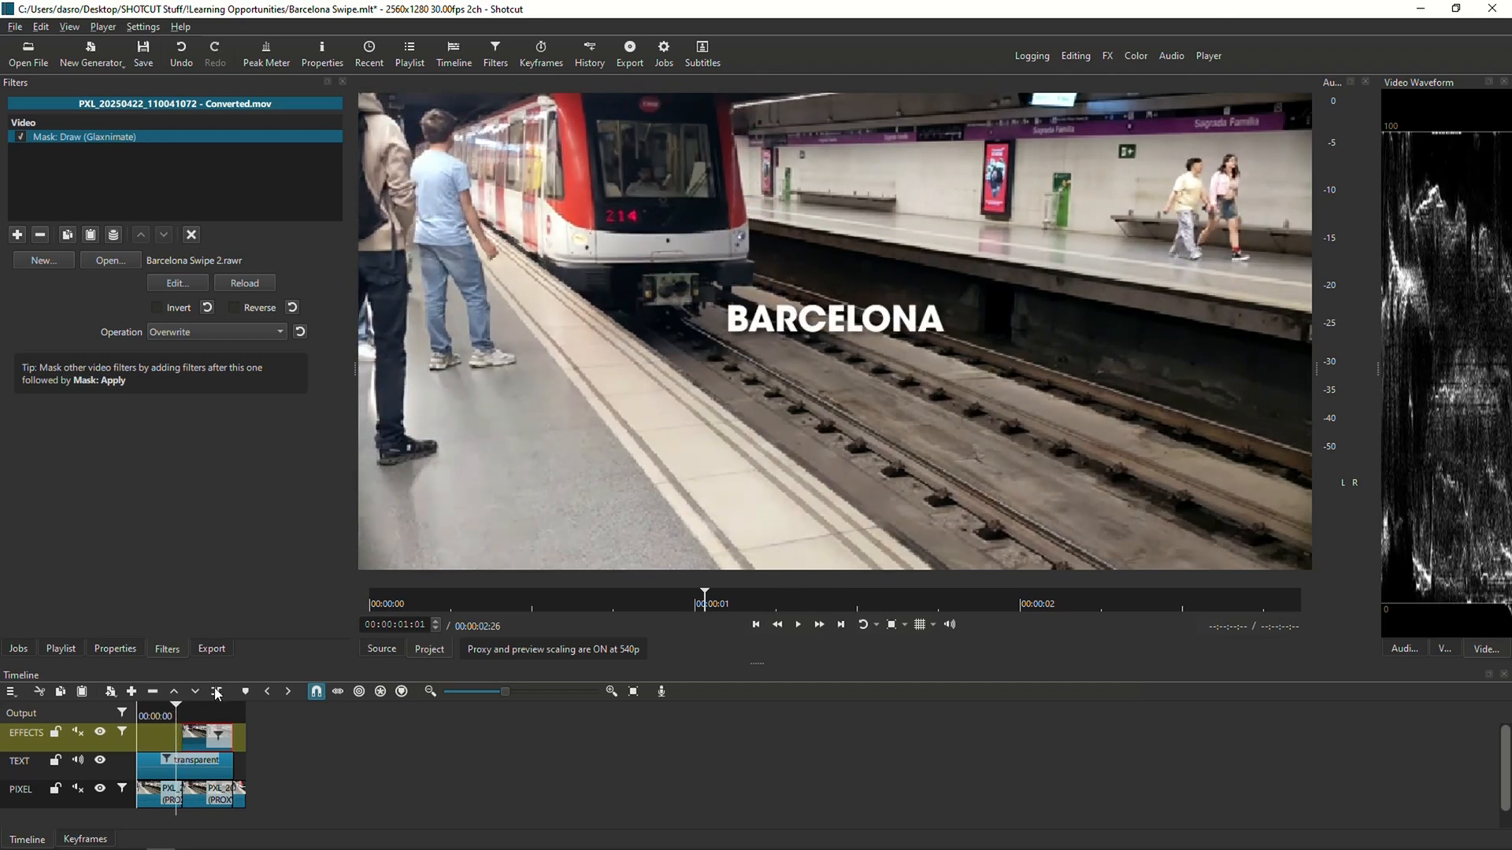
Preview the BARCELONA text clip's wipe and raise its Position Y from 543 to 494
left_click(193, 762)
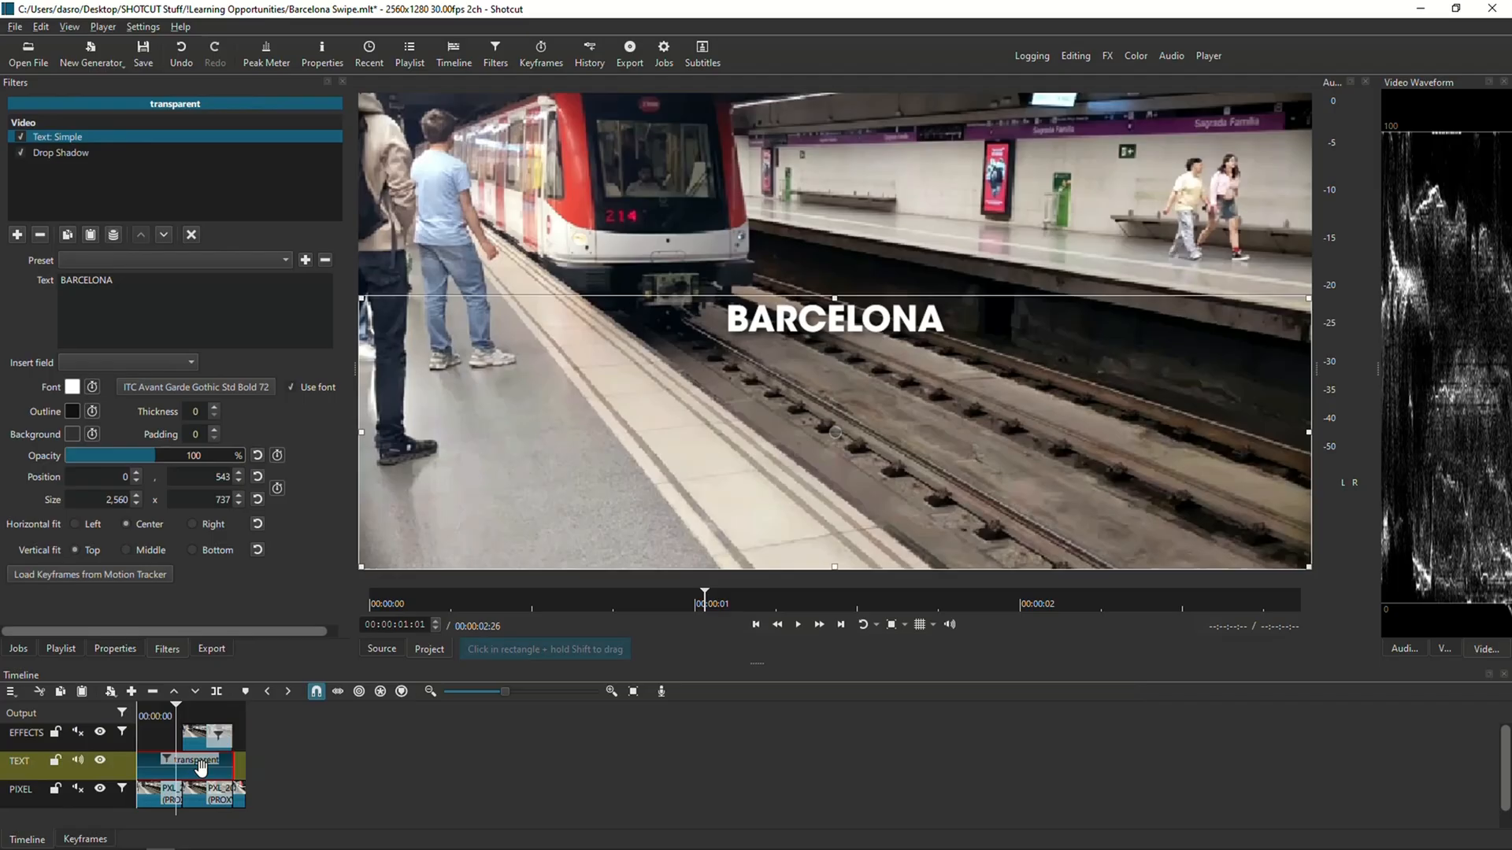
left_click(797, 625)
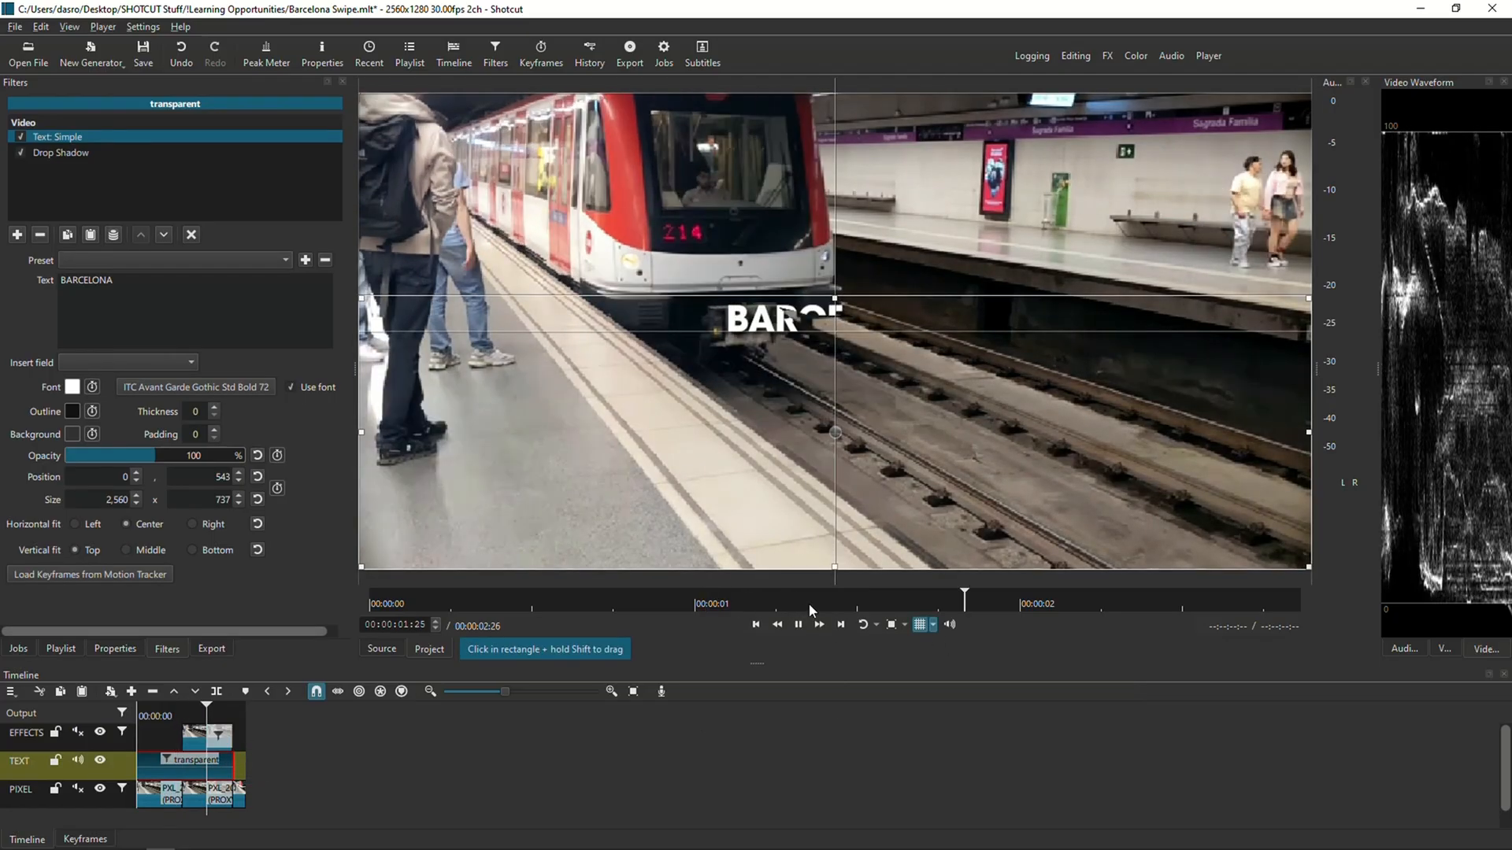
left_click(797, 624)
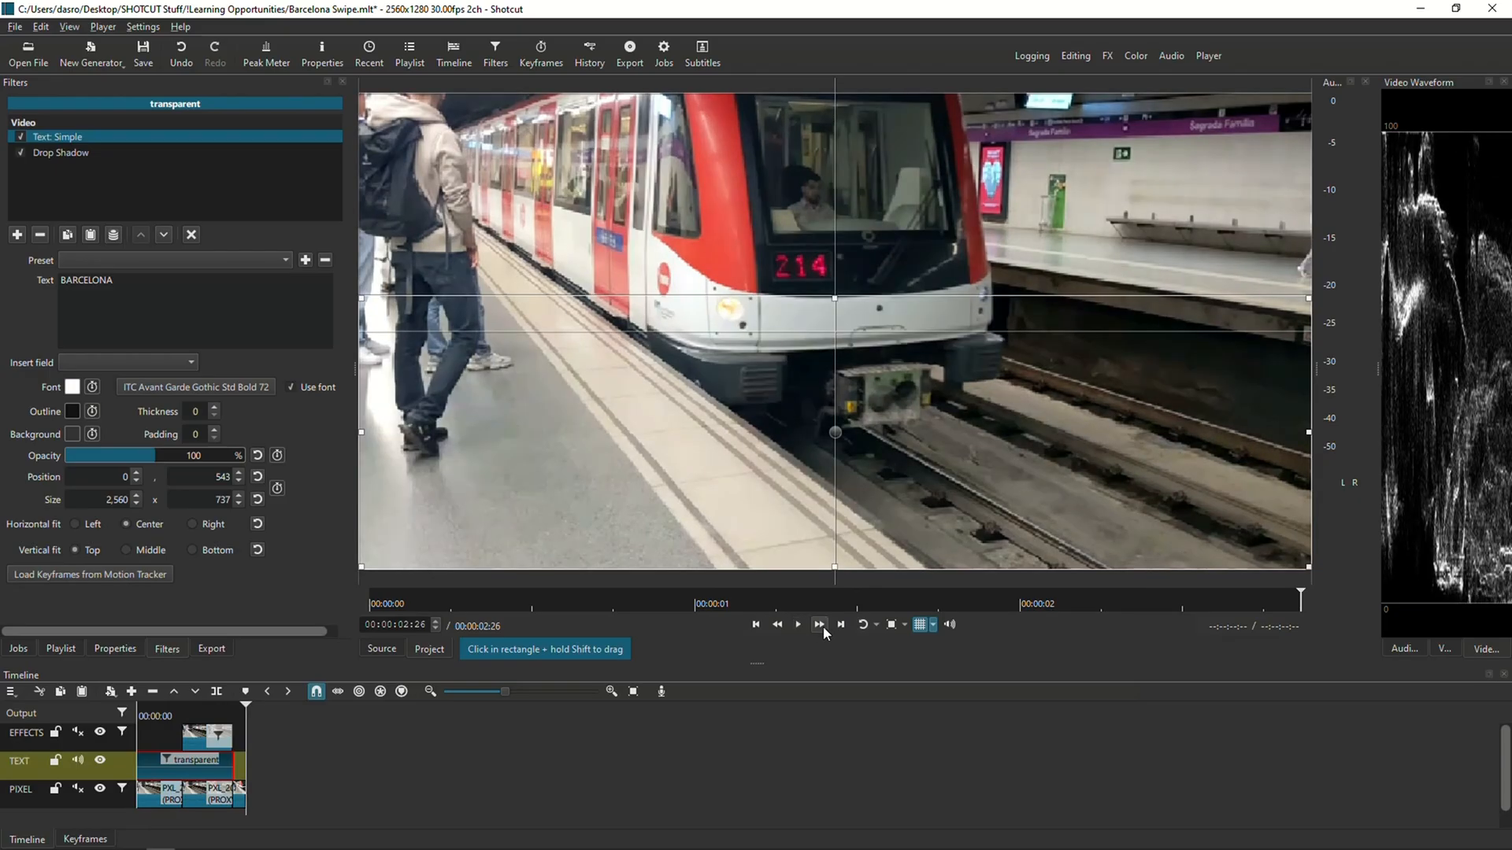
left_click(818, 625)
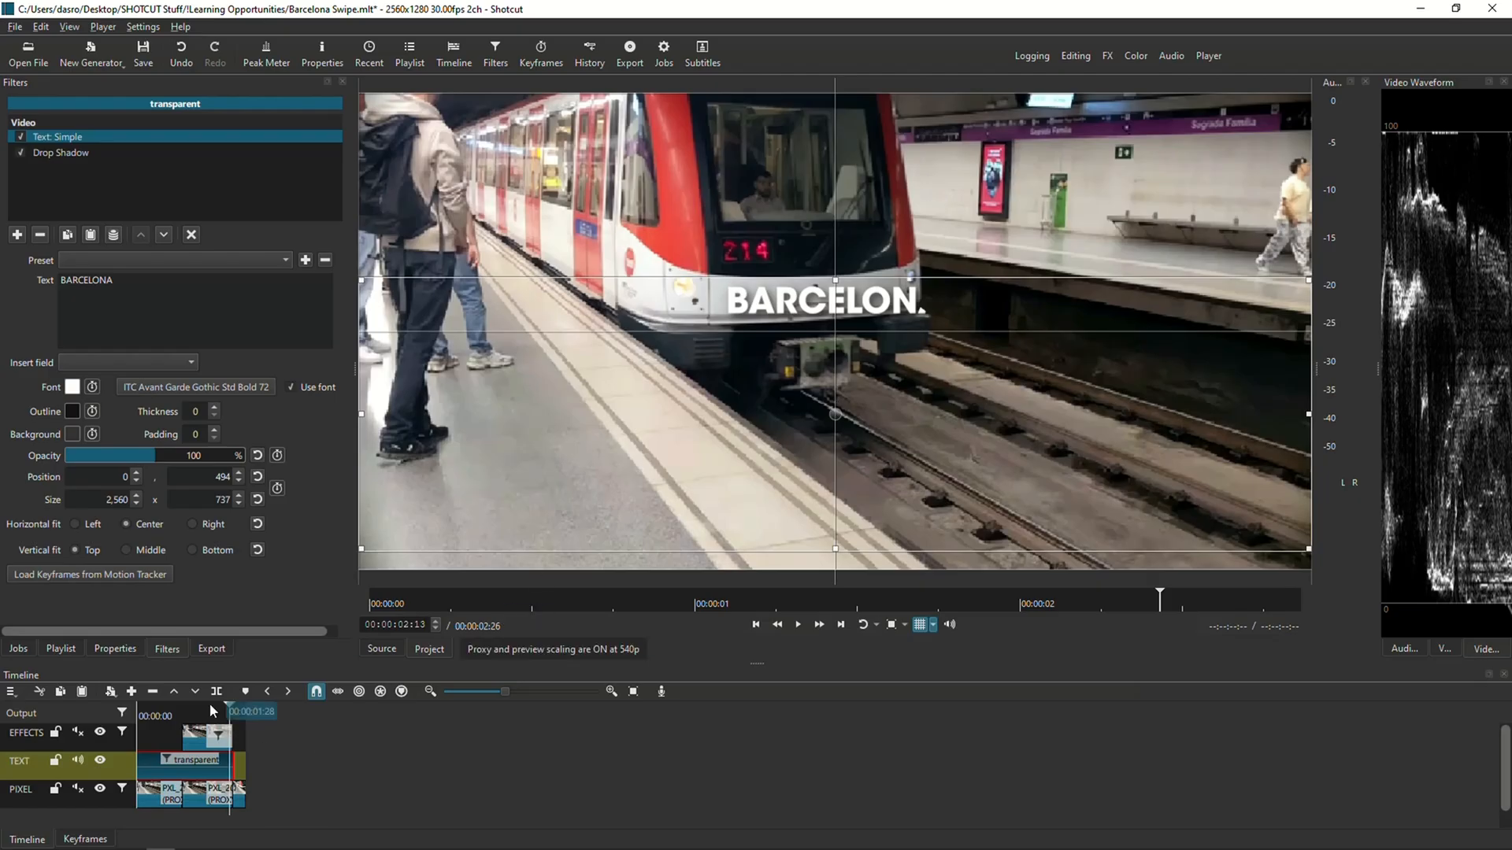
left_click(757, 625)
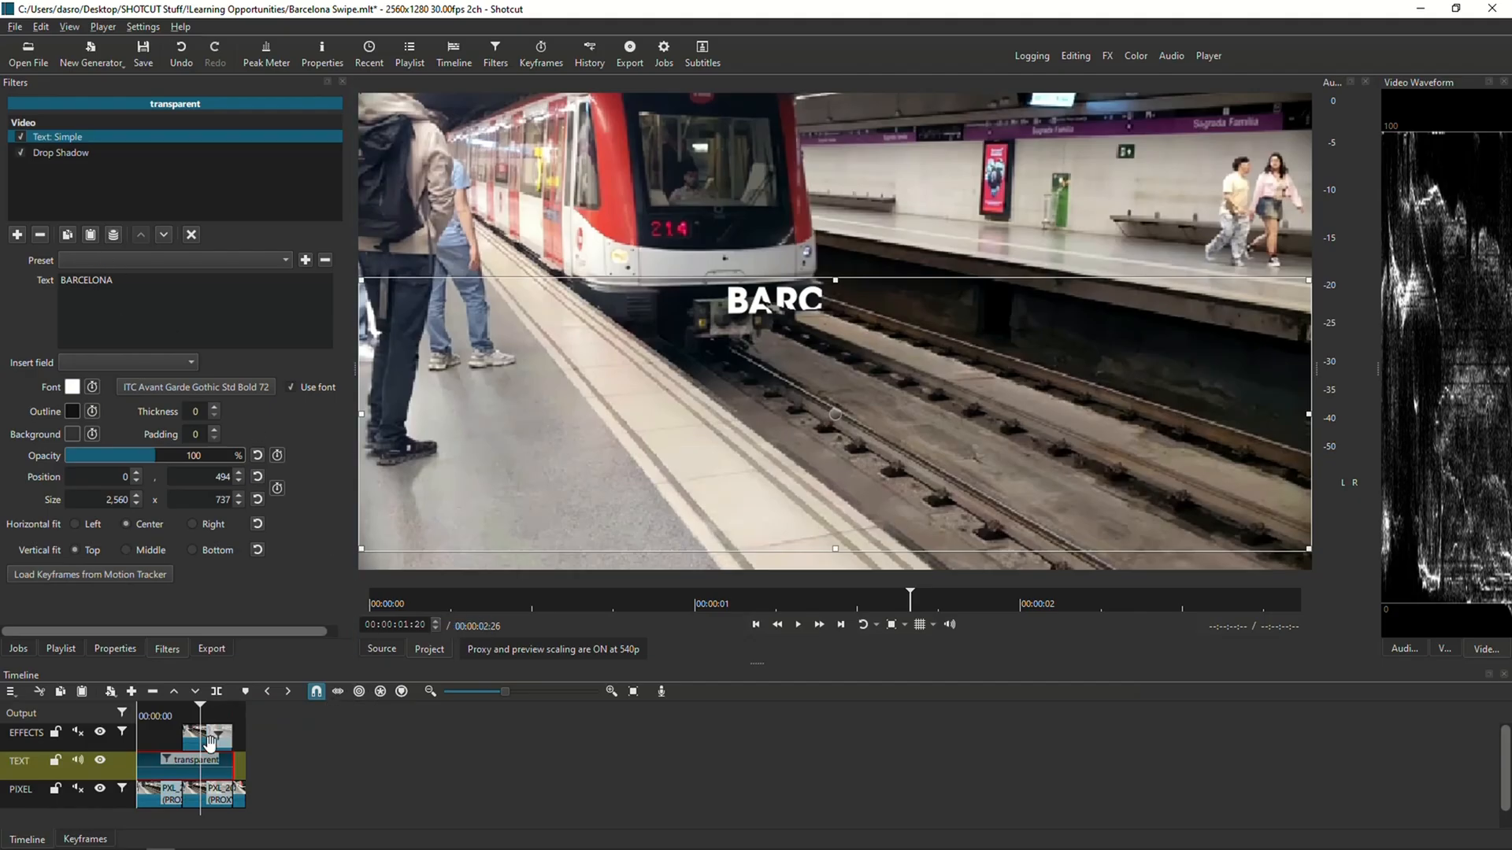
Switch the effects clip's Mask: Draw operation from Overwrite to Subtract and scrub to verify
left_click(217, 737)
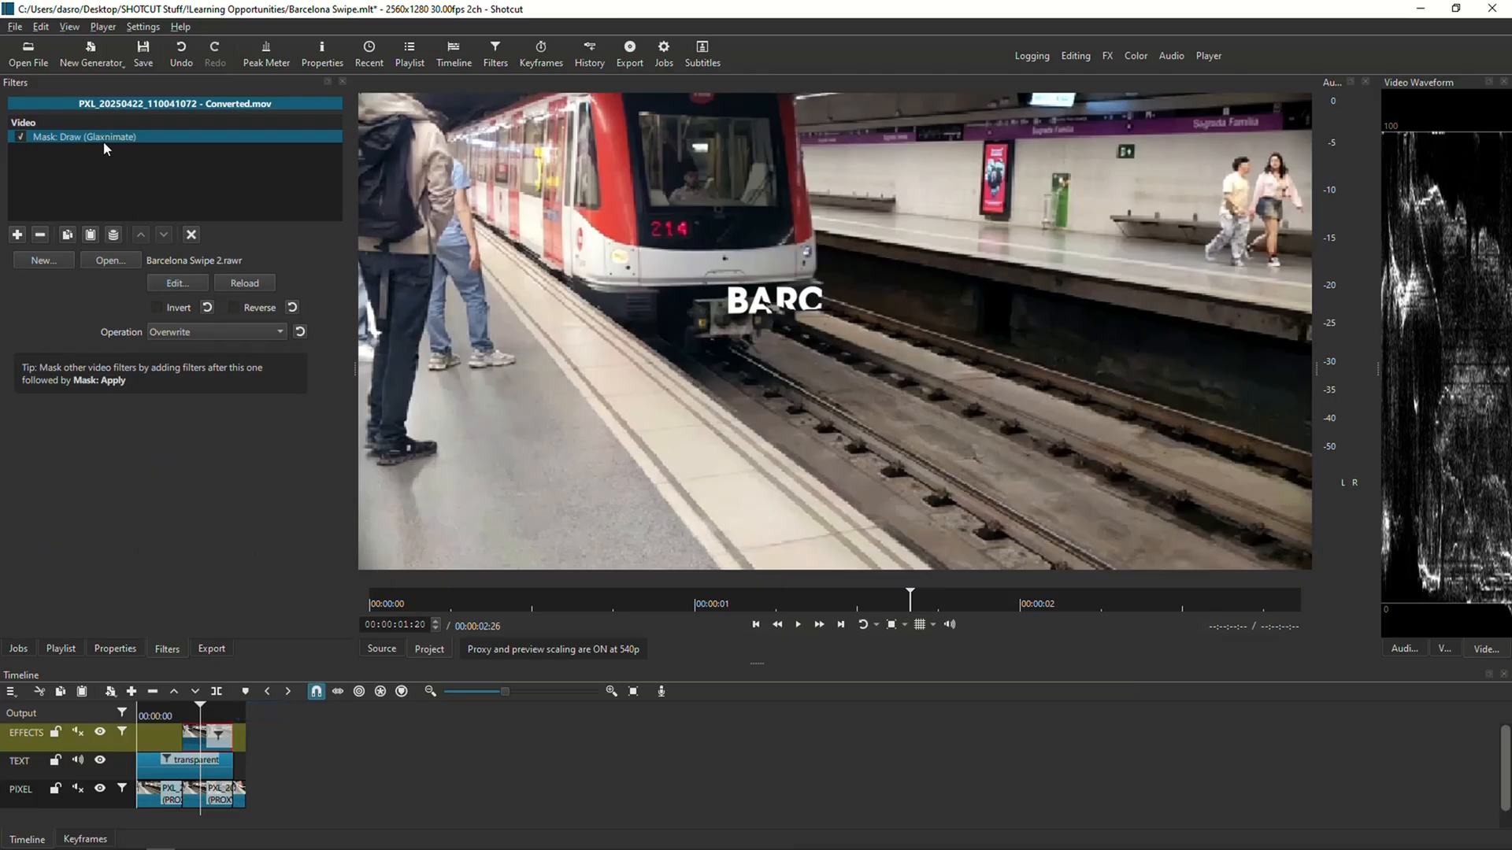
mouse_move(216, 735)
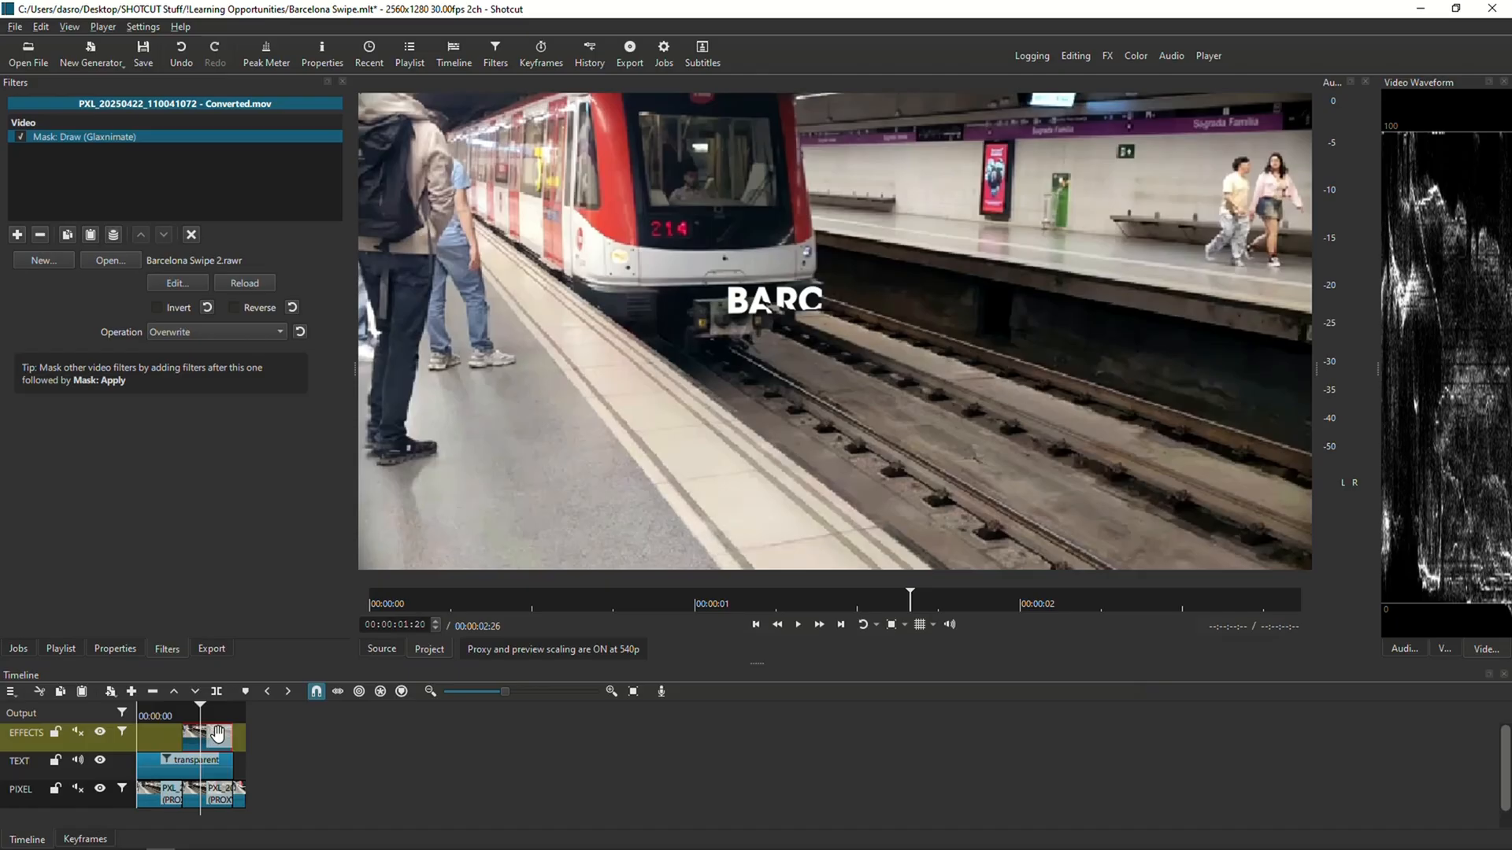
mouse_move(486, 721)
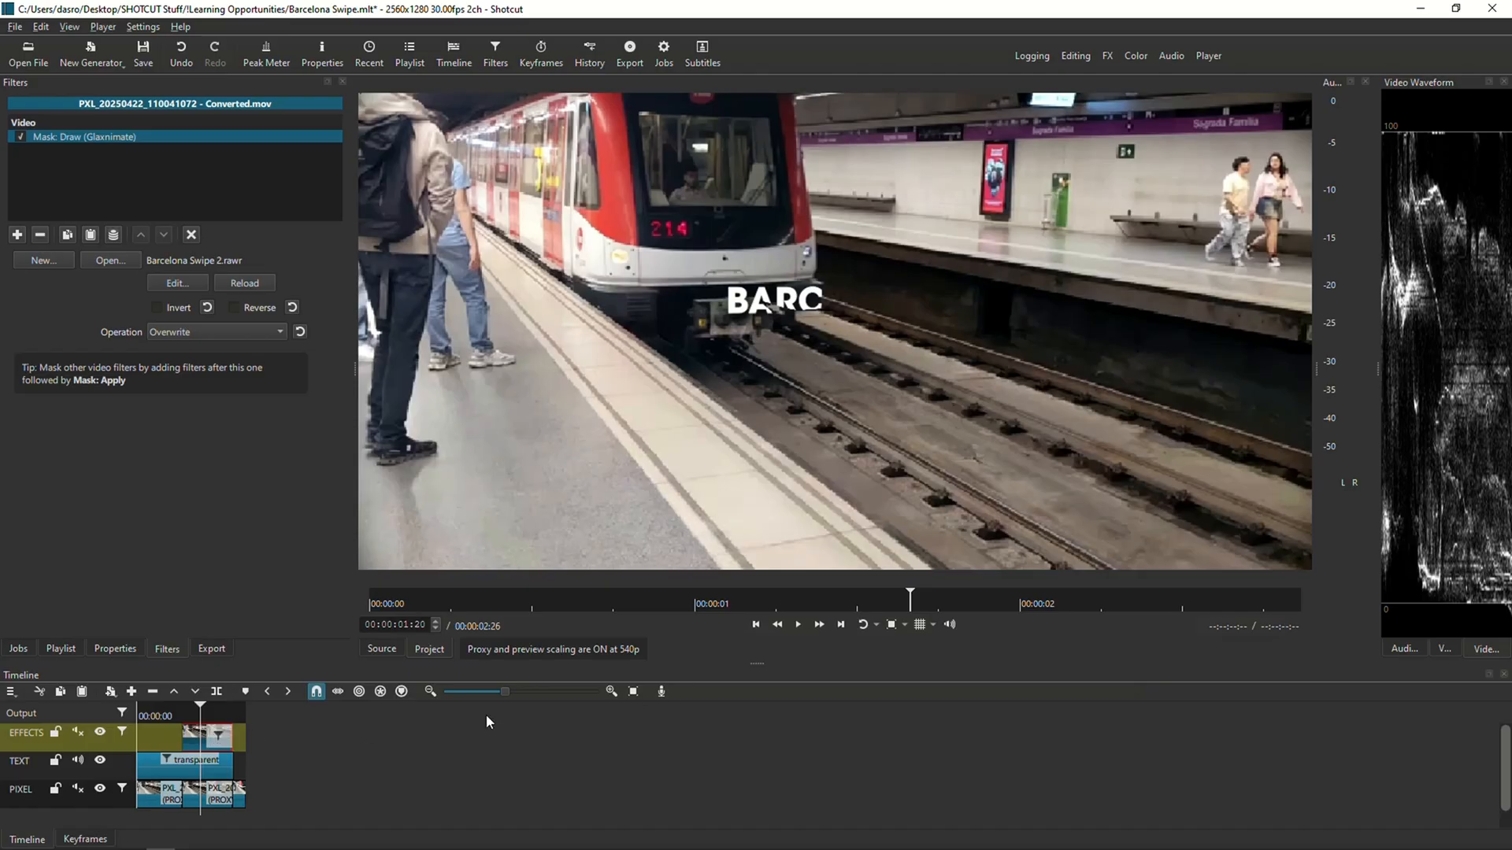
mouse_move(212, 559)
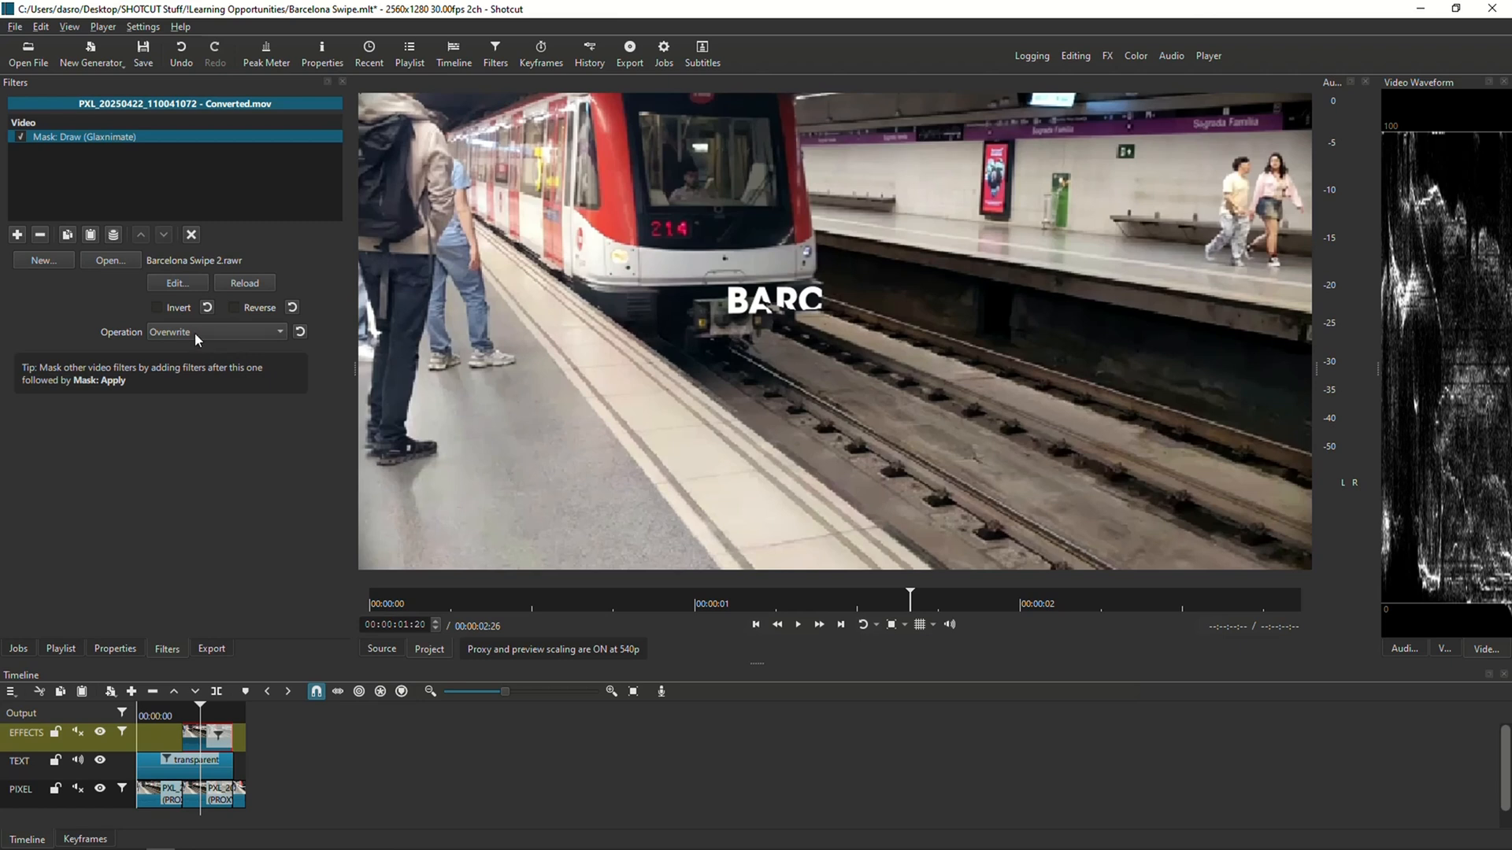
left_click(216, 332)
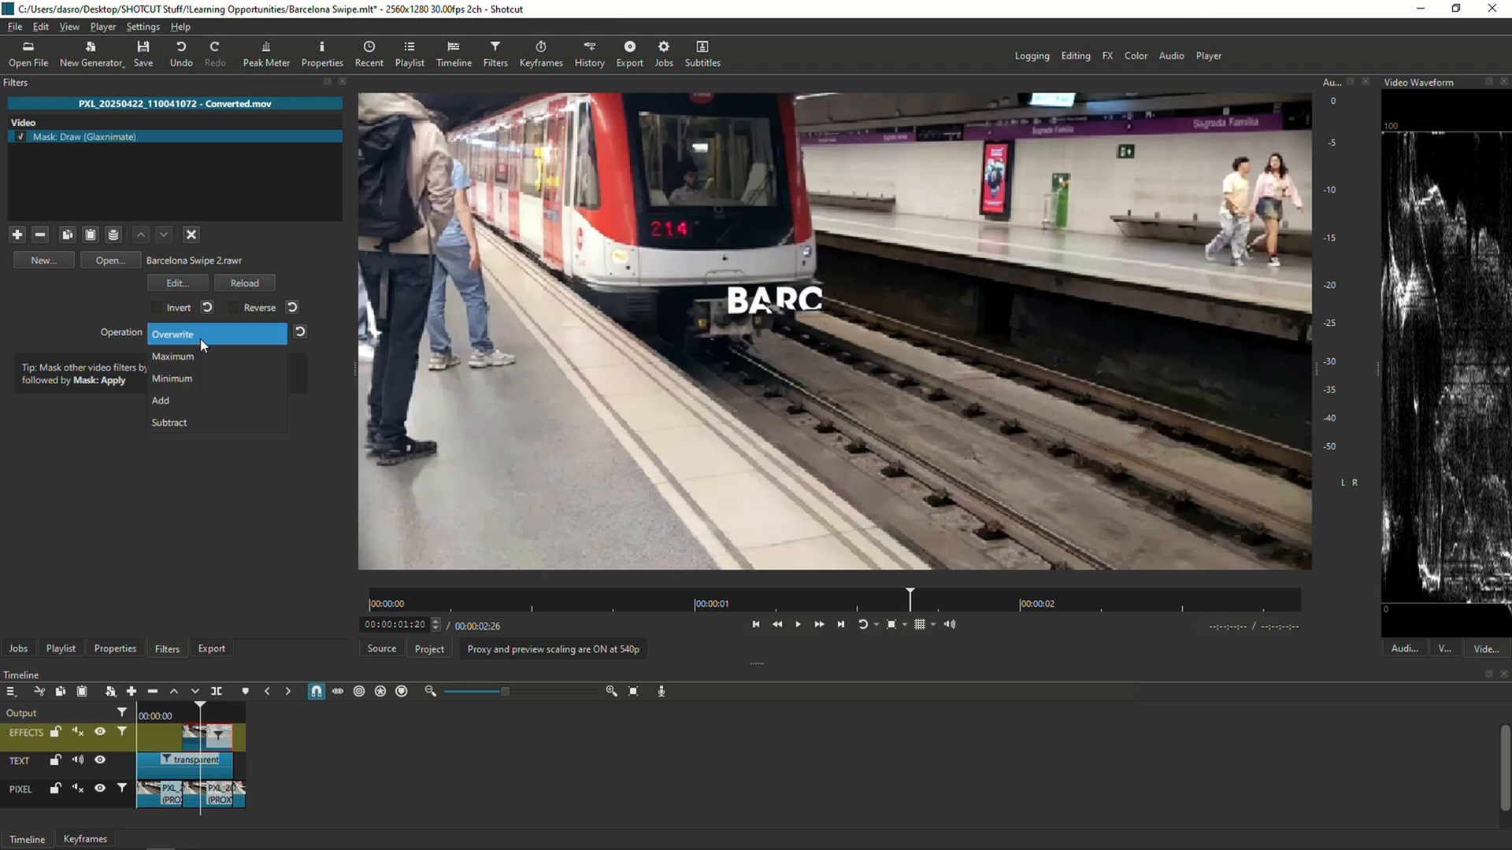
left_click(168, 422)
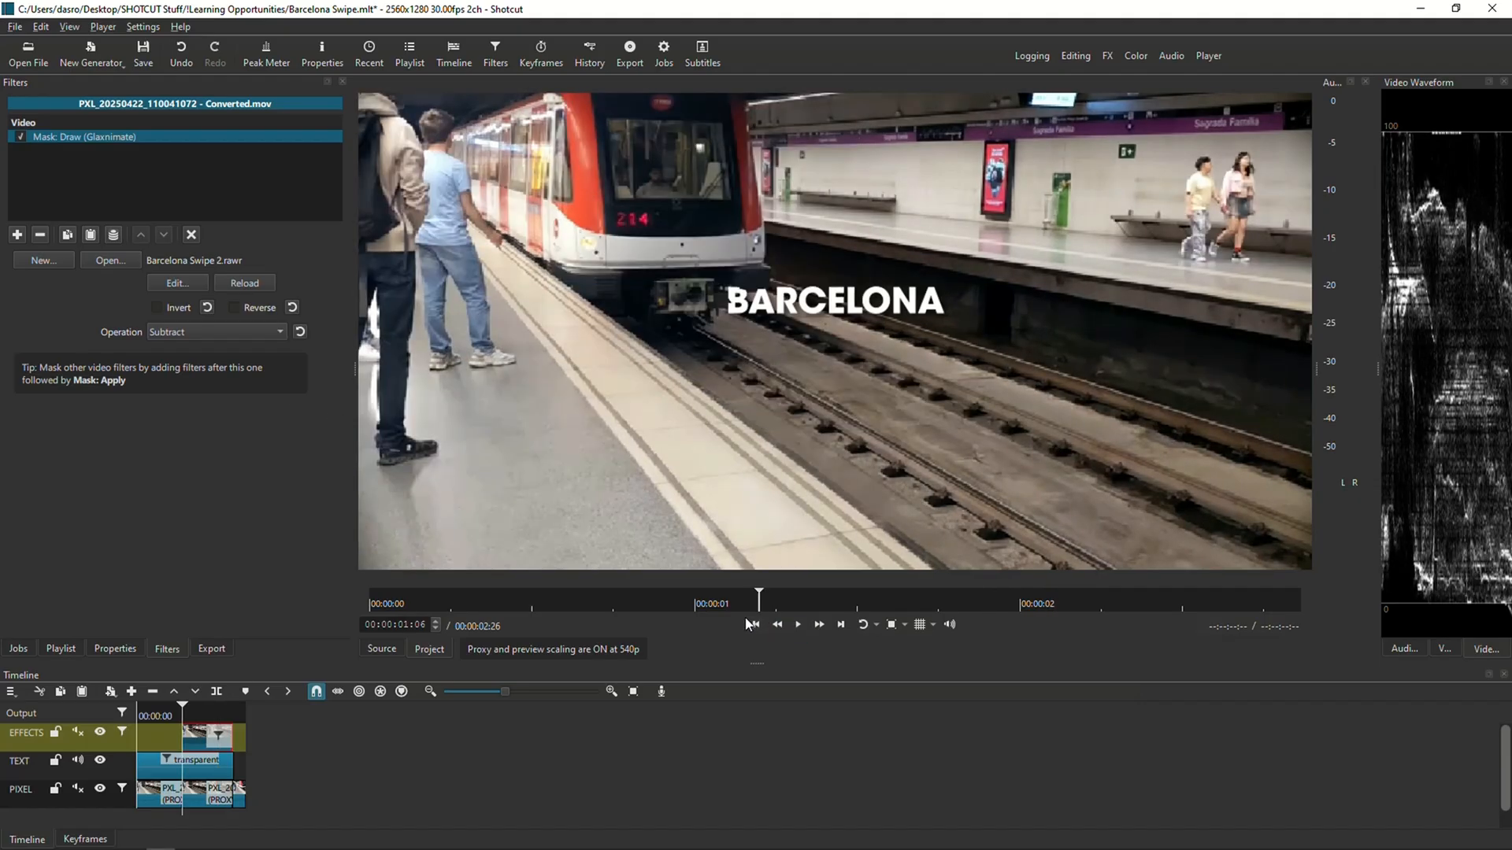
left_click(812, 597)
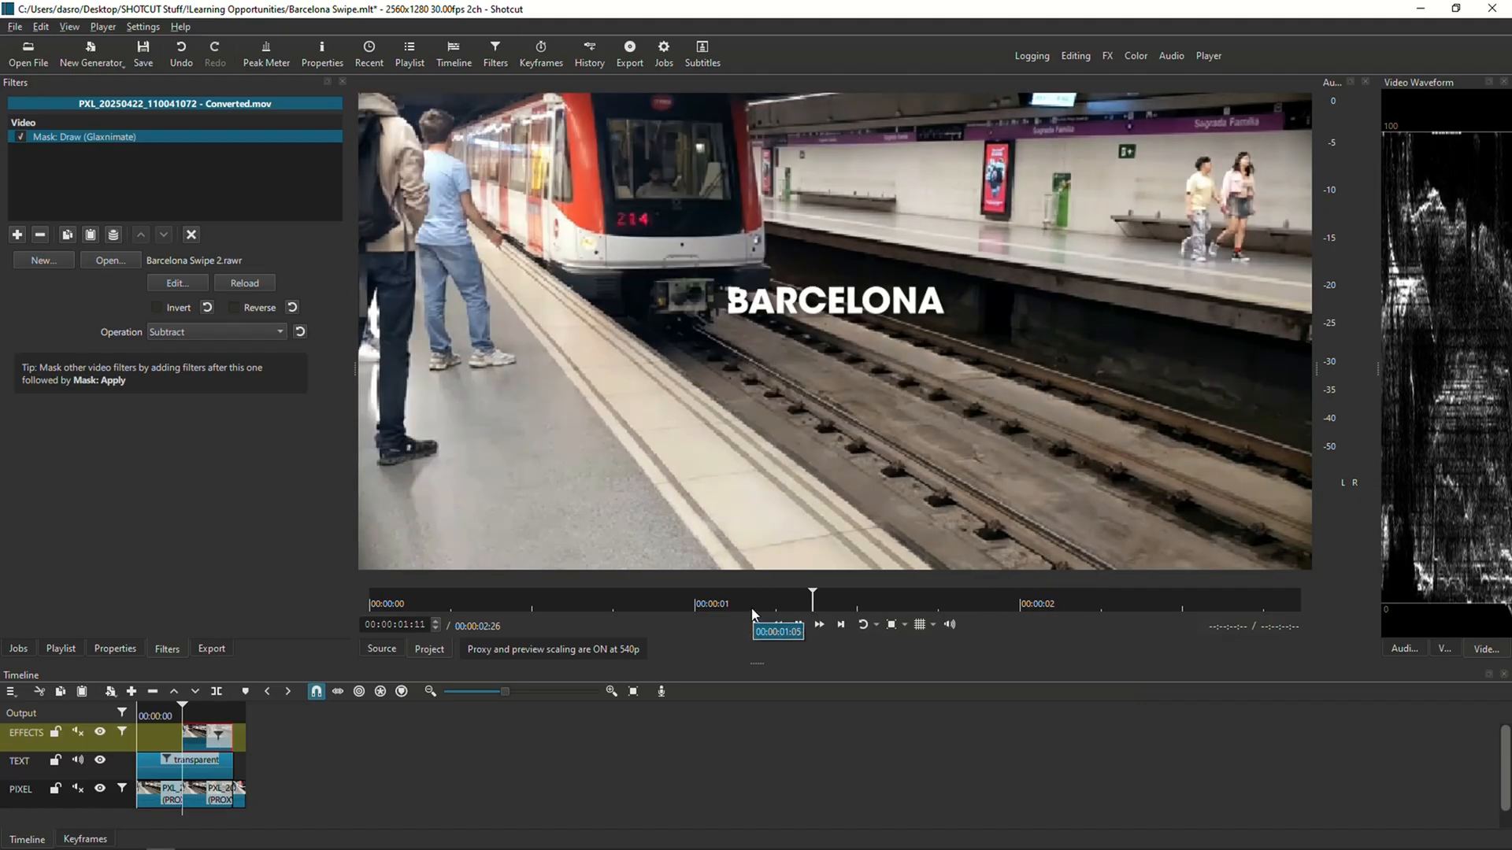
left_click(797, 626)
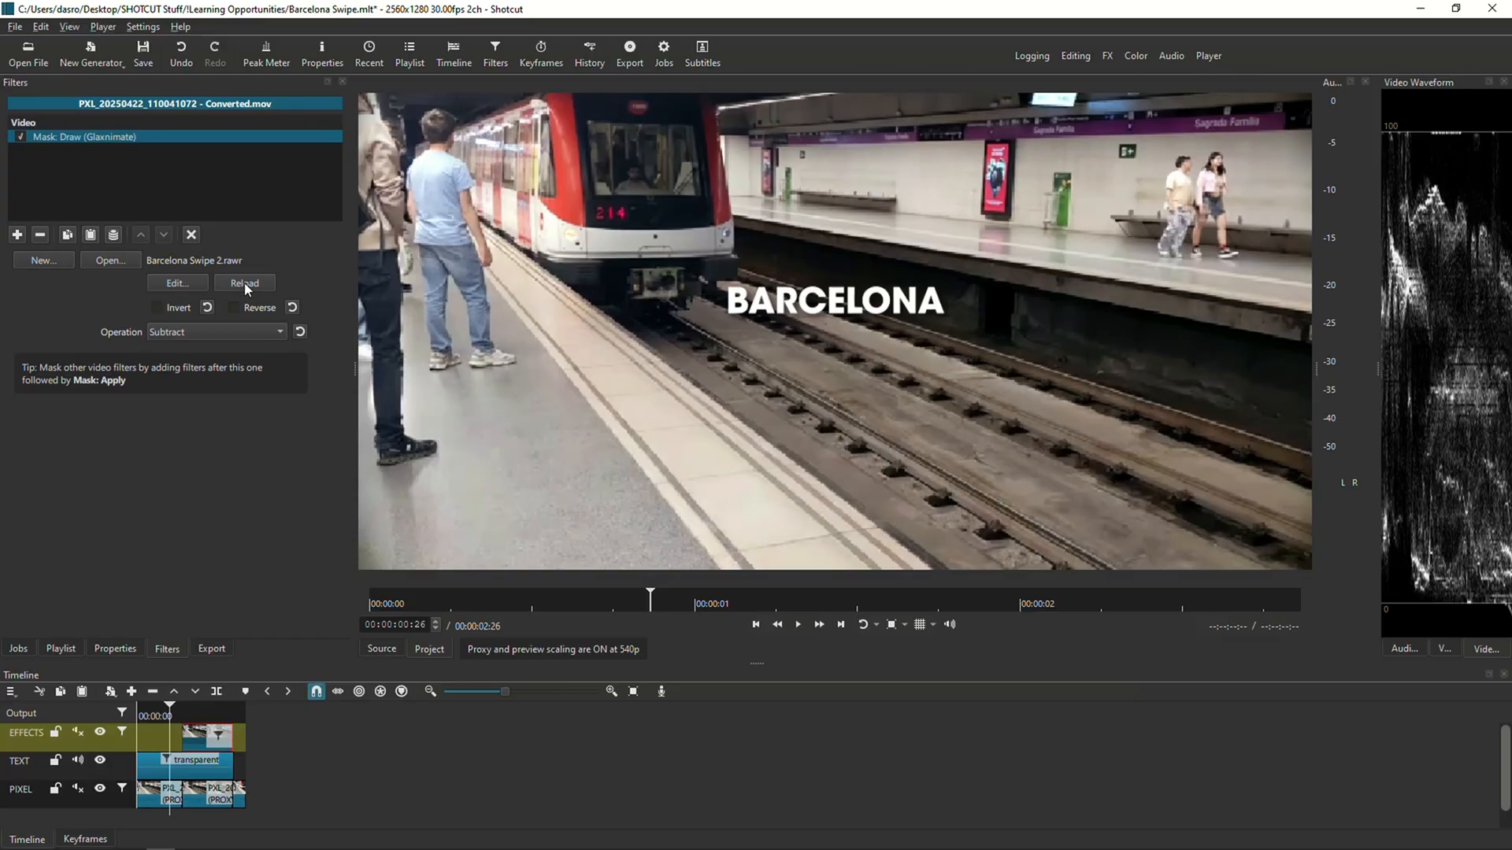
left_click(797, 625)
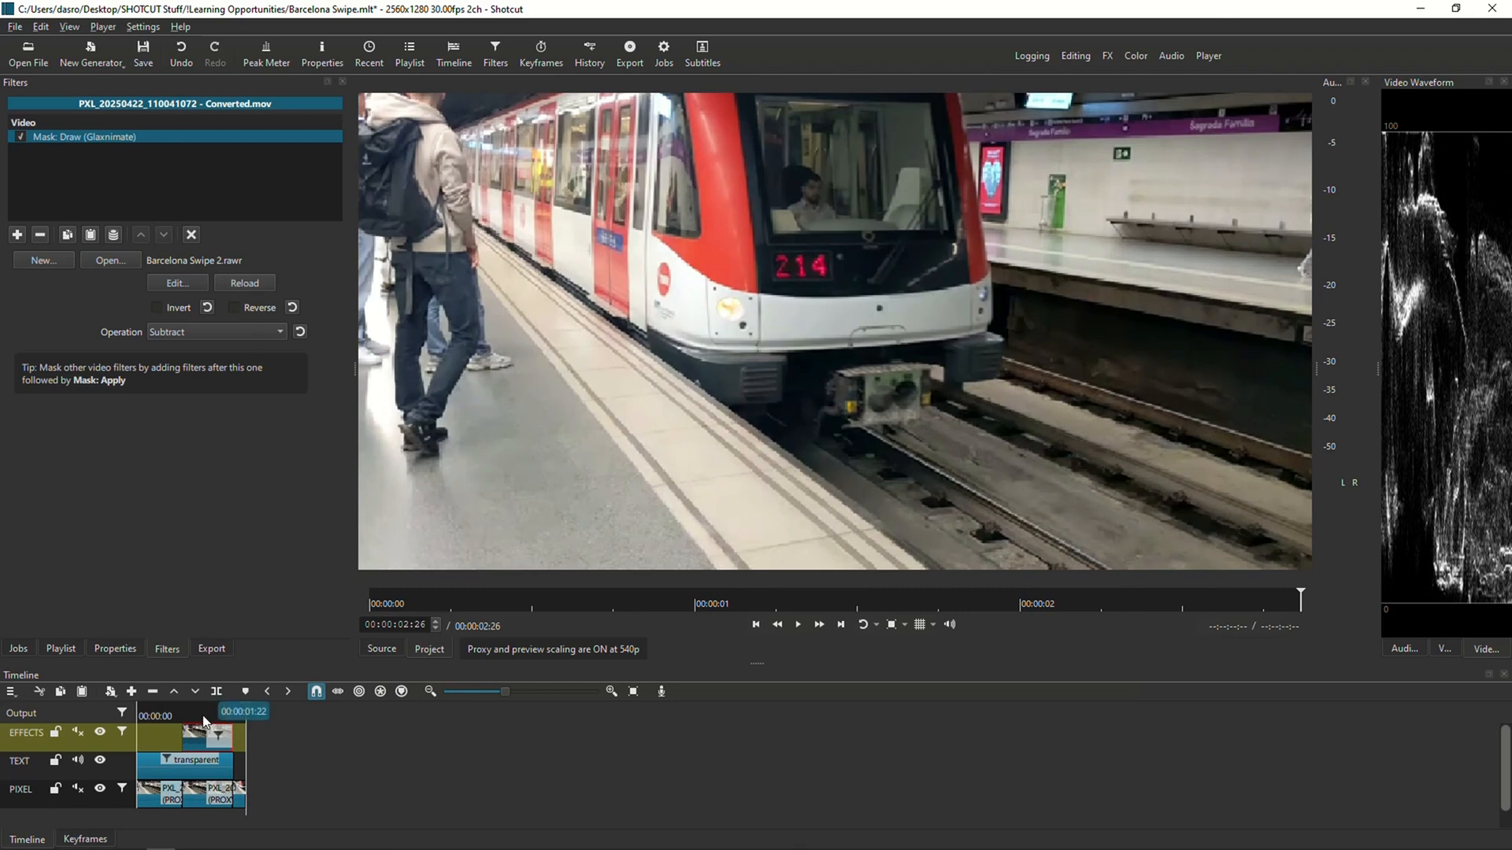
left_click(754, 625)
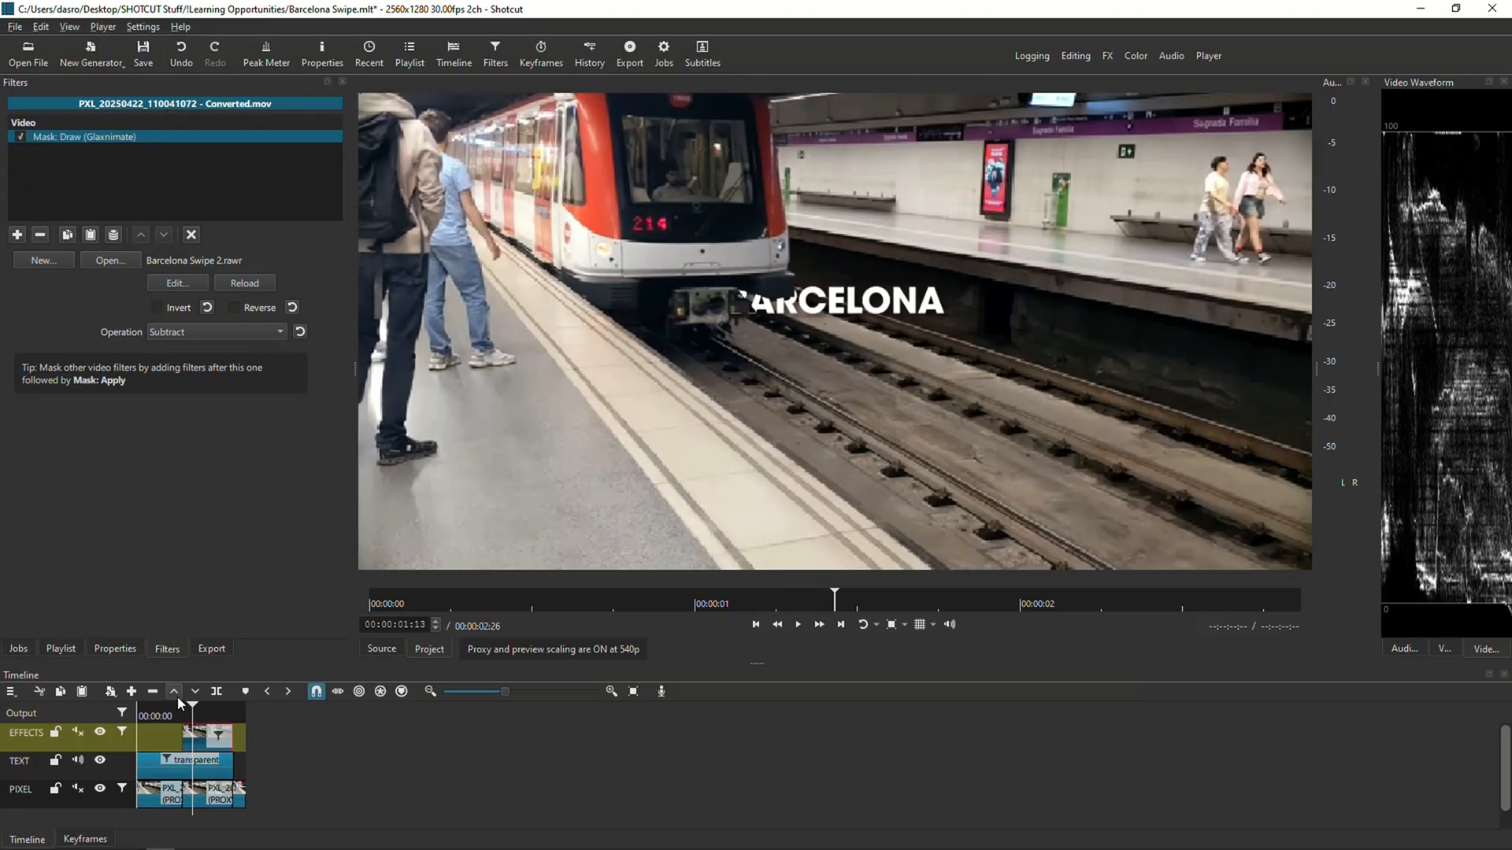
left_click(797, 625)
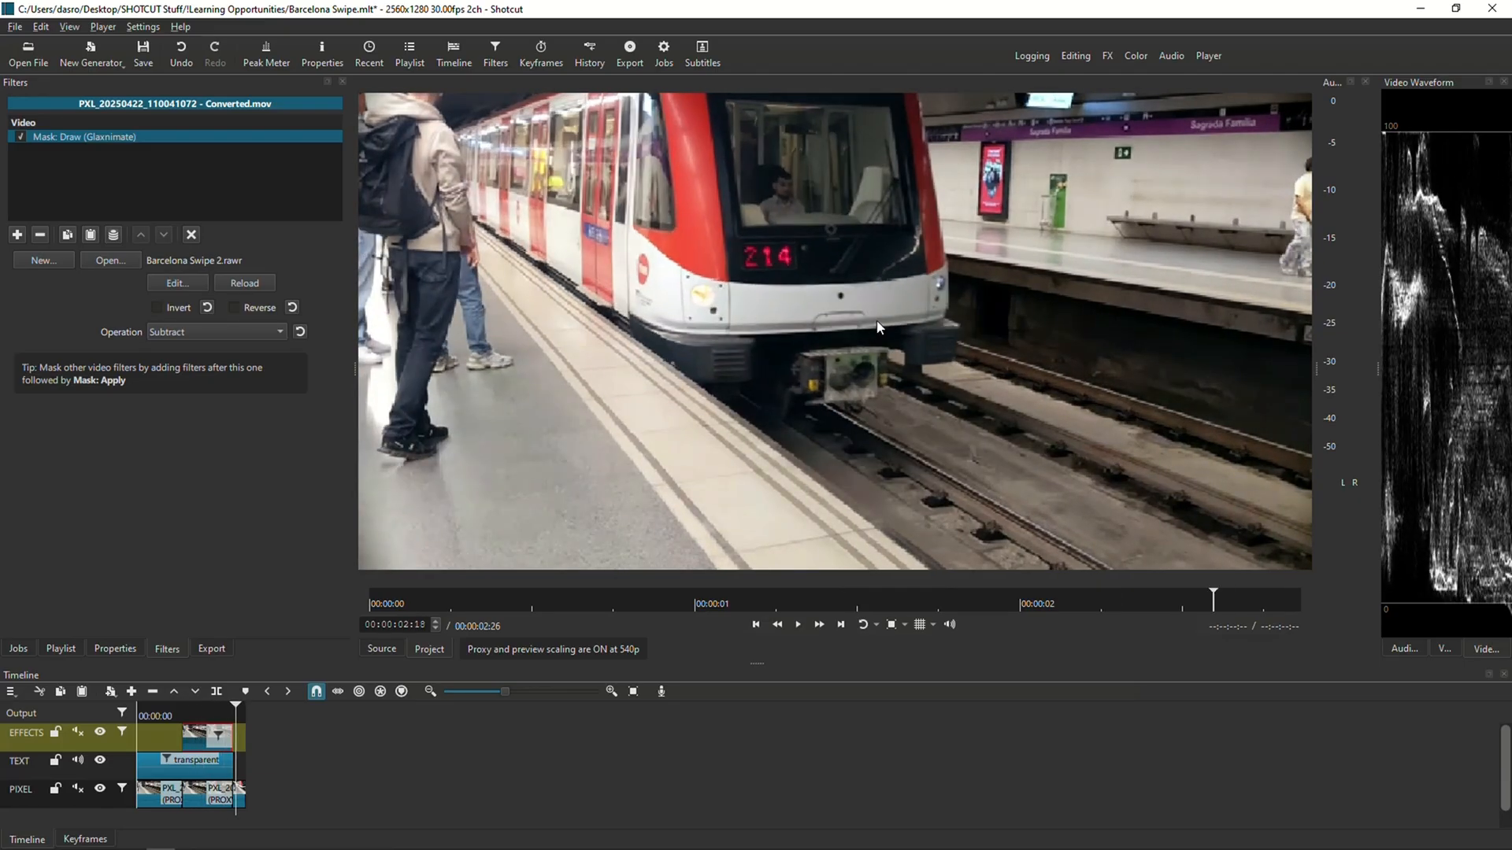
mouse_move(652, 672)
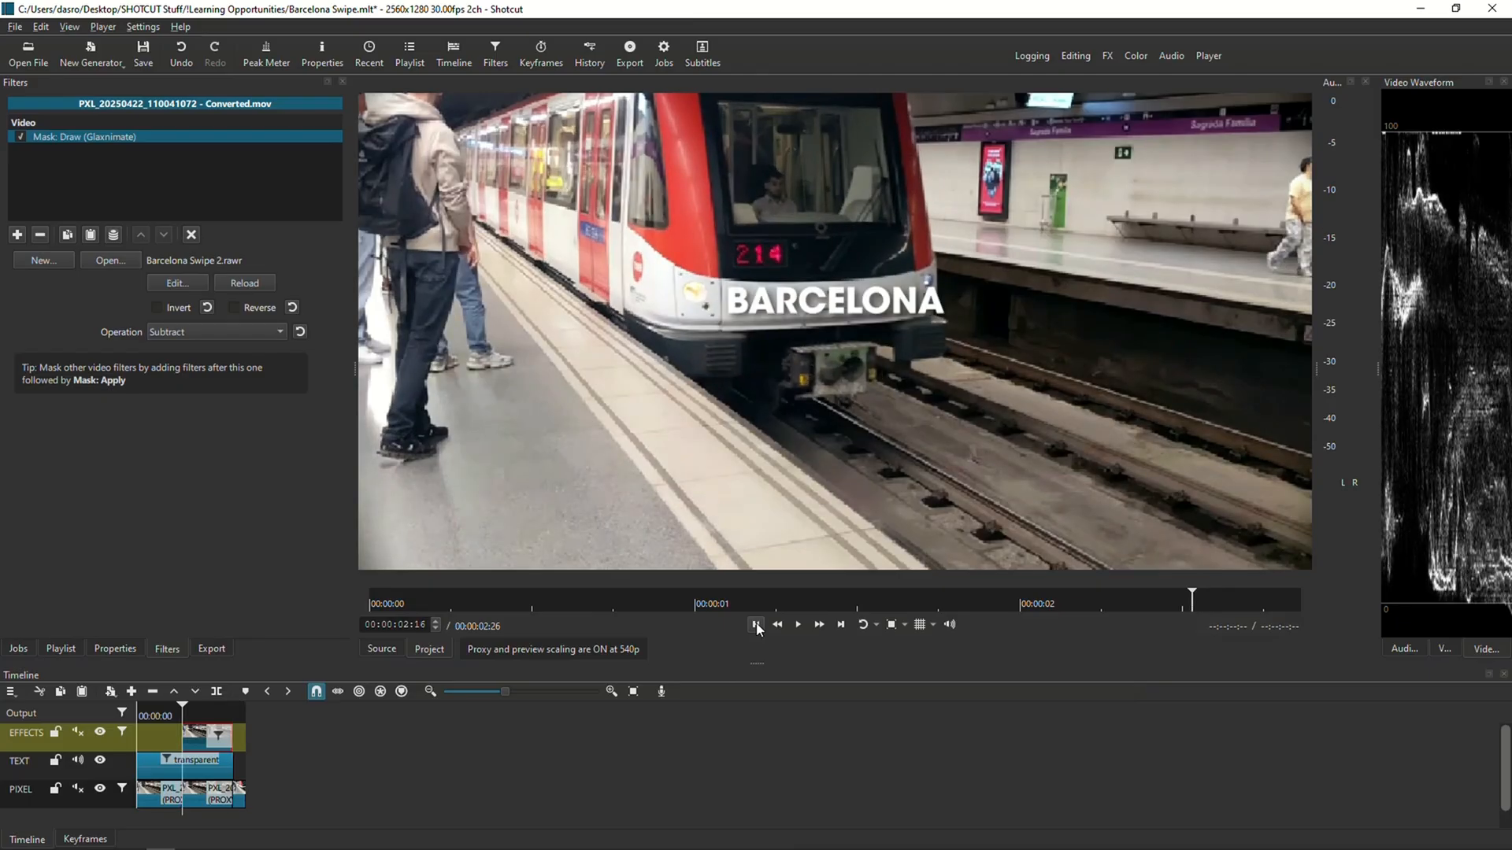
left_click(757, 623)
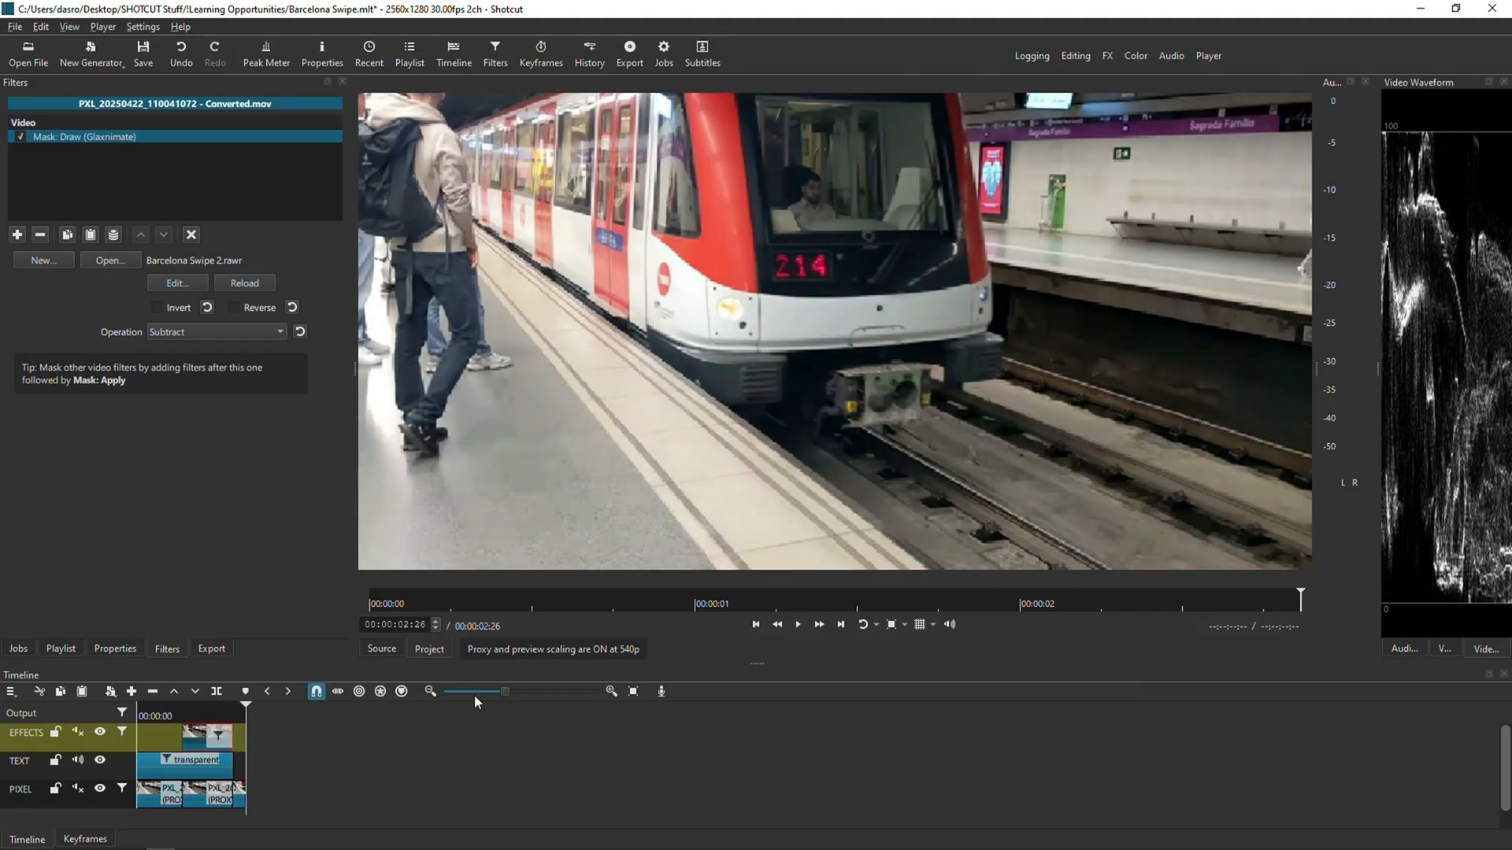
mouse_move(756, 625)
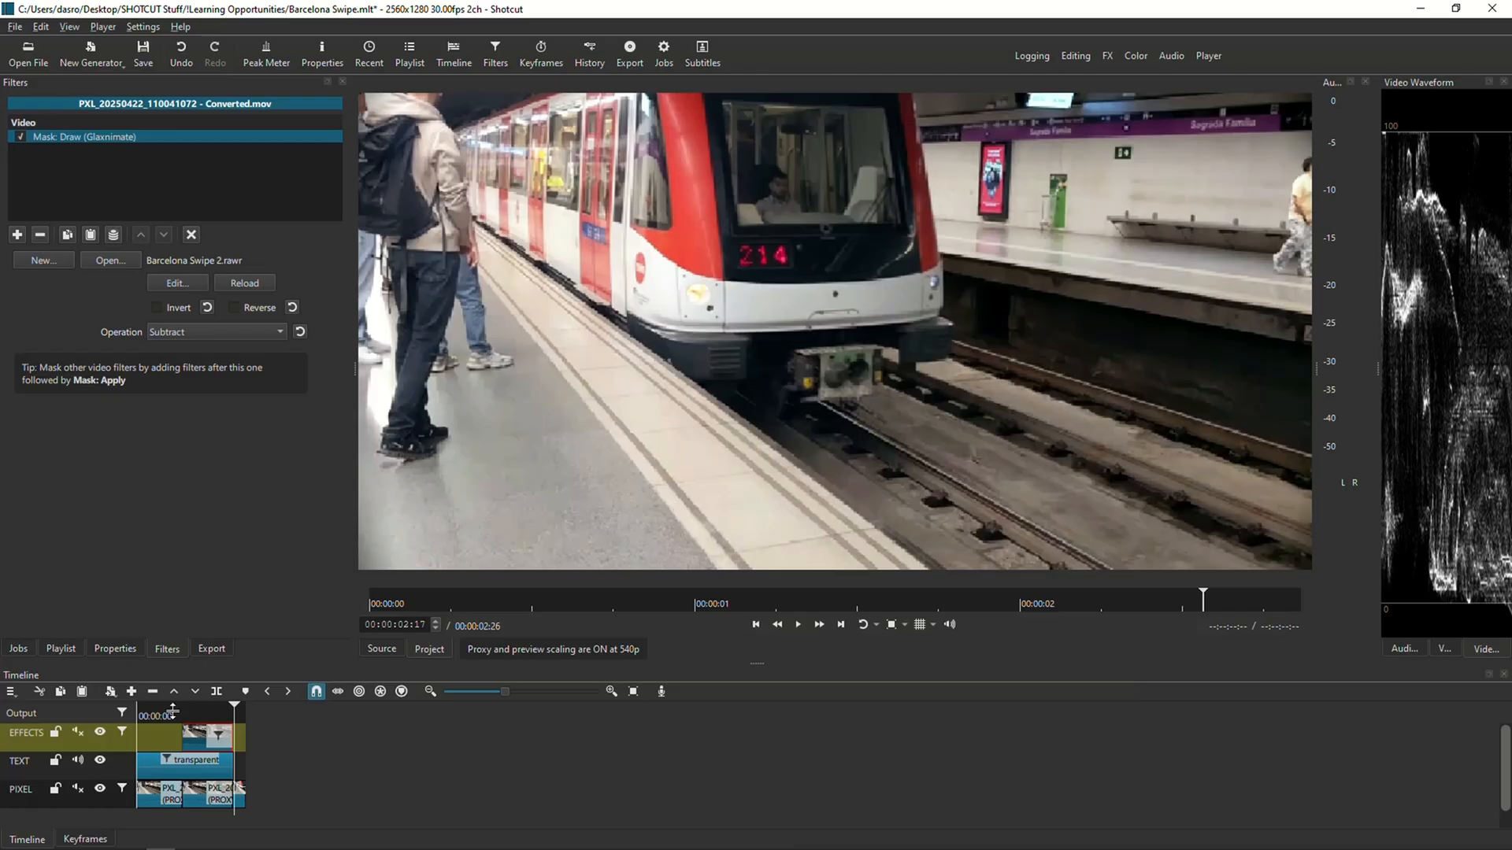
left_click(797, 625)
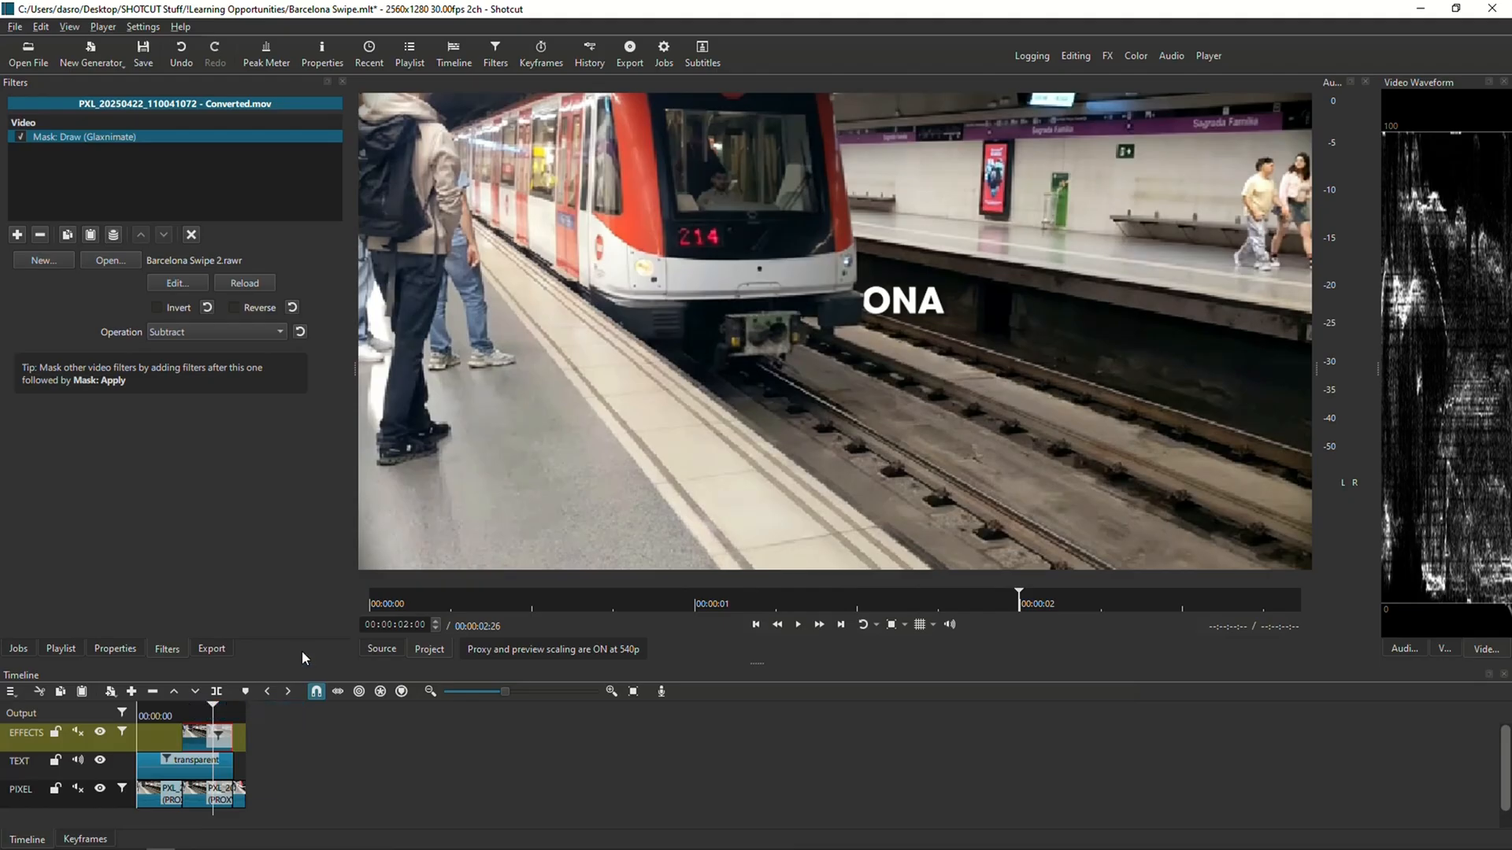
mouse_move(304, 660)
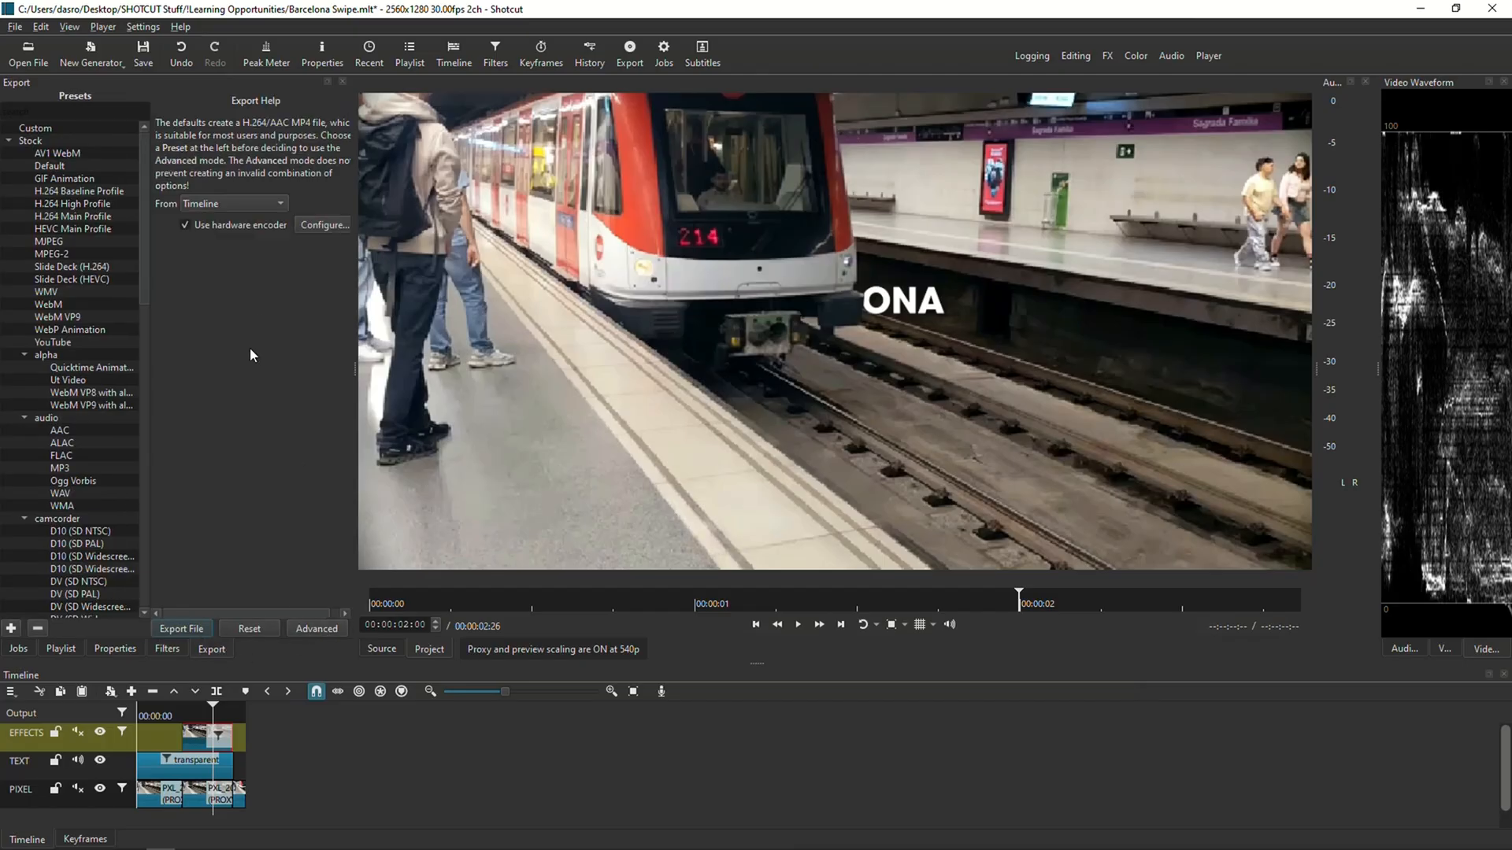
Review the advanced export settings, checking the Codec and Video sections
left_click(315, 628)
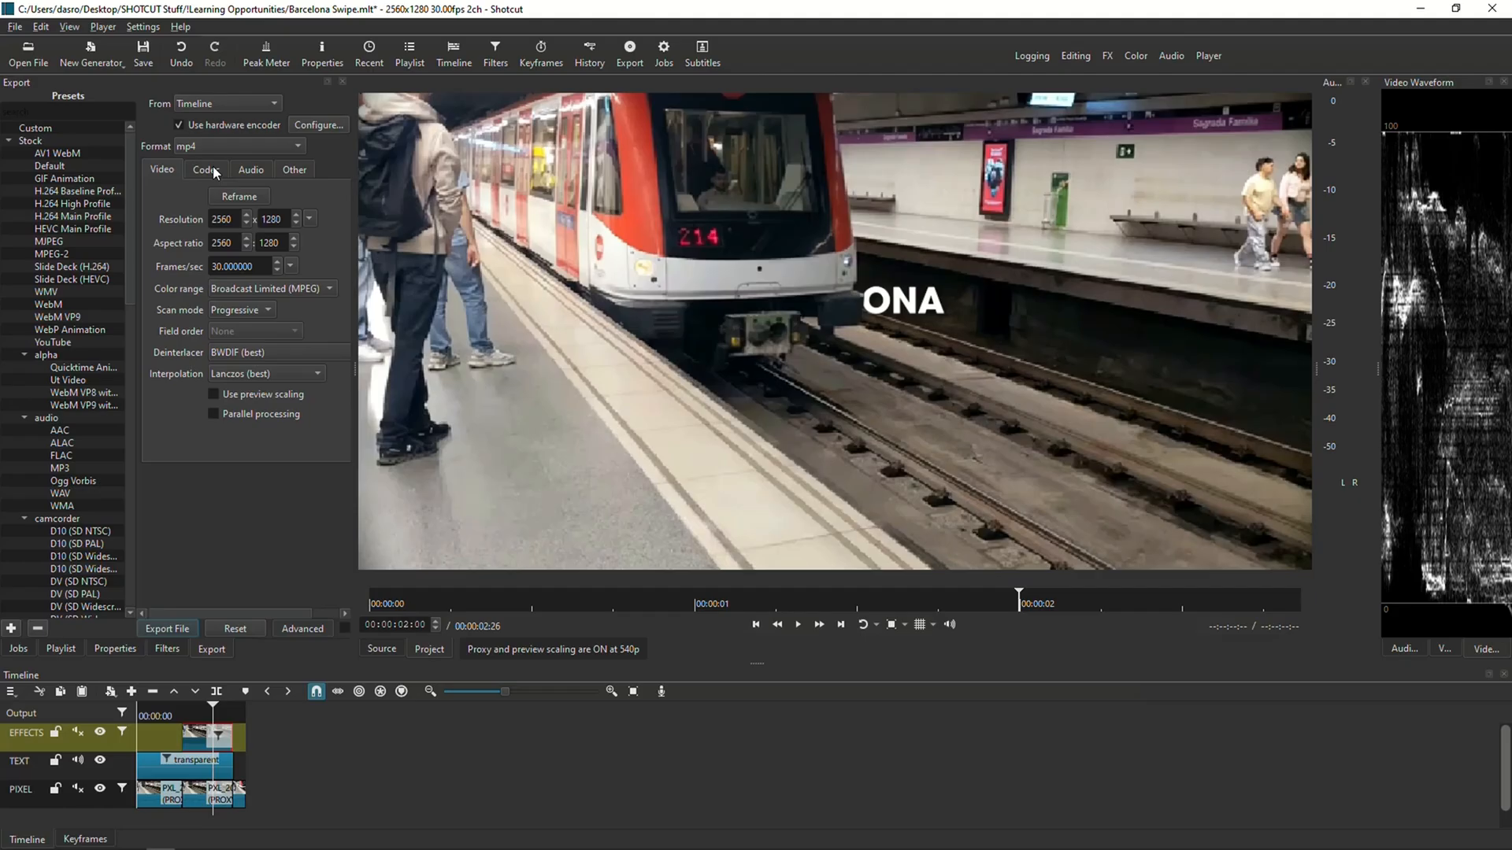
left_click(205, 169)
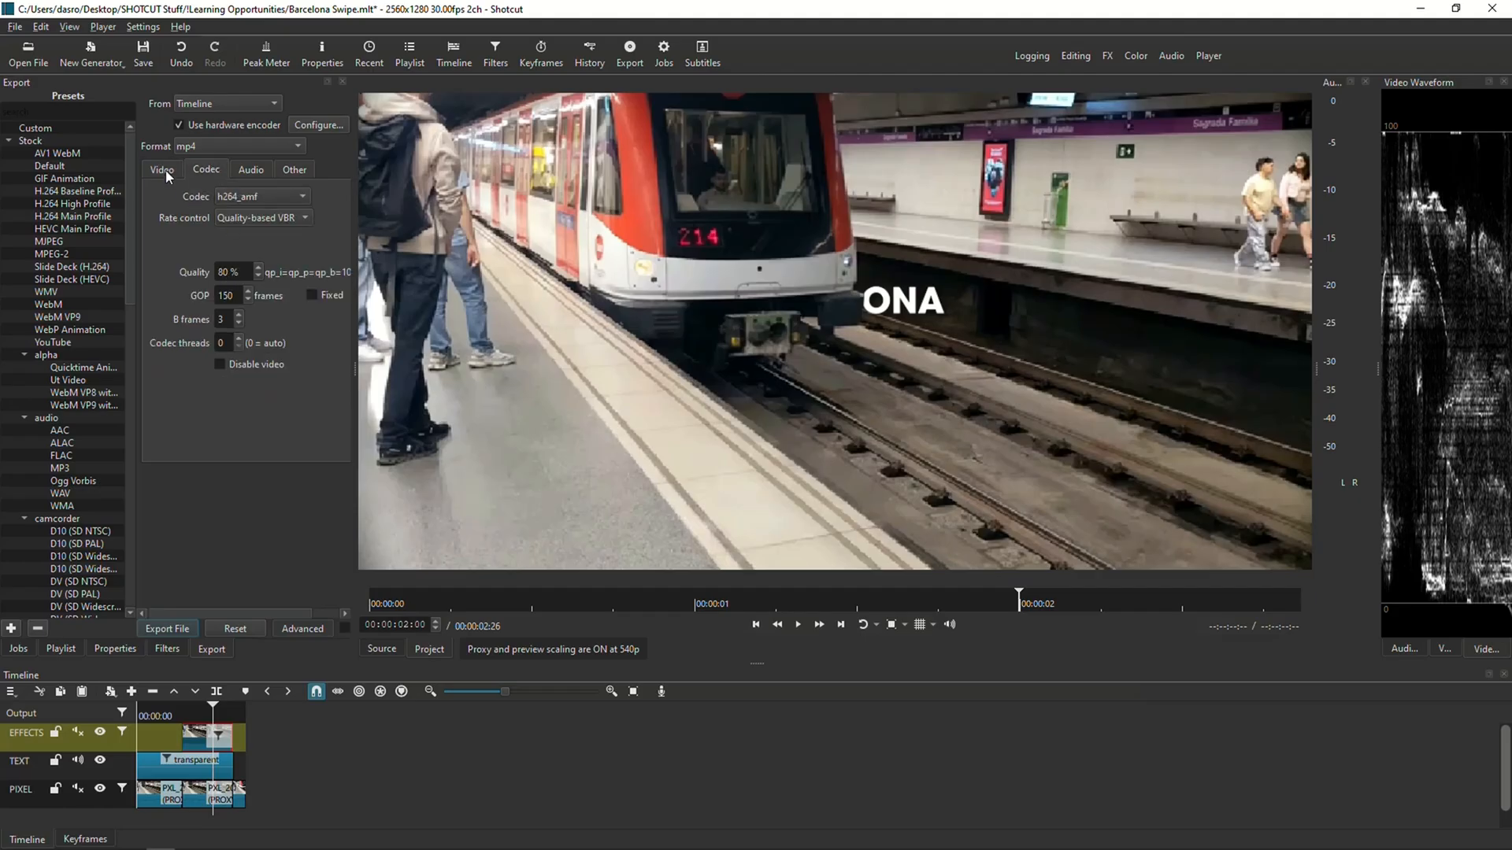
left_click(163, 169)
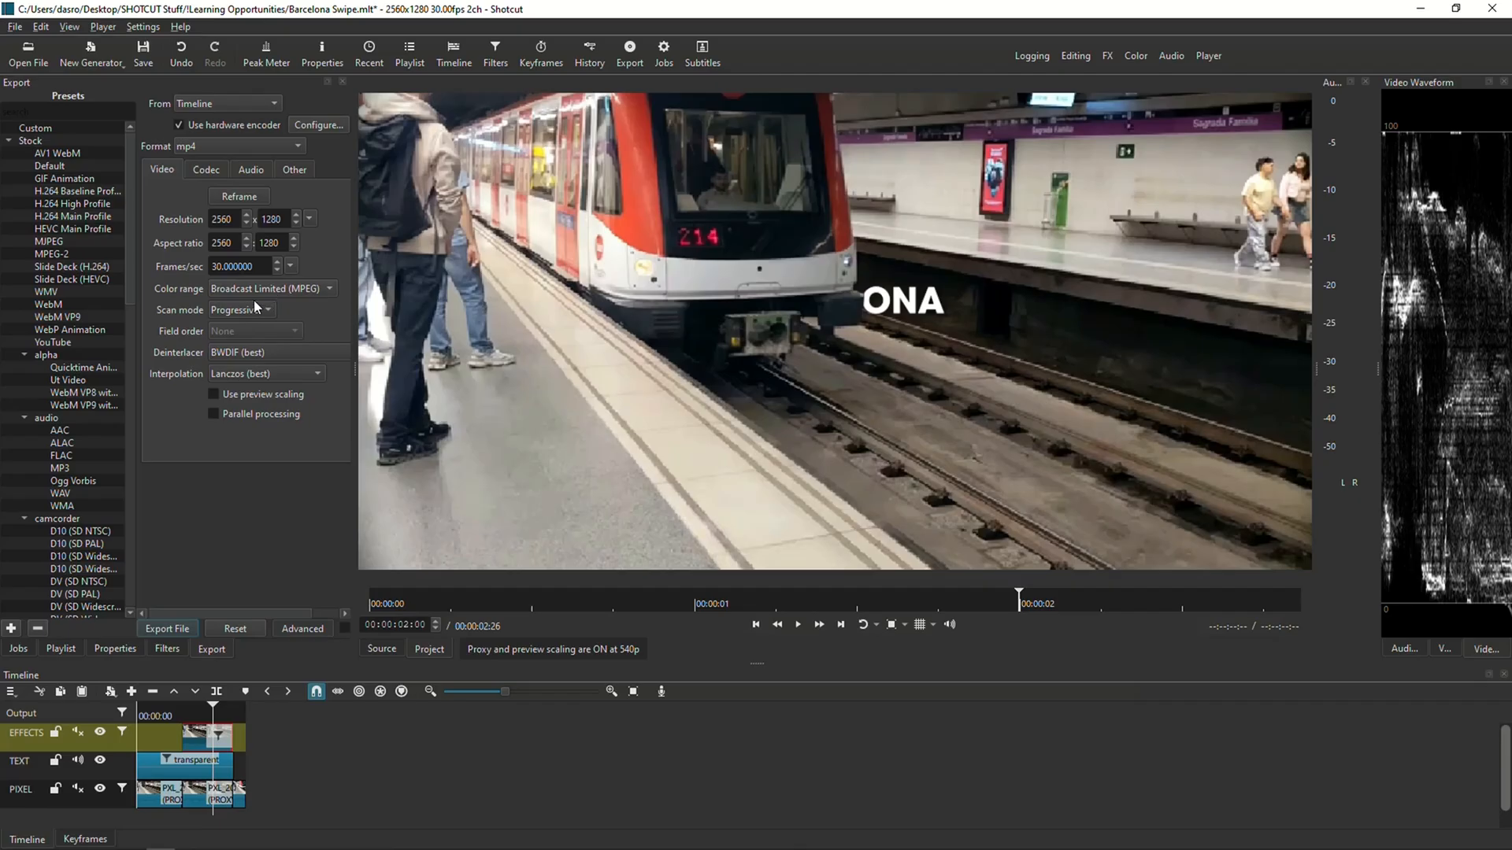
Set scan mode to Interlaced with Lanczos interpolation and export the MP4
left_click(273, 288)
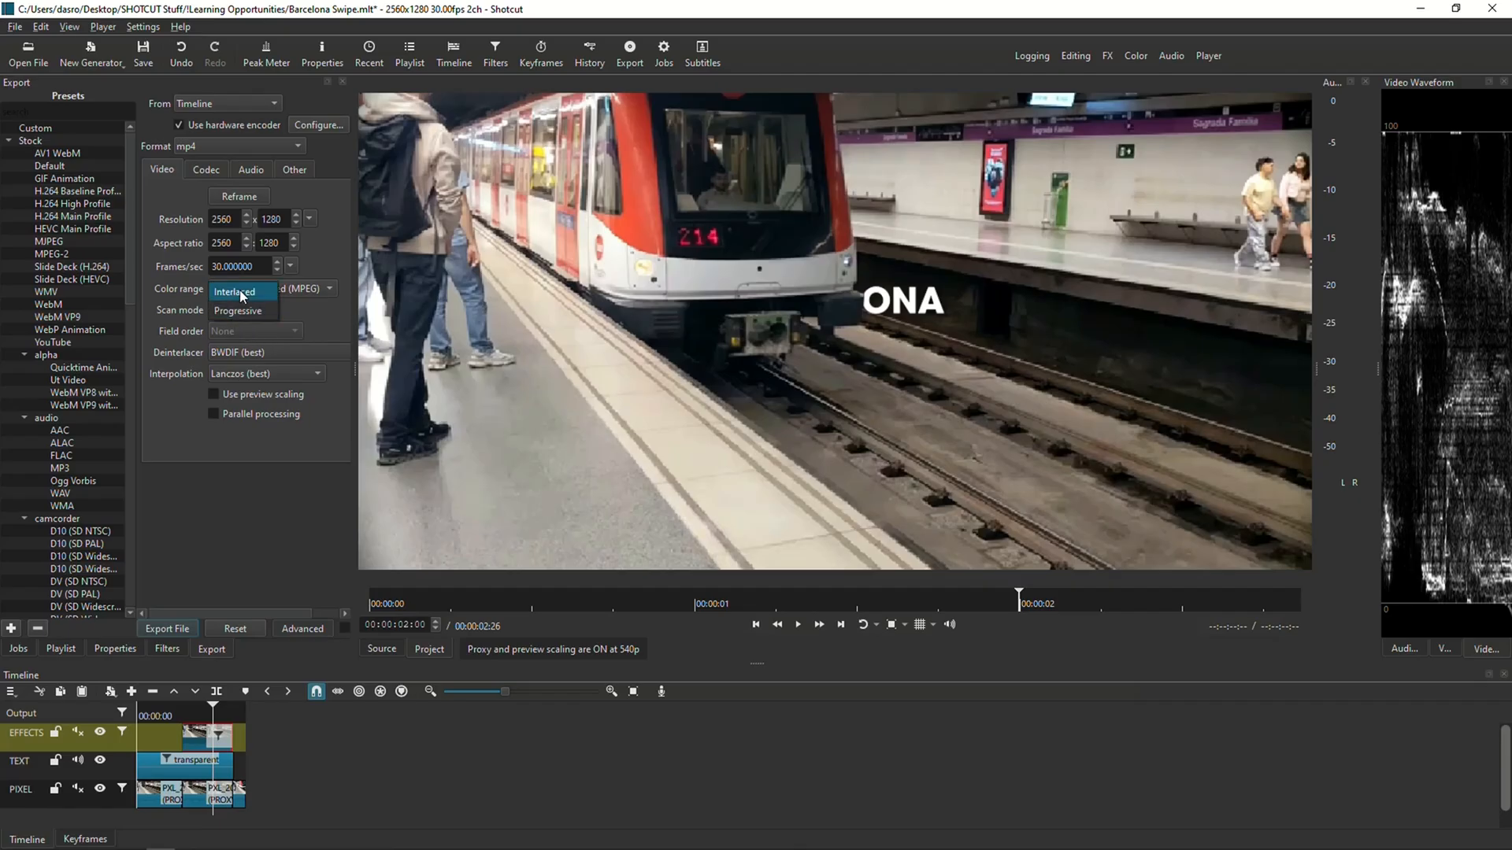
left_click(265, 373)
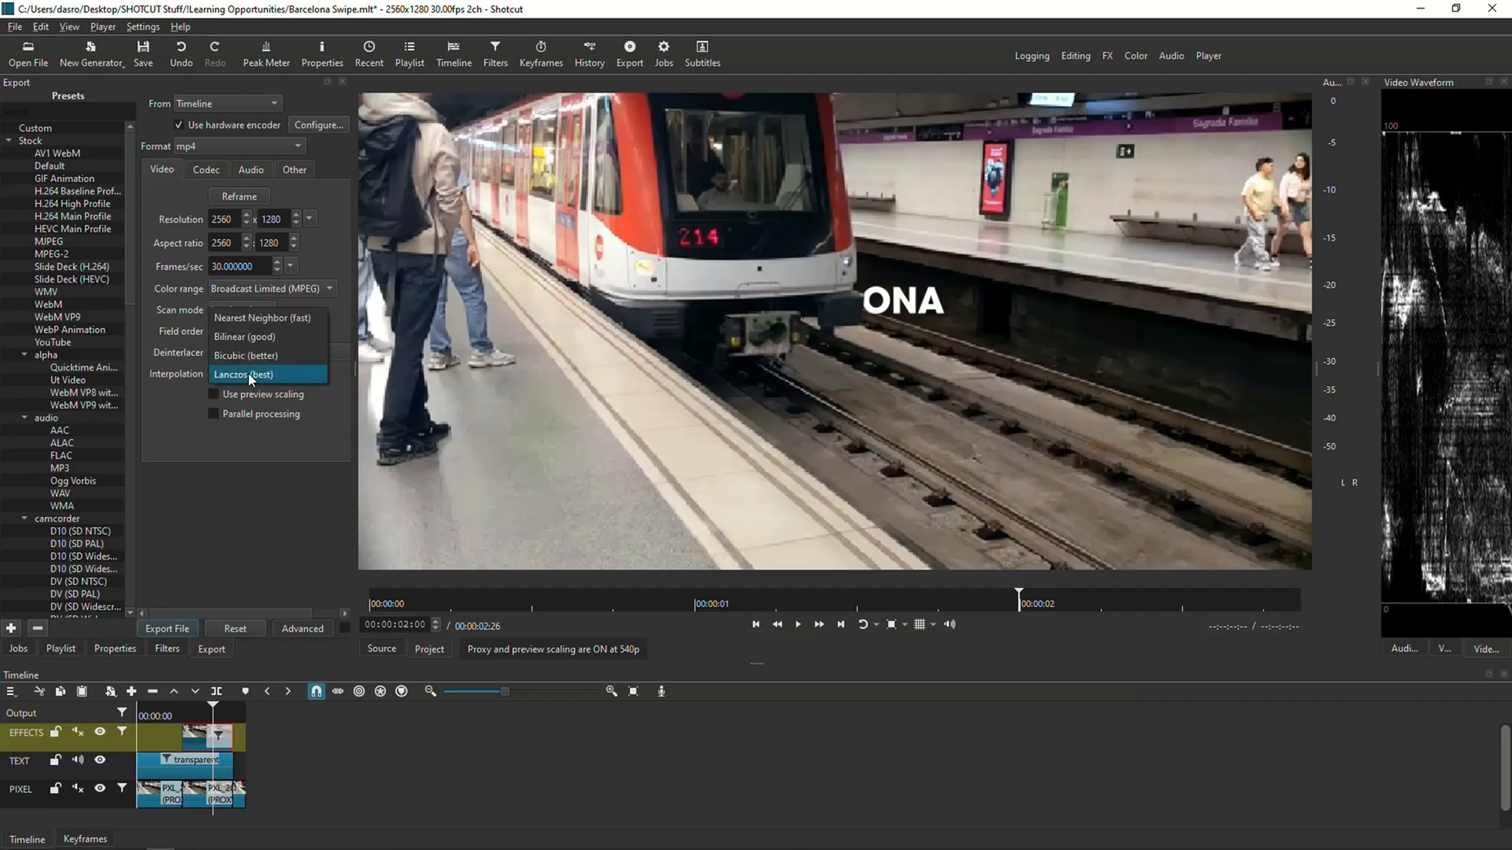
left_click(242, 375)
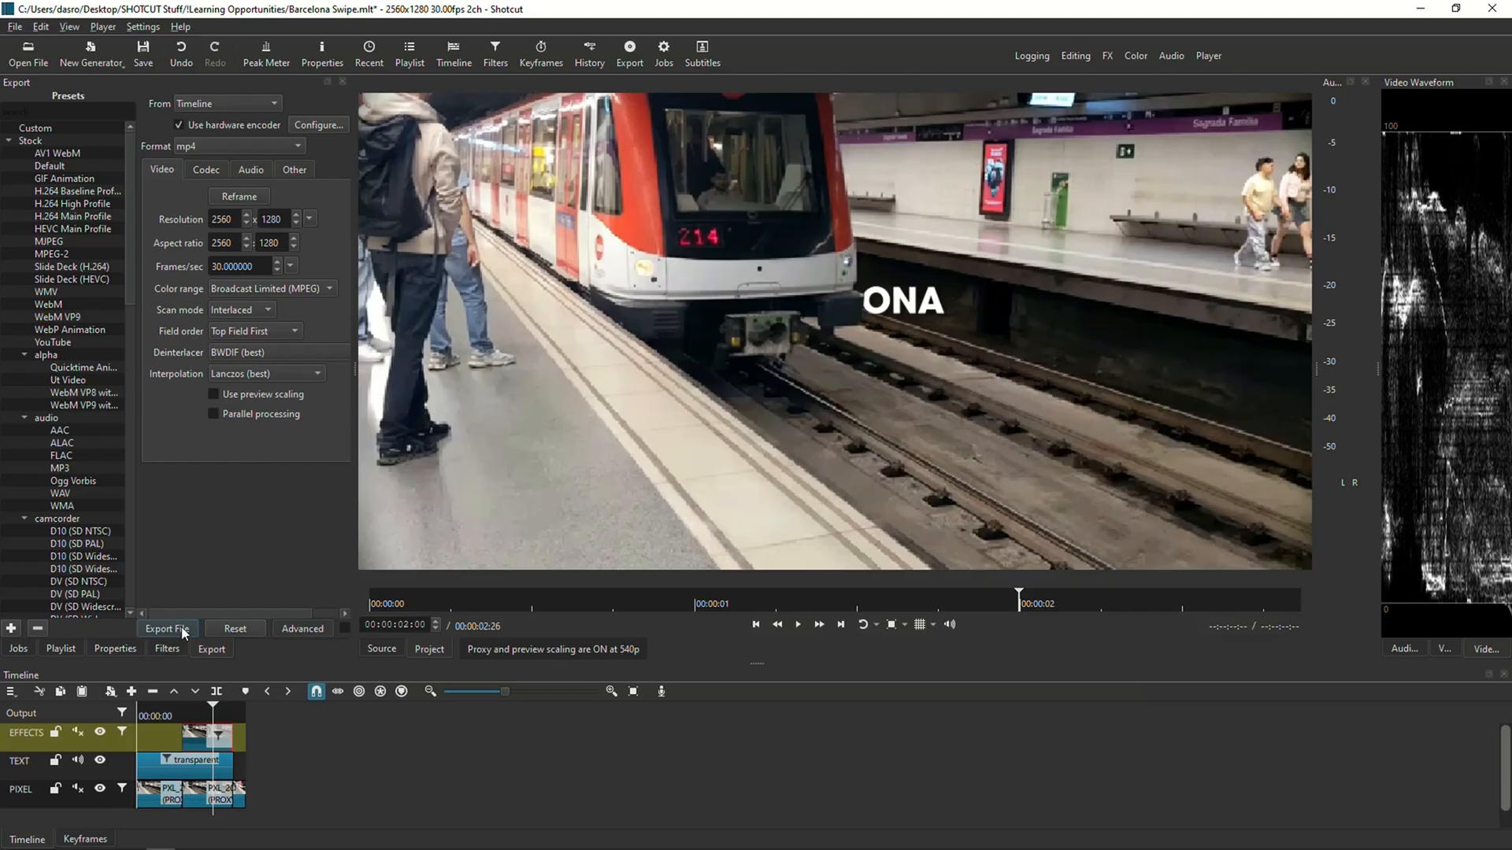
left_click(168, 628)
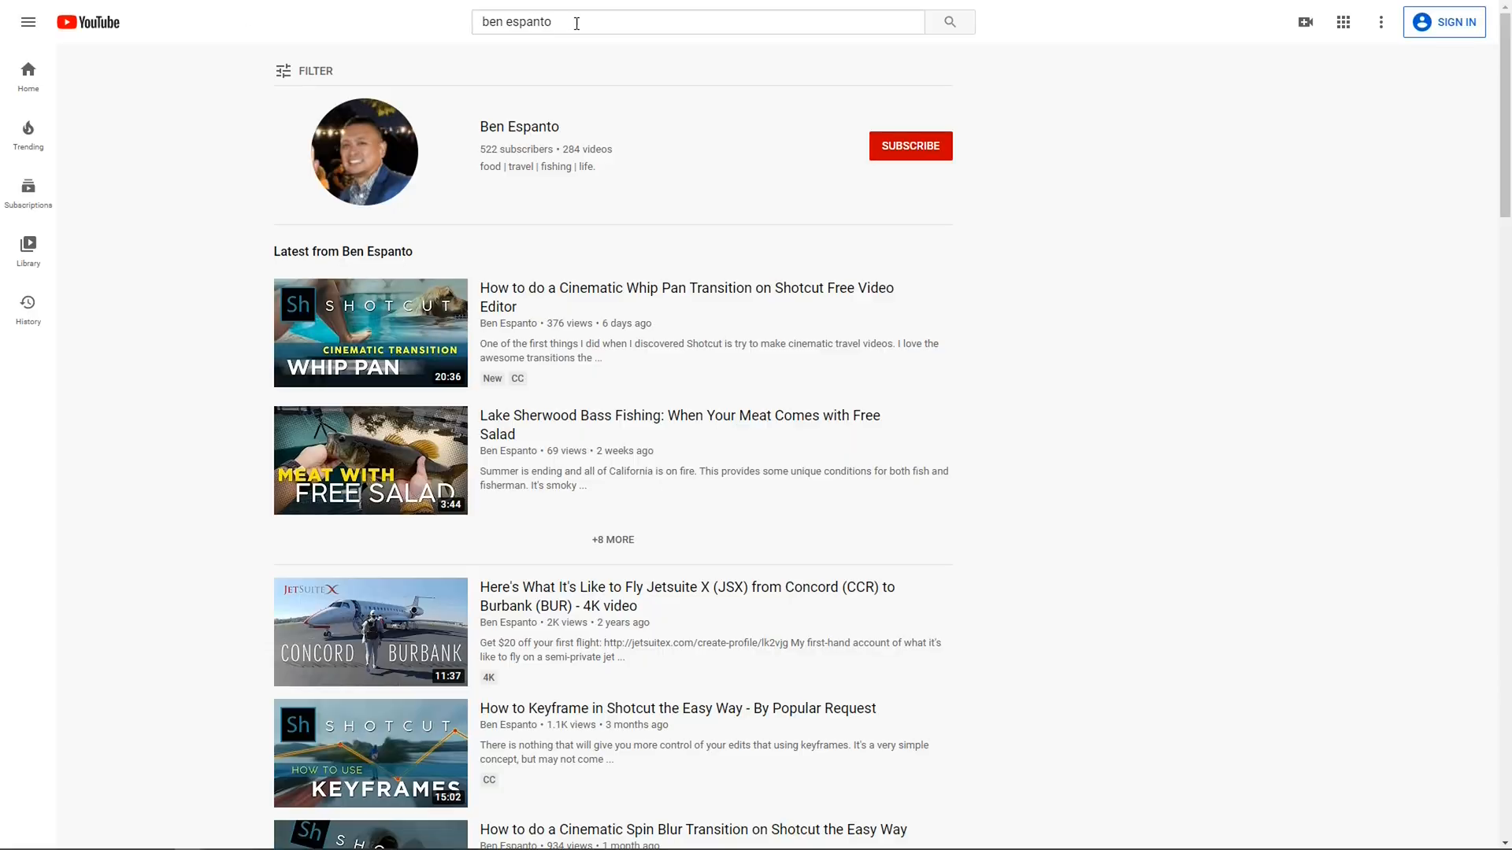
mouse_move(355, 144)
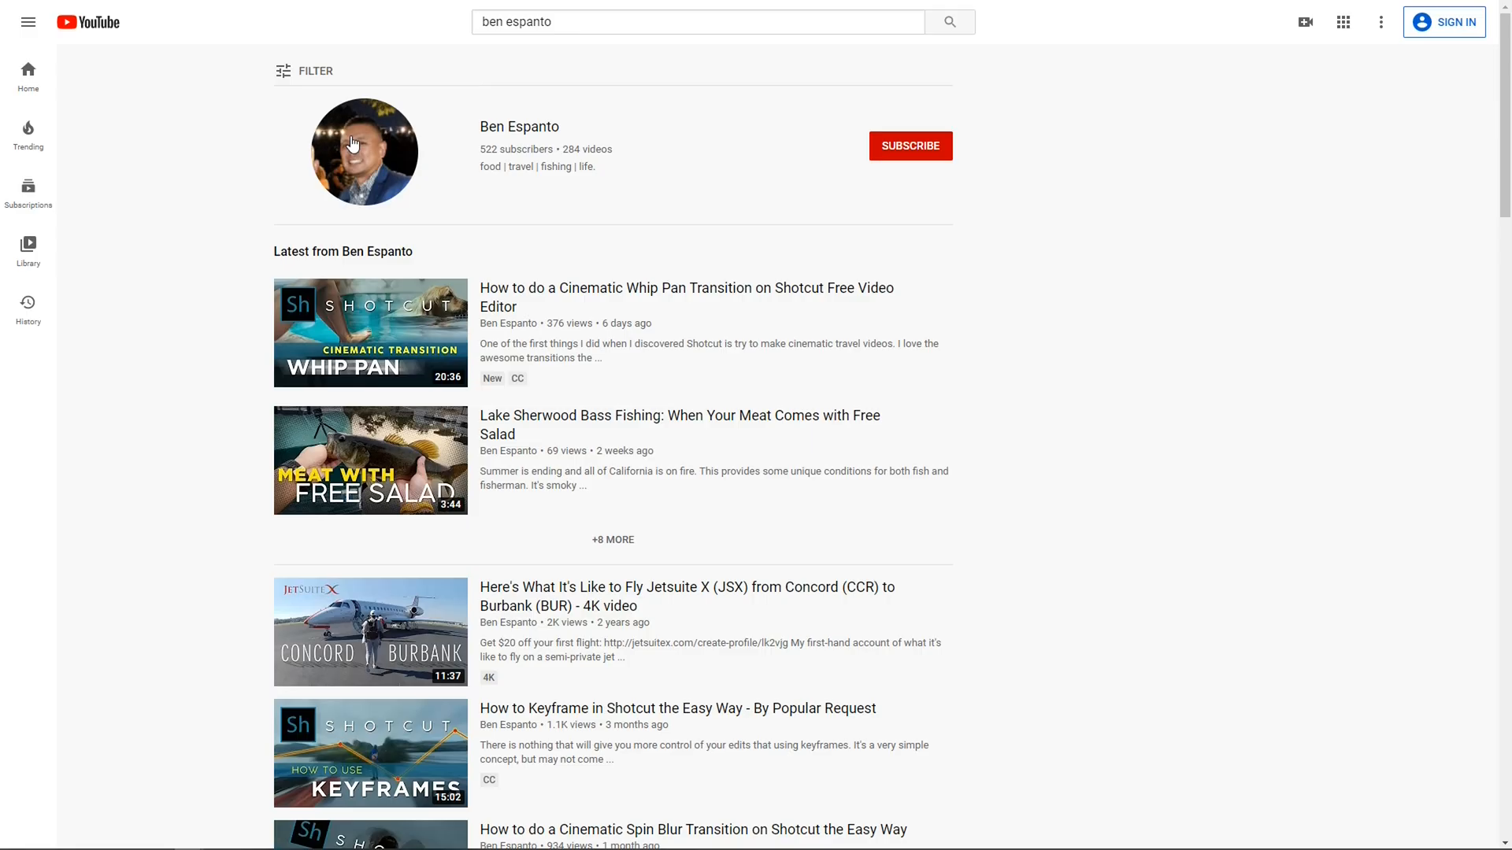
mouse_move(372, 162)
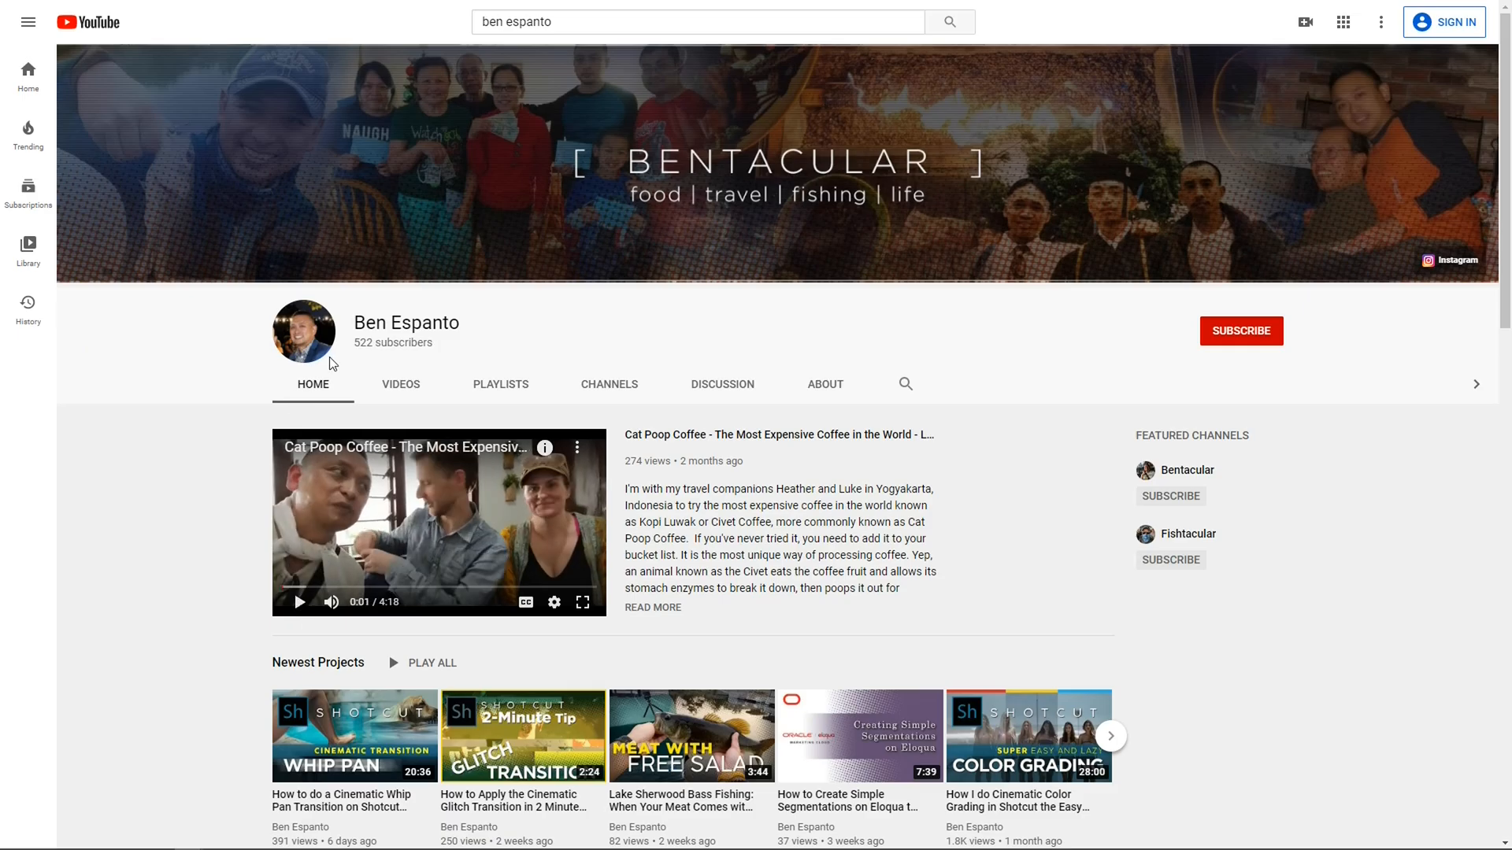
mouse_move(1247, 340)
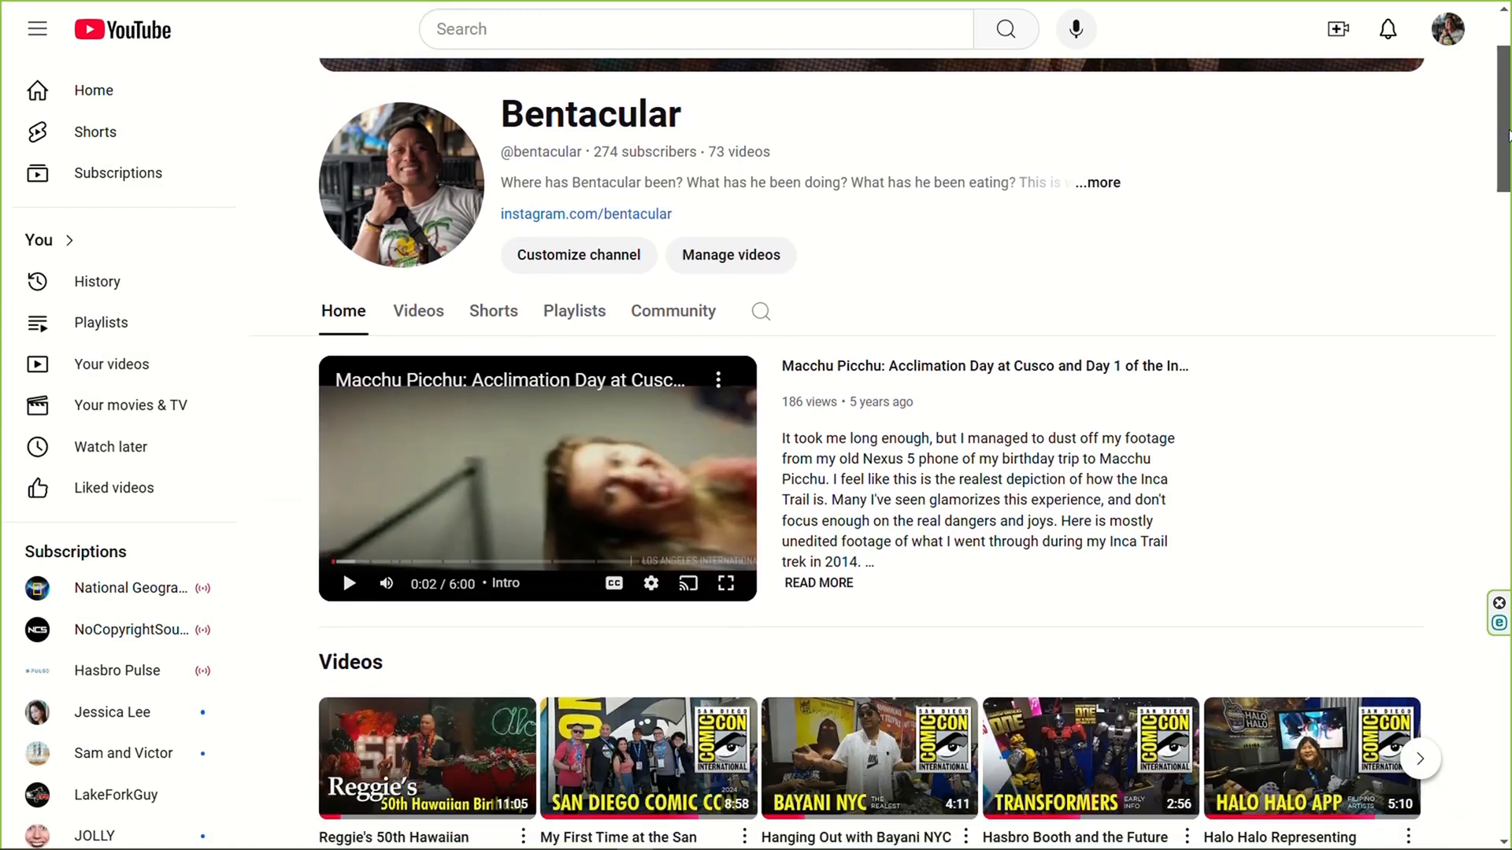
Scroll the channel page down to the Shotcut Tips, Tricks and Tutorials shelf
scroll("down", 3)
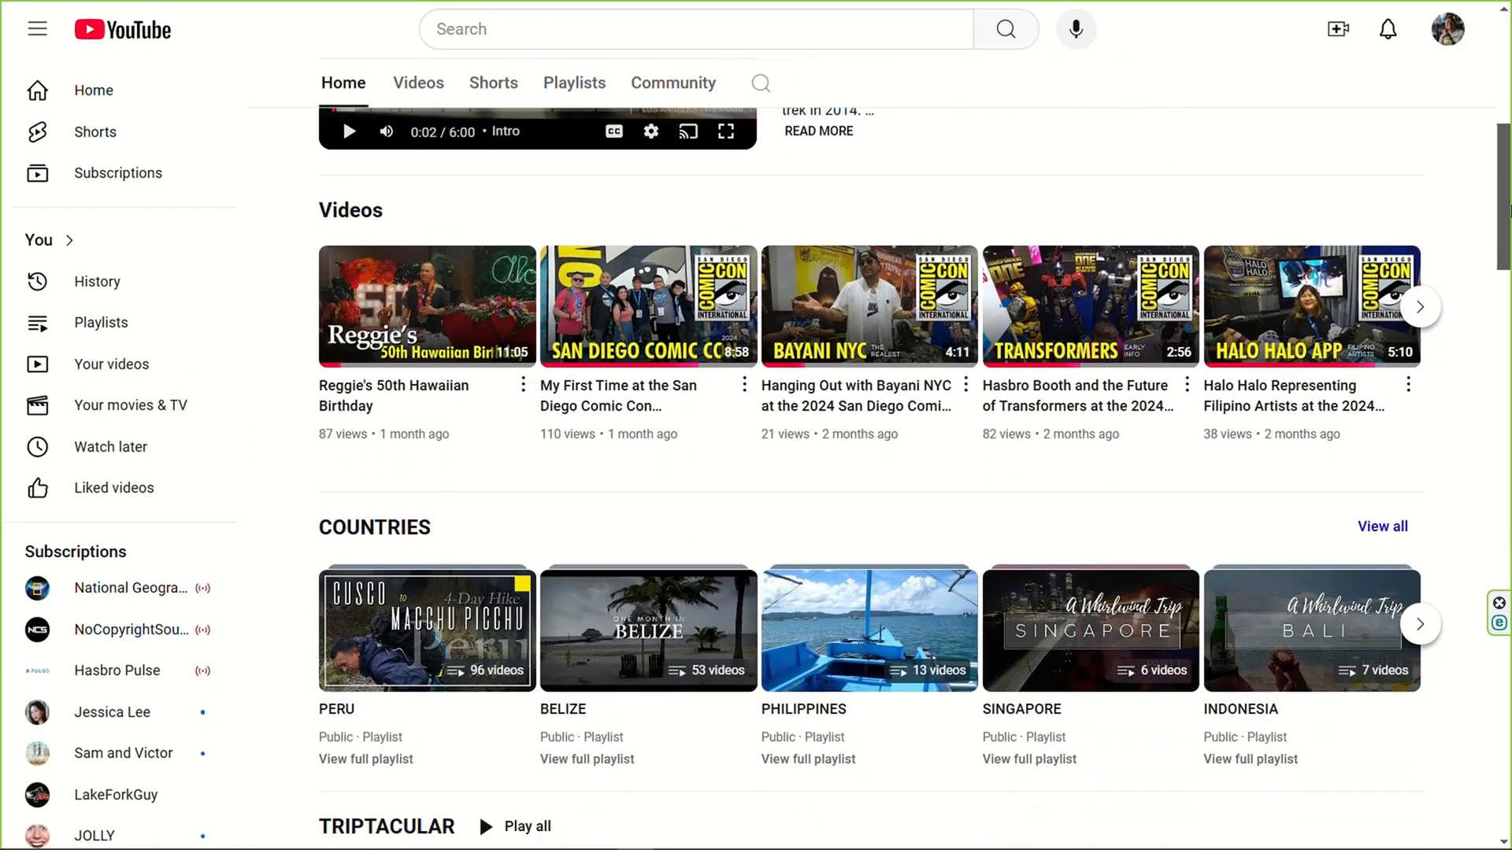
scroll("down", 3)
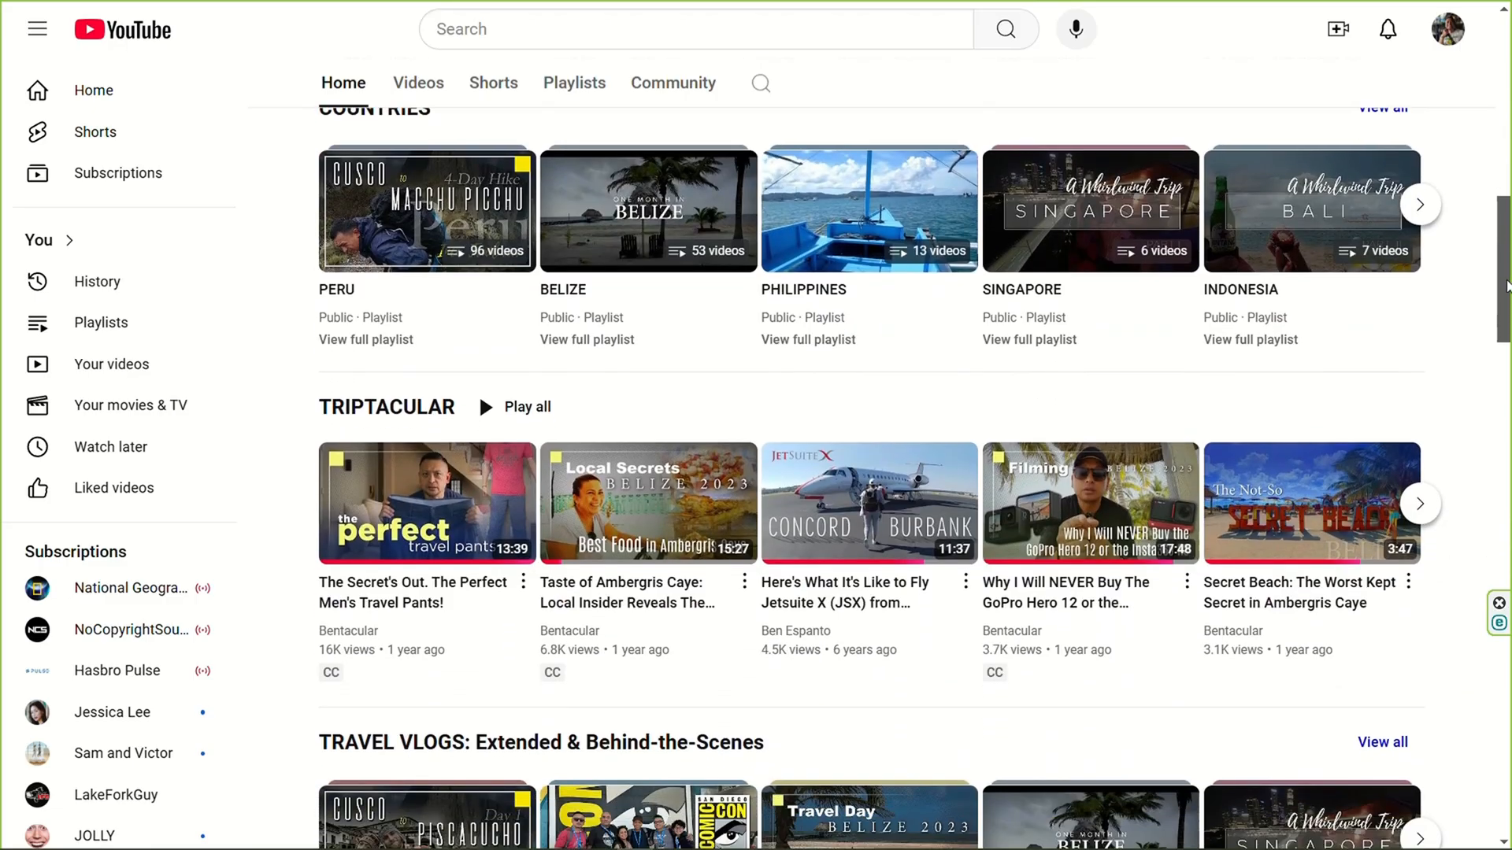
scroll("down", 3)
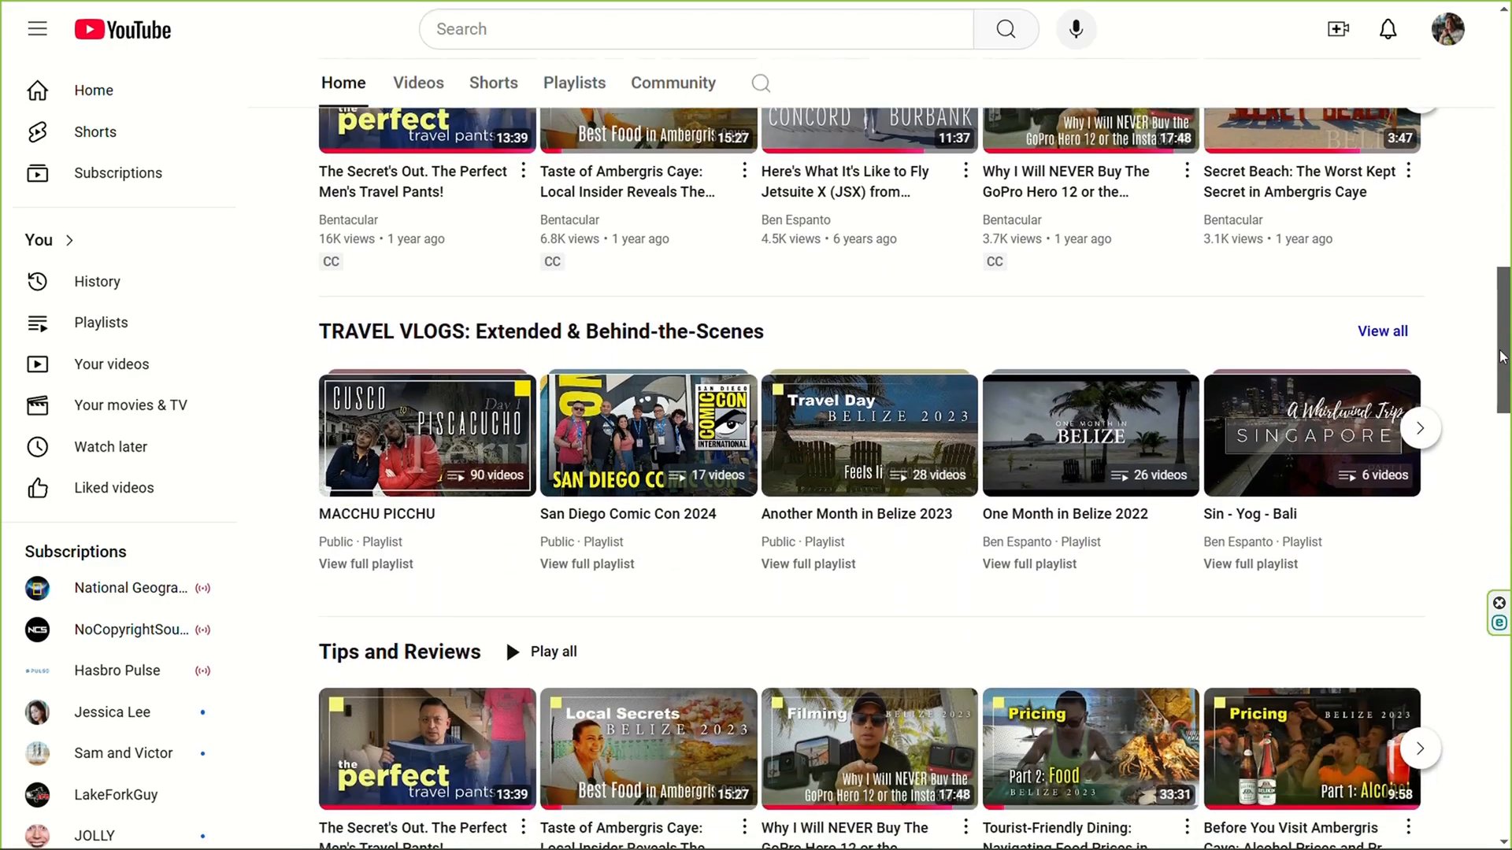
scroll("down", 3)
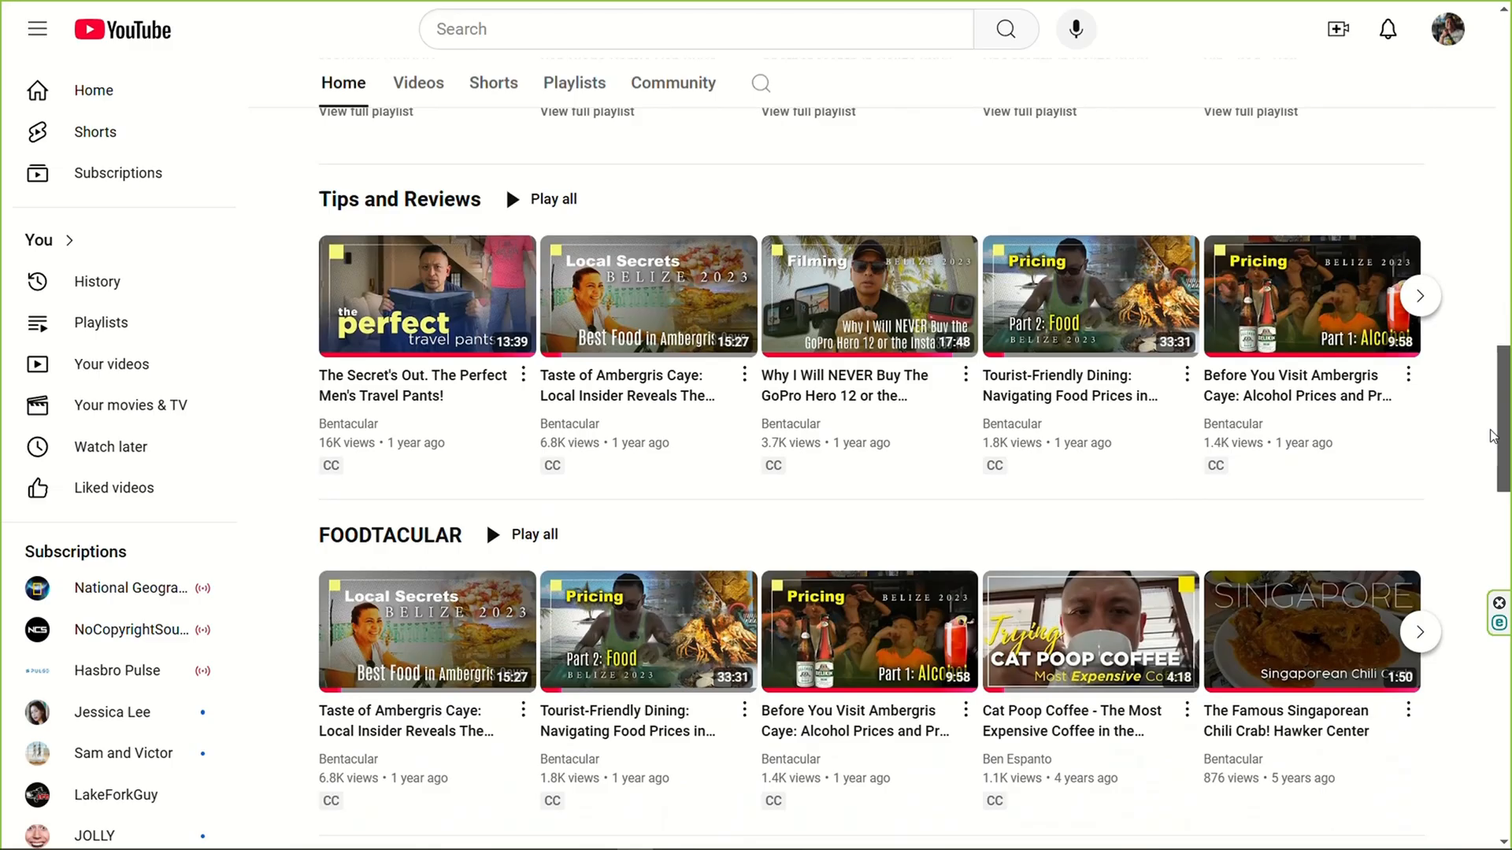
scroll("down", 3)
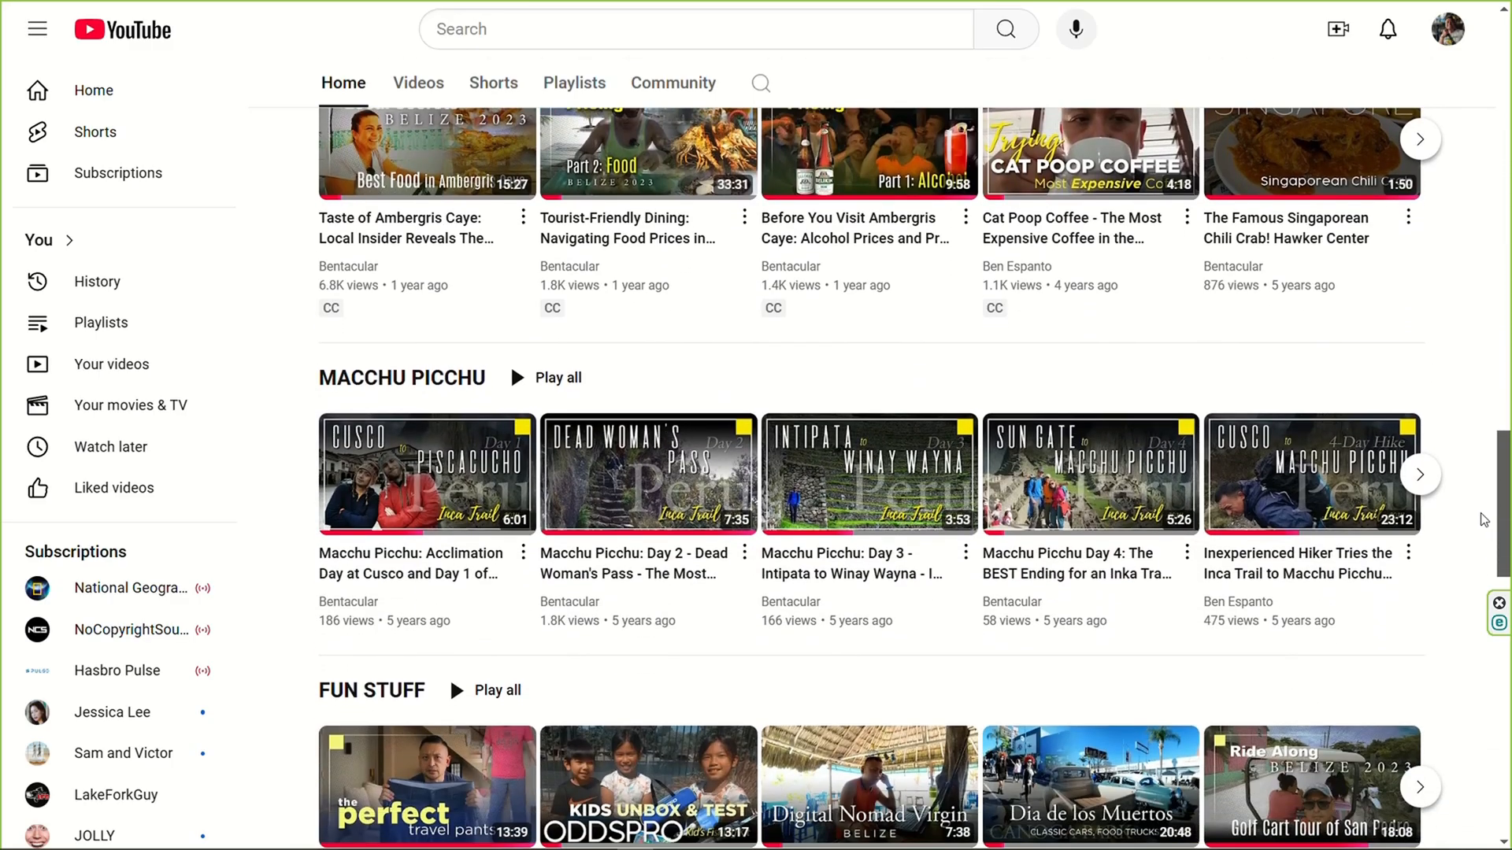
scroll("down", 3)
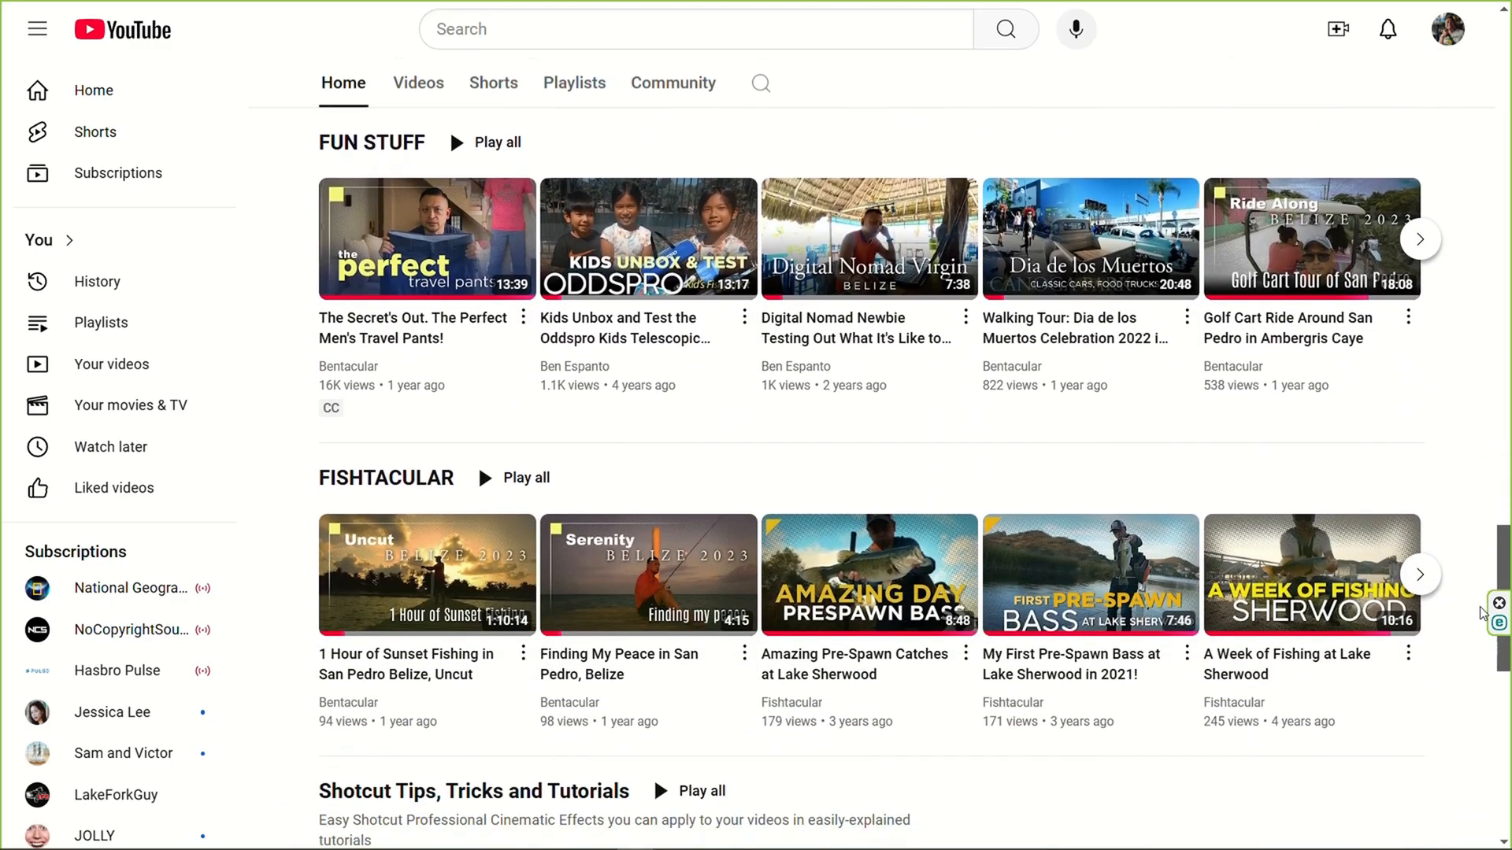